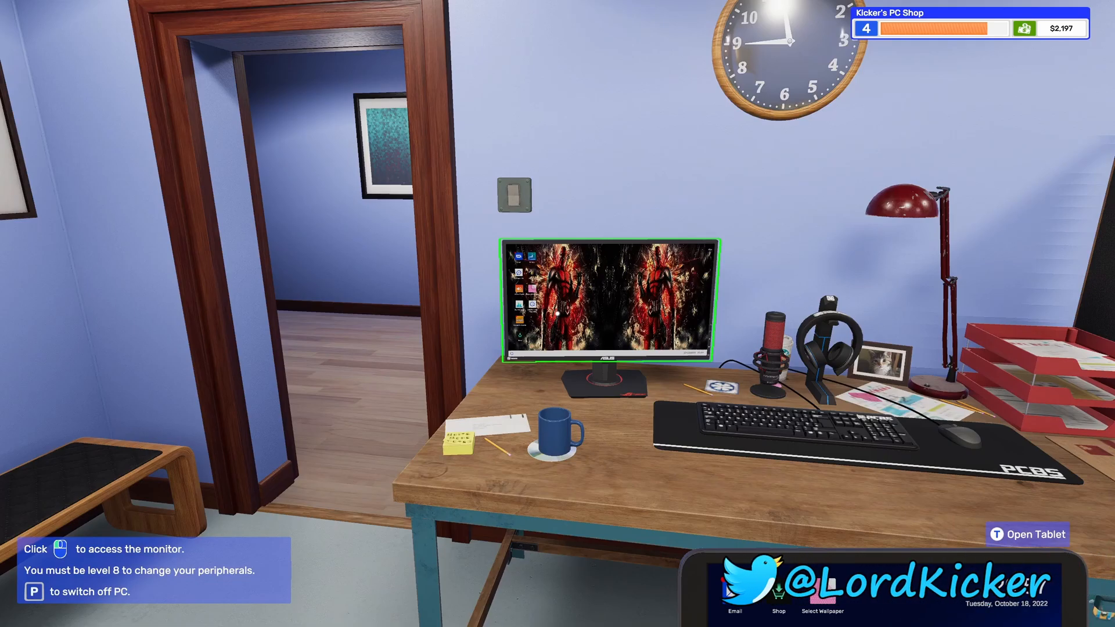
- Open Tarquin D'arby's 960GB SSD storage request in the shop computer's email inbox
left_click(610, 298)
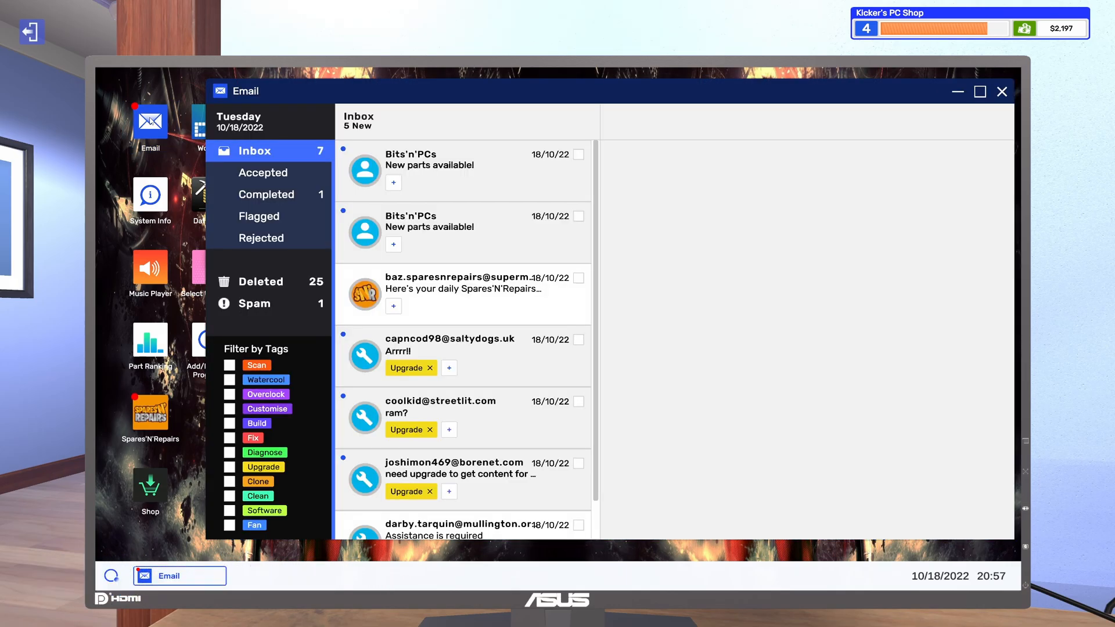
mouse_move(462, 244)
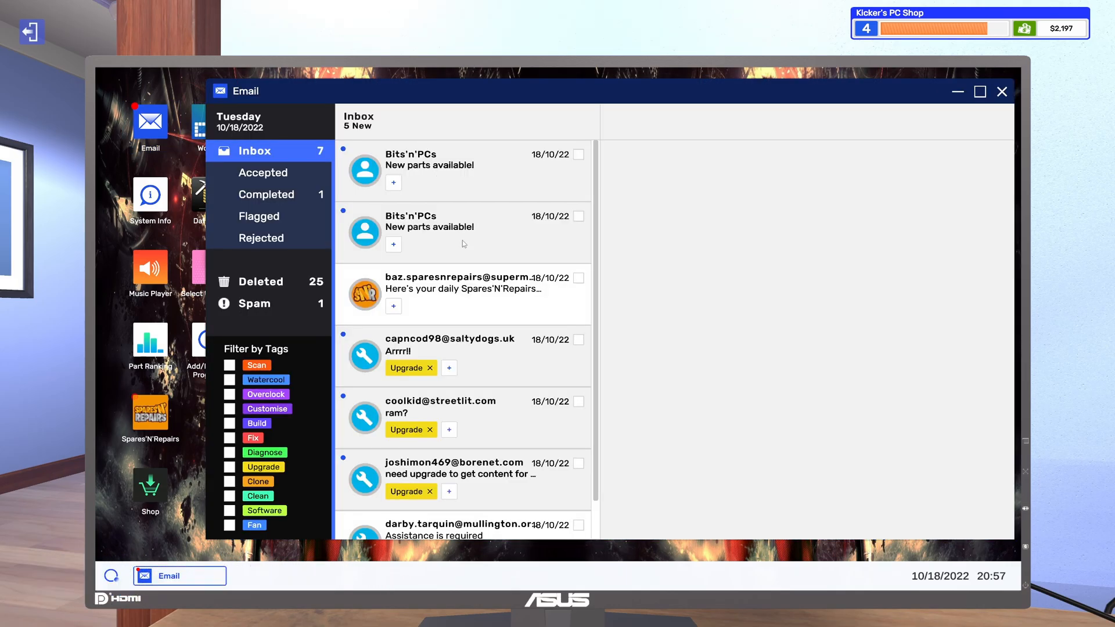
scroll("down", 3)
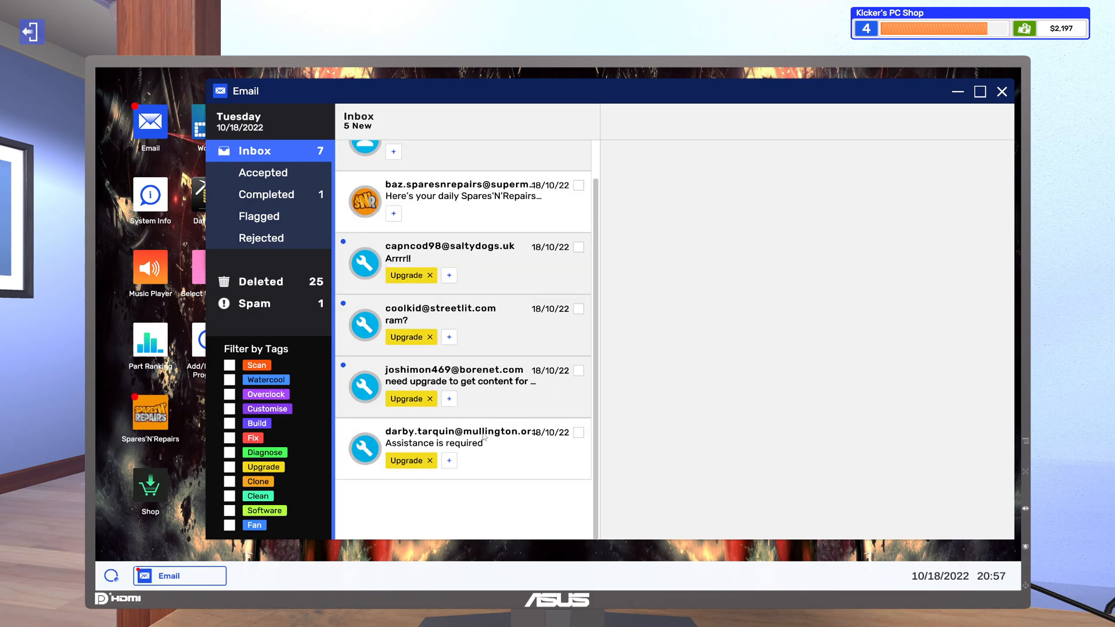
left_click(462, 438)
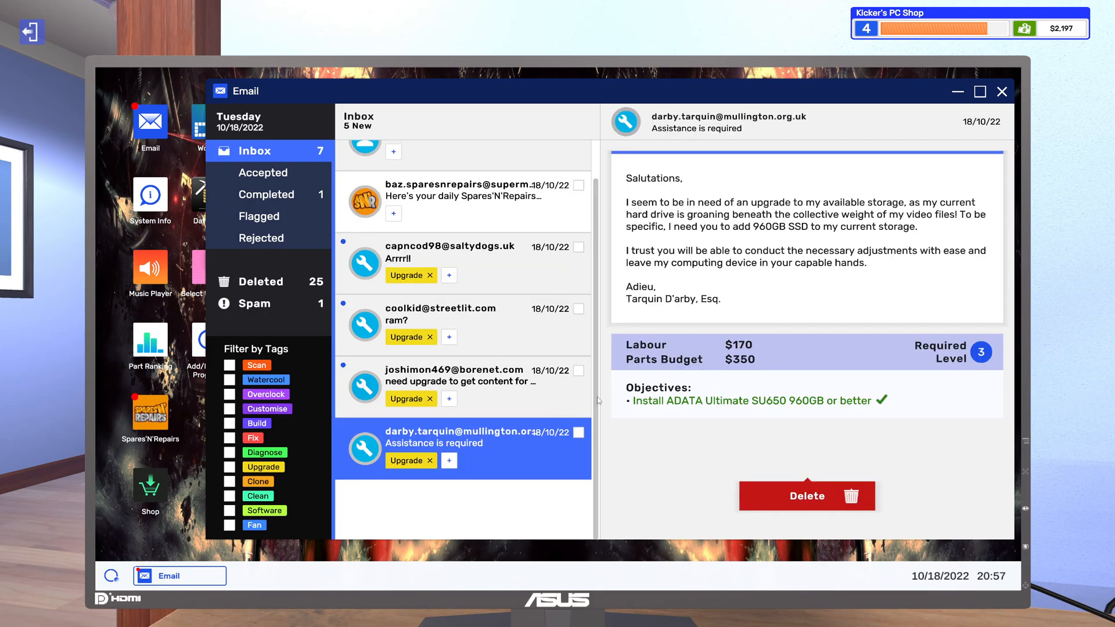
mouse_move(737, 434)
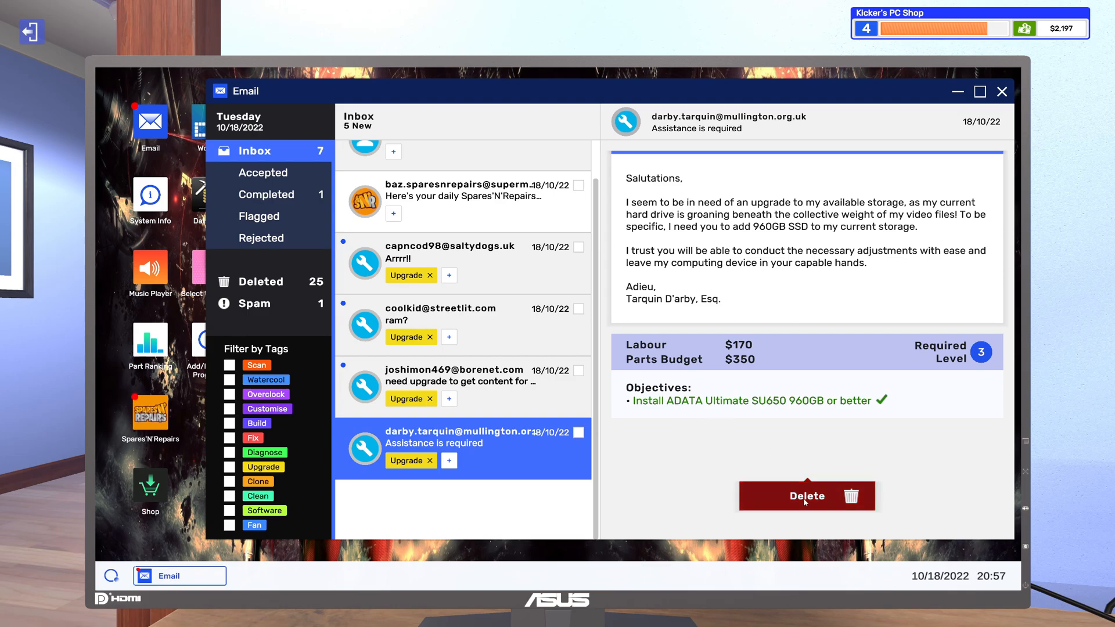
- Delete Tarquin's 960GB SSD storage request email
left_click(807, 496)
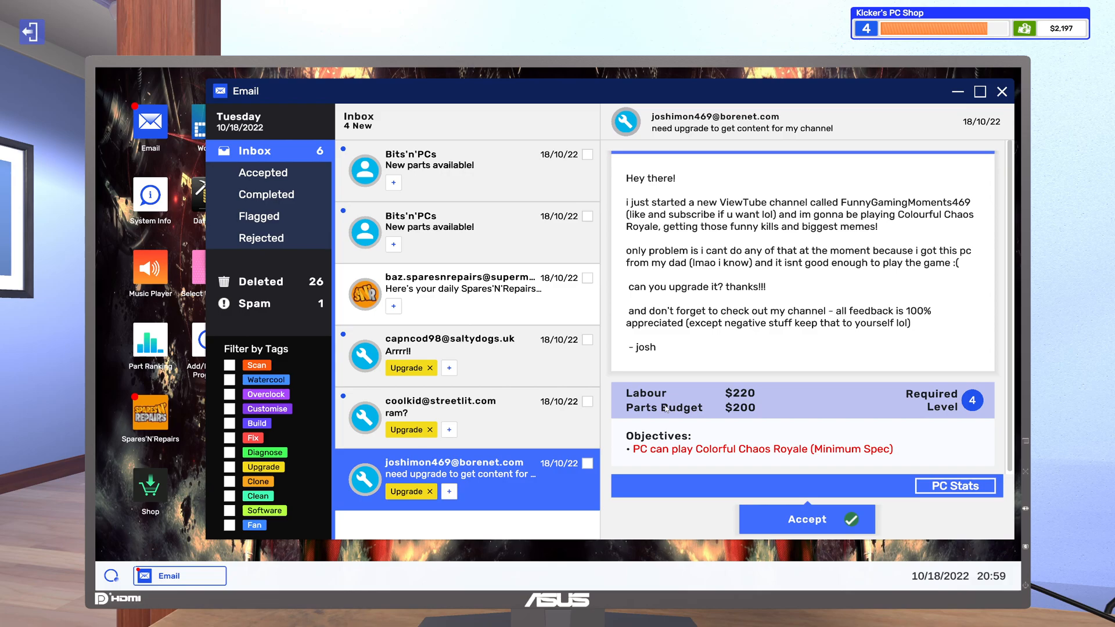
mouse_move(753, 482)
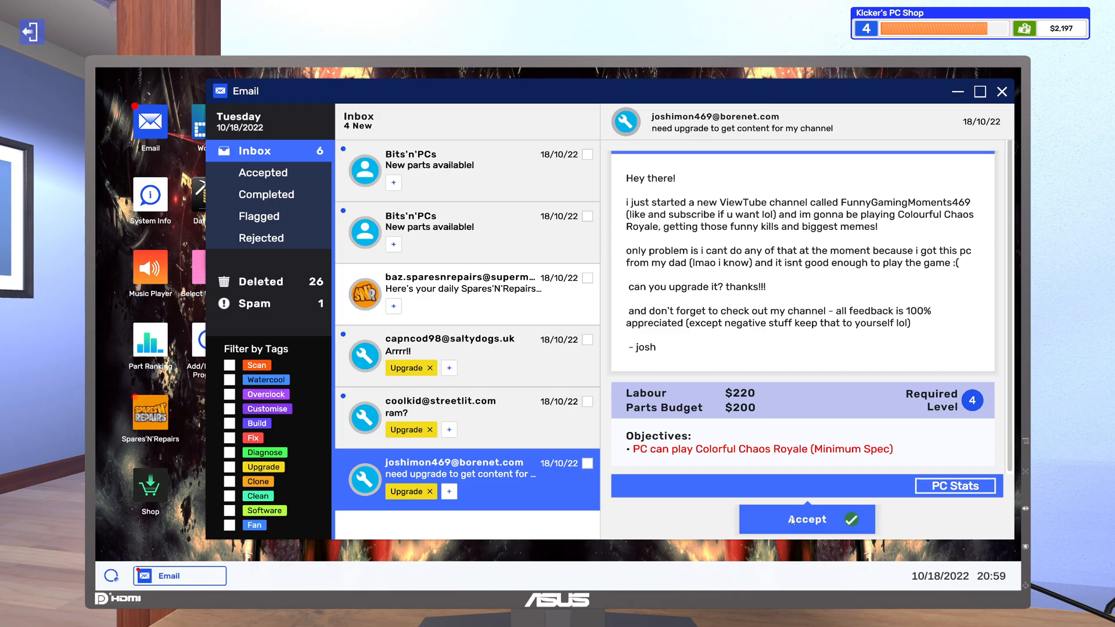
- Accept Josh's Colorful Chaos Royale upgrade job and dismiss the Will it Run? notice
left_click(805, 519)
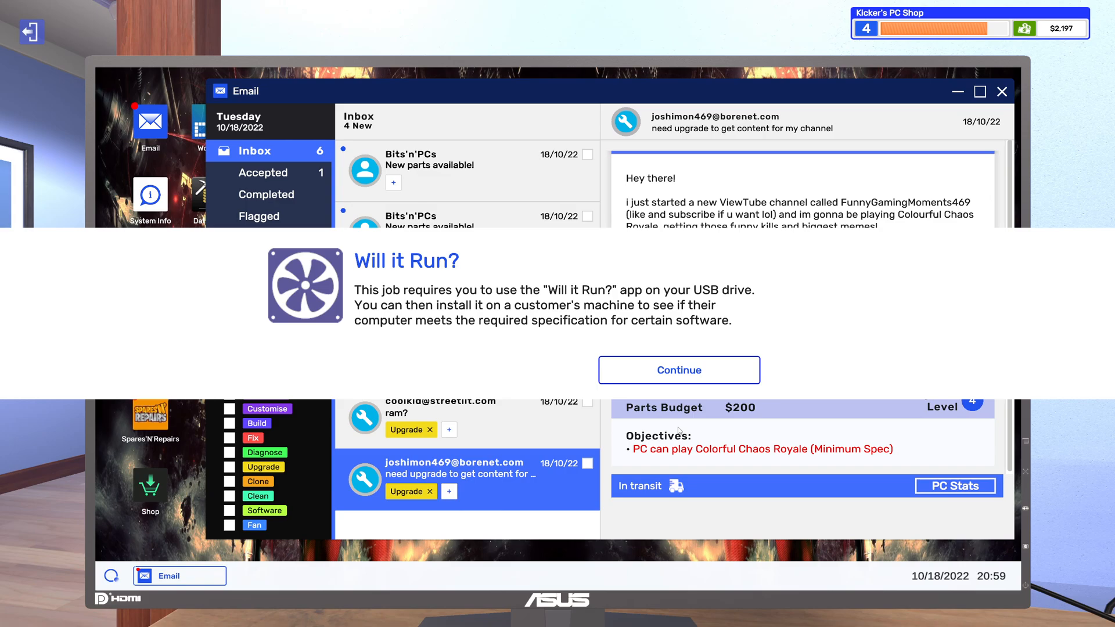
left_click(678, 370)
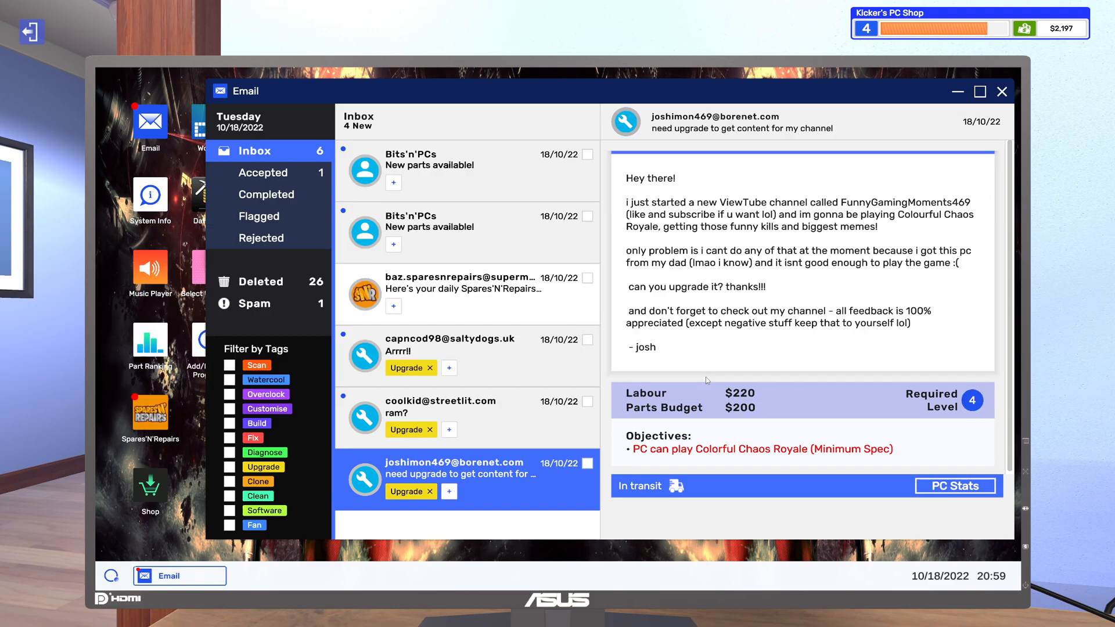
mouse_move(577, 383)
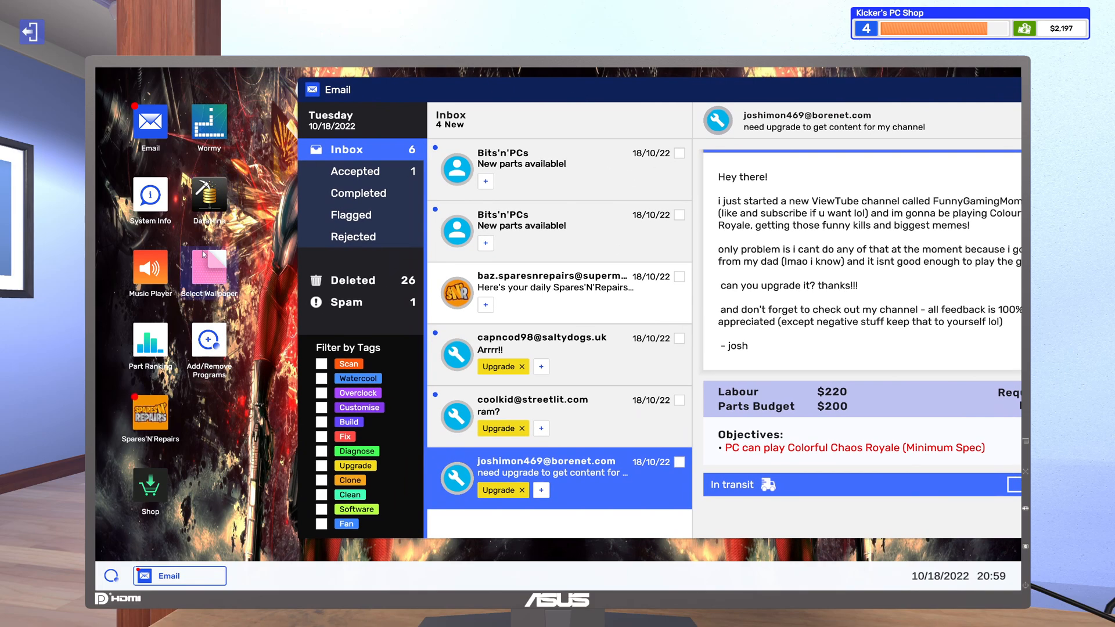
- Install Will it Run? from Add/Remove Programs and launch it from the desktop
left_click(208, 338)
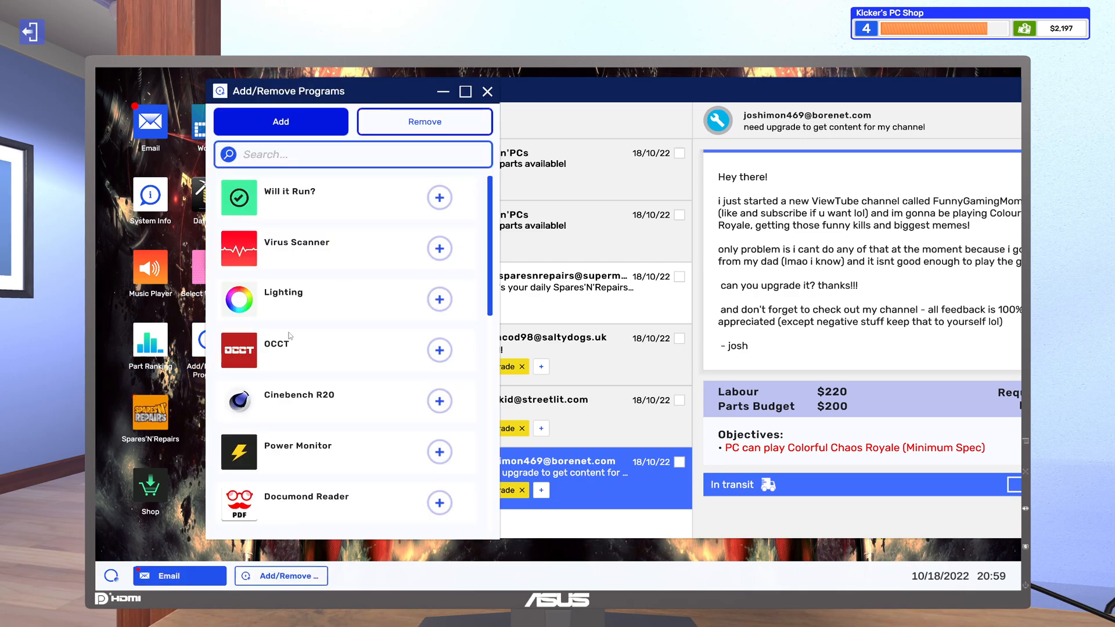
left_click(439, 197)
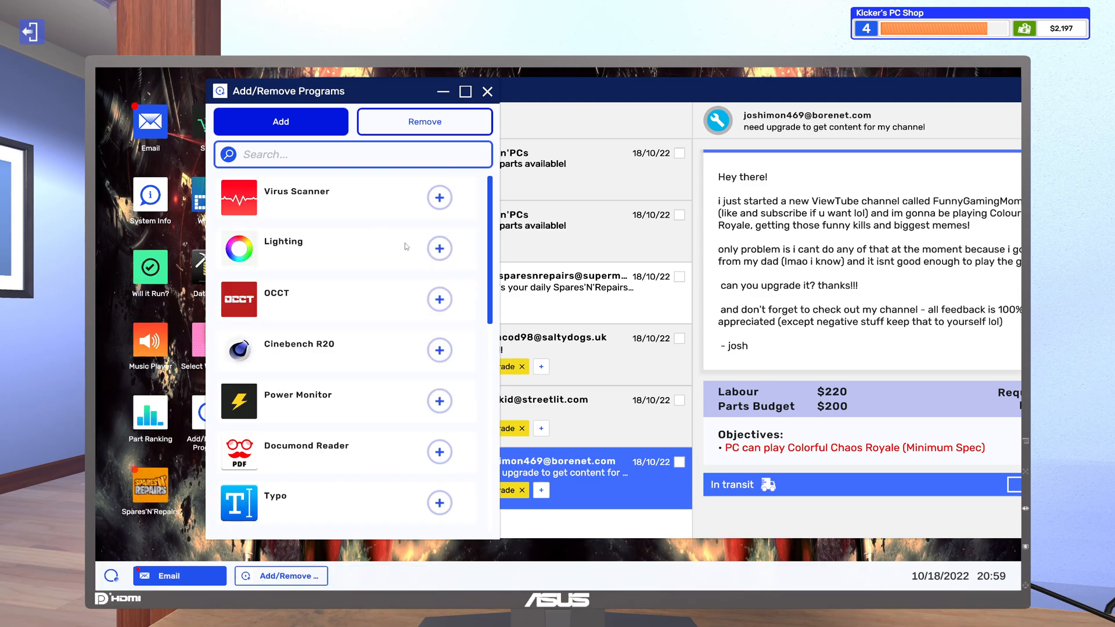
left_click(488, 92)
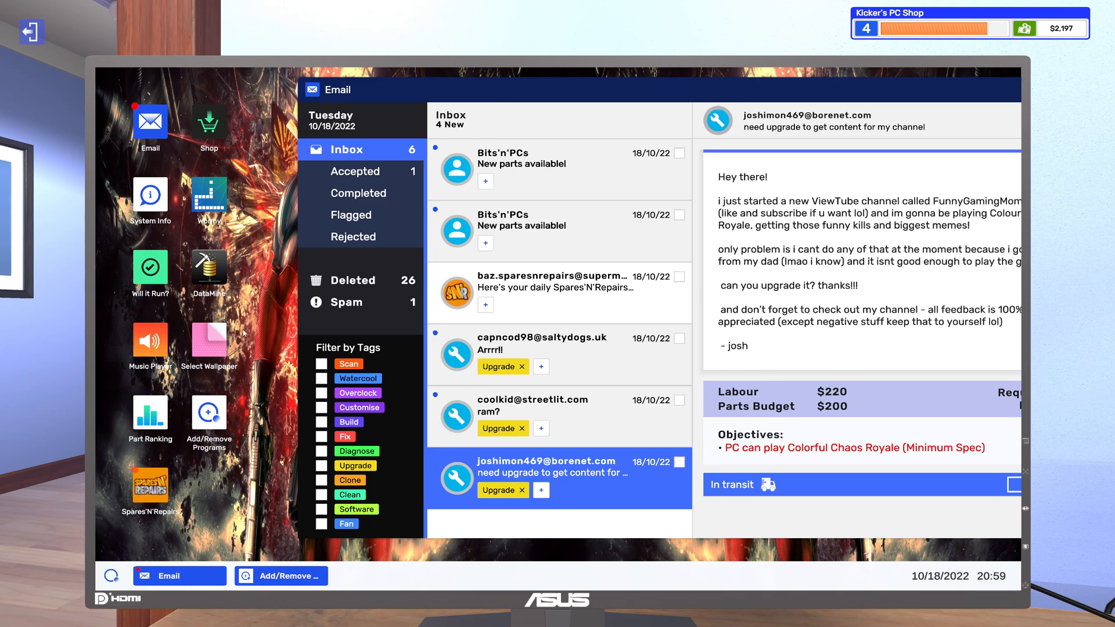
left_click(149, 265)
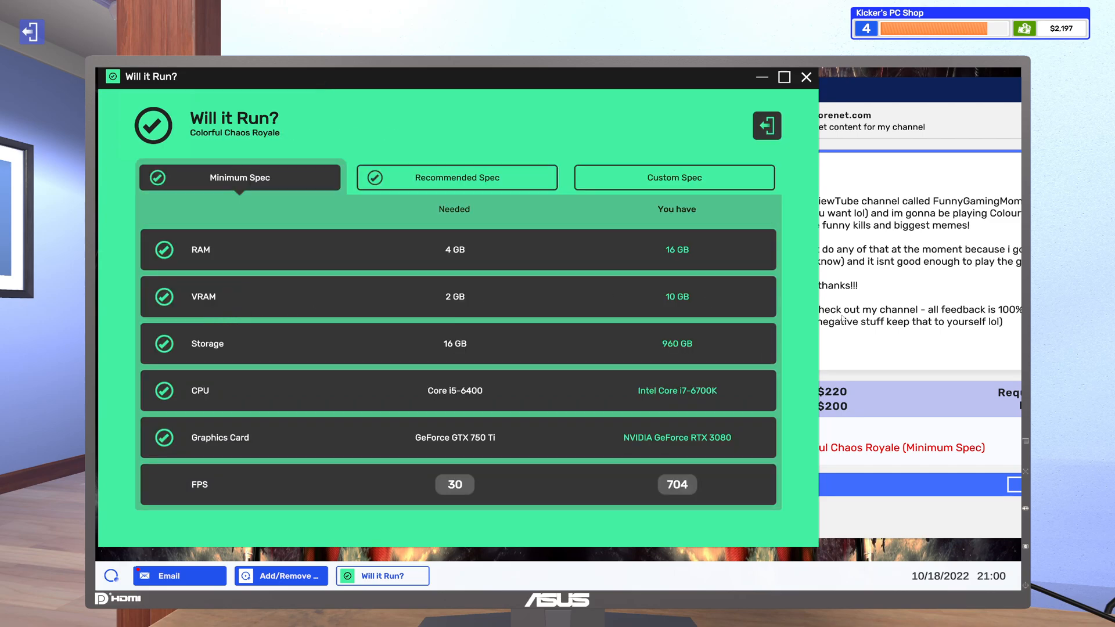
left_click(179, 576)
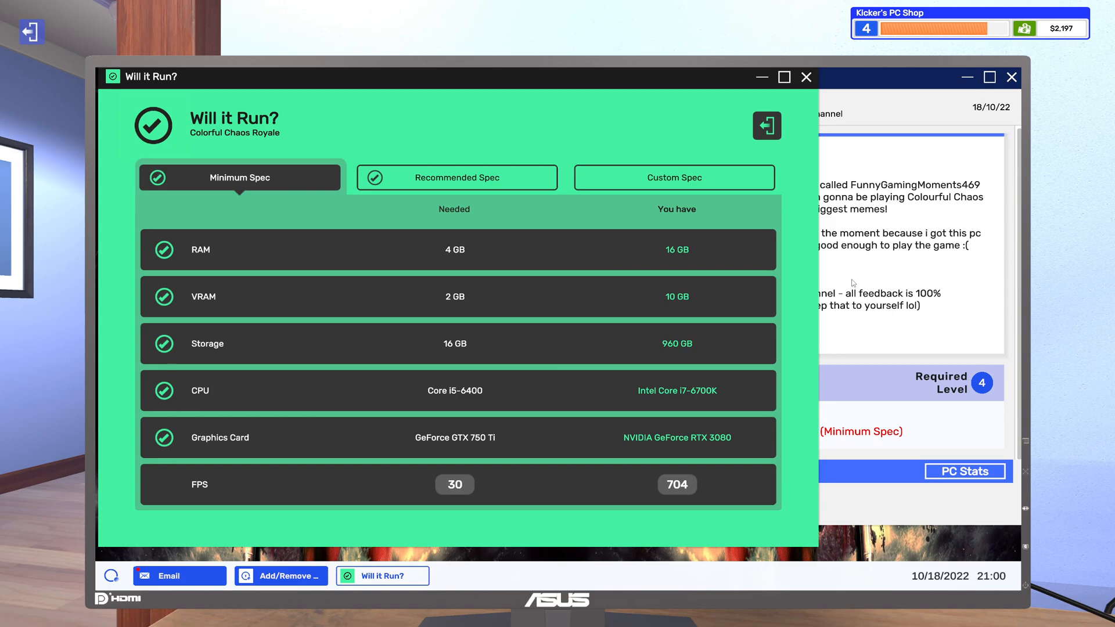
mouse_move(898, 320)
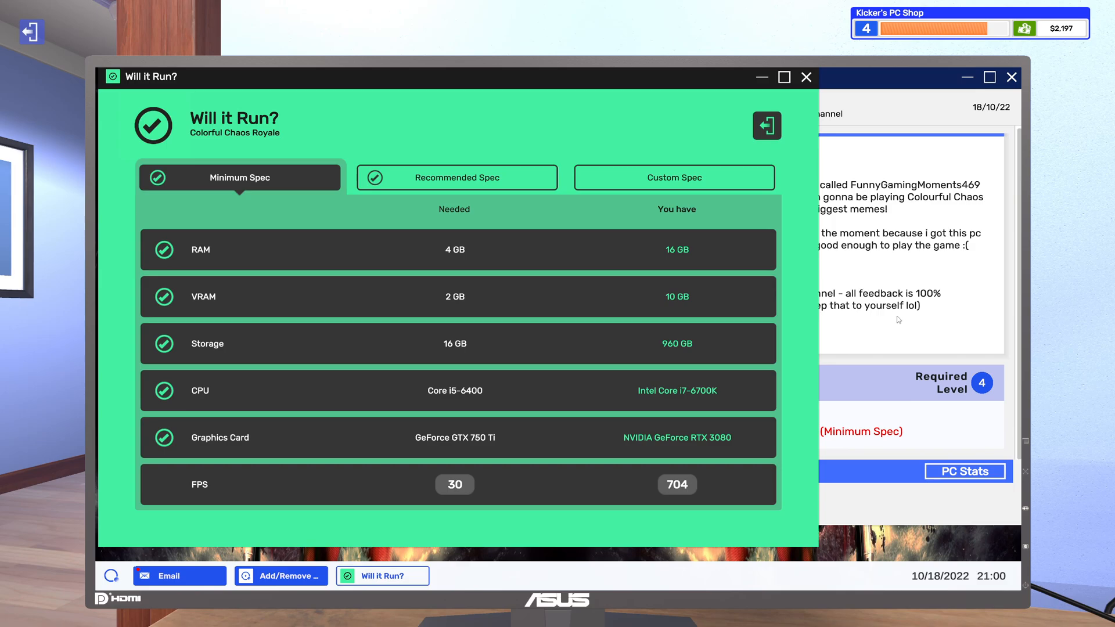
mouse_move(926, 327)
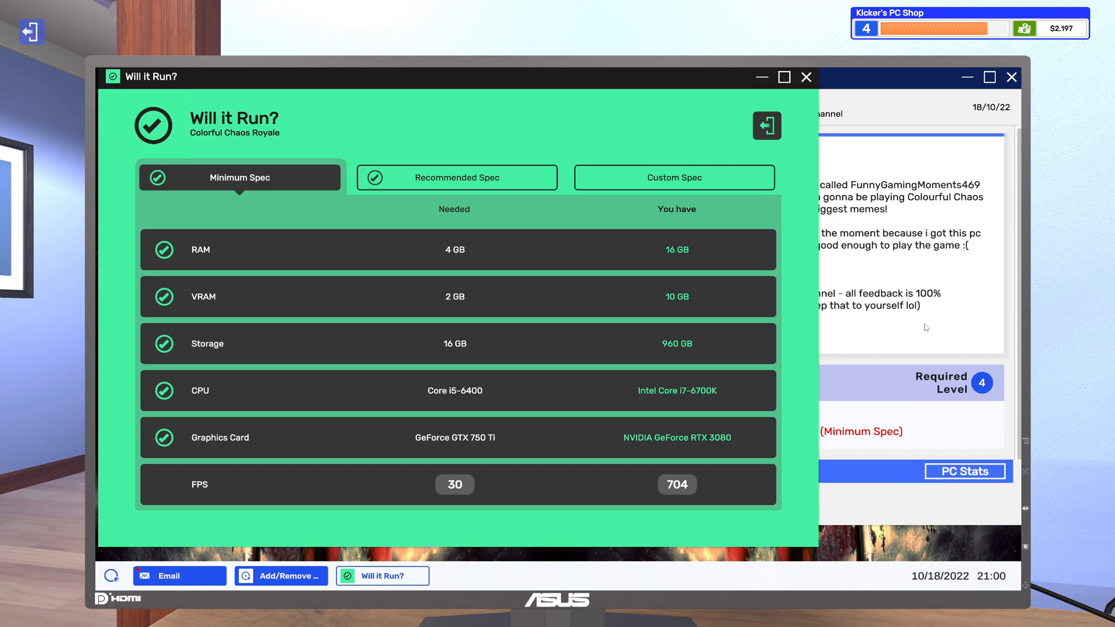
mouse_move(918, 340)
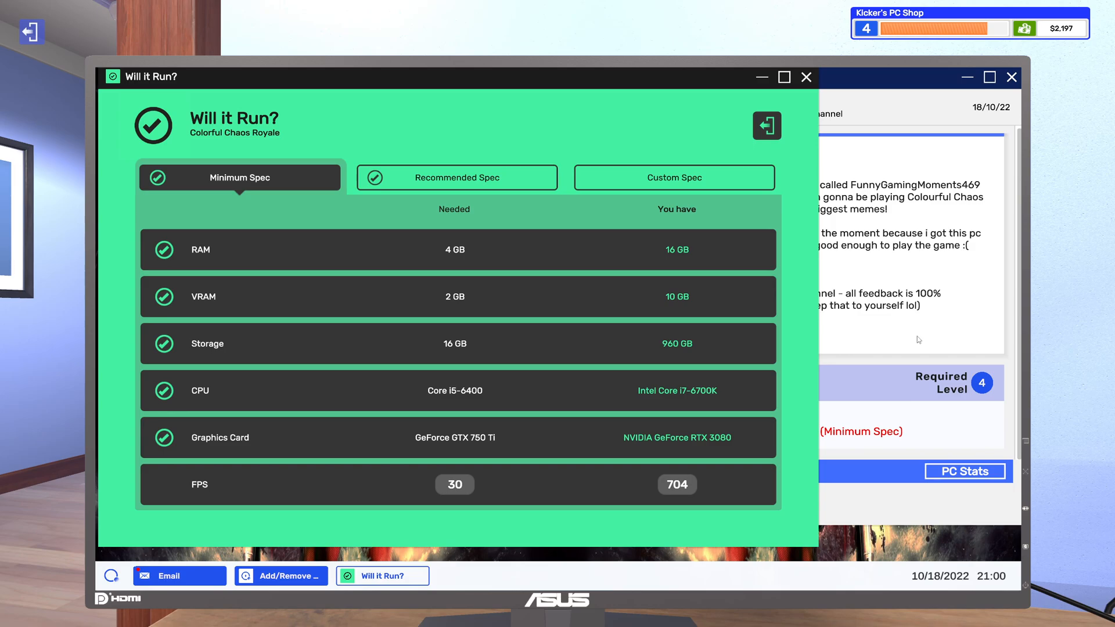
left_click(178, 576)
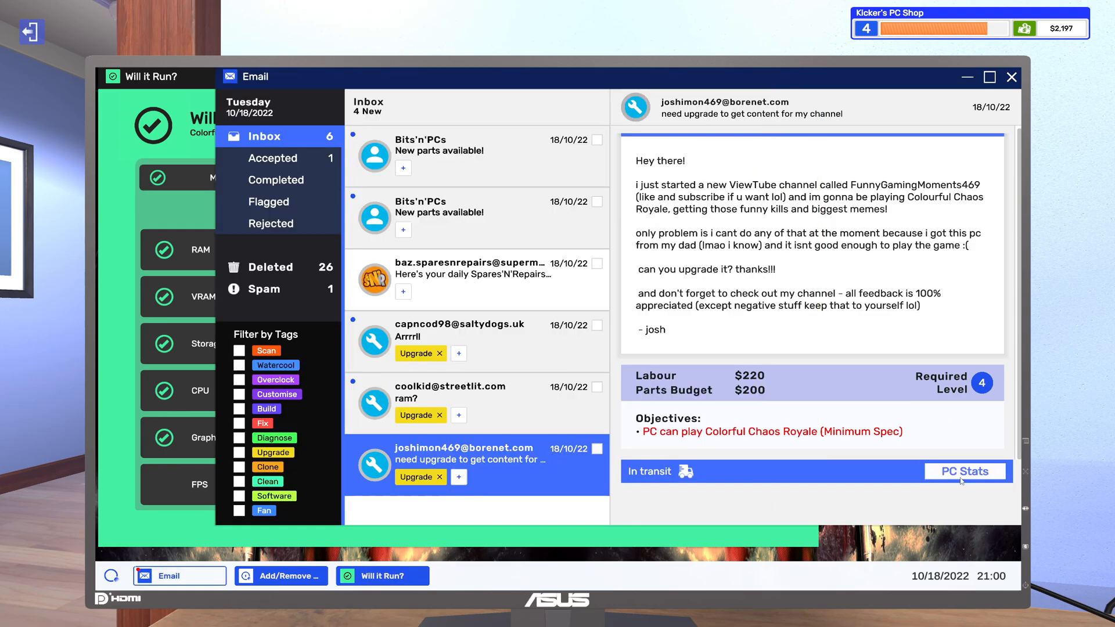
left_click(964, 471)
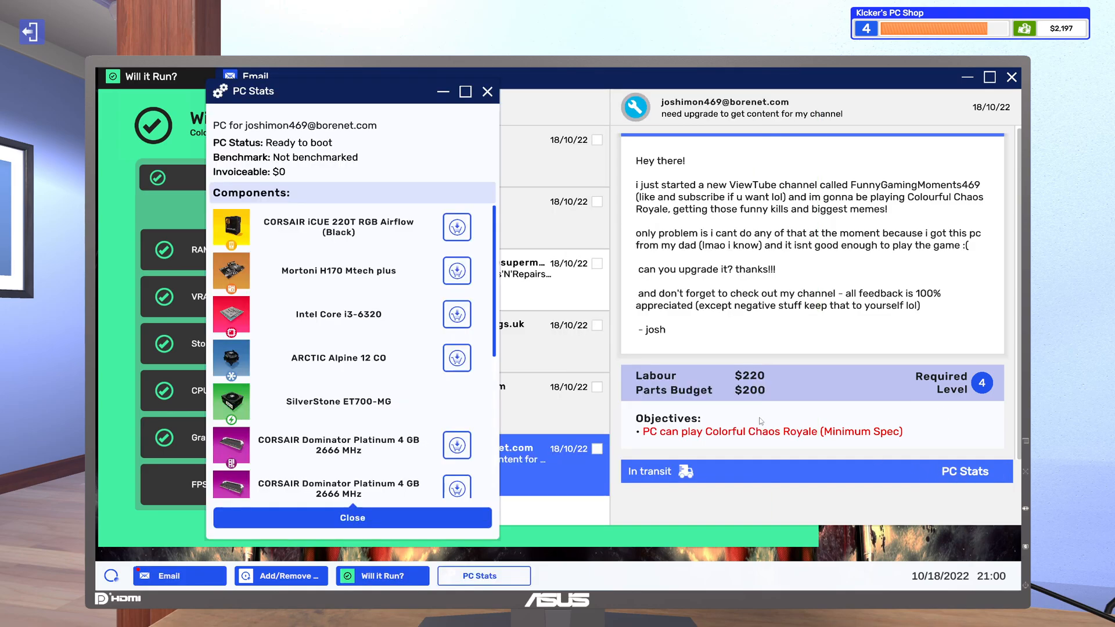
mouse_move(379, 332)
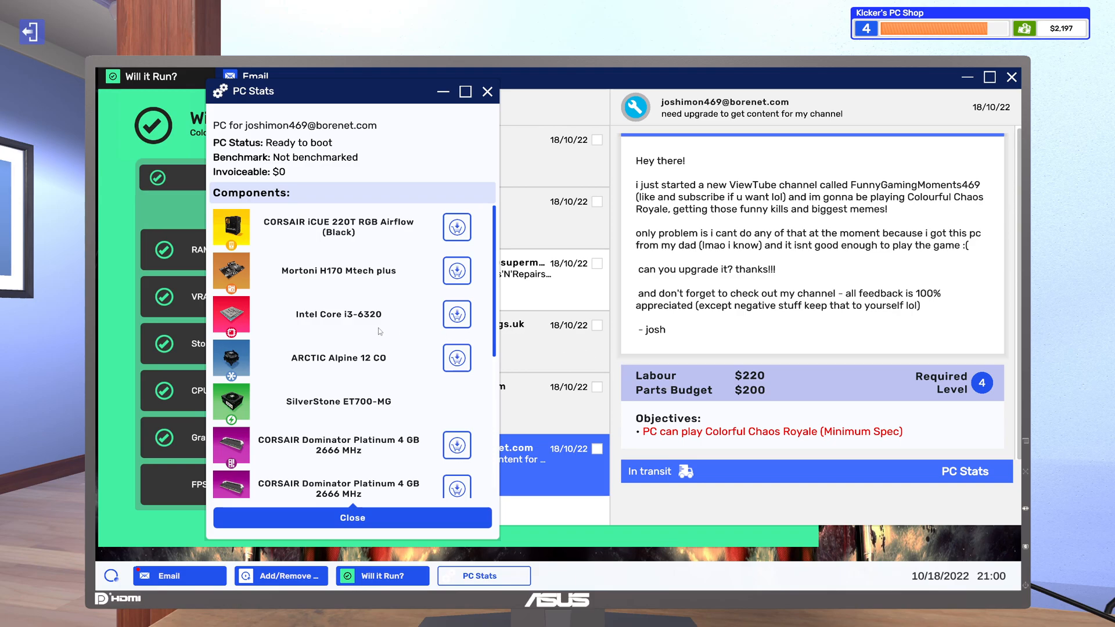
scroll("down", 3)
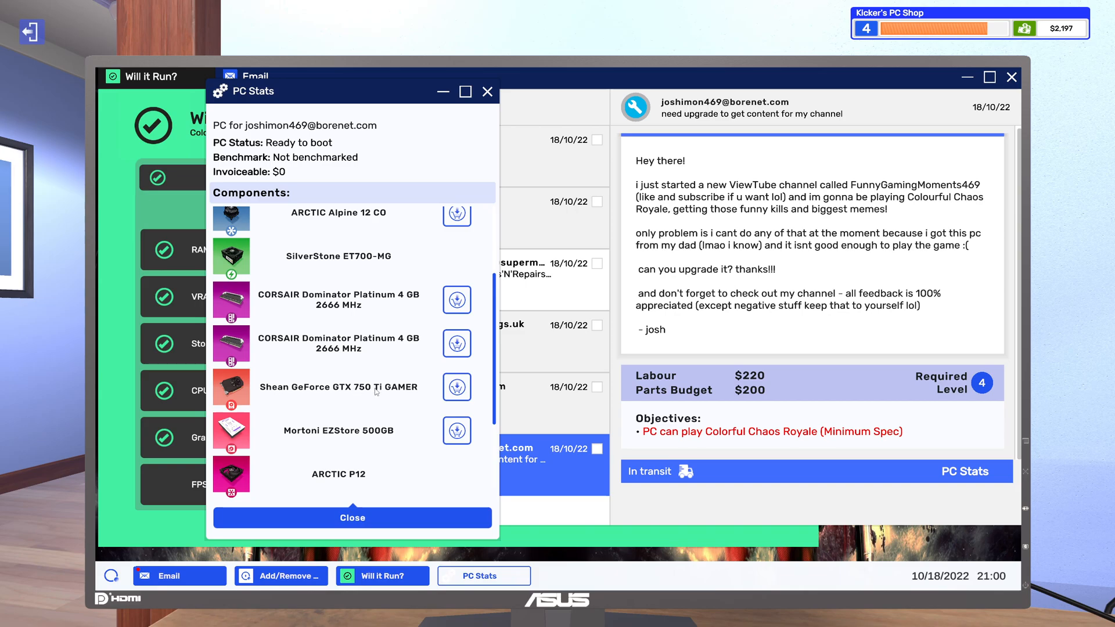
mouse_move(429, 220)
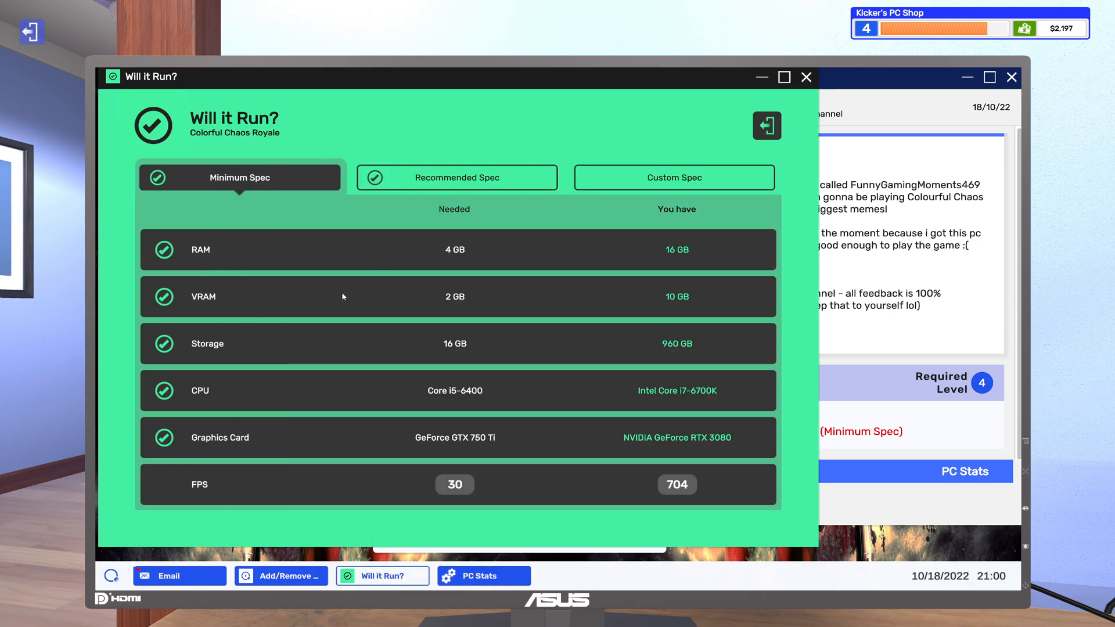
mouse_move(661, 347)
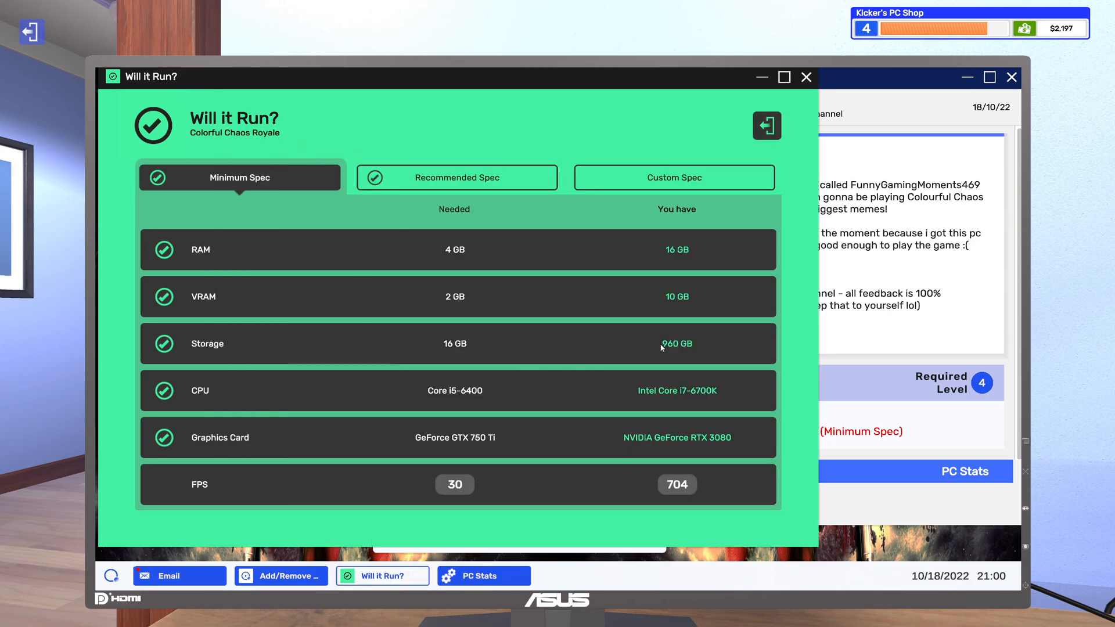
mouse_move(327, 578)
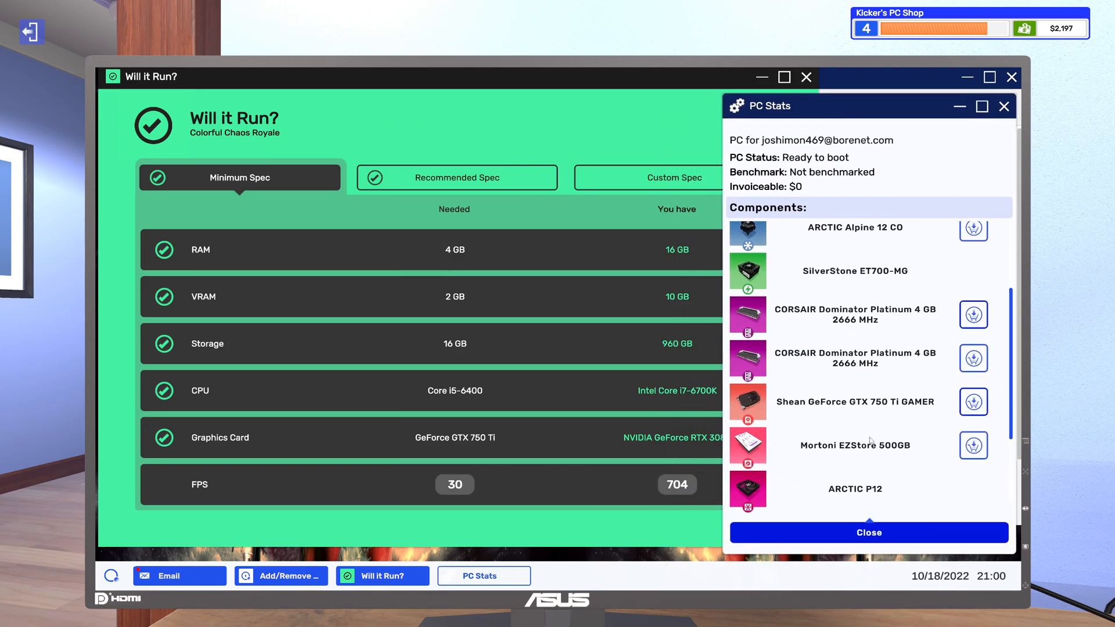
scroll("up", 3)
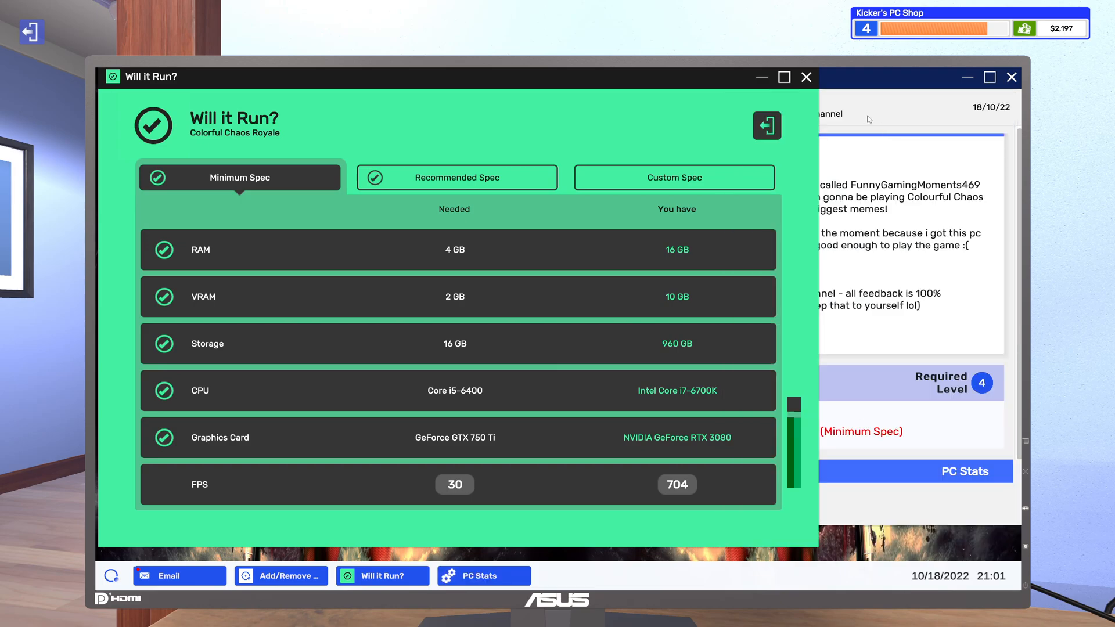
left_click(179, 577)
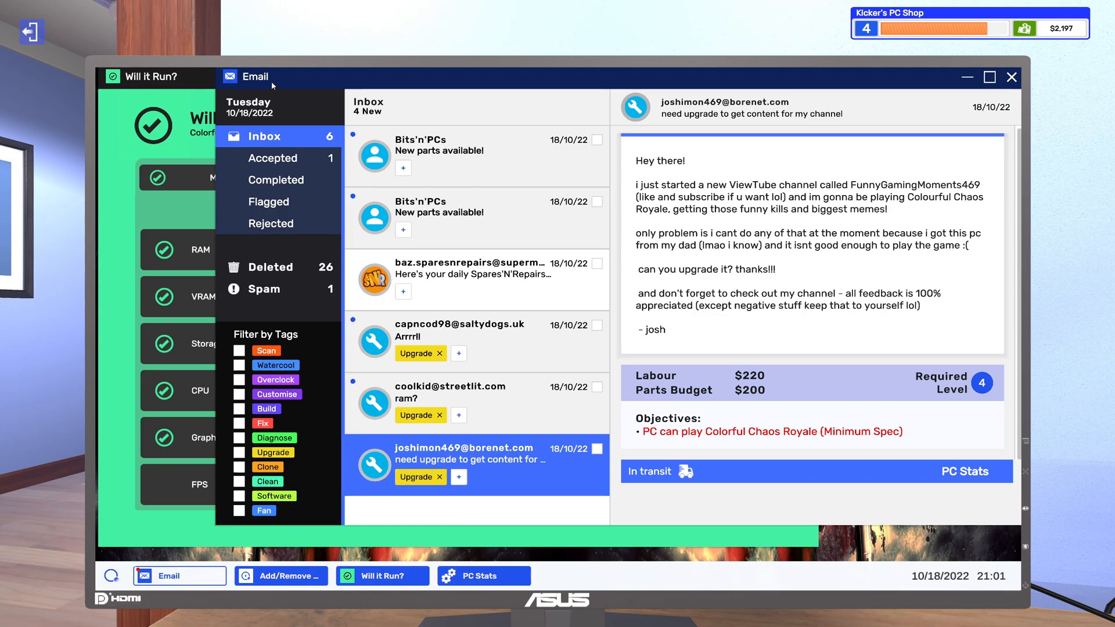
- List shop processors filtered to the LGA 1151 (Skylake) socket
left_click(382, 576)
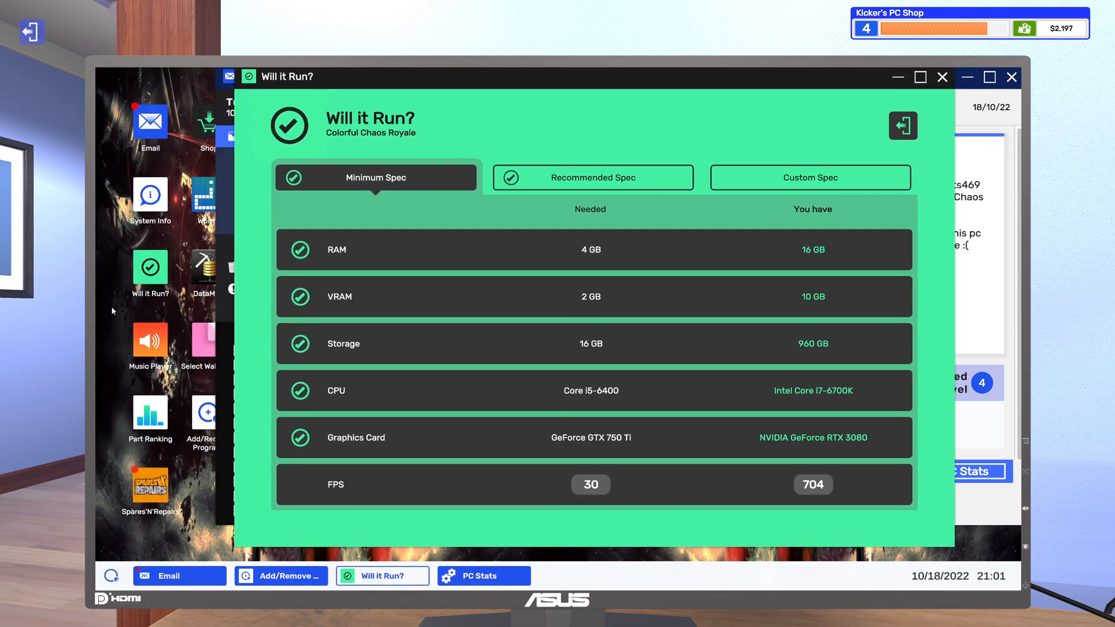
mouse_move(149, 418)
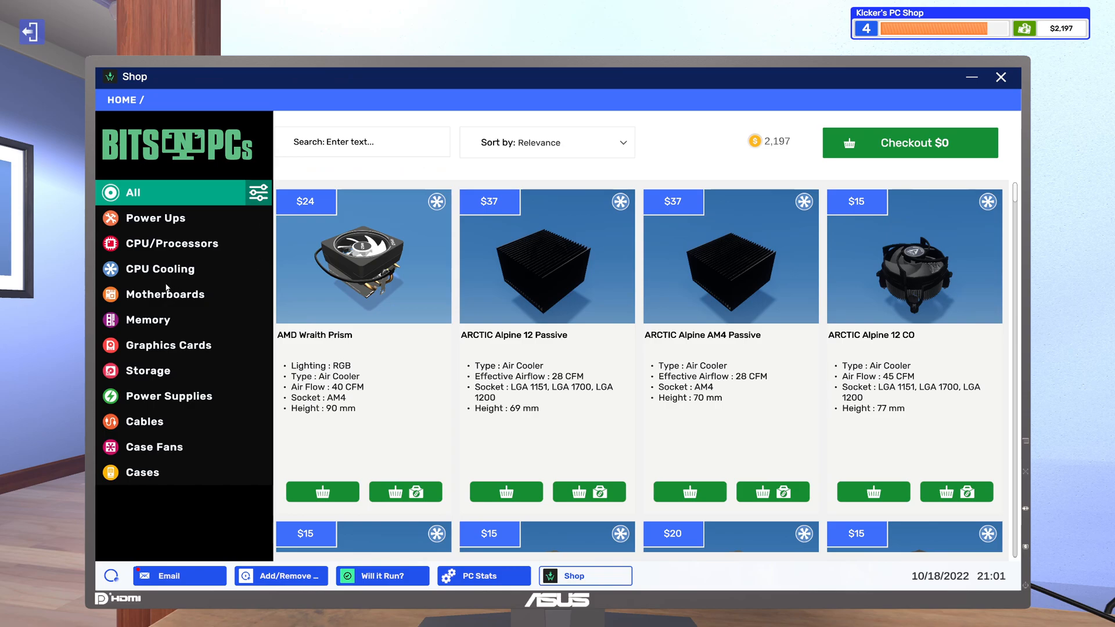
left_click(167, 269)
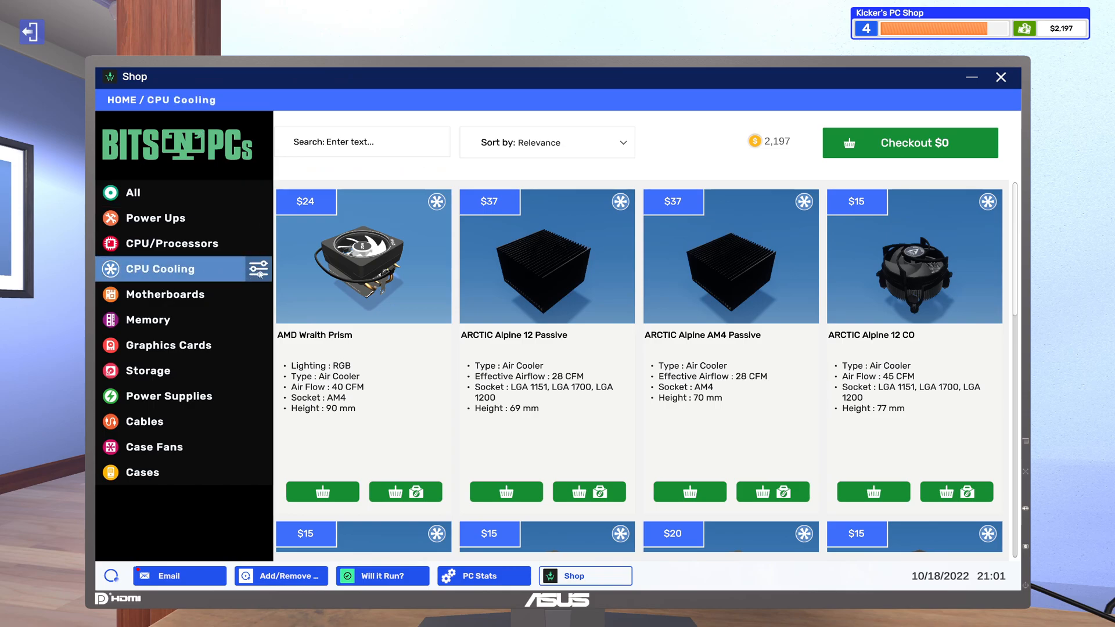
left_click(258, 269)
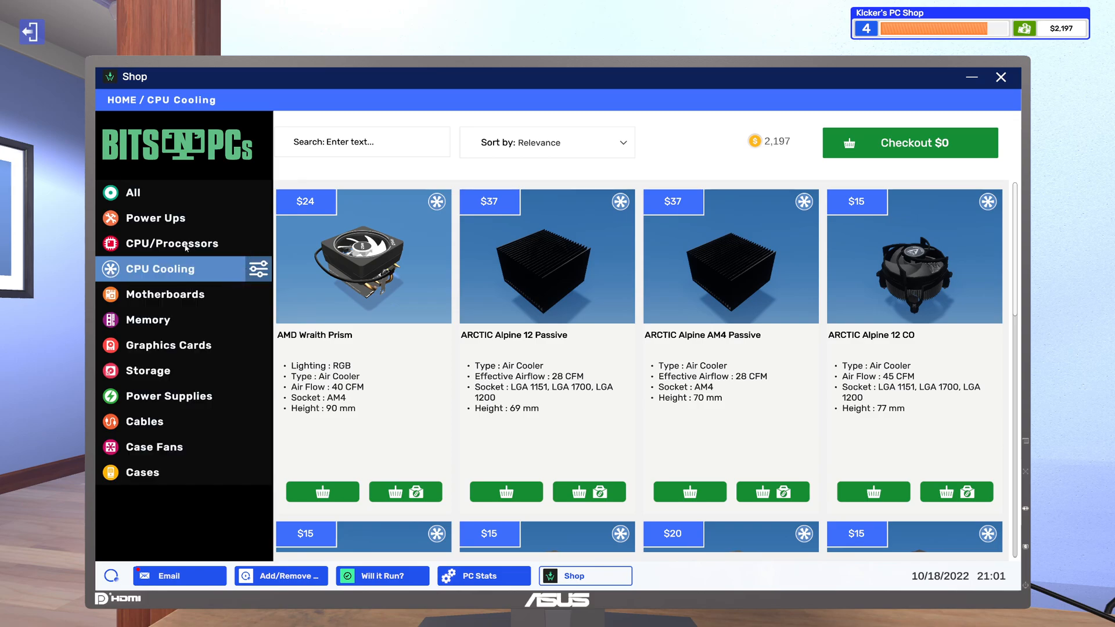
left_click(170, 244)
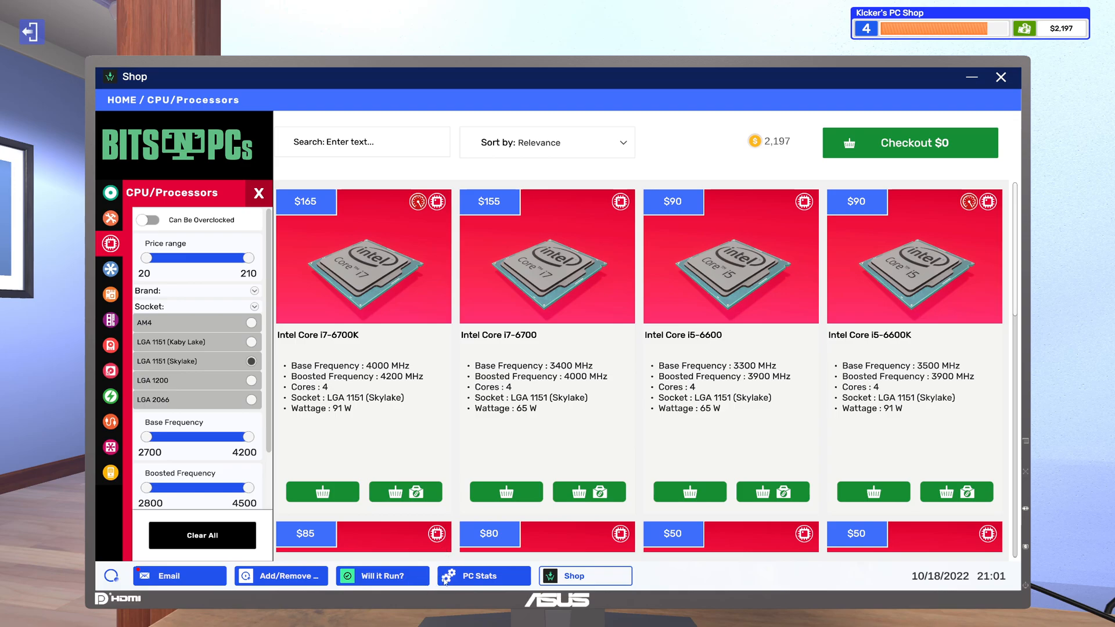
- Sort processors by descending price and cart the $165 Intel Core i7-6700K for Josh's job
left_click(484, 576)
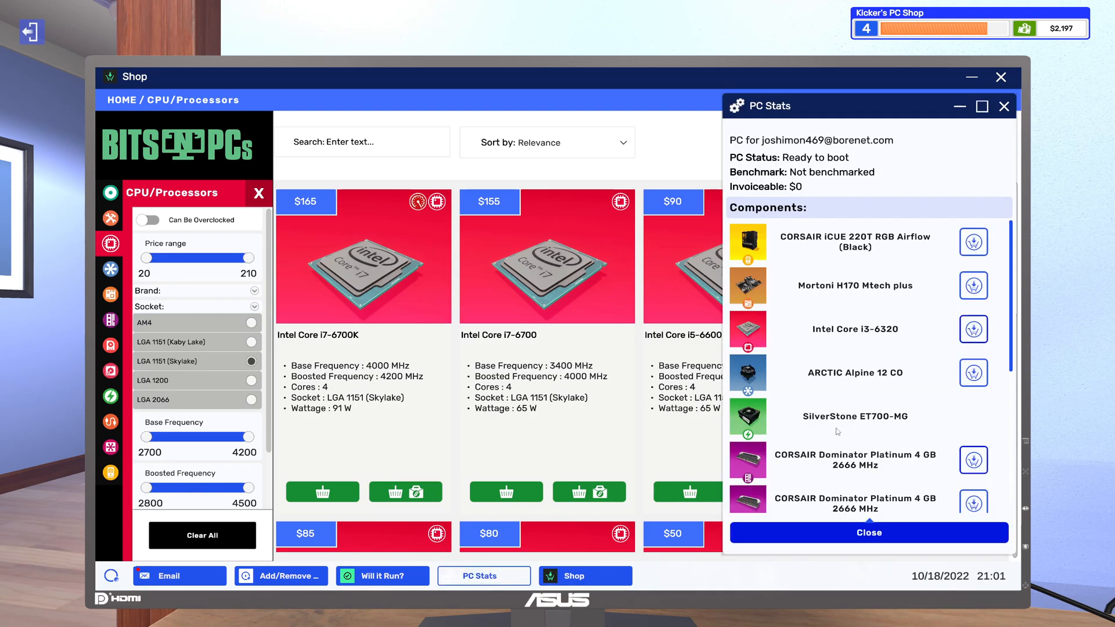
scroll("down", 3)
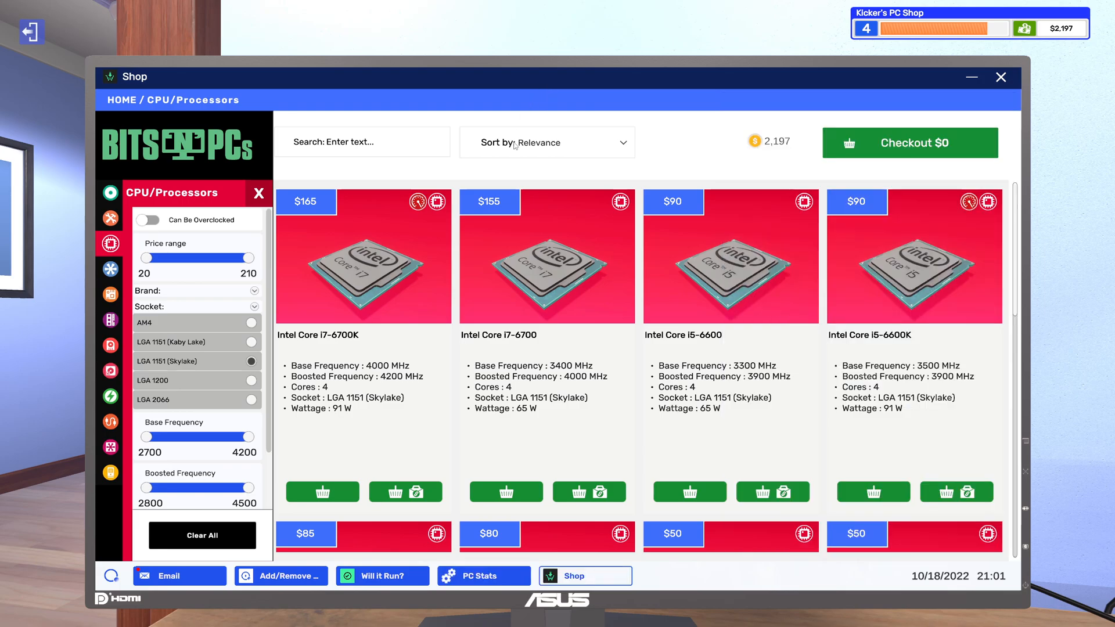
mouse_move(748, 201)
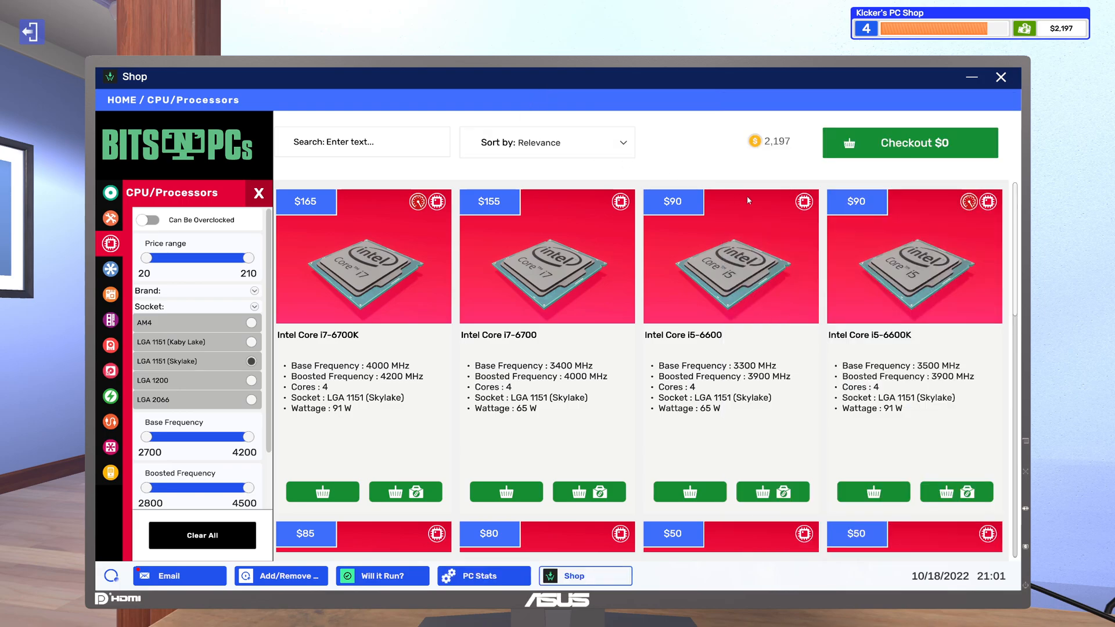
left_click(546, 142)
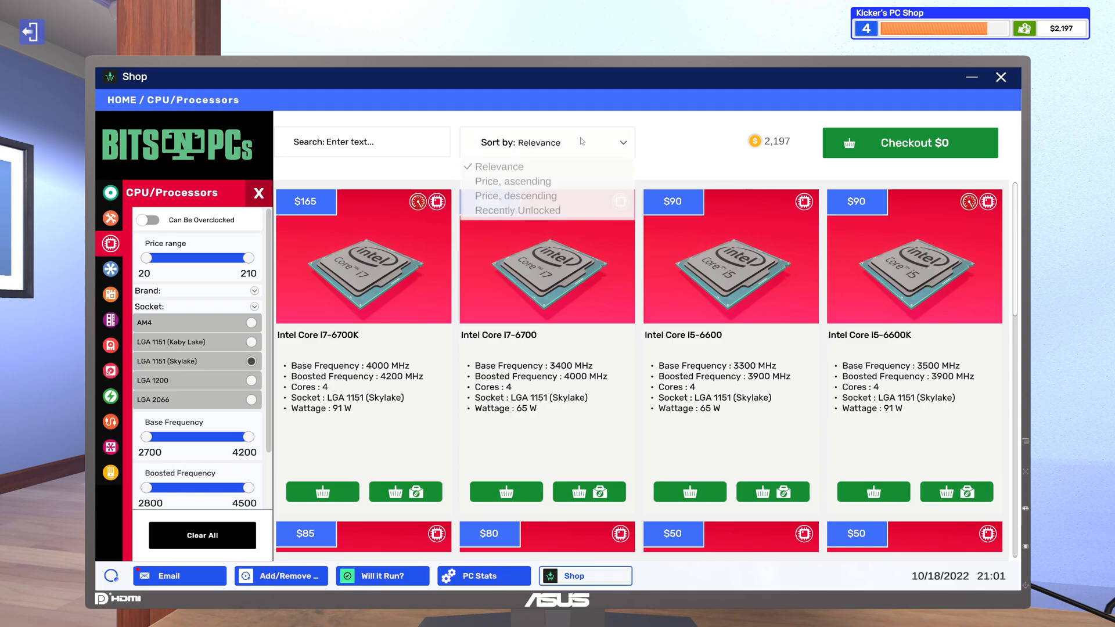
mouse_move(531, 209)
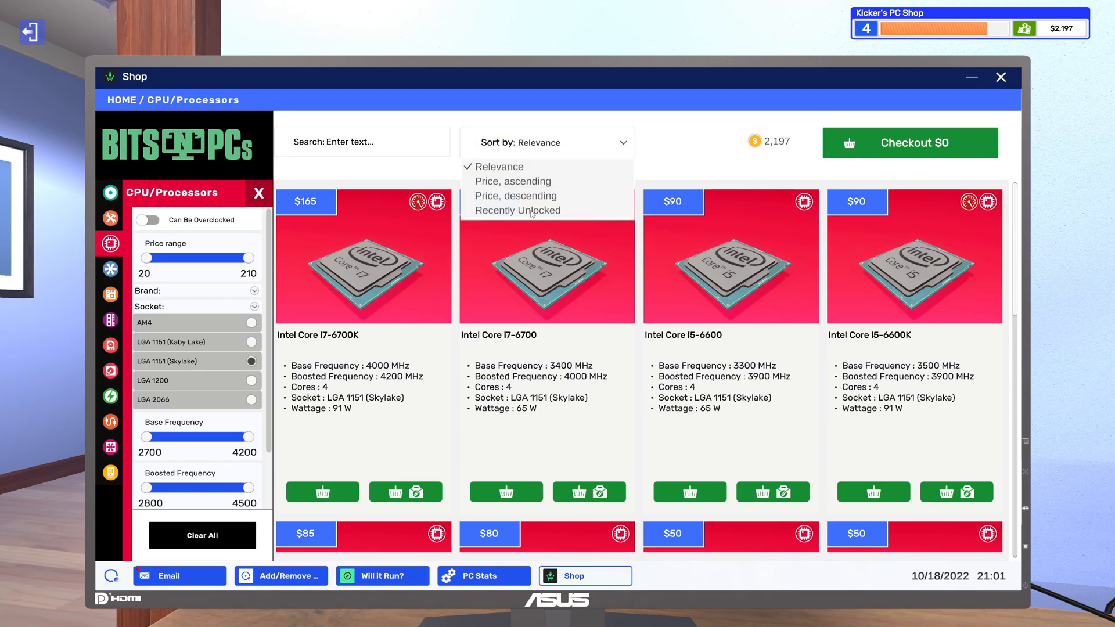
left_click(515, 196)
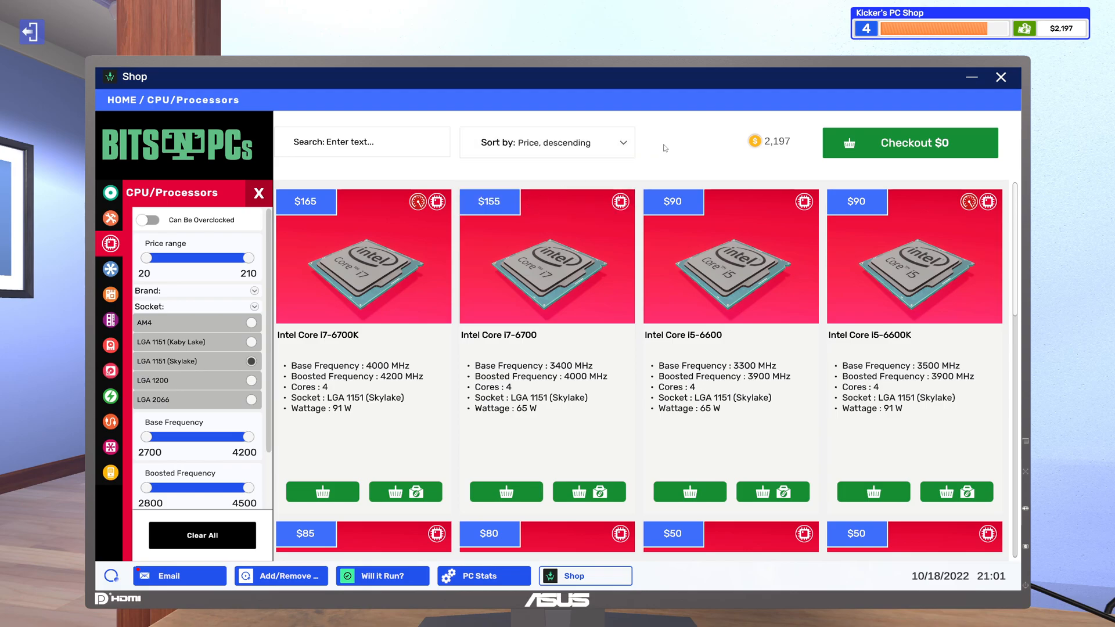
mouse_move(443, 216)
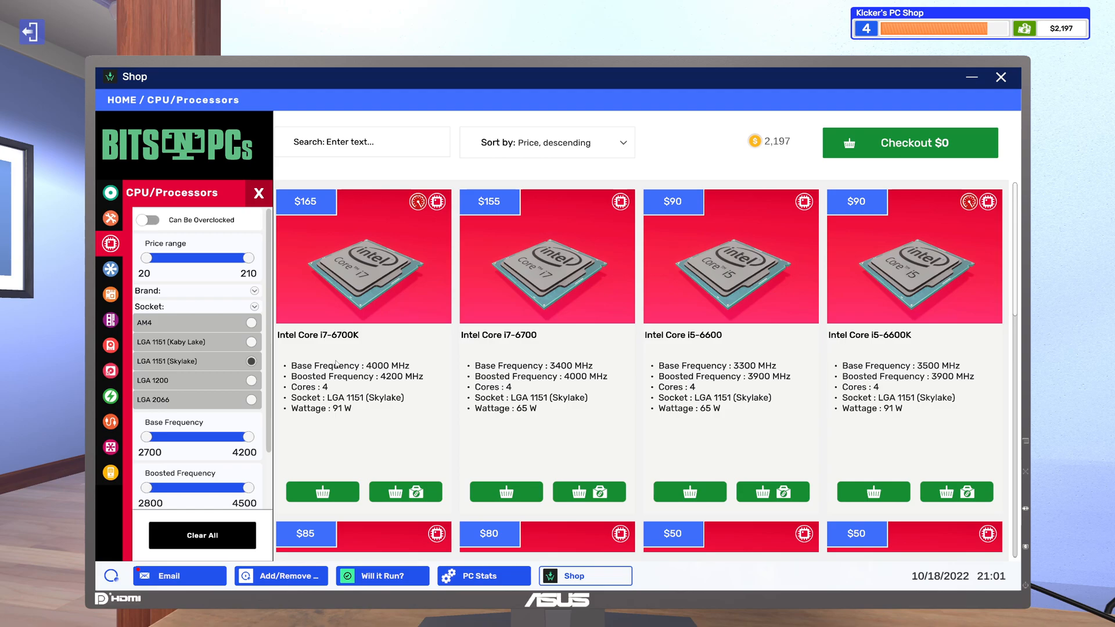
left_click(405, 492)
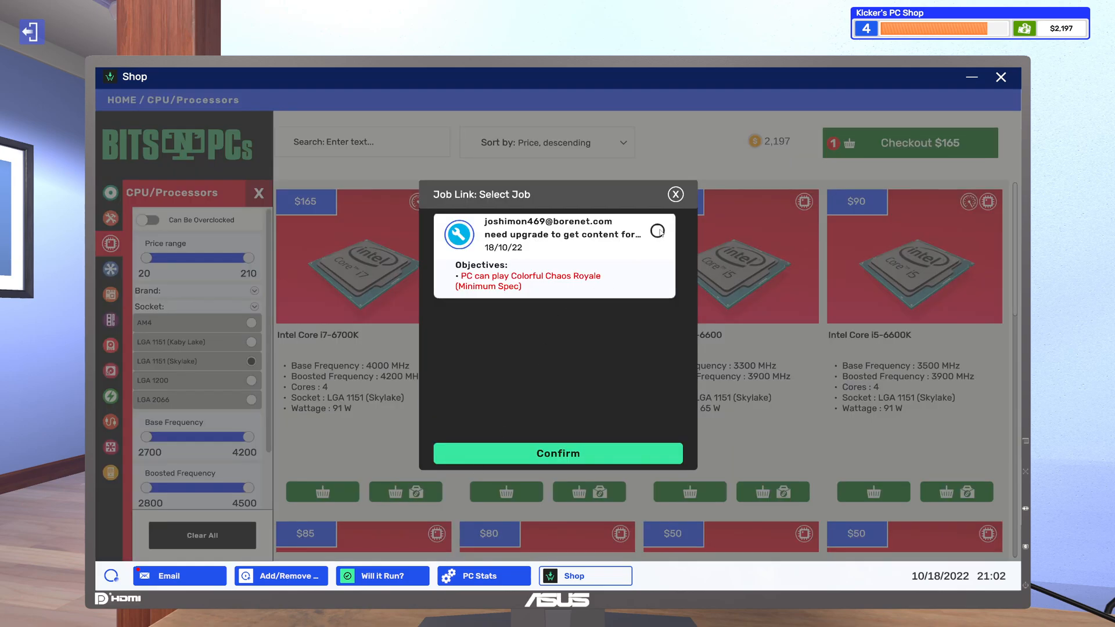
left_click(657, 232)
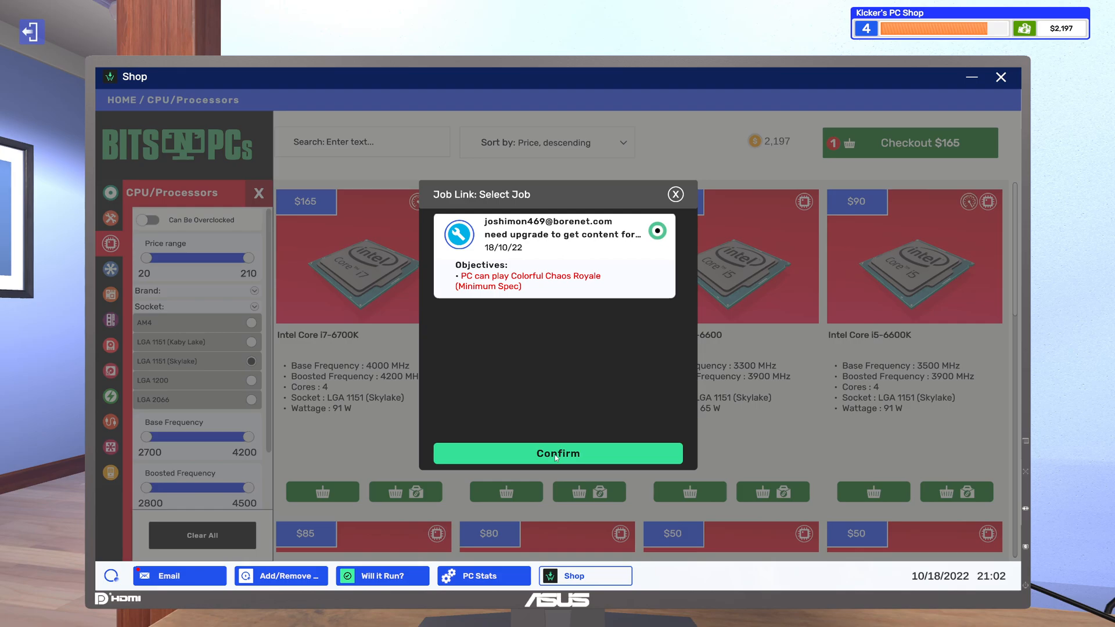
- Confirm the i7-6700K job link, recheck PC stats and the job email, then return to the shop
left_click(557, 453)
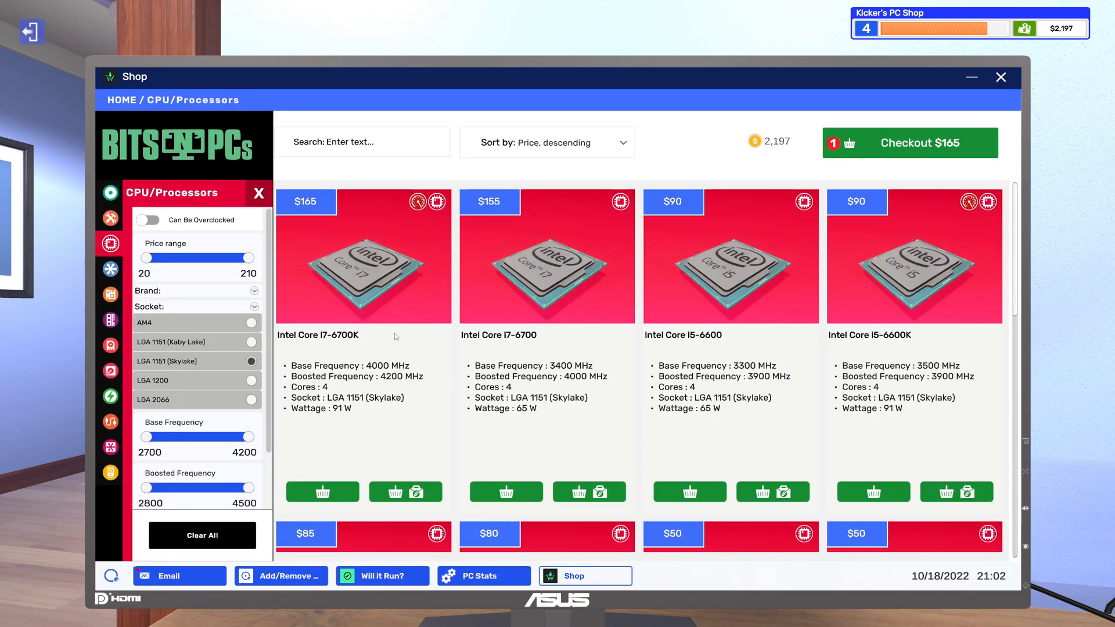
mouse_move(383, 469)
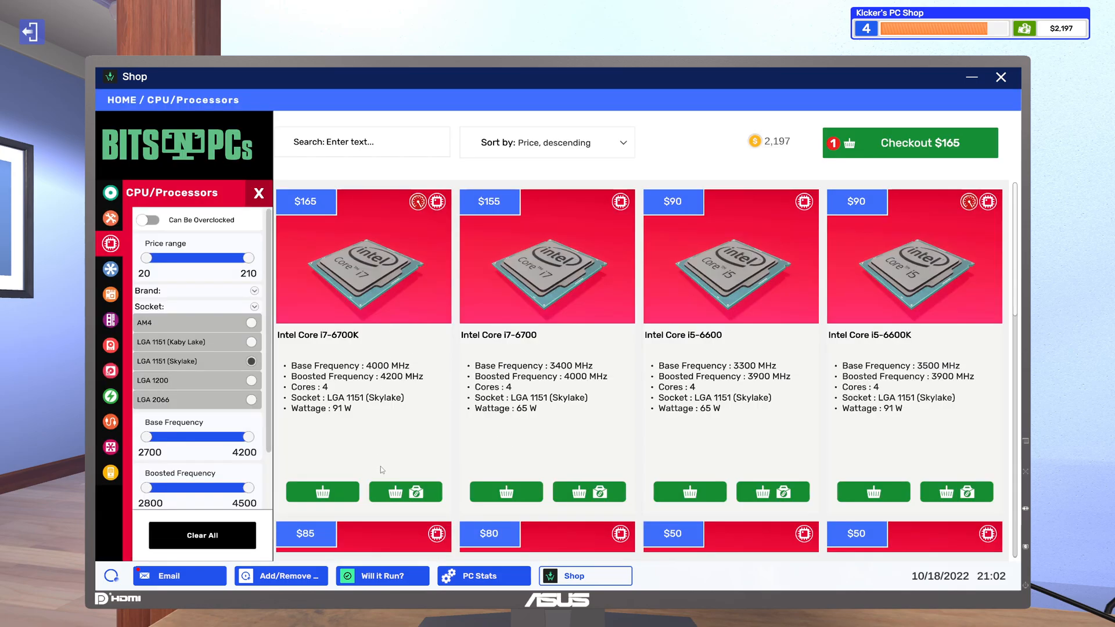
left_click(483, 576)
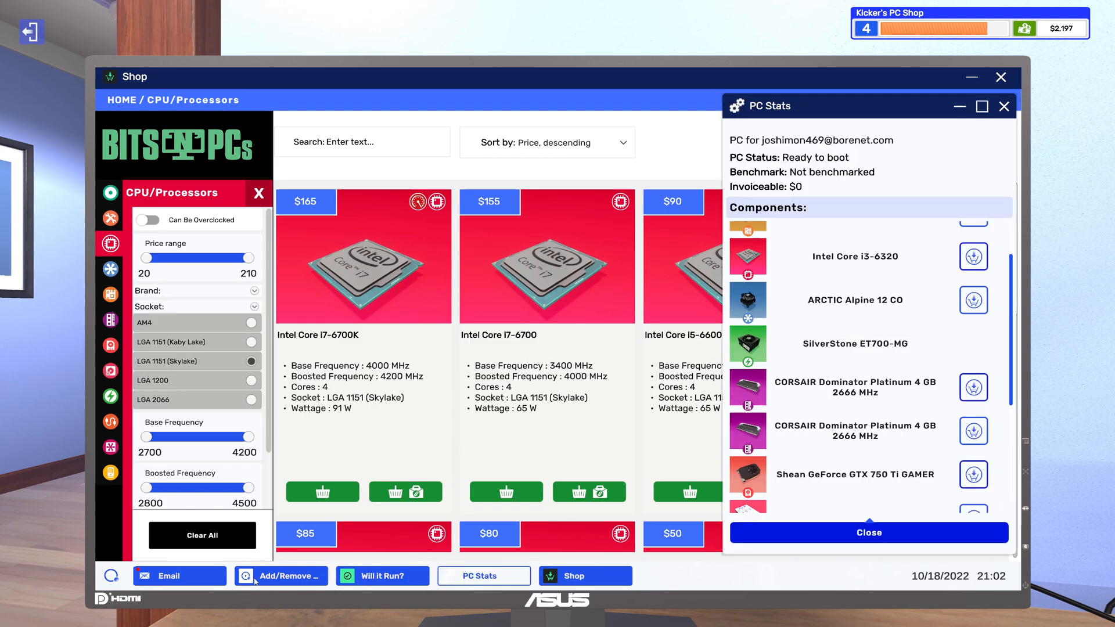
left_click(179, 576)
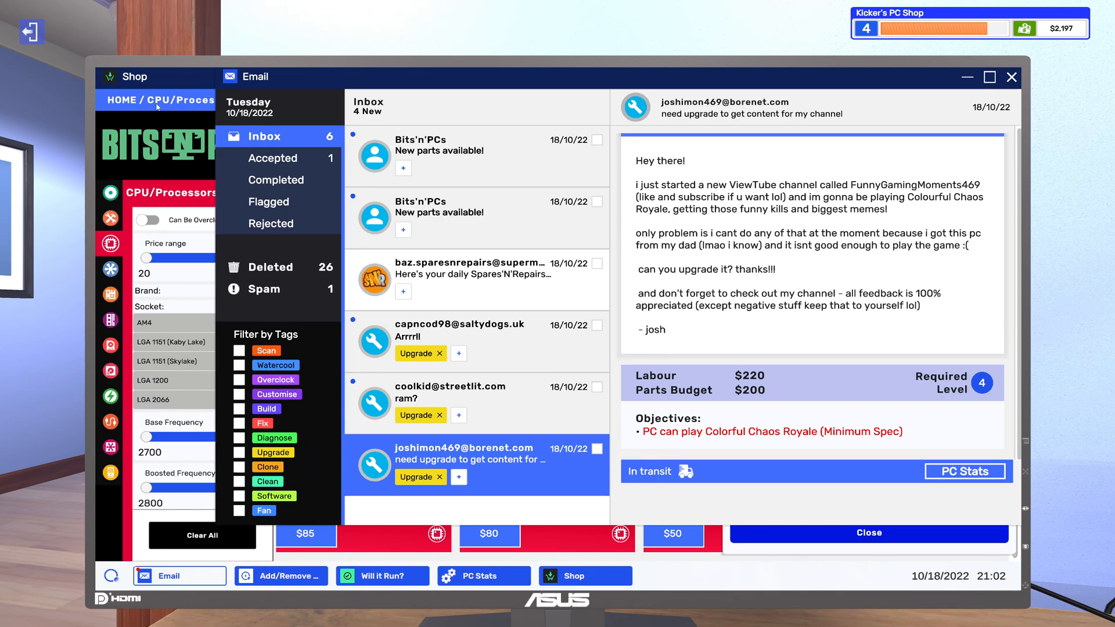
left_click(585, 575)
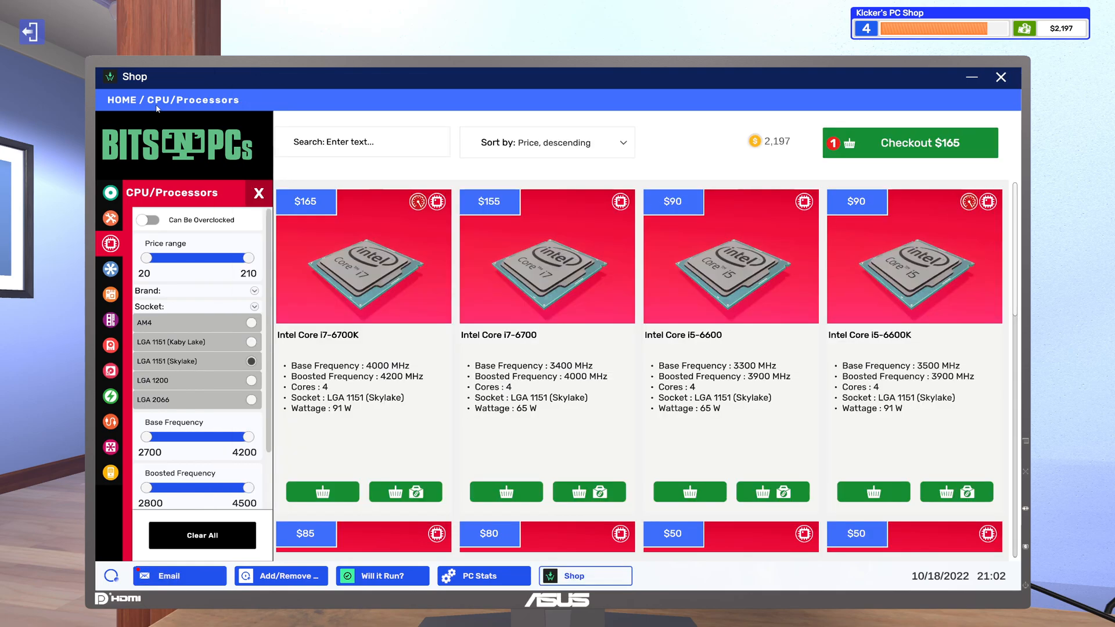
mouse_move(190, 158)
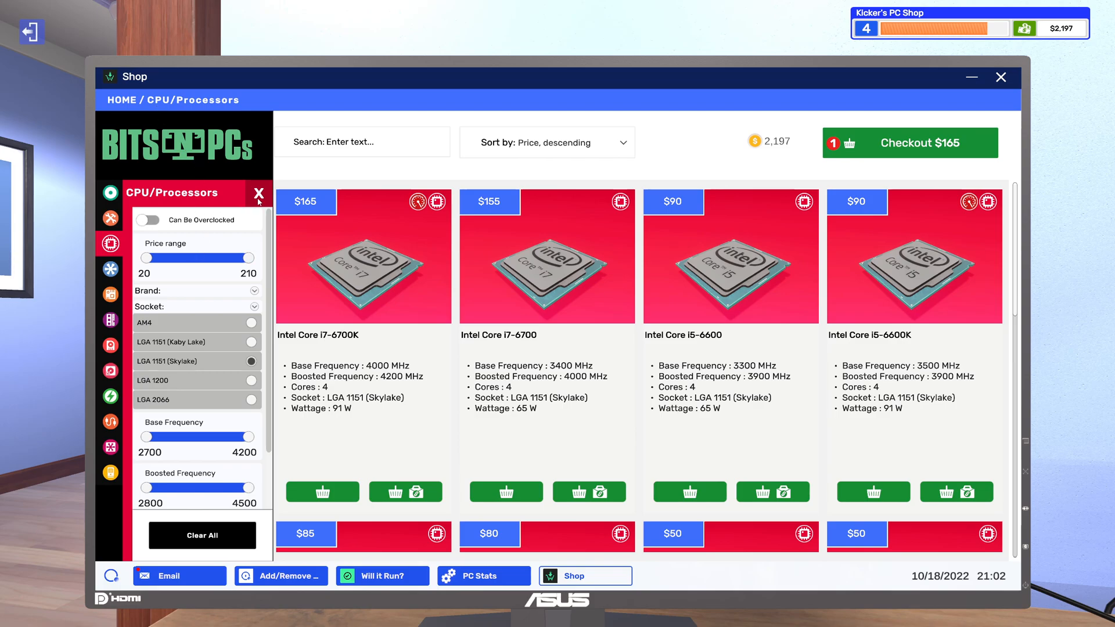
- Show only SSD storage drives, sorted cheapest first from the $90 ADATA XPG SX950U 120GB
left_click(259, 194)
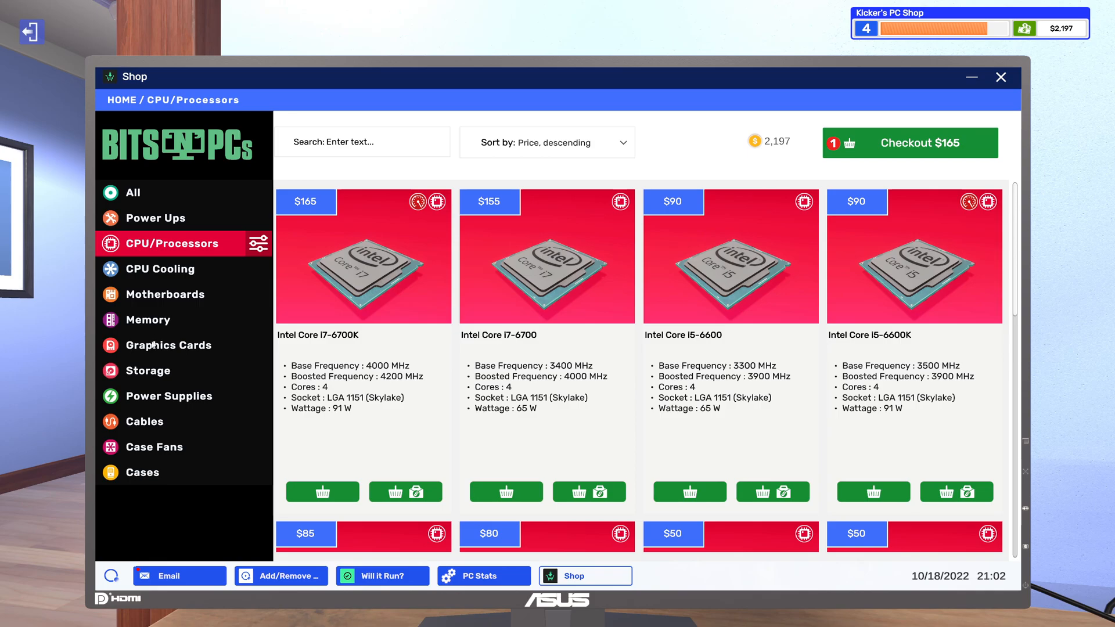
left_click(150, 370)
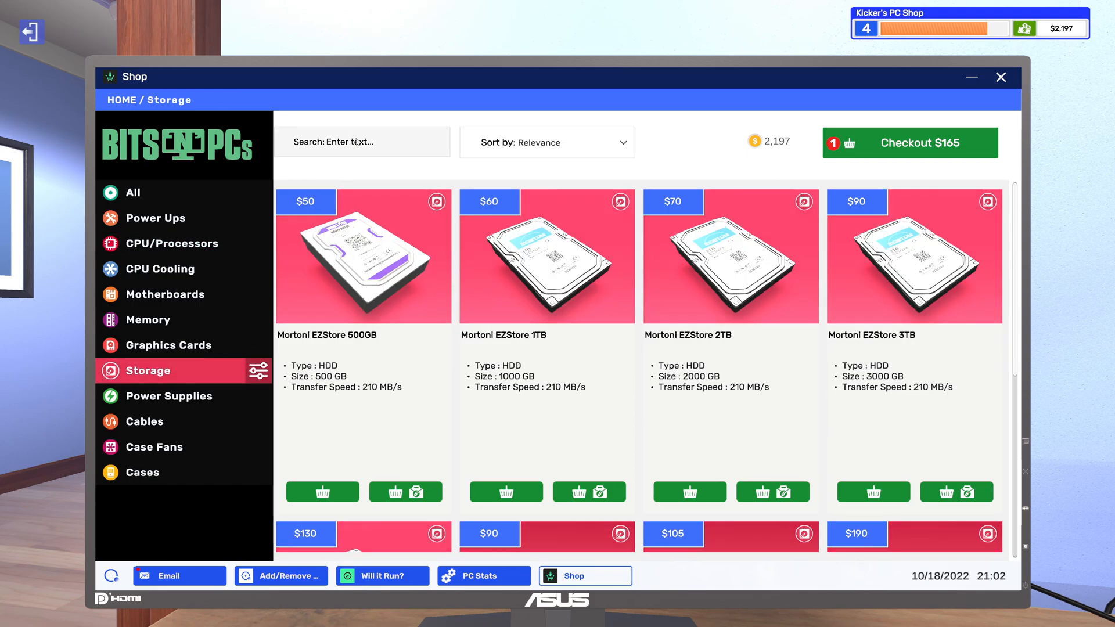
left_click(258, 371)
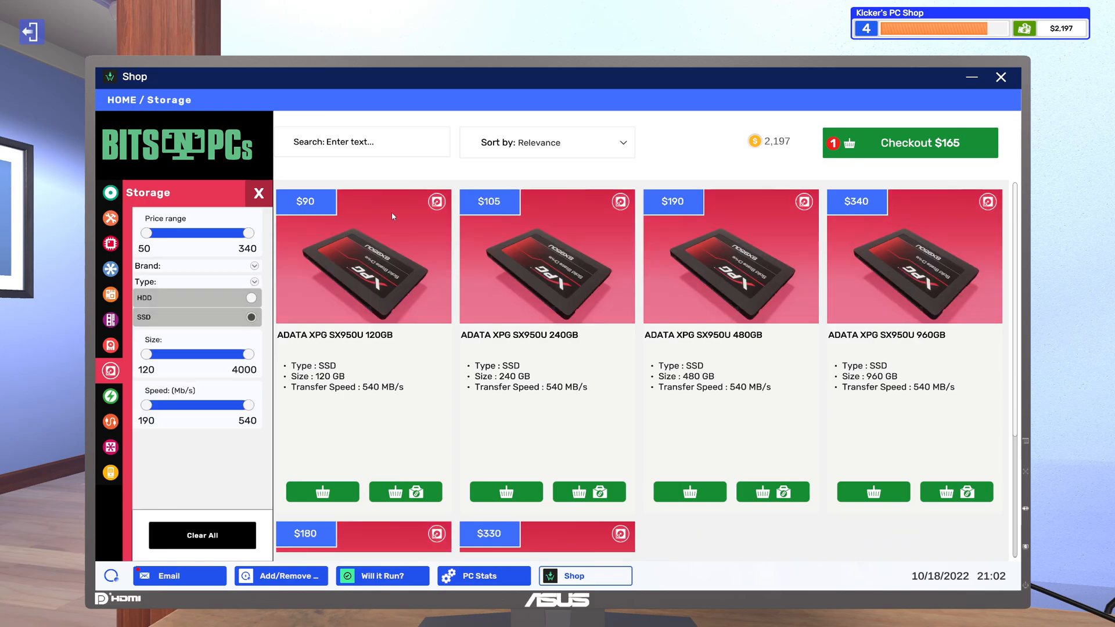
mouse_move(614, 157)
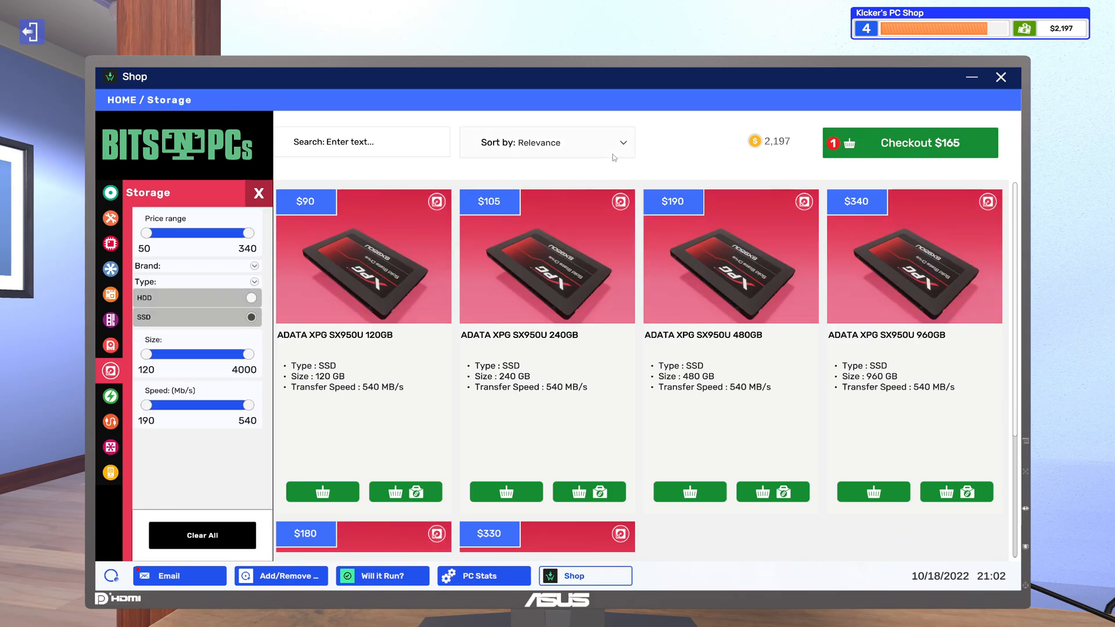
left_click(546, 143)
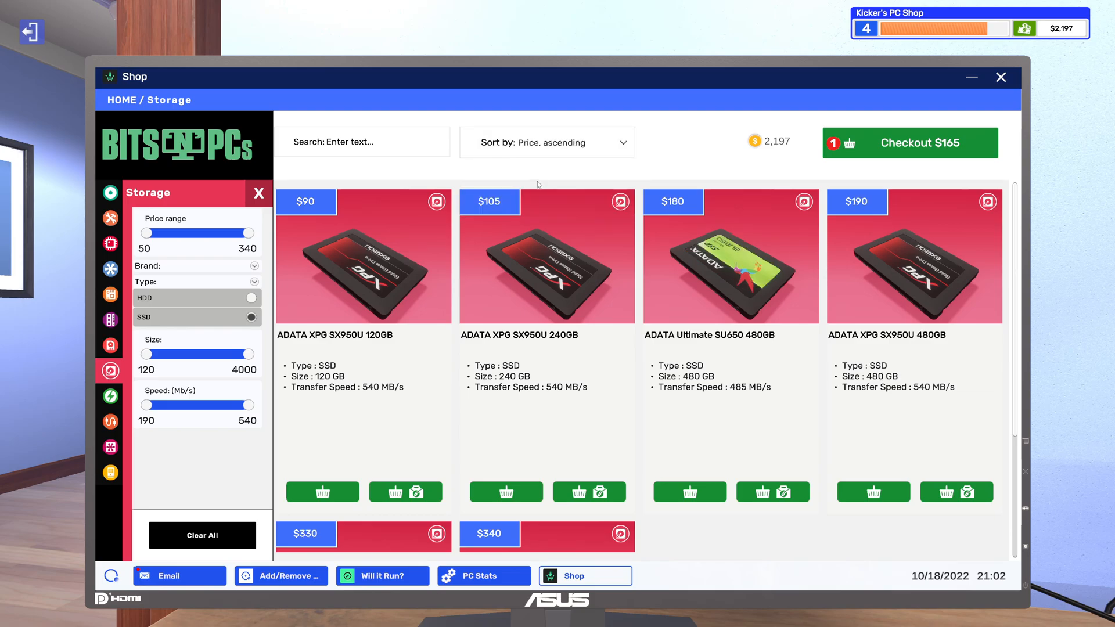
mouse_move(466, 237)
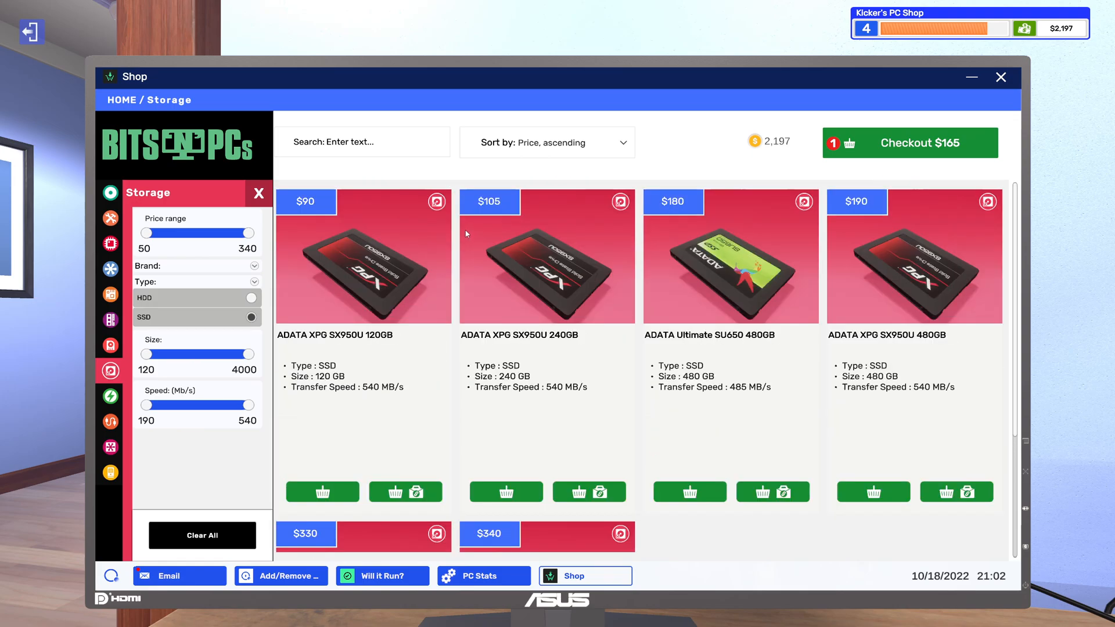
mouse_move(389, 247)
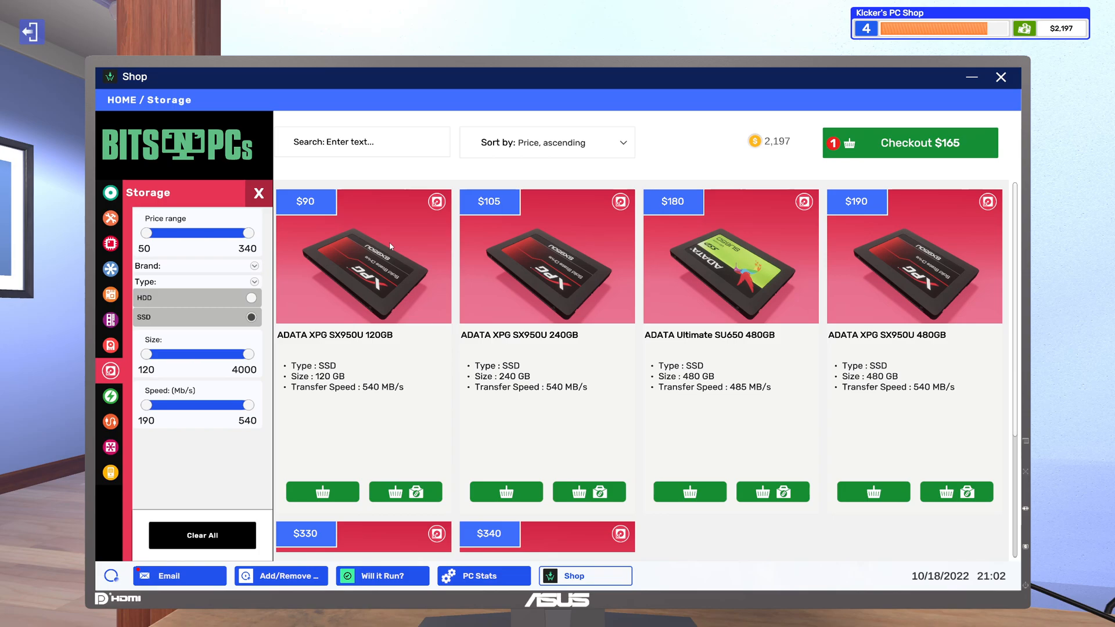
mouse_move(402, 244)
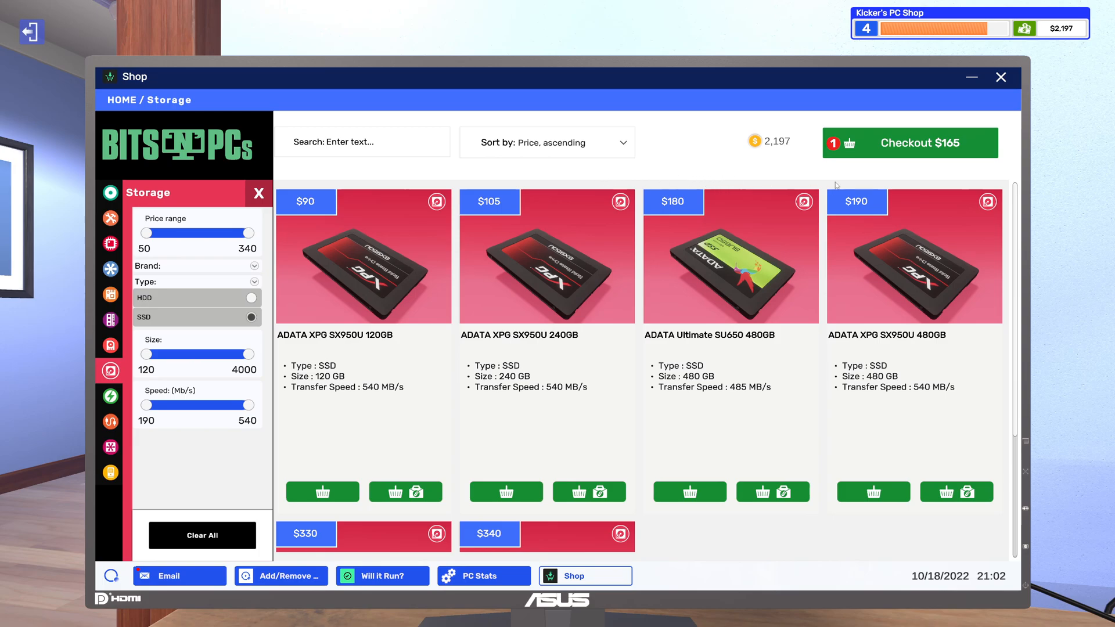
- Bring Josh's upgrade email to the front and briefly check his PC component list
left_click(179, 575)
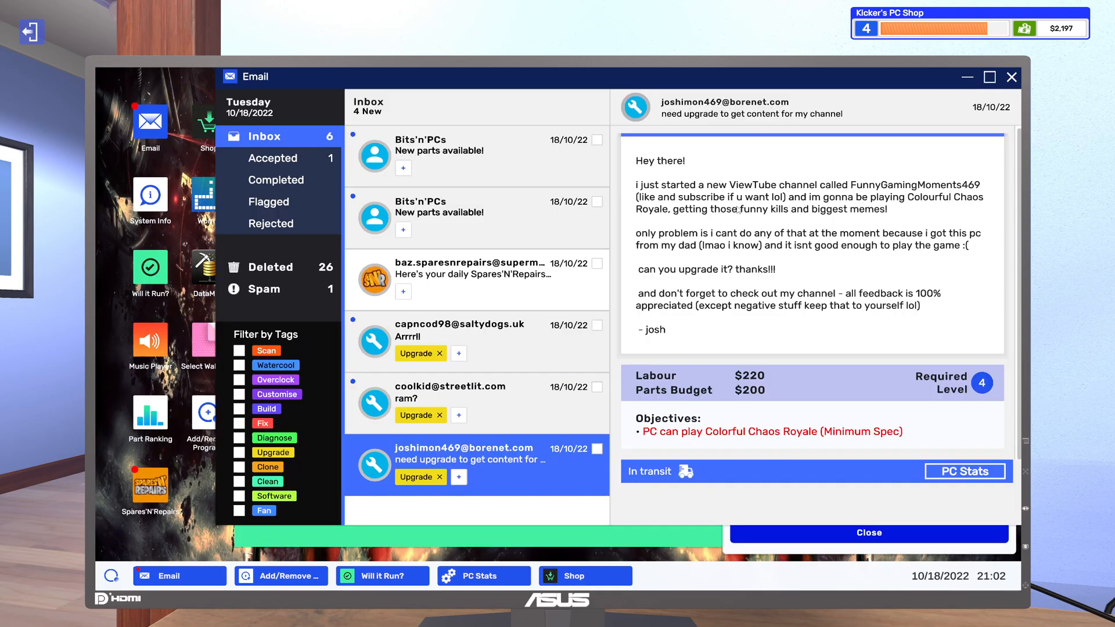
mouse_move(567, 406)
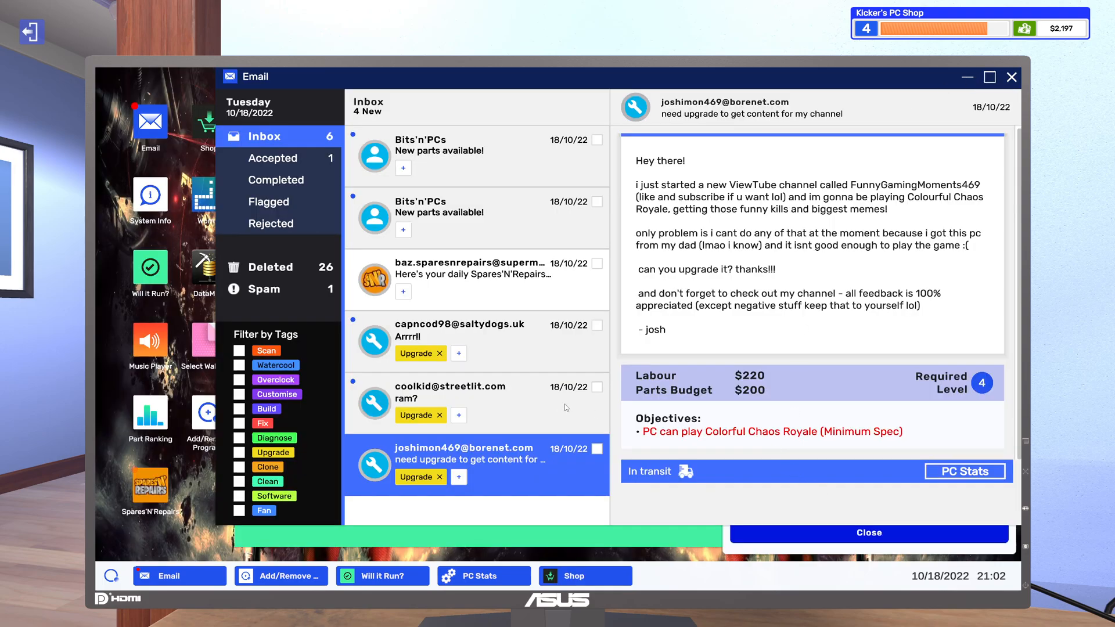
left_click(964, 471)
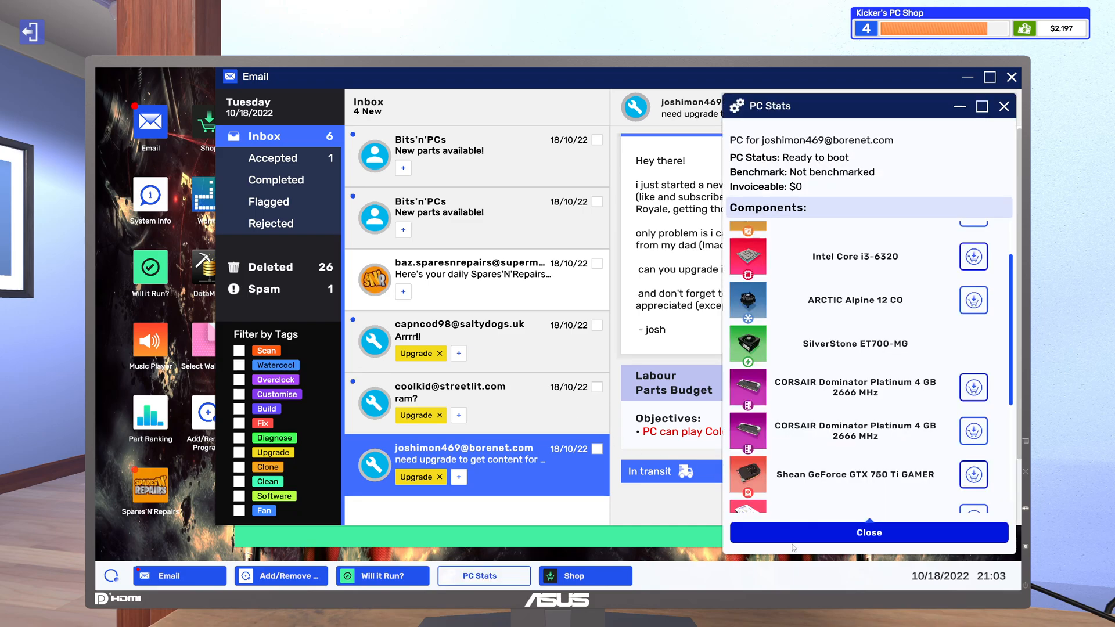
left_click(868, 533)
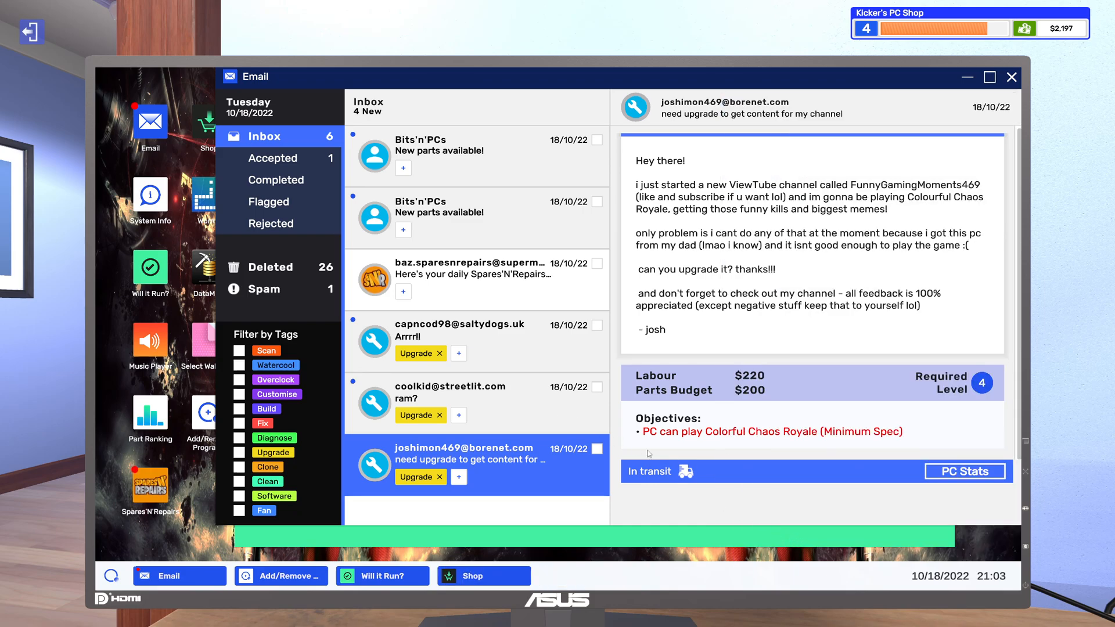
mouse_move(628, 368)
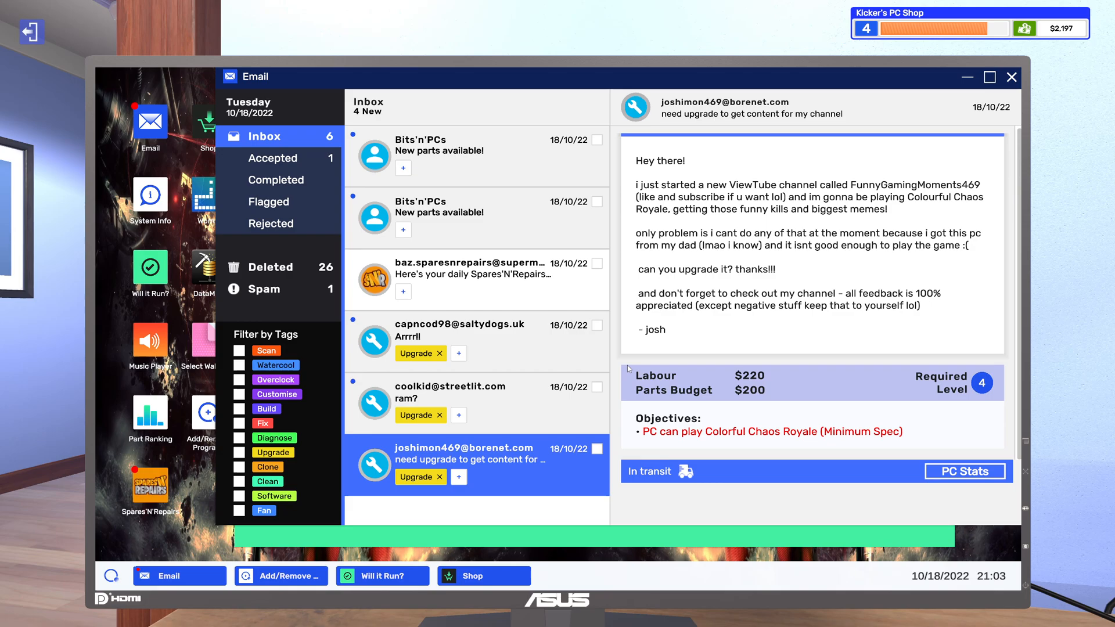
mouse_move(587, 358)
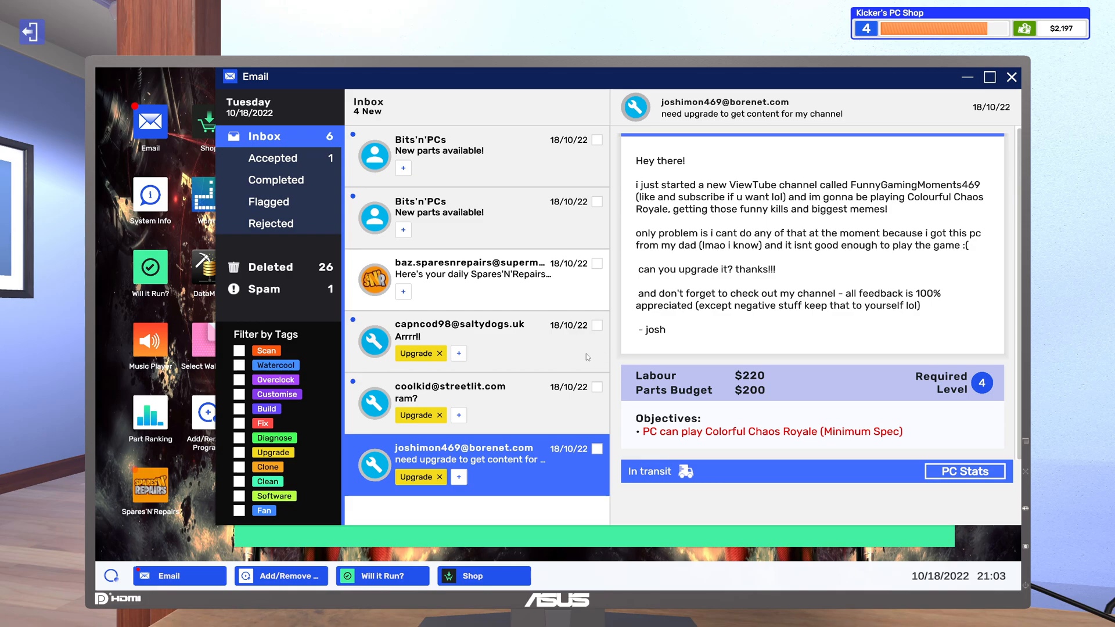
- Open Gaz's 'ram?' email and accept the RAM and virus removal job
left_click(473, 402)
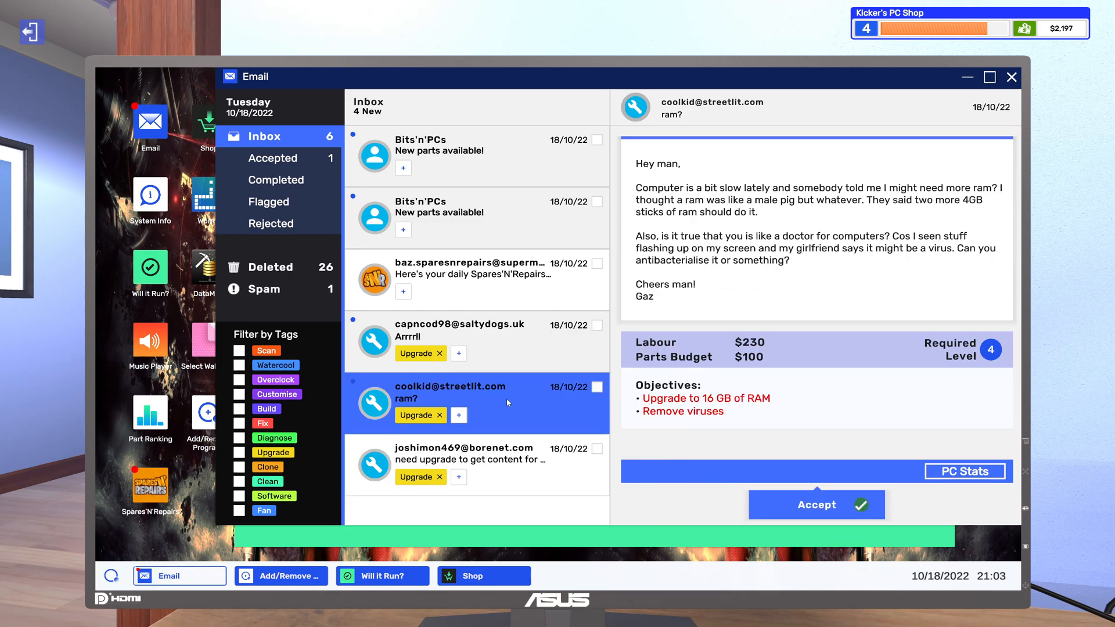
left_click(476, 402)
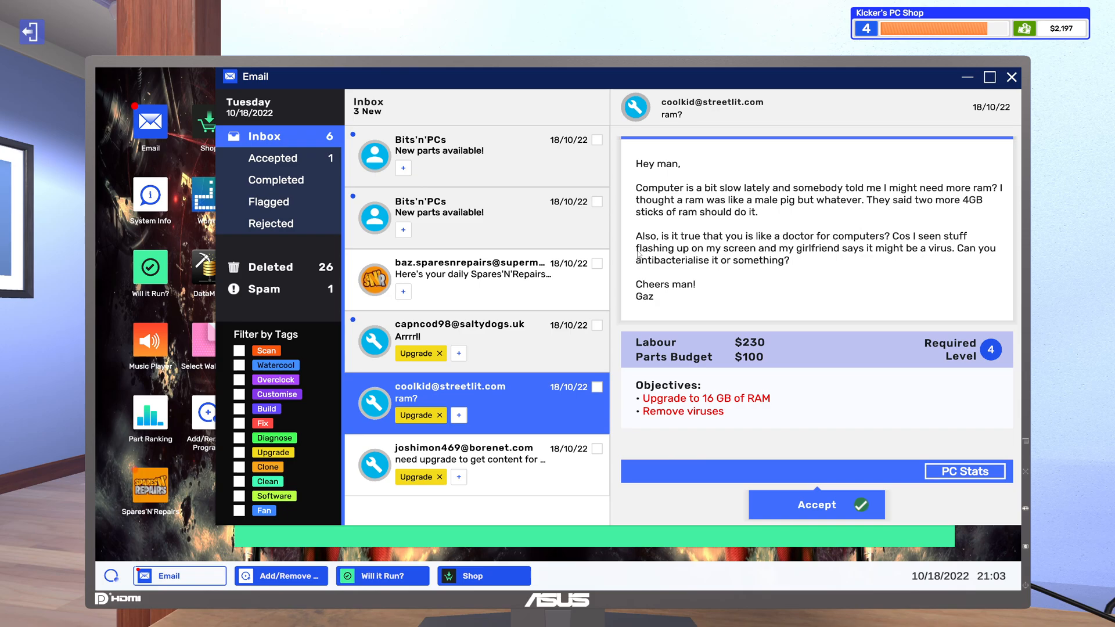
mouse_move(700, 272)
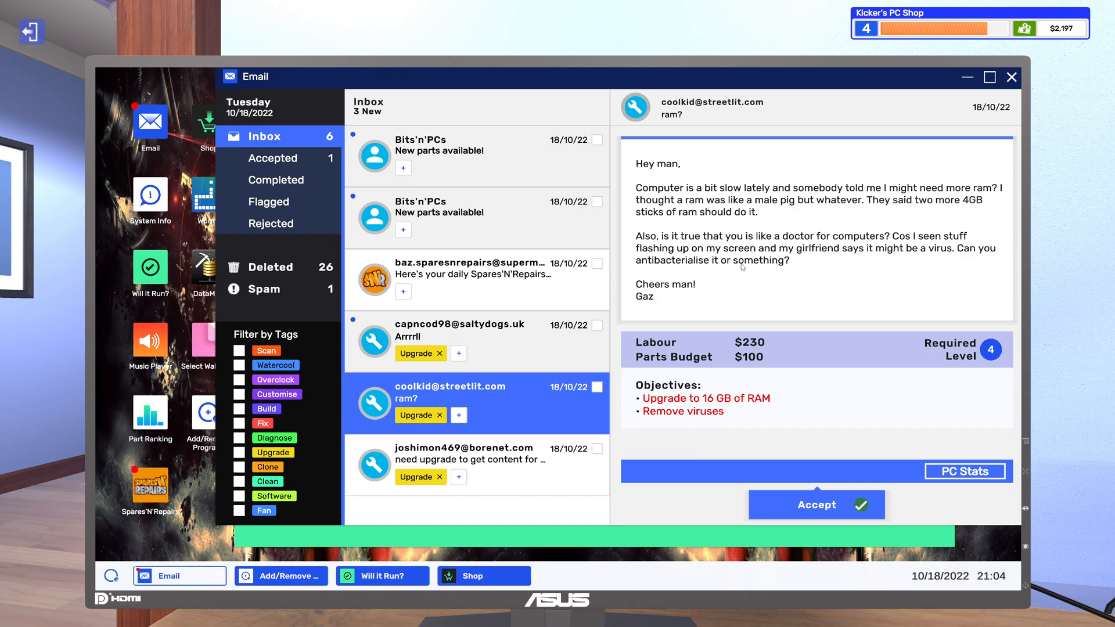
mouse_move(681, 298)
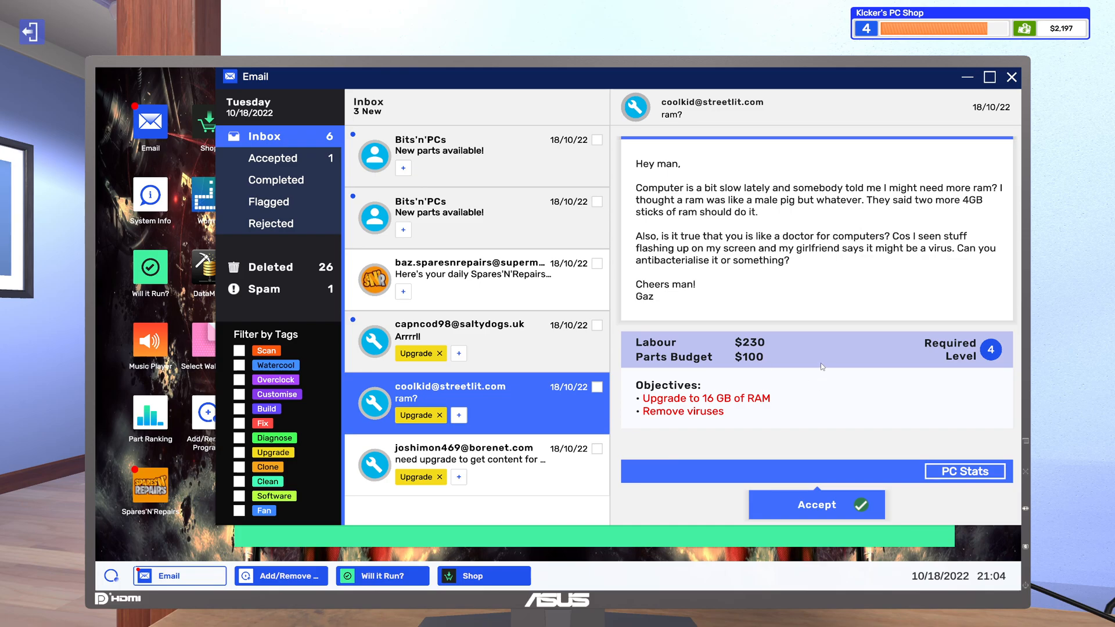
left_click(817, 504)
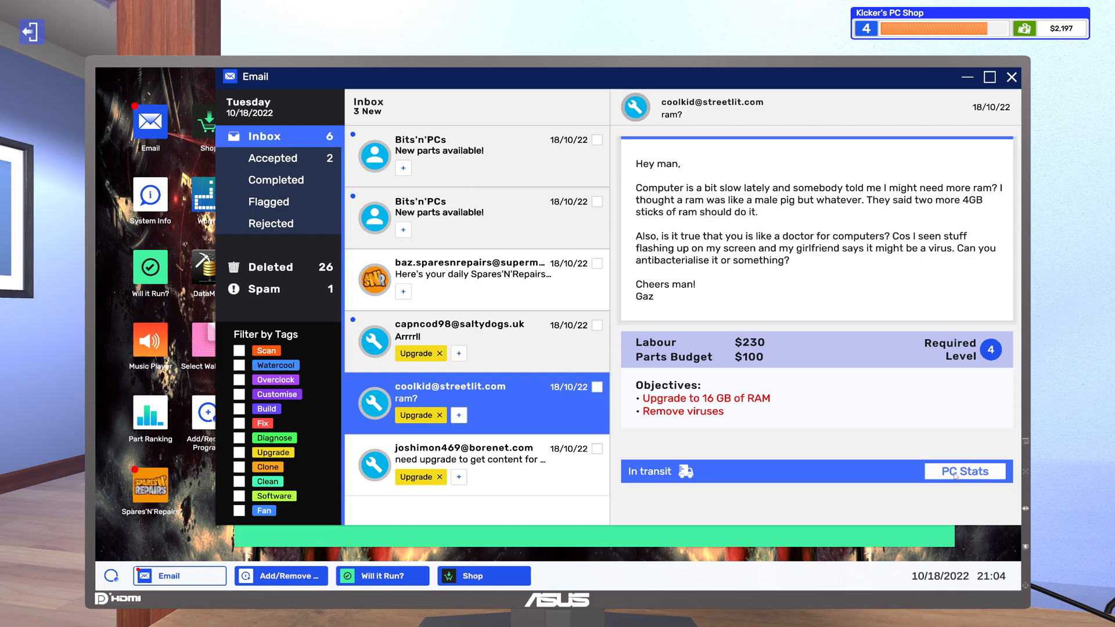
- Look up the customer's installed Team Group T-Force DARK RAM stick in the shop
left_click(965, 472)
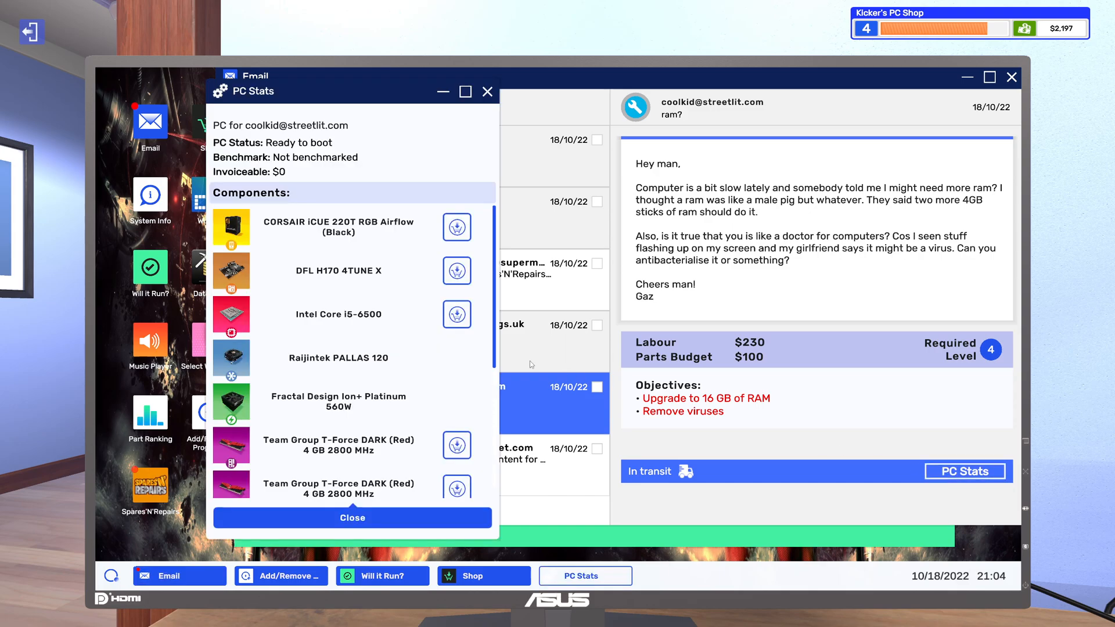
scroll("down", 3)
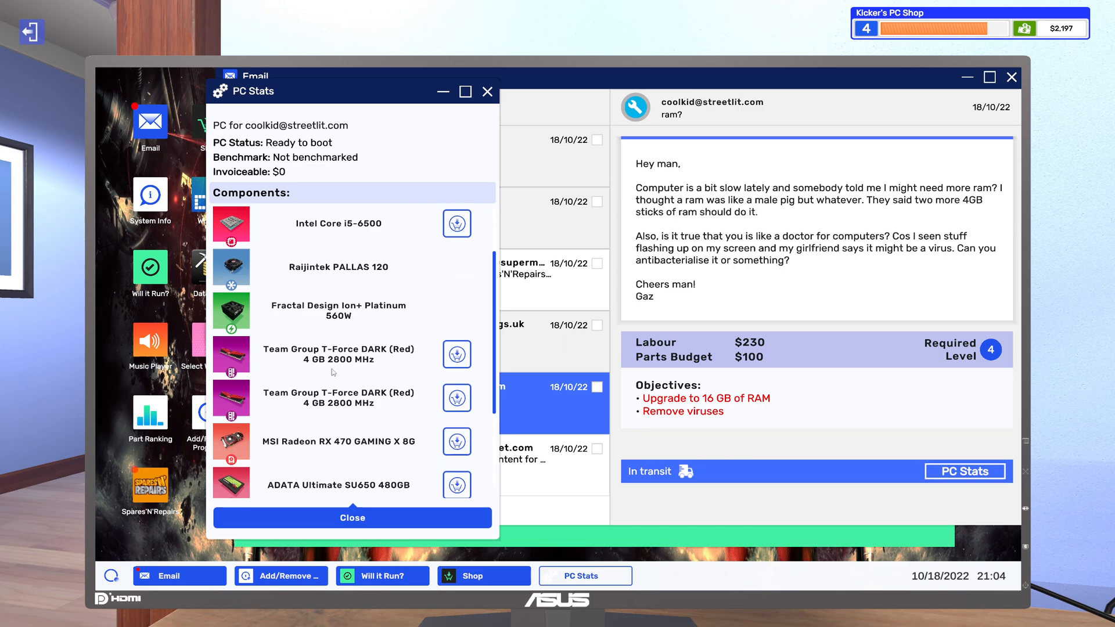
left_click(456, 354)
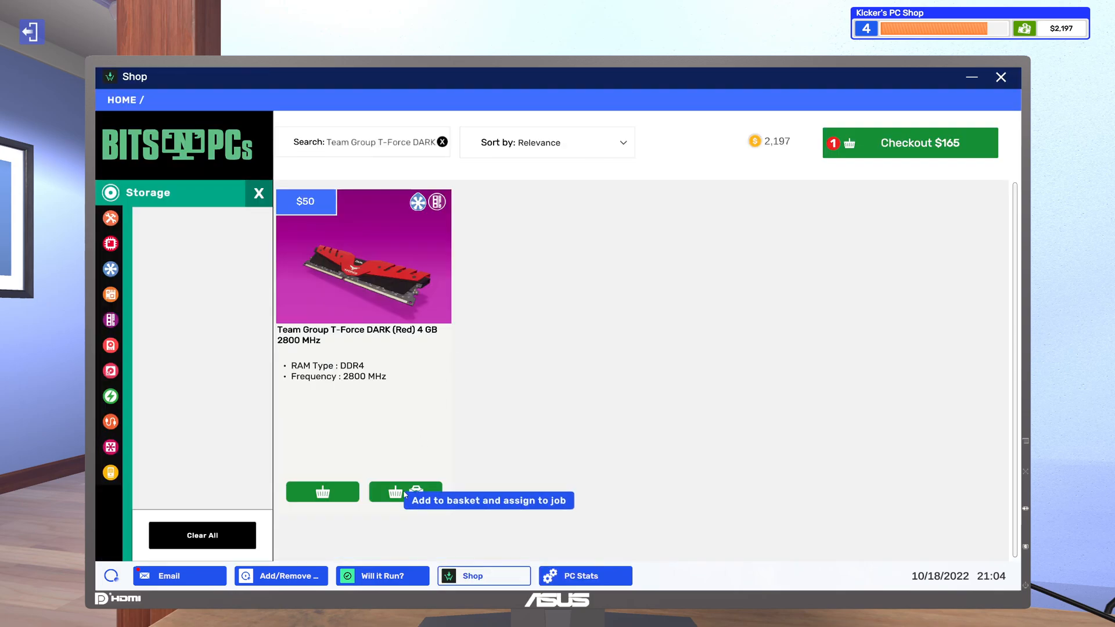
- Add two T-Force DARK 4GB sticks to the basket assigned to the 'ram?' job
left_click(405, 492)
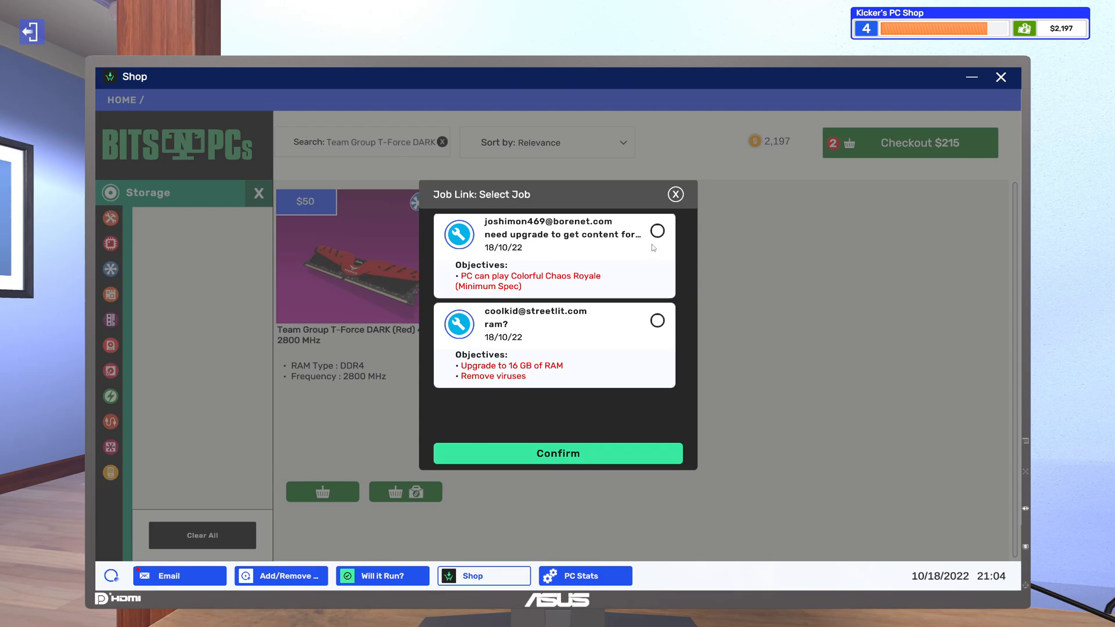
left_click(656, 320)
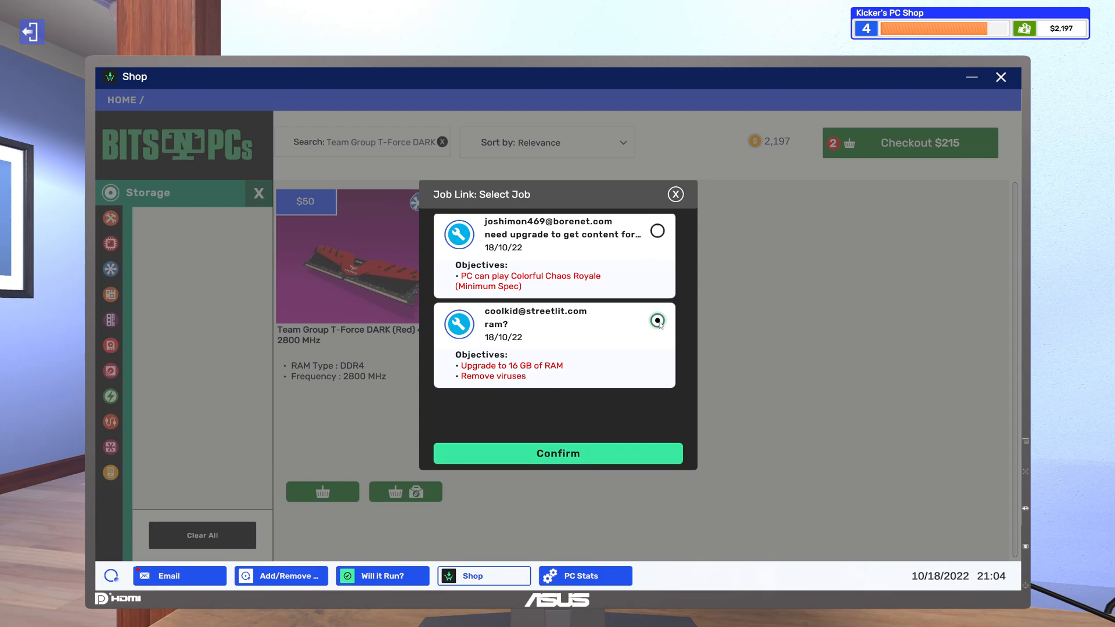
left_click(406, 492)
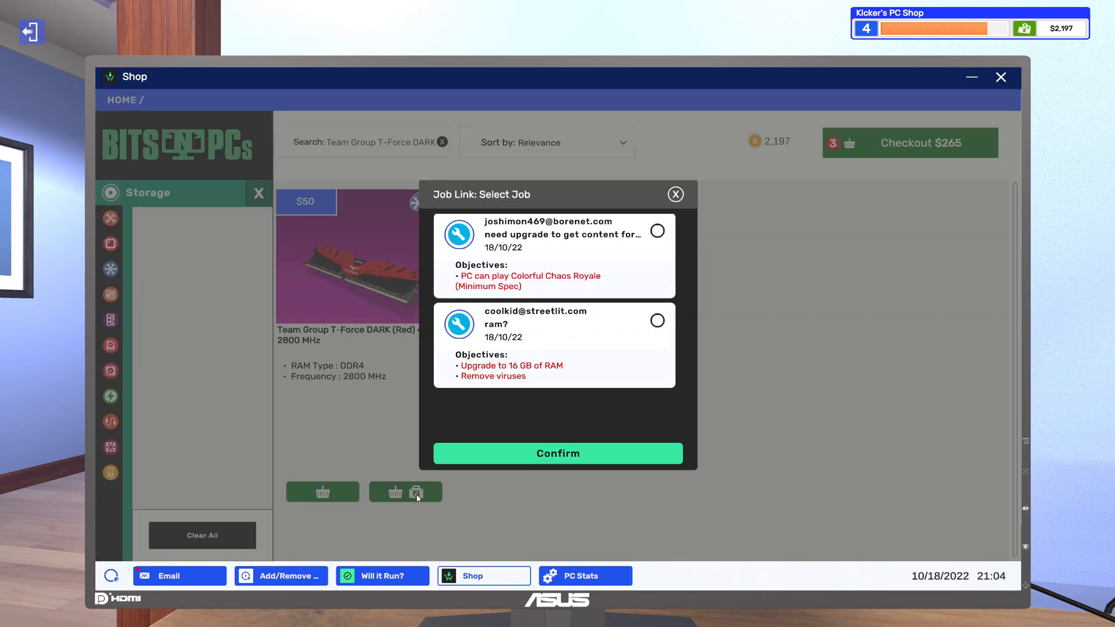
left_click(656, 321)
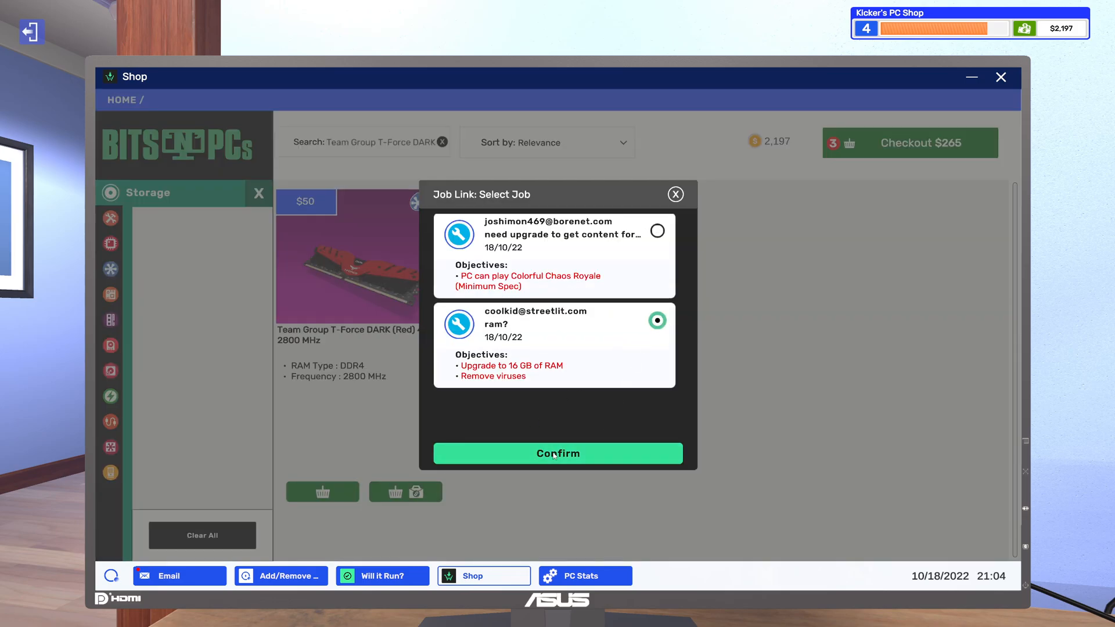
left_click(558, 454)
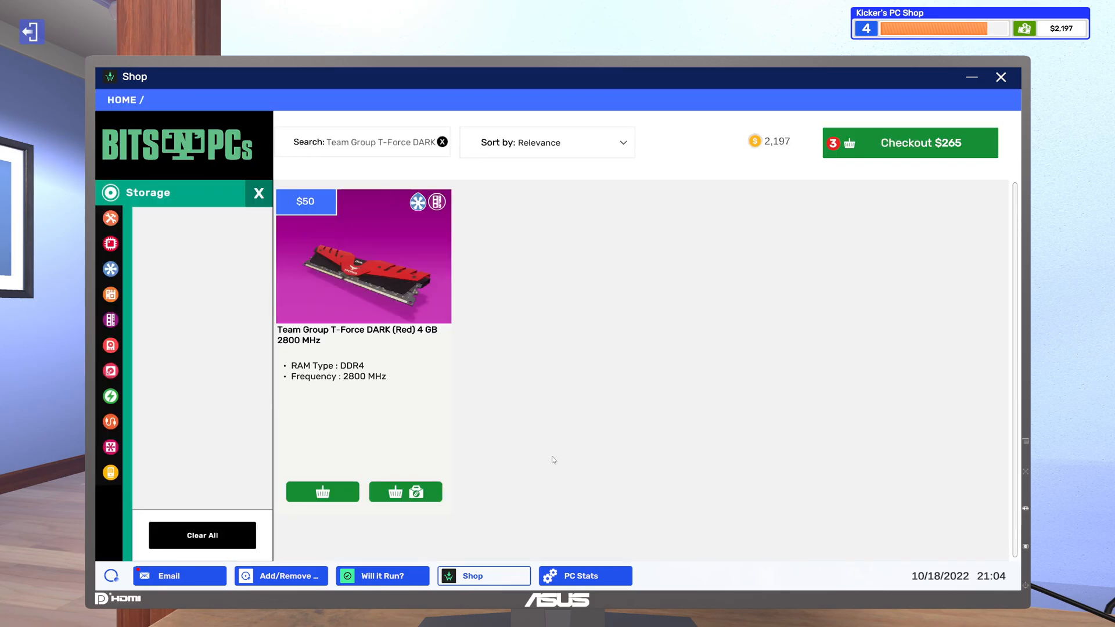
mouse_move(727, 222)
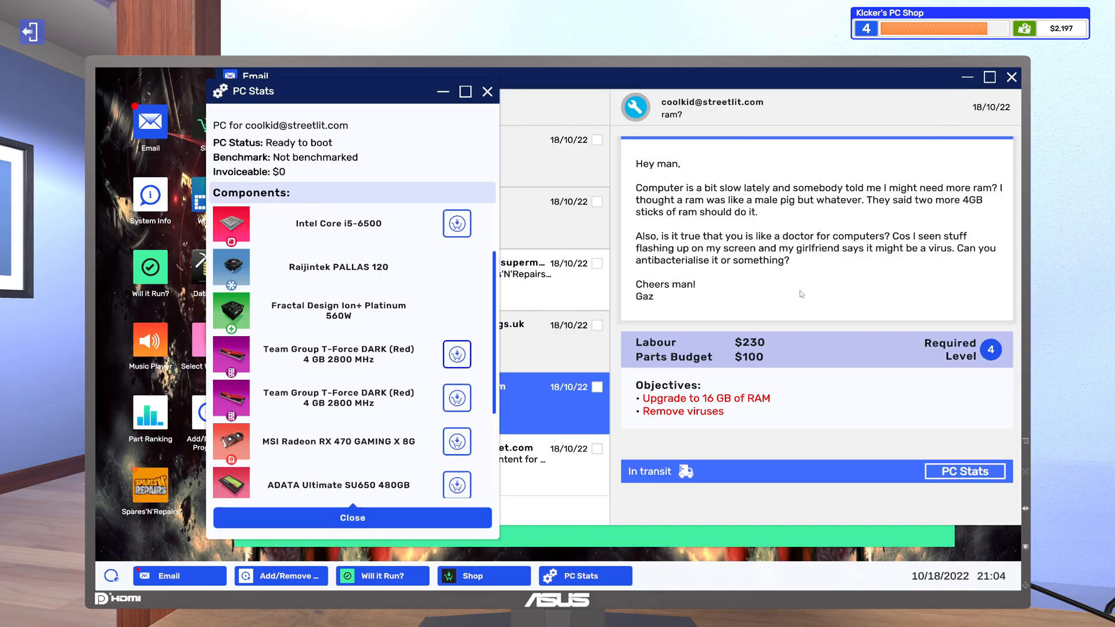
left_click(352, 518)
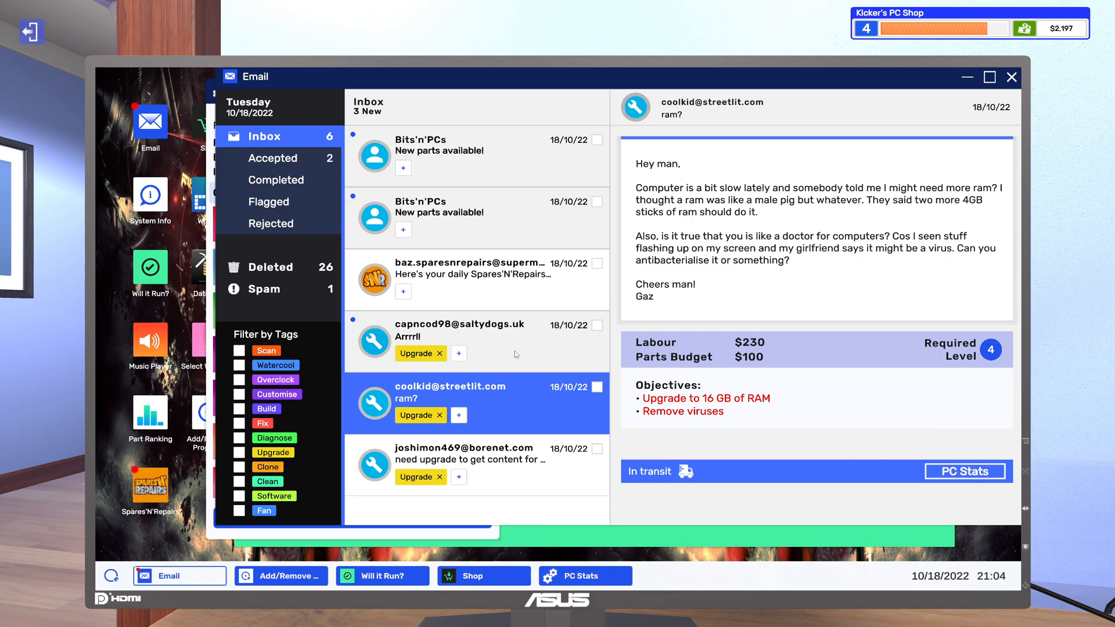
- Read CapnCod98's GTX 1060-6GB upgrade request and return to the shop
left_click(469, 340)
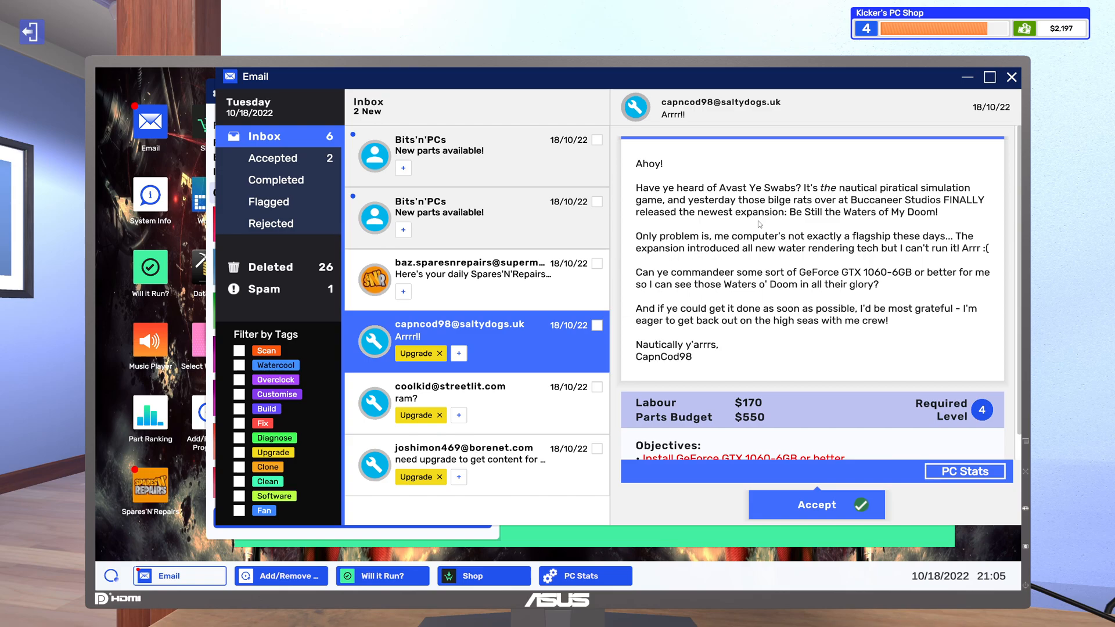
mouse_move(941, 220)
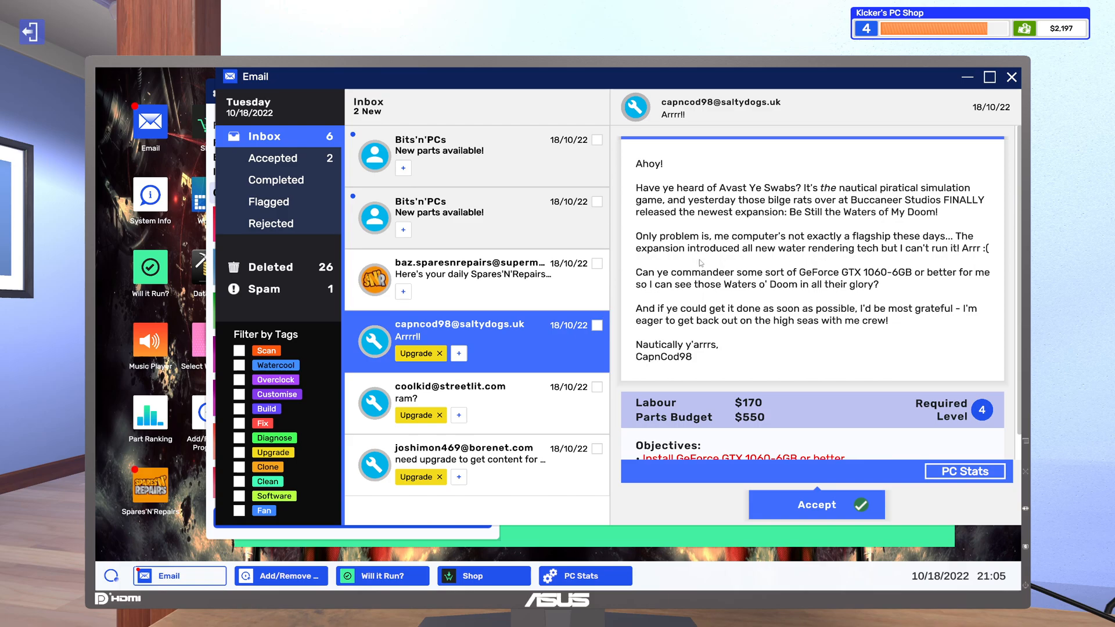
mouse_move(749, 258)
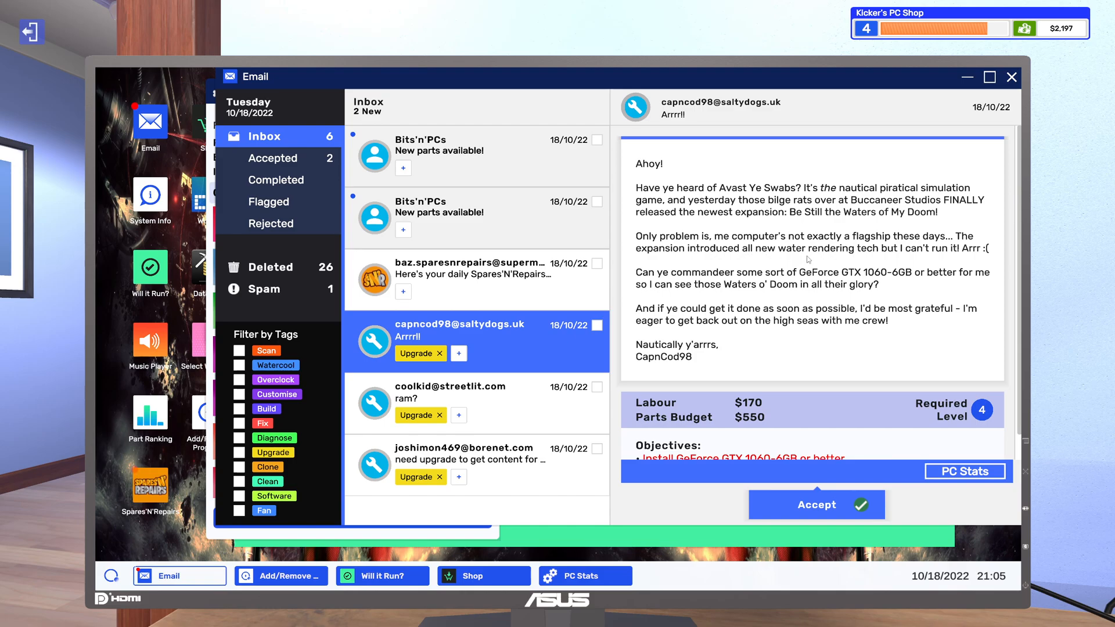
mouse_move(871, 259)
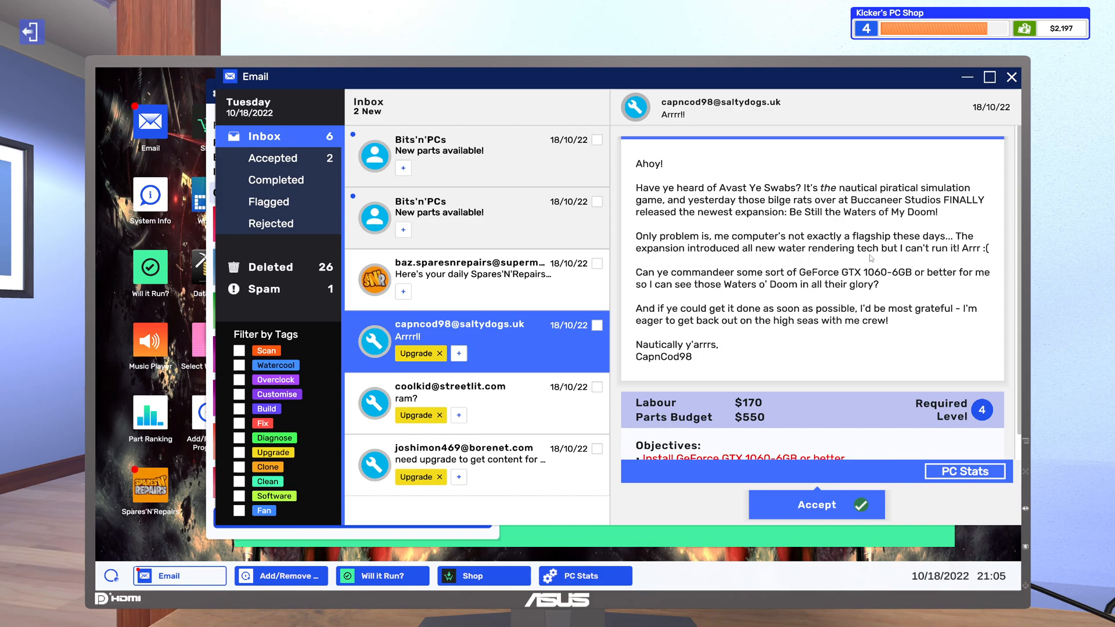
mouse_move(913, 258)
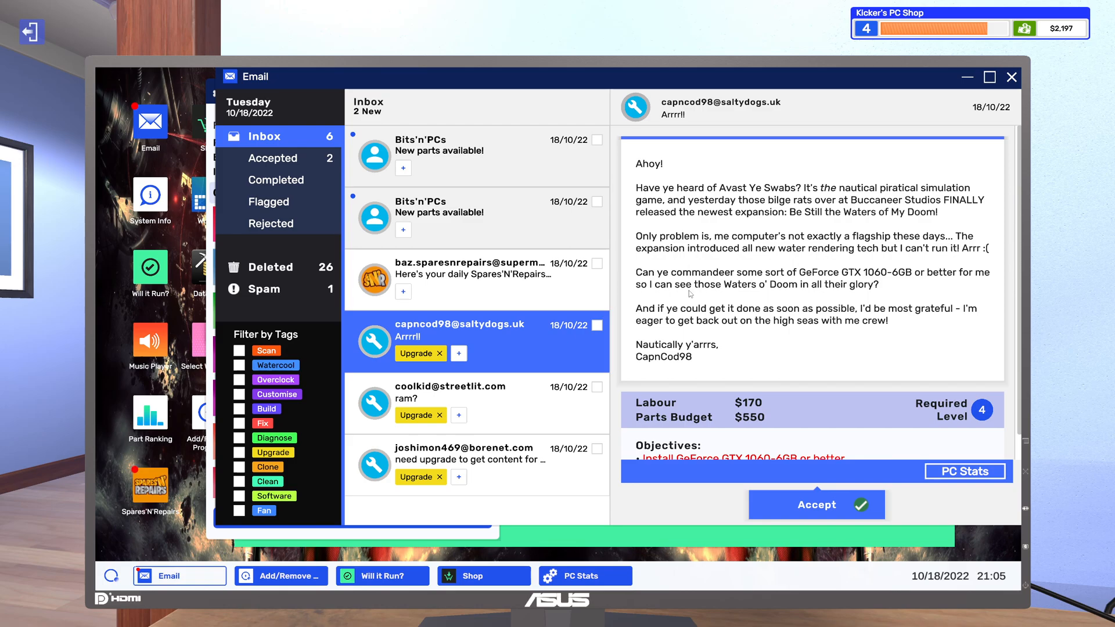
mouse_move(691, 295)
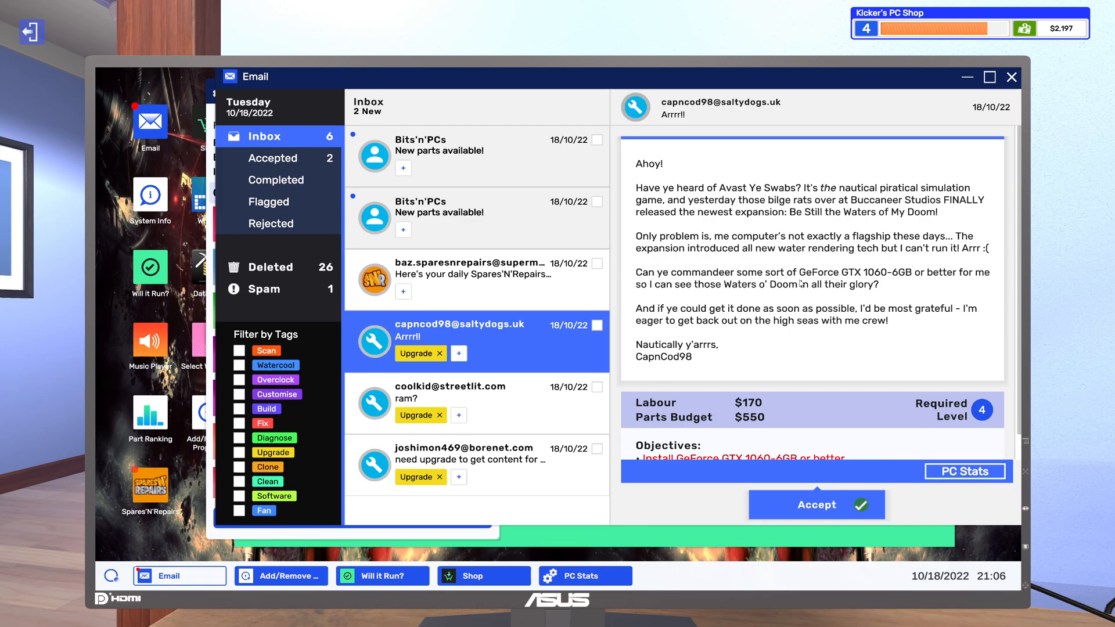
mouse_move(882, 286)
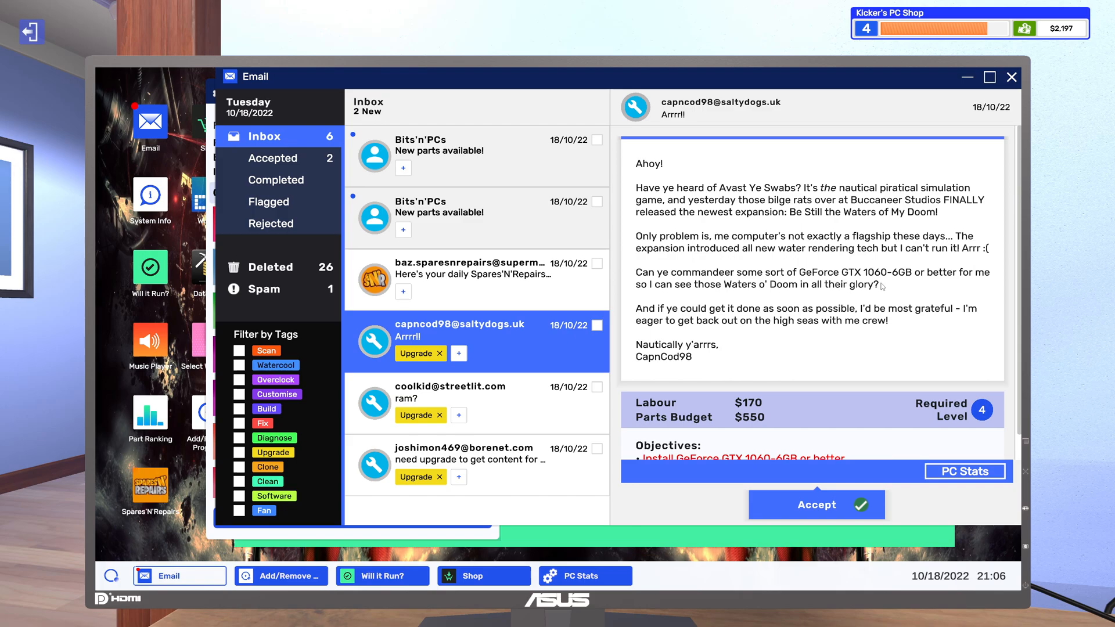
mouse_move(976, 289)
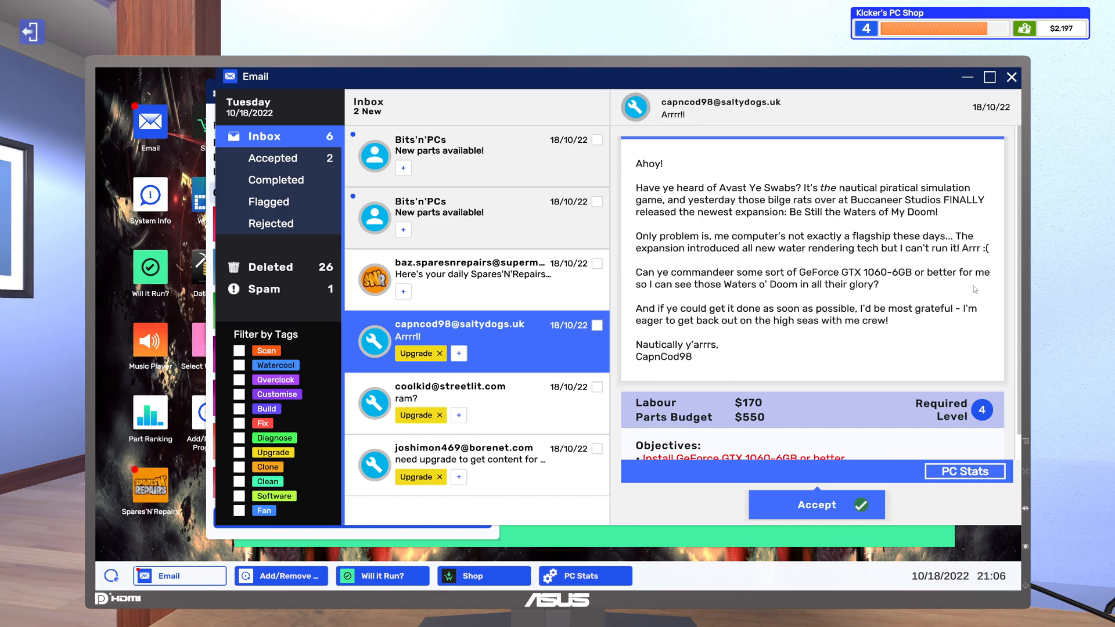
mouse_move(660, 299)
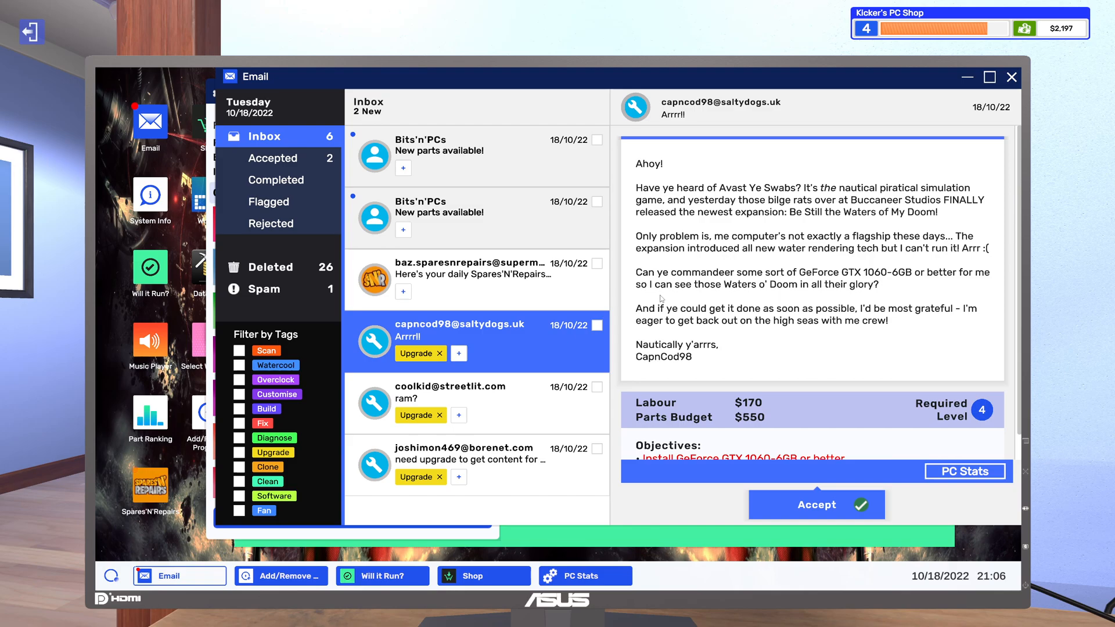
mouse_move(780, 300)
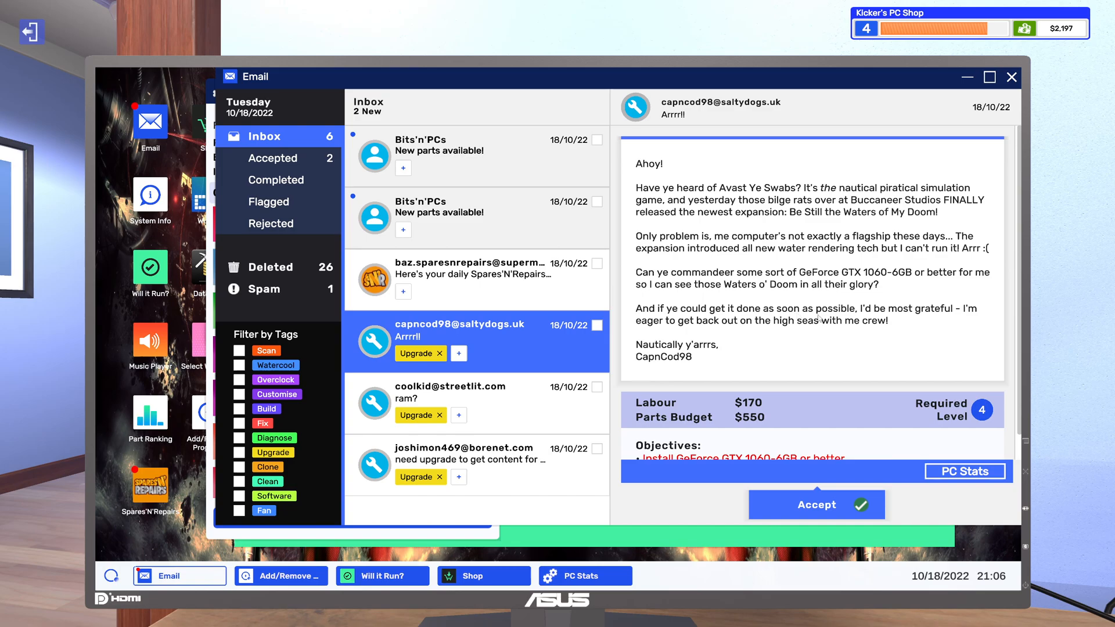
mouse_move(929, 321)
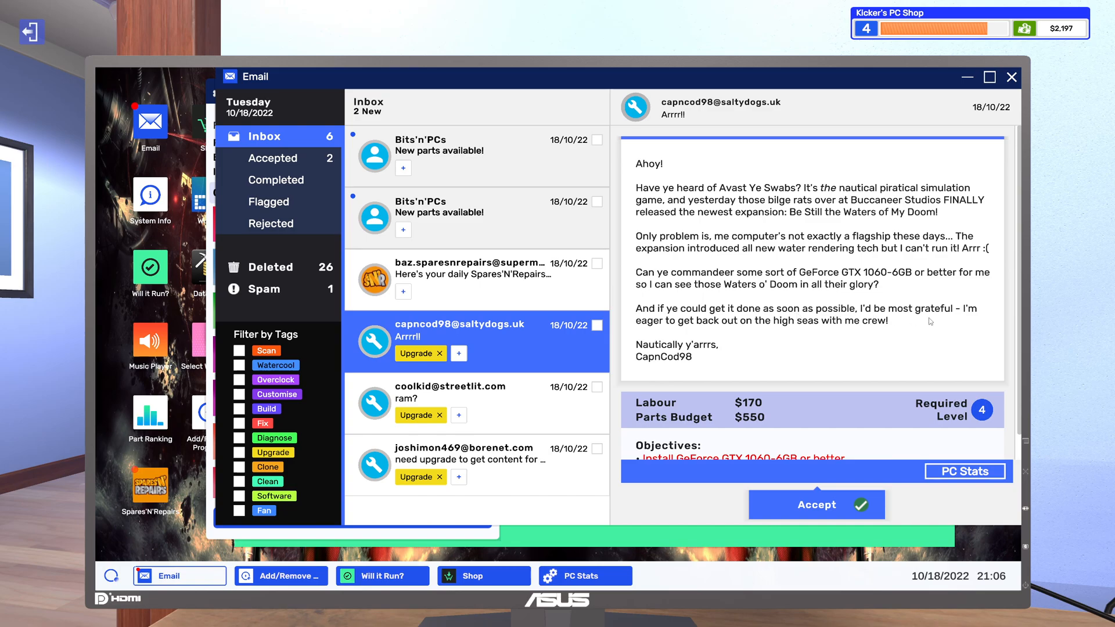
mouse_move(747, 335)
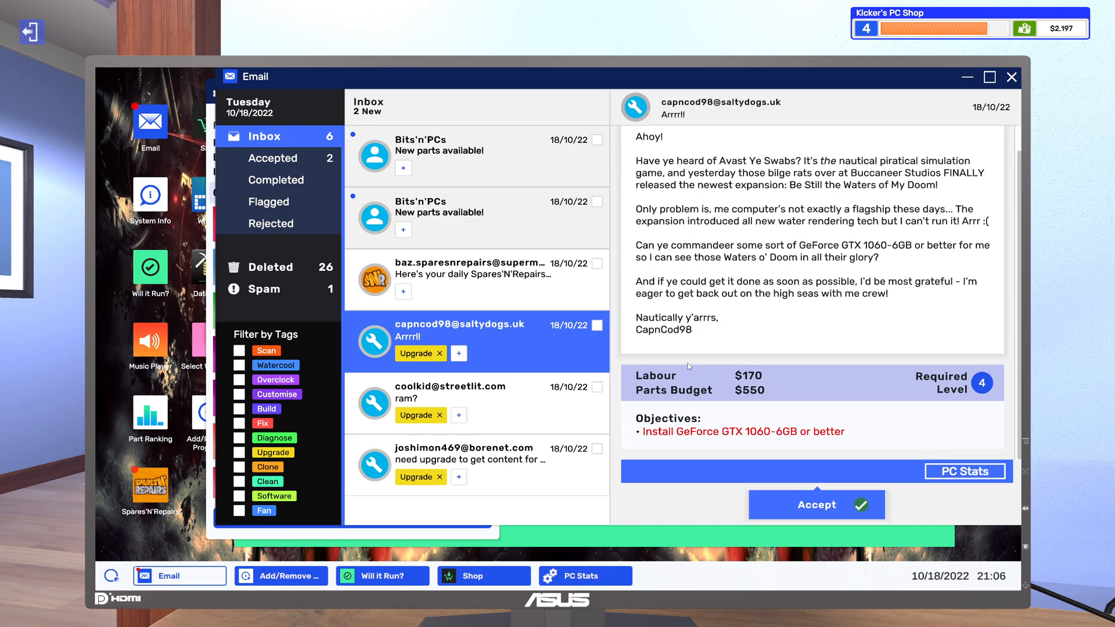
mouse_move(593, 400)
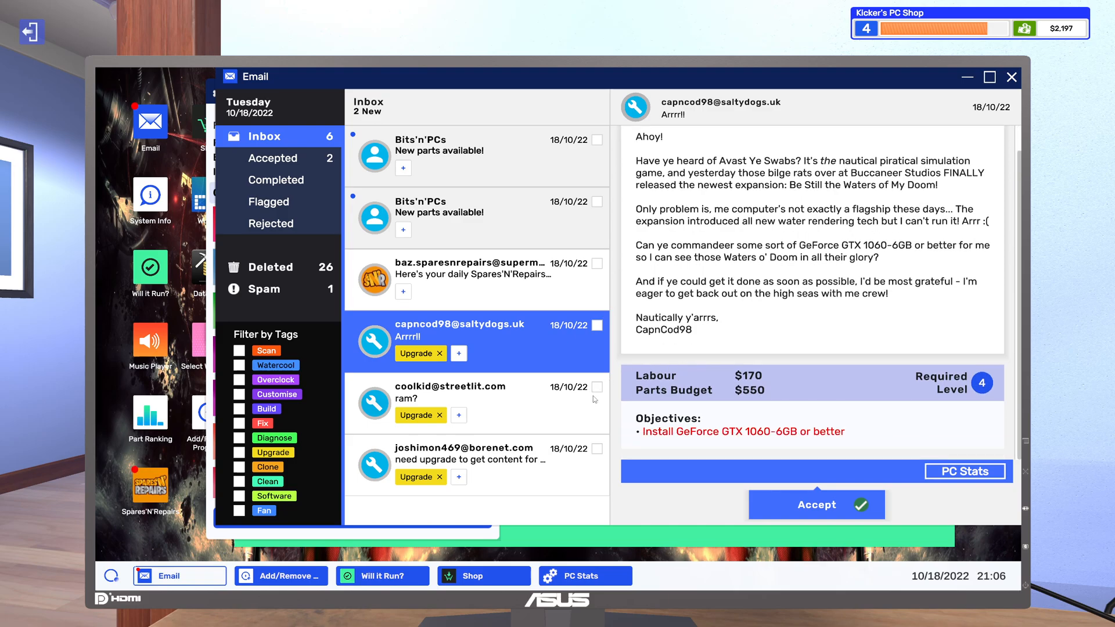
left_click(482, 576)
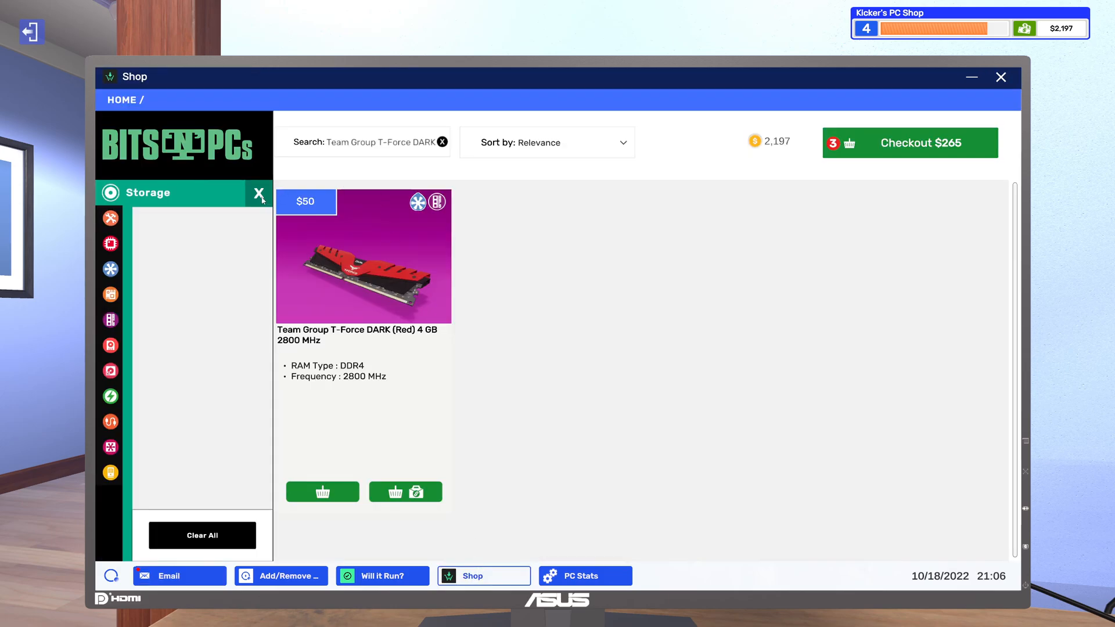
- Accept CapnCod98's GTX 1060-6GB upgrade job and bring the shop back to front
left_click(260, 193)
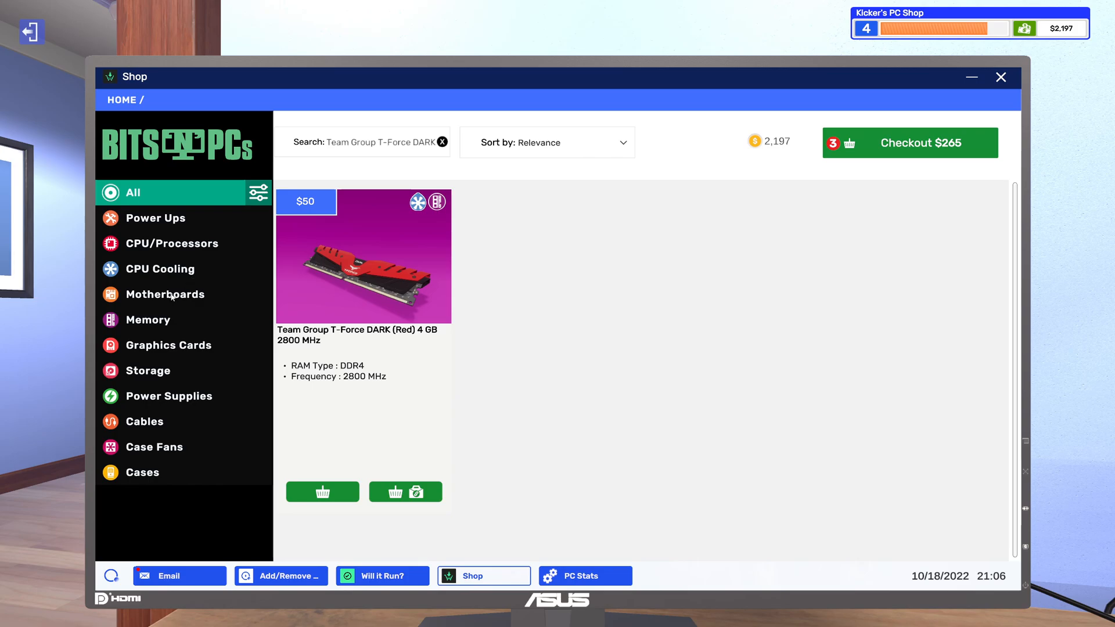
left_click(180, 576)
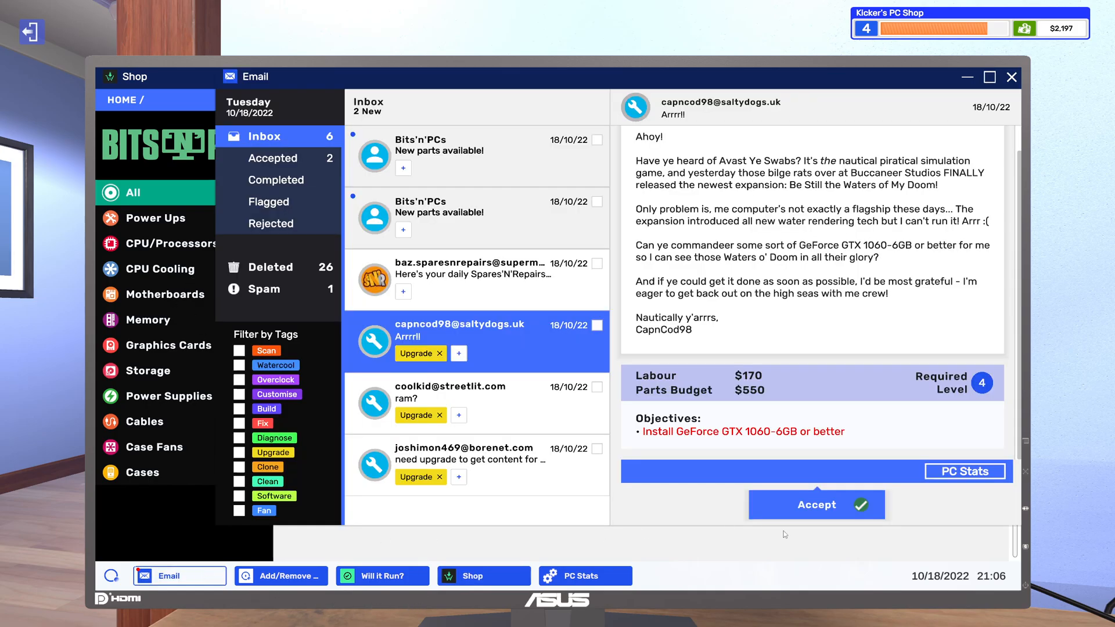
left_click(816, 504)
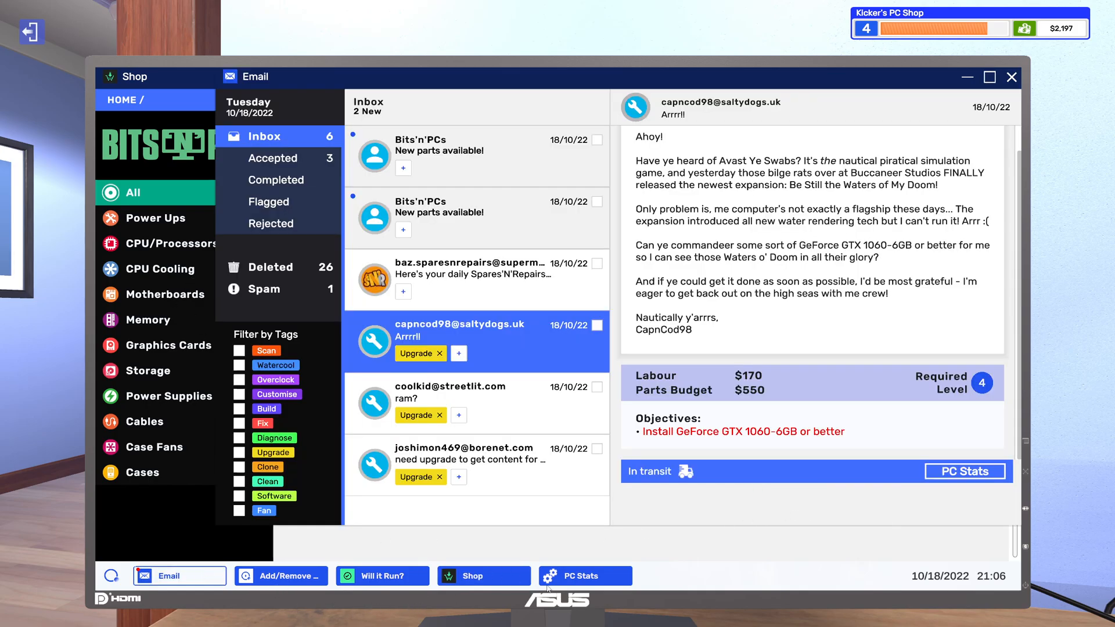
left_click(482, 576)
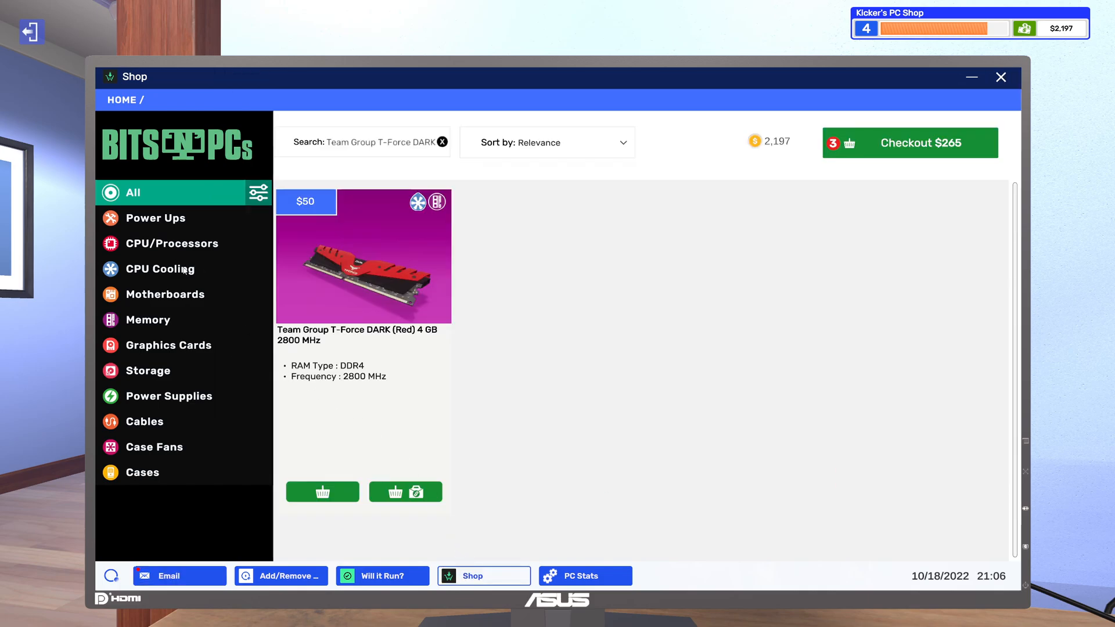
- List graphics cards sorted by price, descending, and filtered to 6–8 GB VRAM
left_click(169, 345)
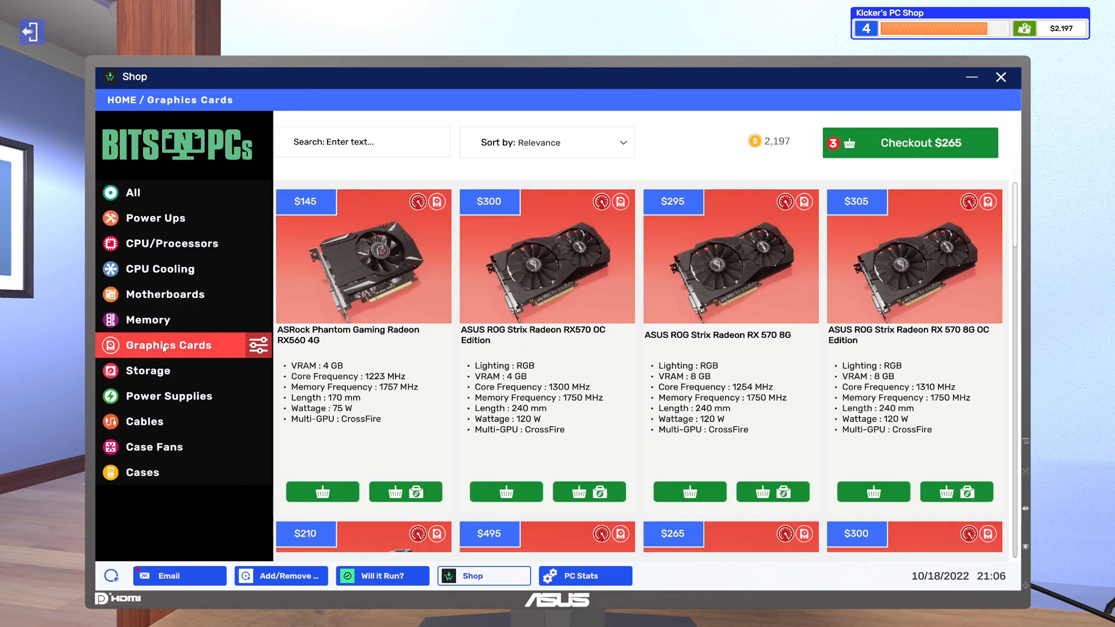
mouse_move(579, 154)
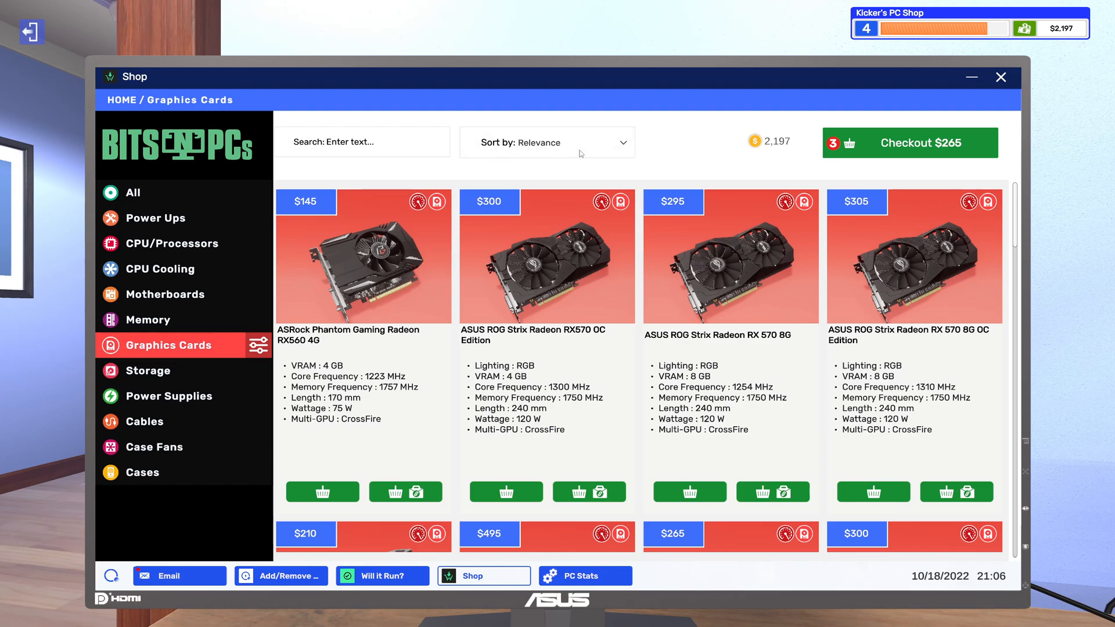
left_click(546, 142)
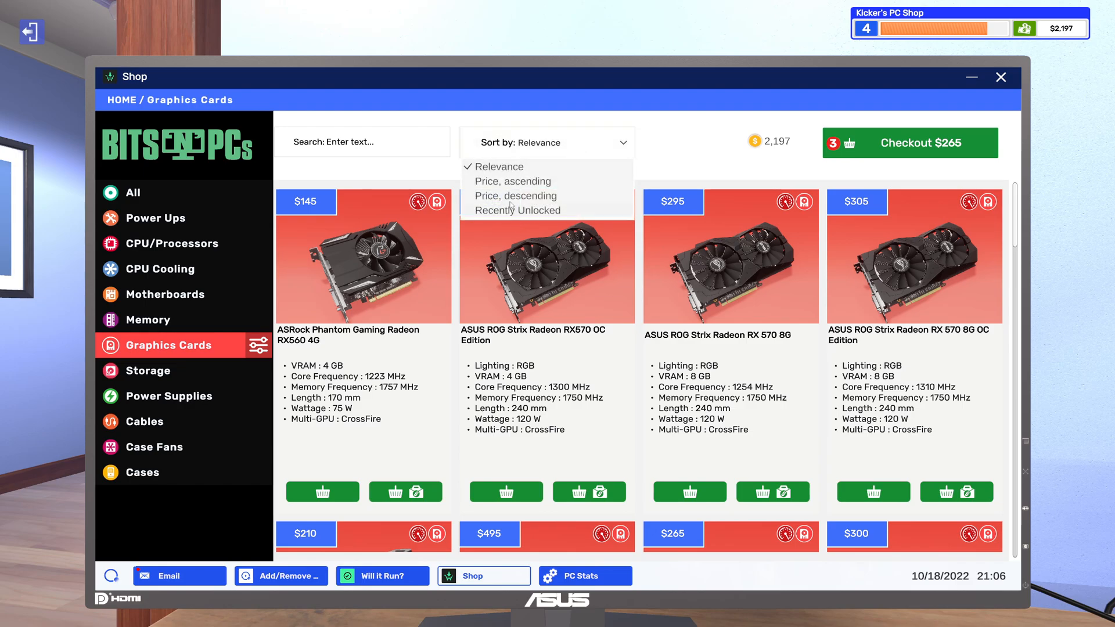
left_click(517, 196)
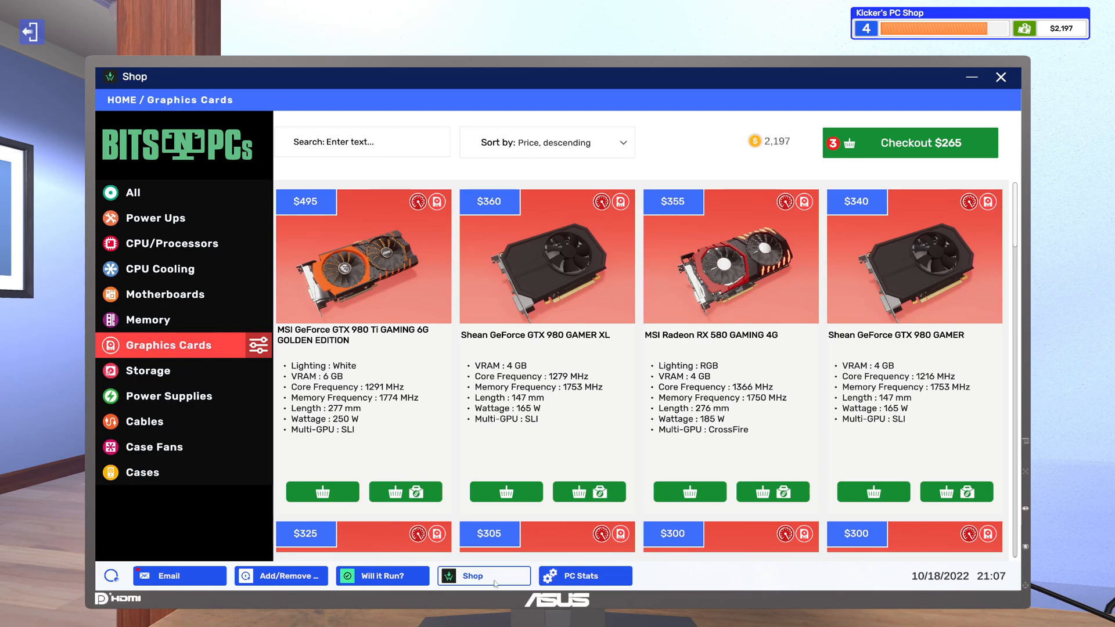
left_click(179, 576)
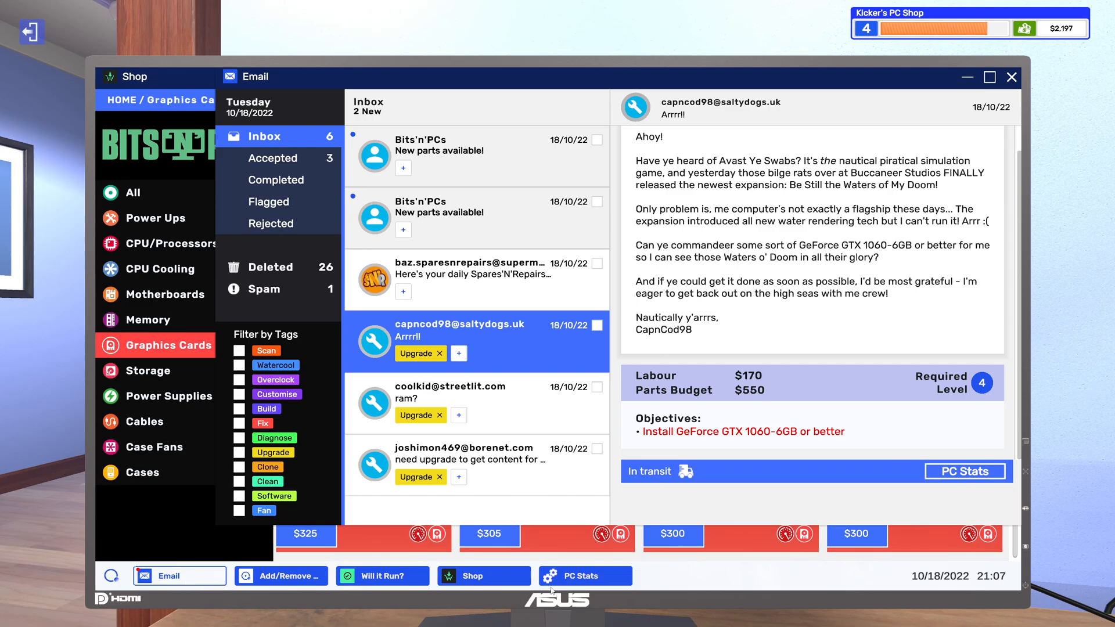
left_click(484, 576)
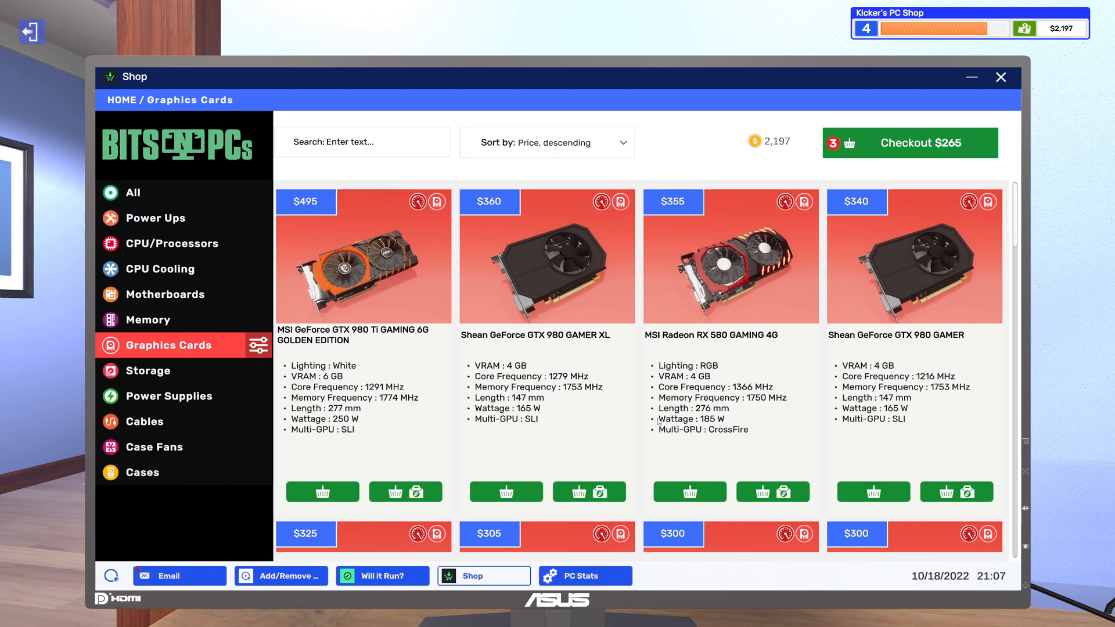
mouse_move(244, 361)
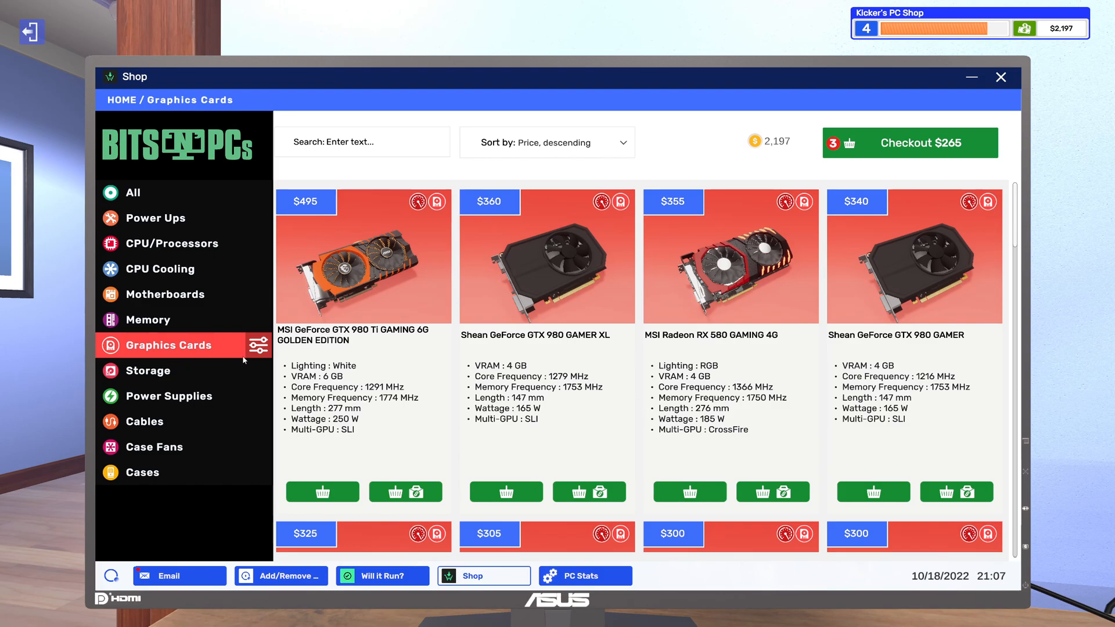
left_click(262, 345)
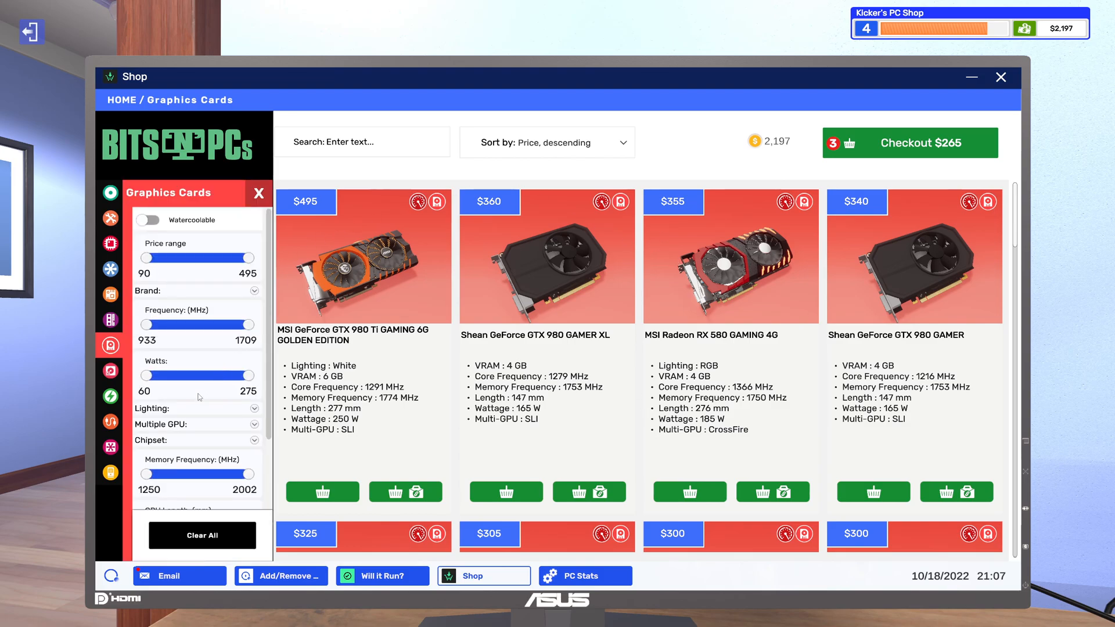
scroll("down", 3)
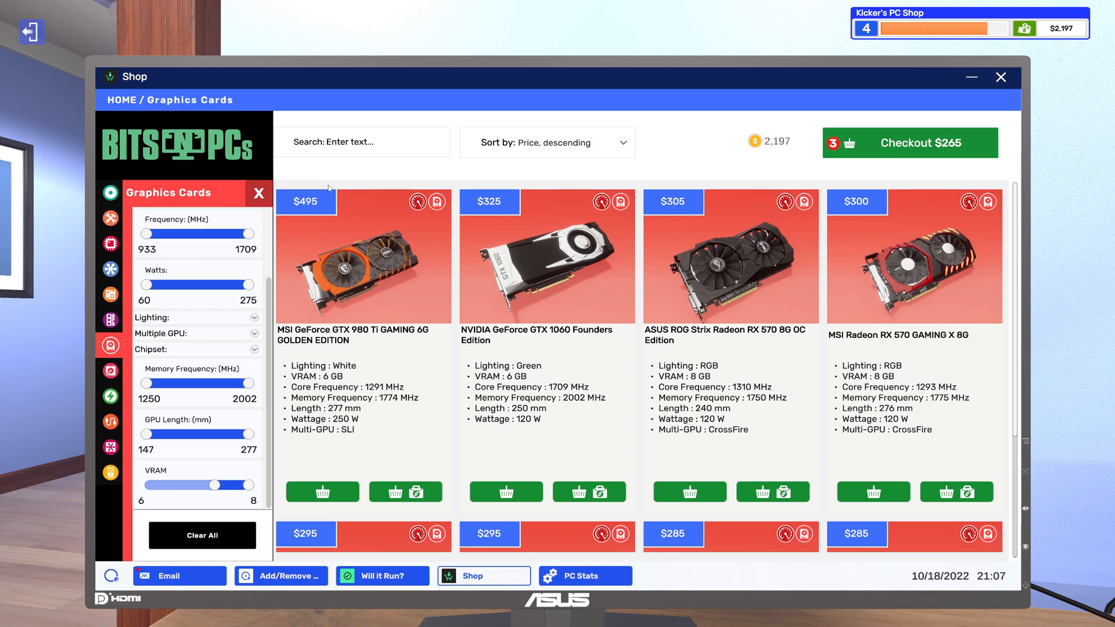
mouse_move(396, 215)
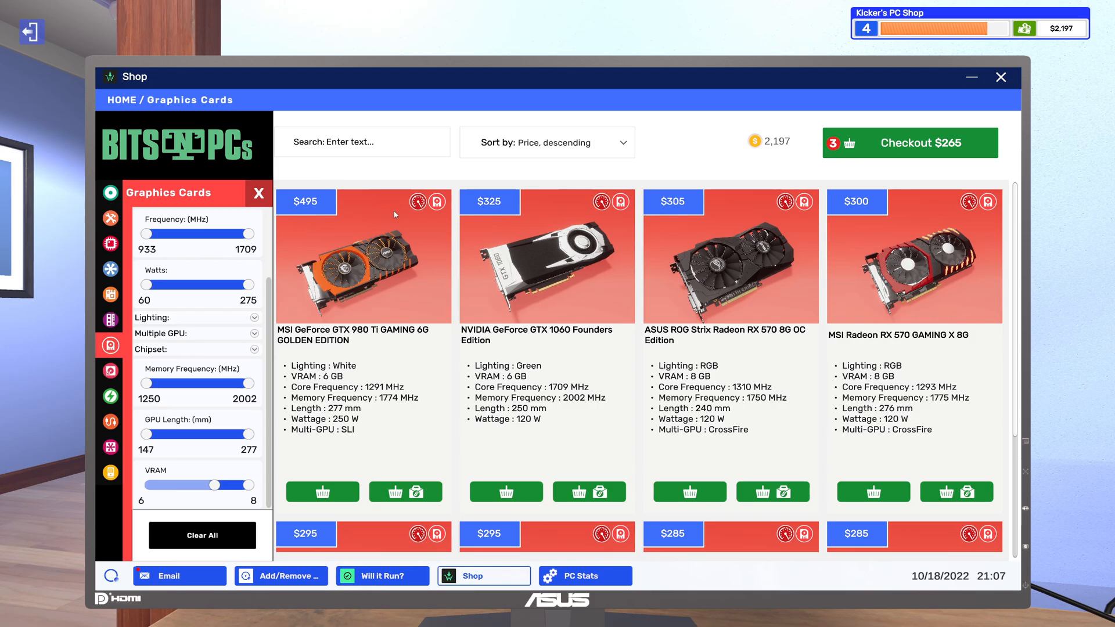
mouse_move(575, 327)
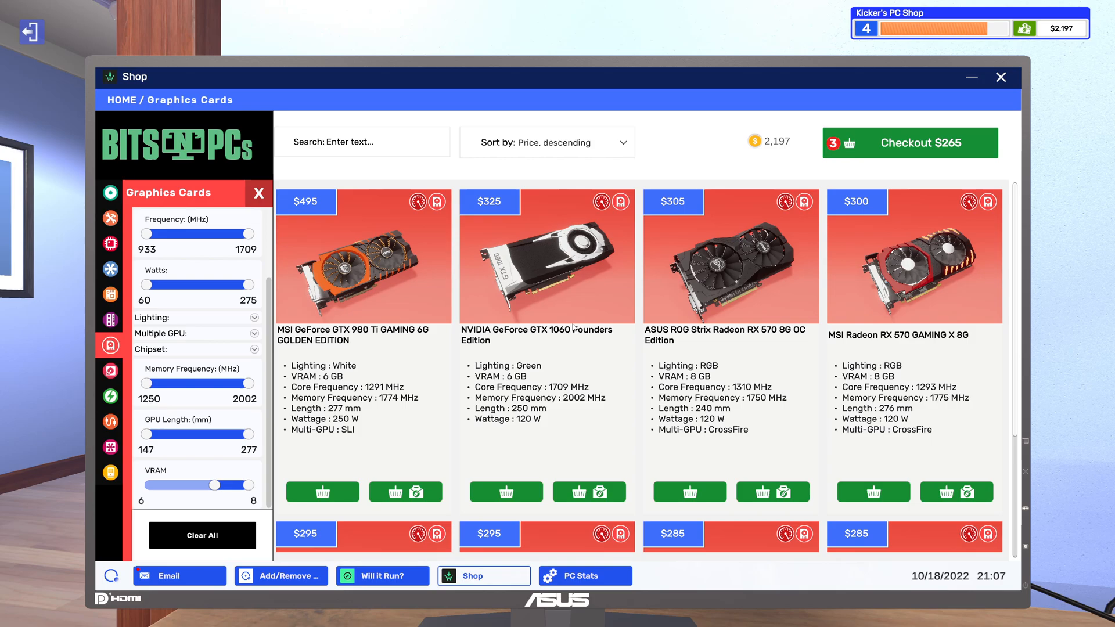
mouse_move(574, 357)
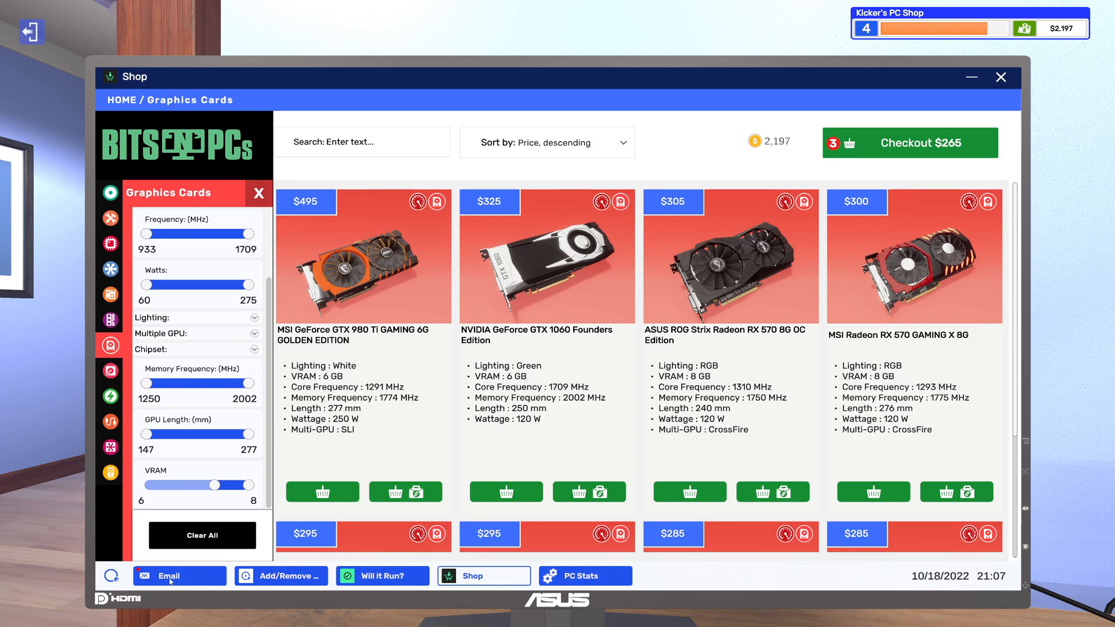
left_click(179, 576)
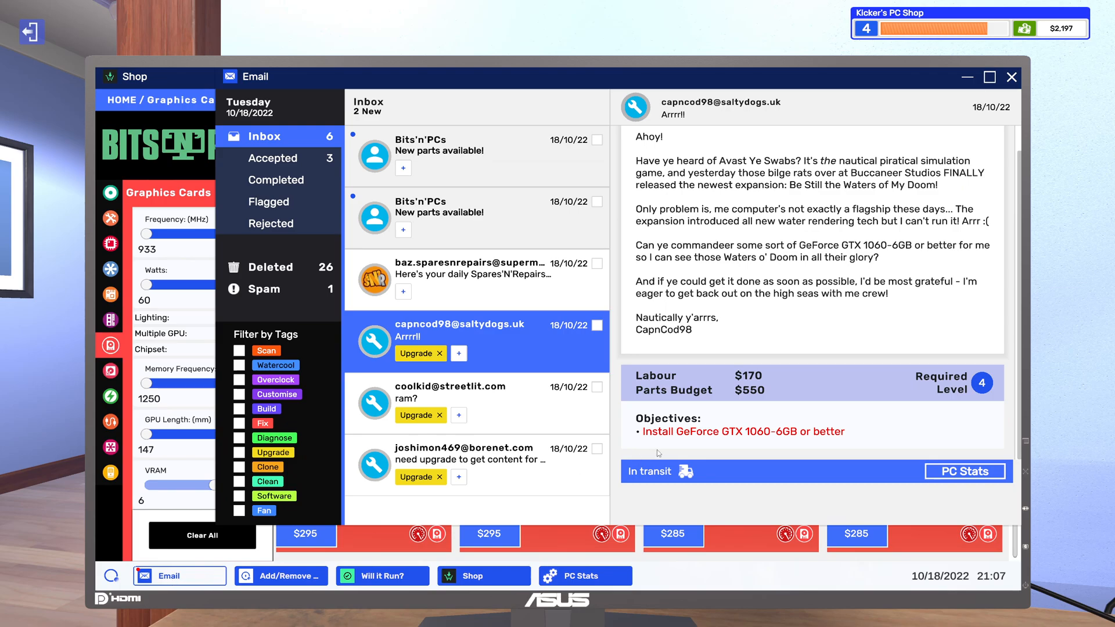
mouse_move(770, 304)
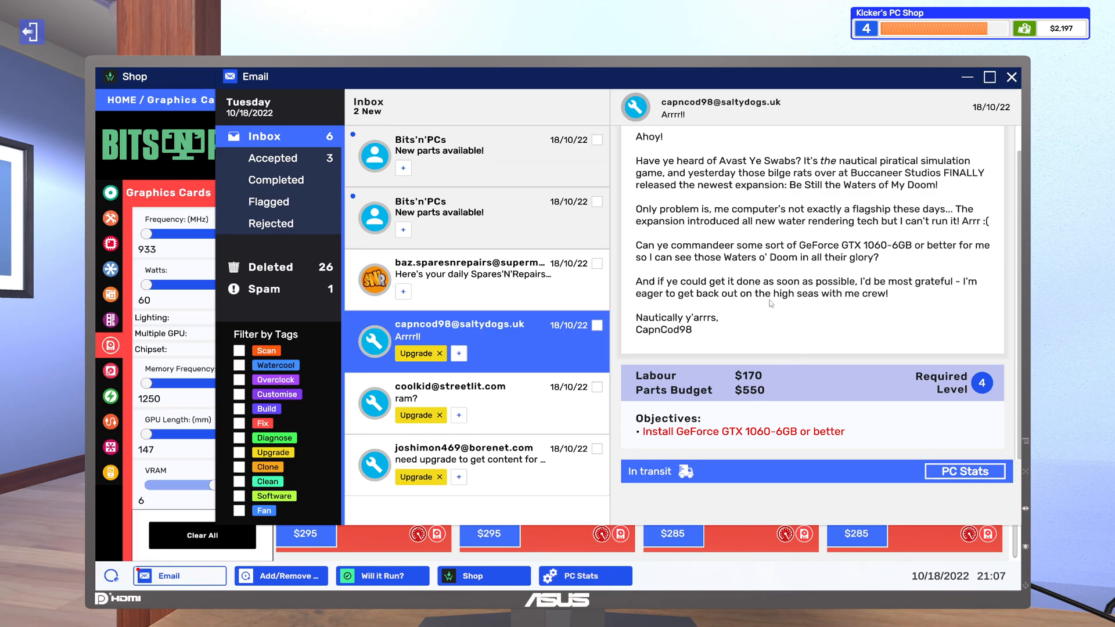
left_click(484, 576)
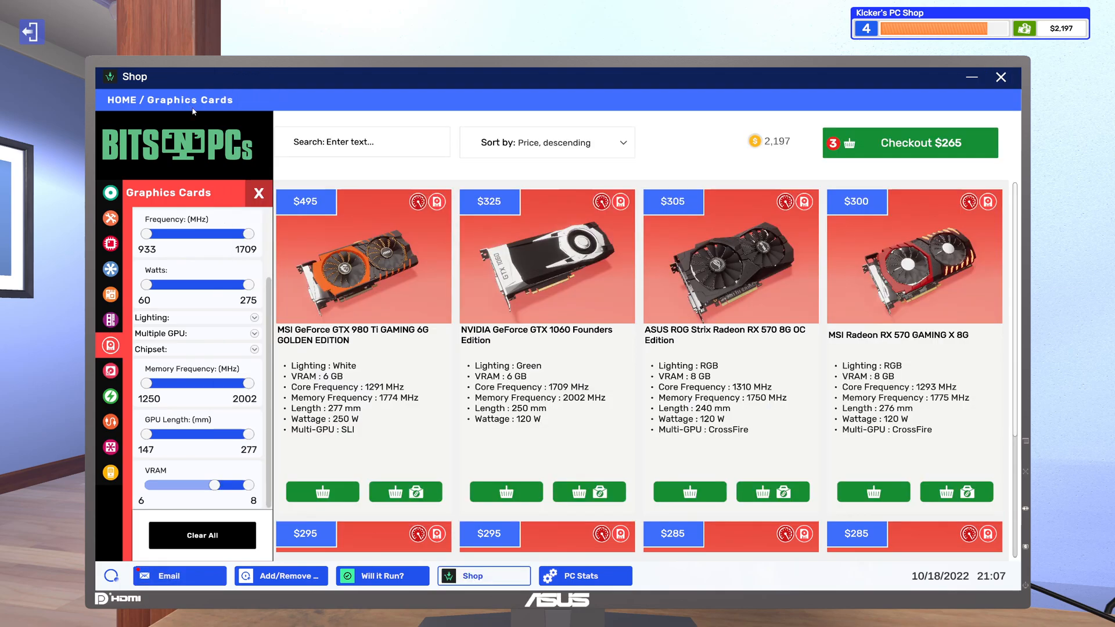
mouse_move(384, 298)
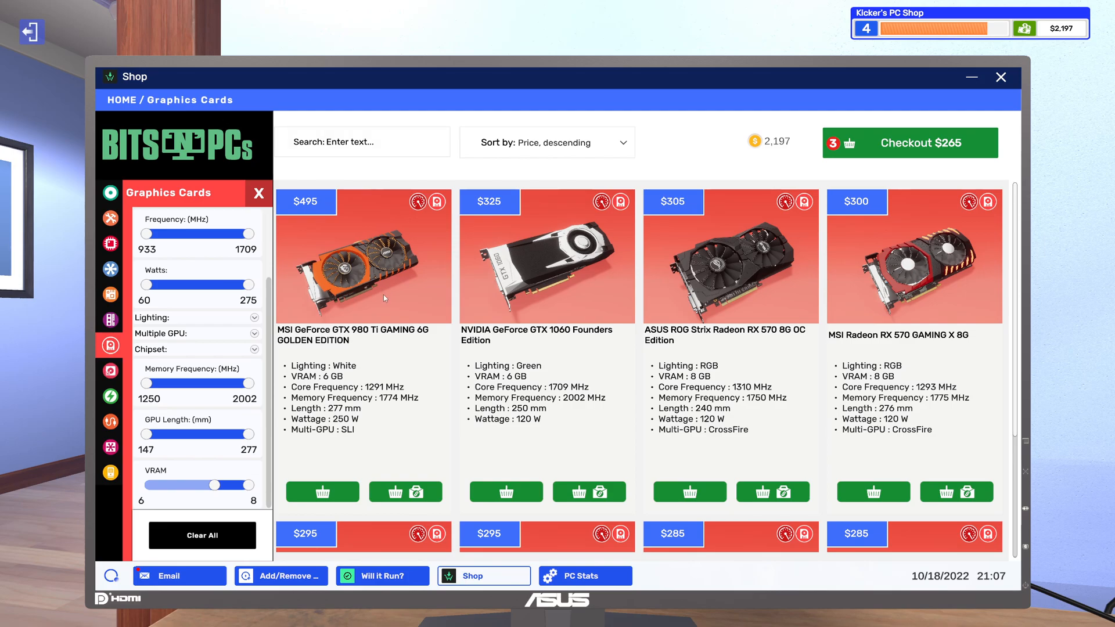
mouse_move(379, 342)
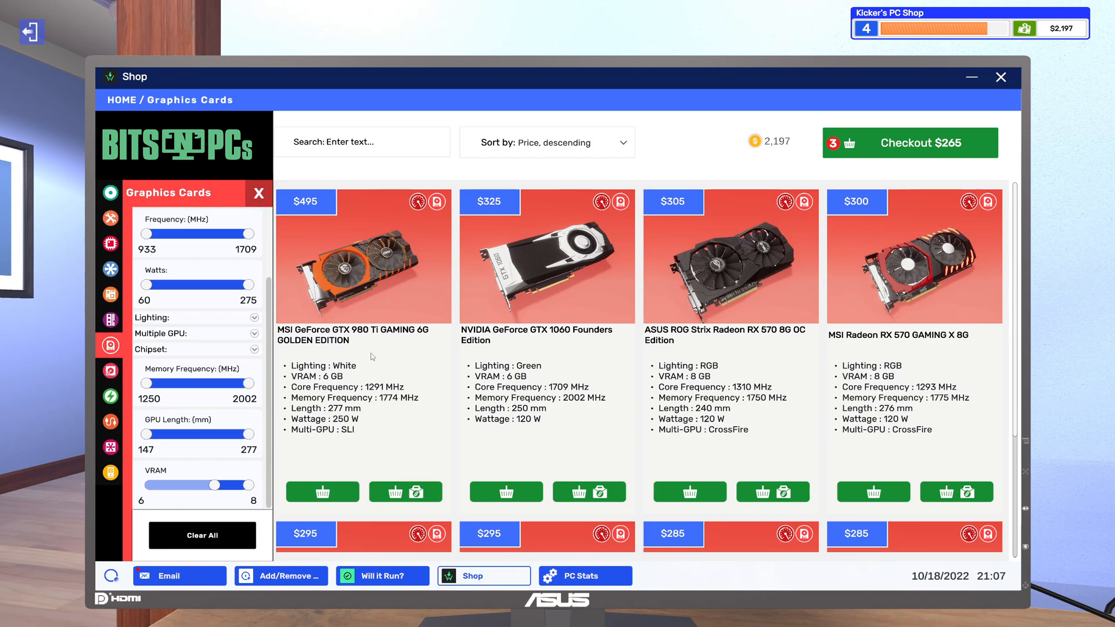
mouse_move(359, 384)
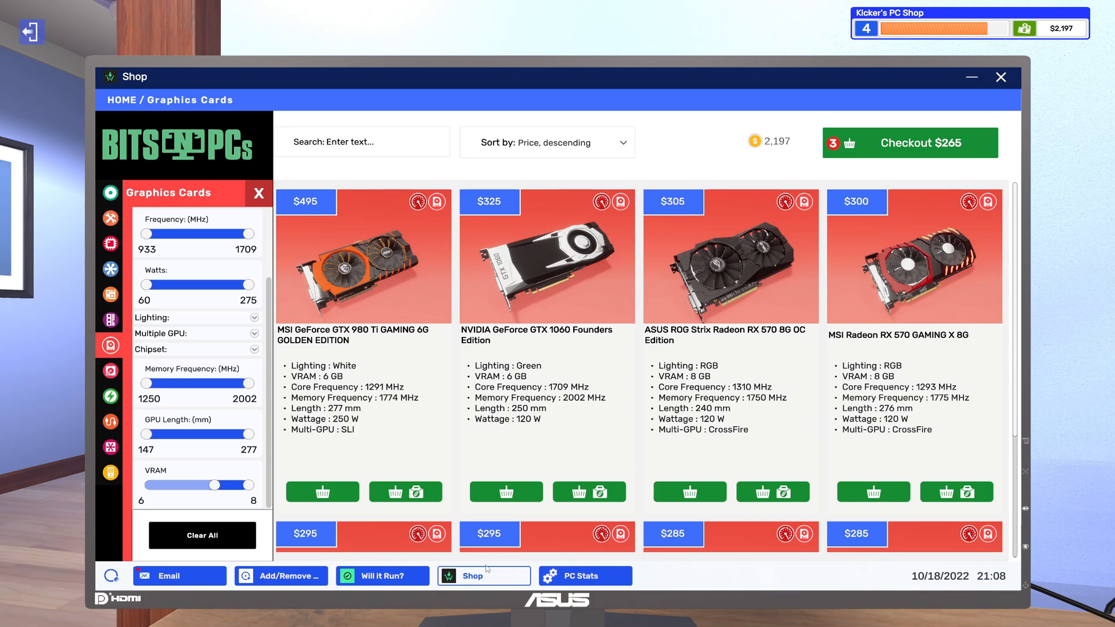
left_click(179, 577)
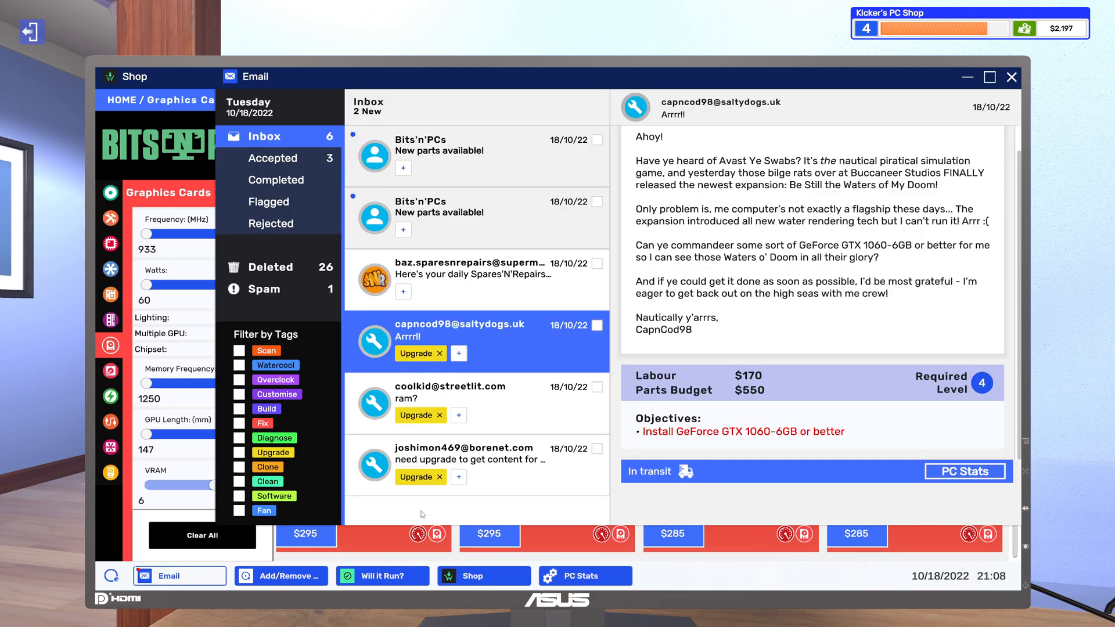
left_click(964, 471)
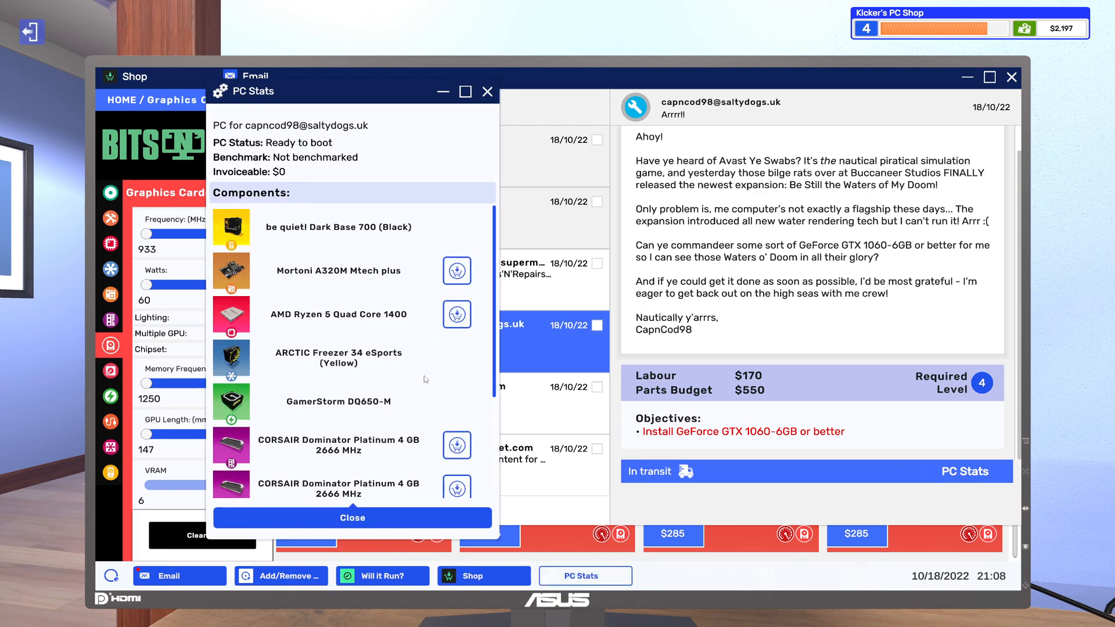
- Browse CapnCod98's components, including the Radeon RX560 4G, then return to the GPU shop
scroll("down", 3)
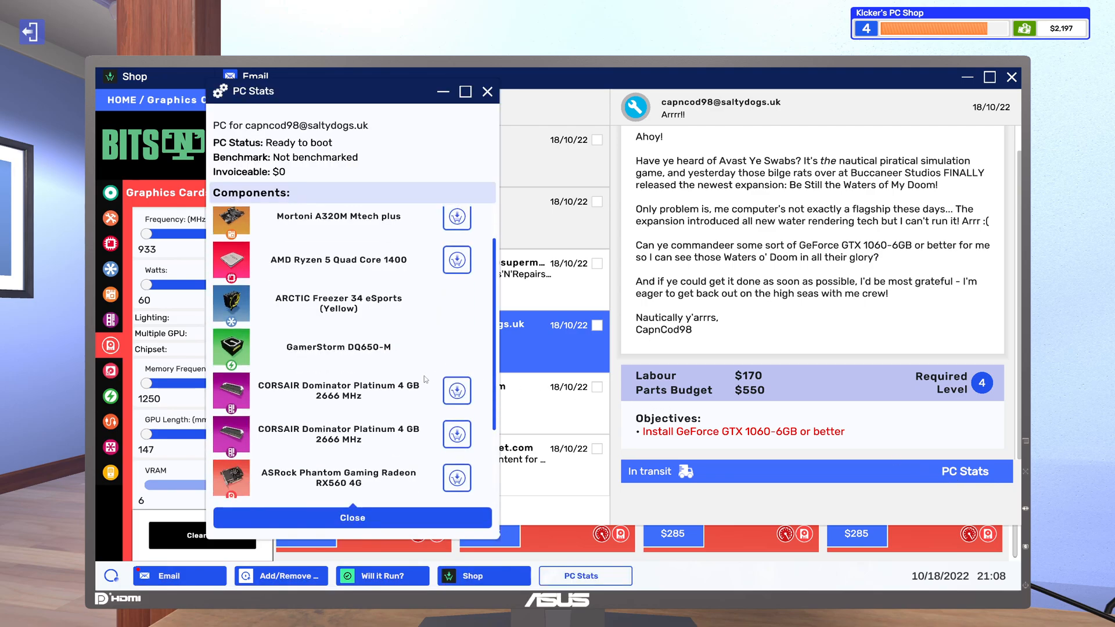
scroll("down", 3)
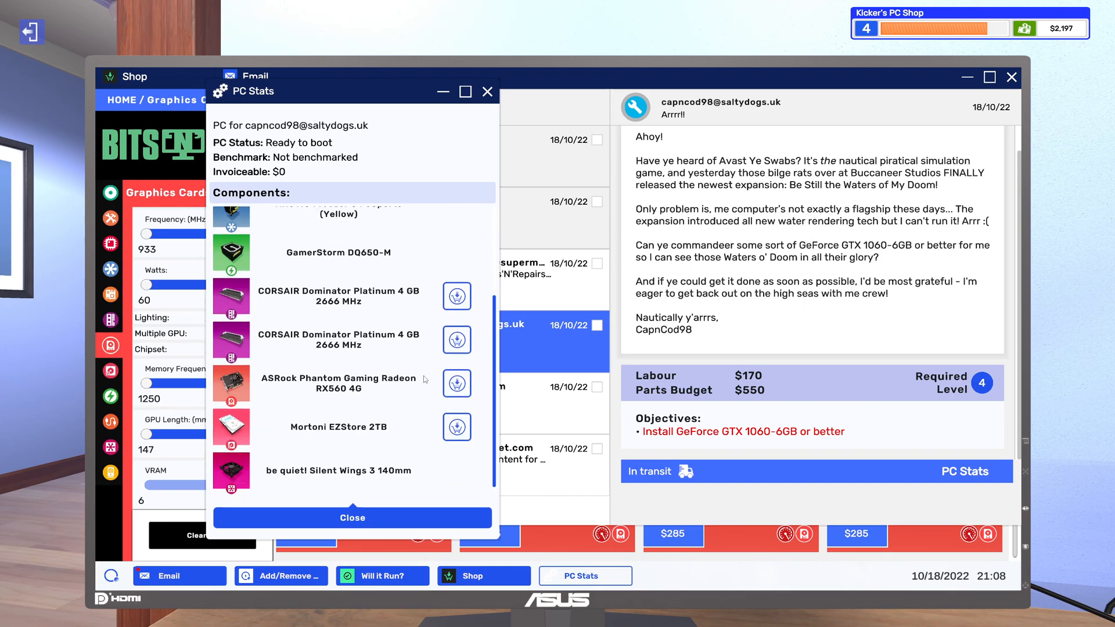
scroll("up", 3)
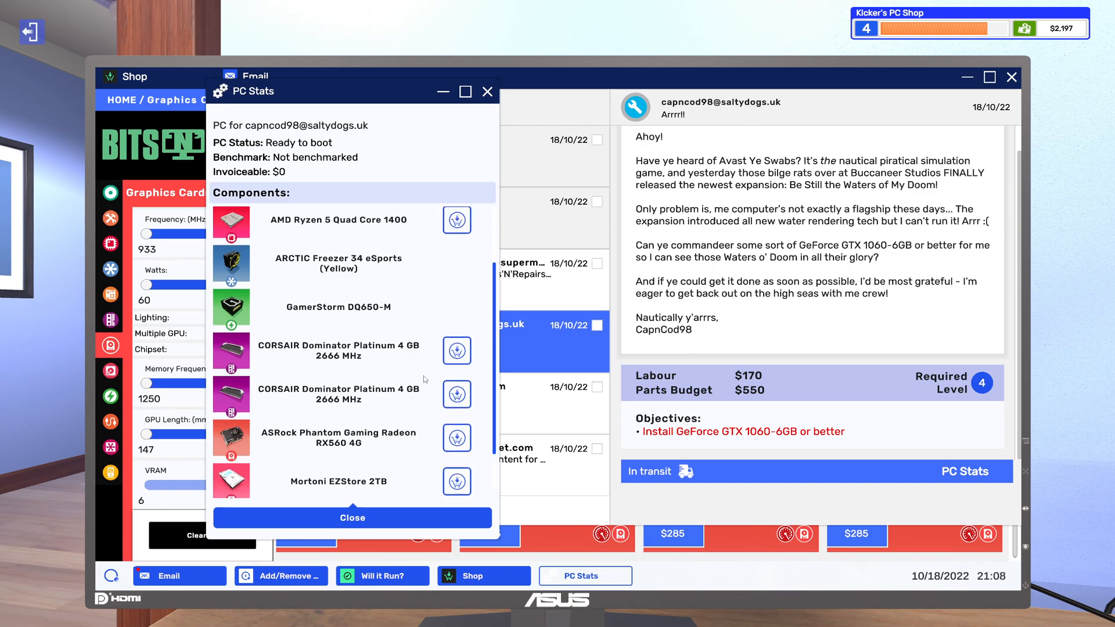
scroll("up", 3)
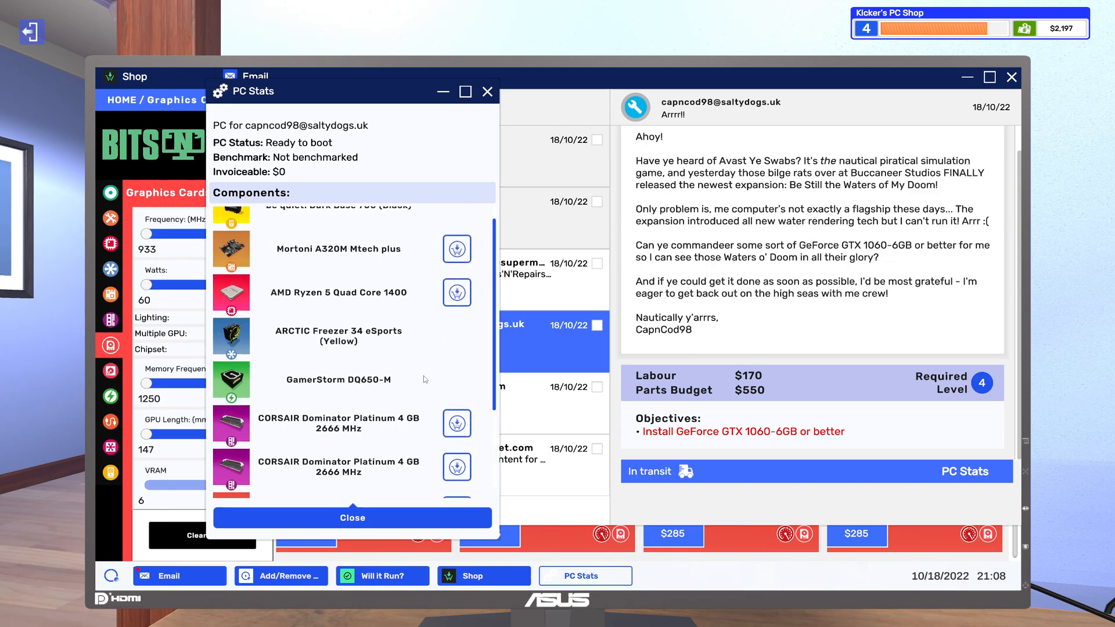
mouse_move(363, 384)
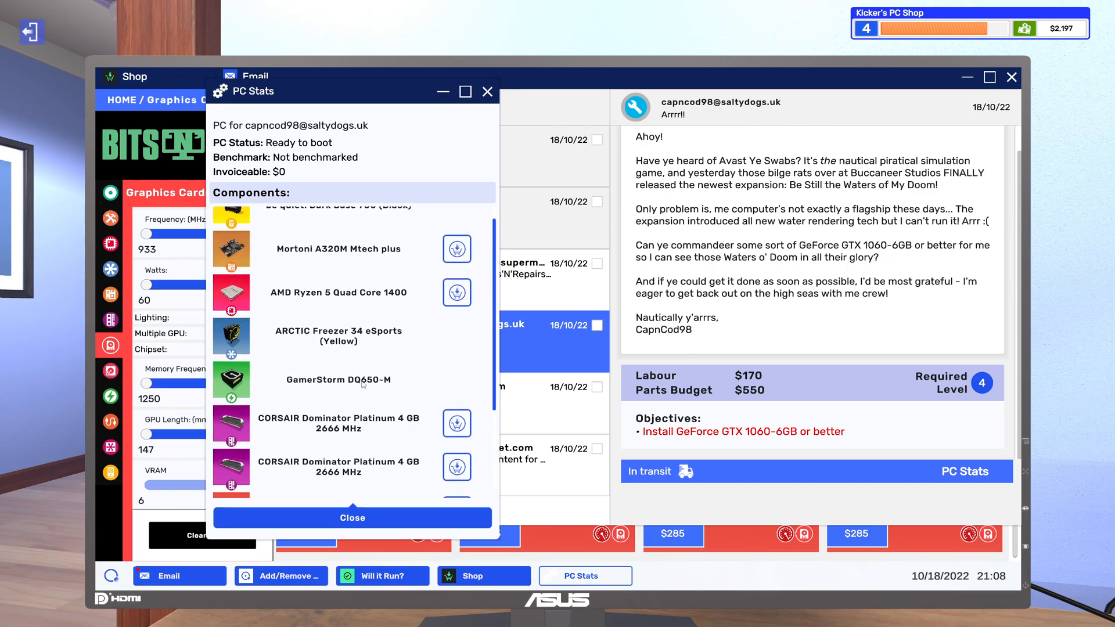
left_click(352, 518)
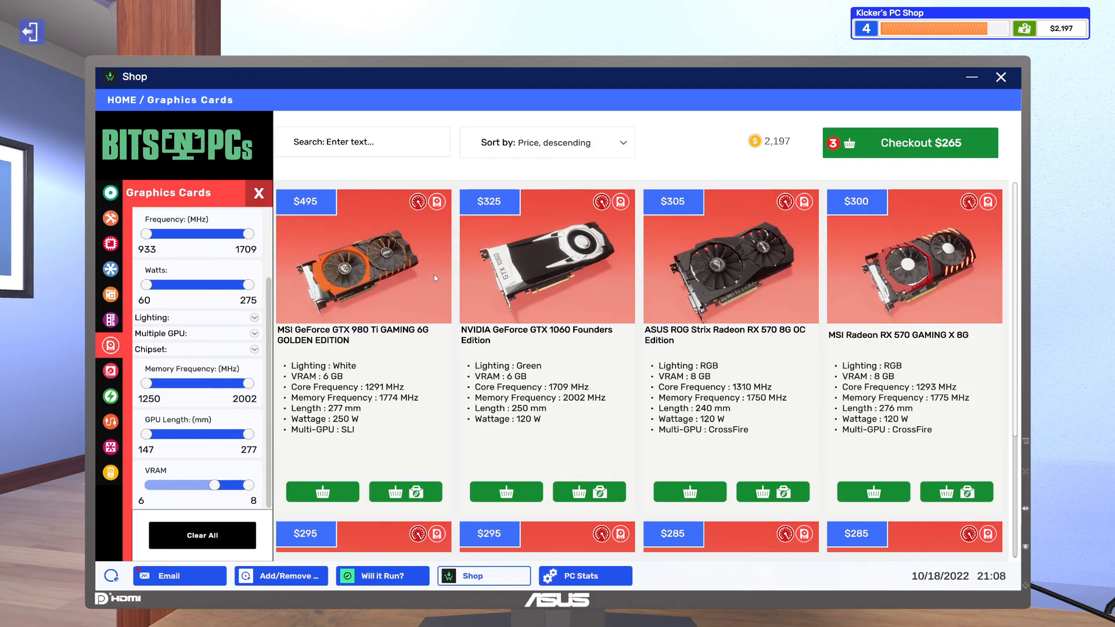
mouse_move(589, 492)
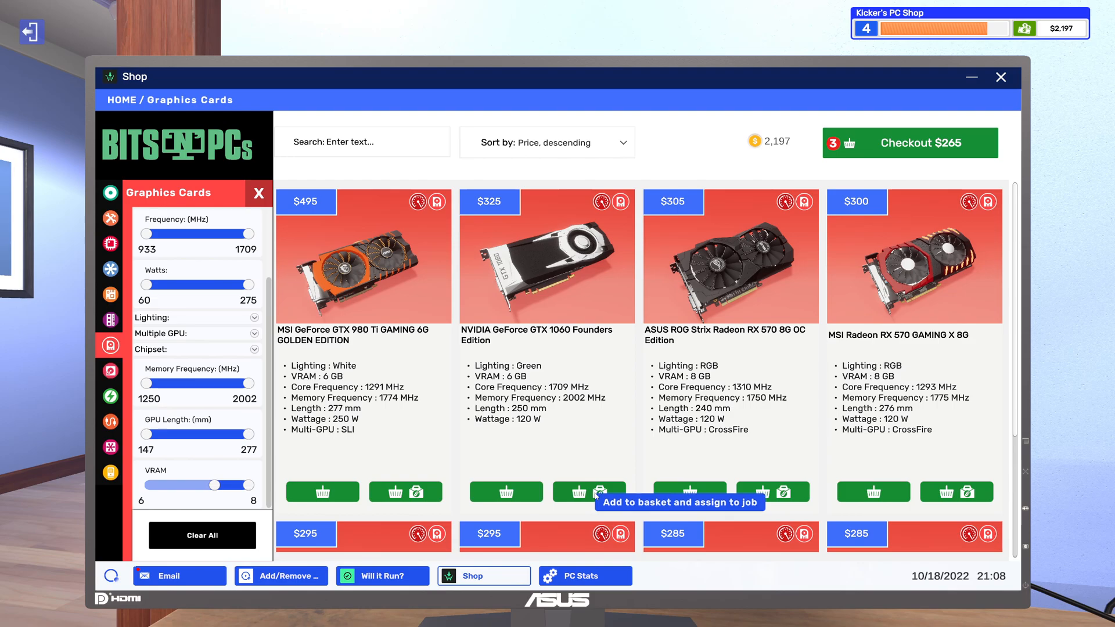
- Cart the $325 GTX 1060 Founders Edition for CapnCod98's job; delete the Spares'N'Repairs mail
left_click(588, 491)
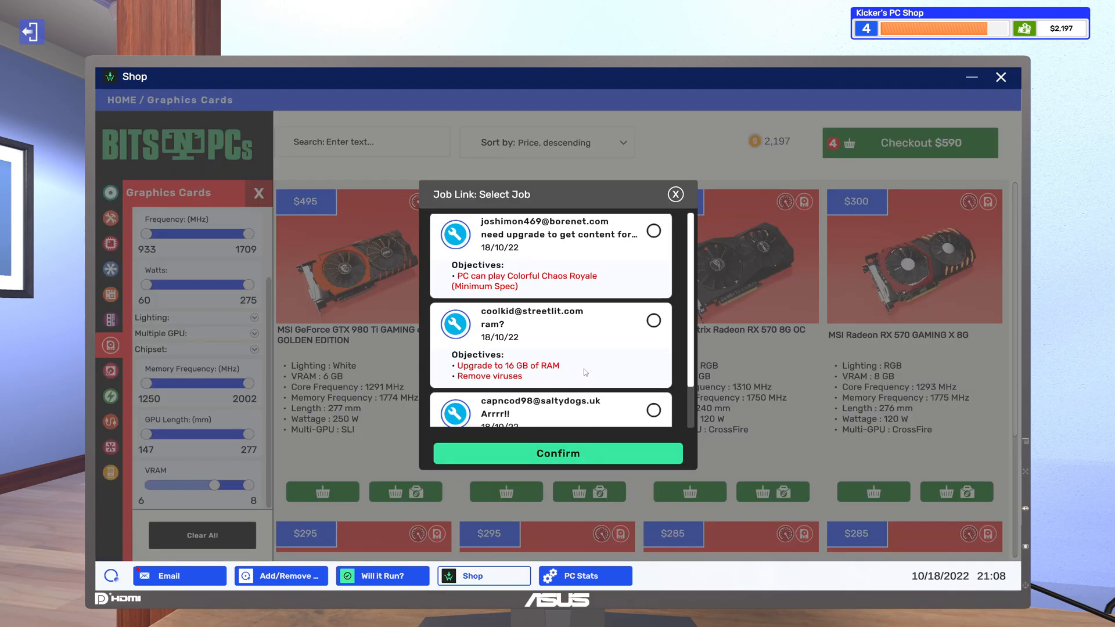
scroll("down", 3)
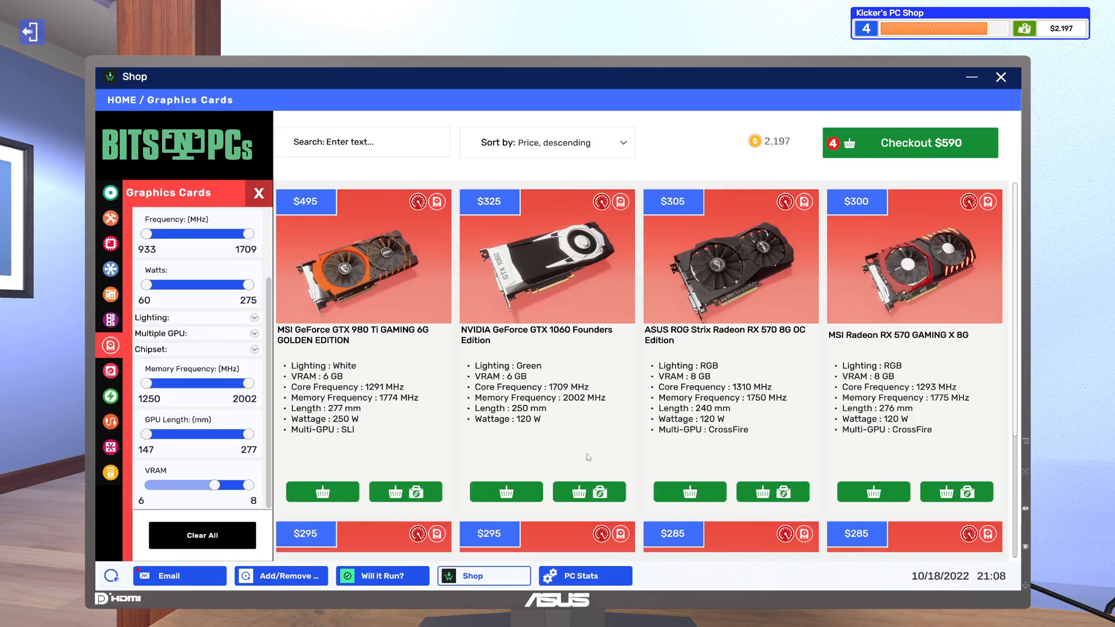
mouse_move(727, 98)
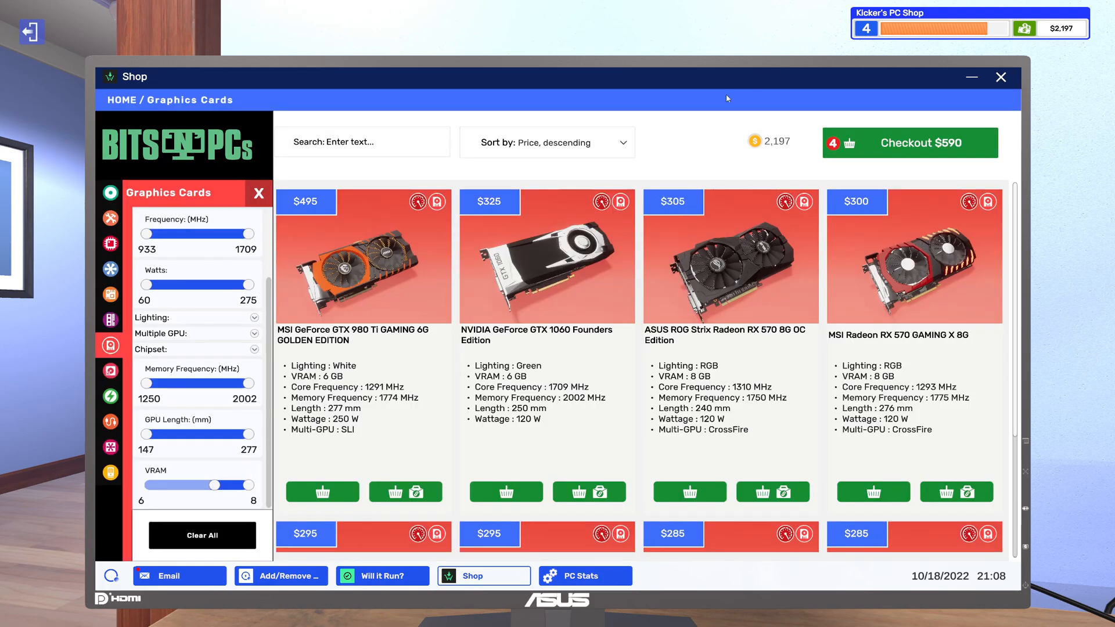
left_click(180, 576)
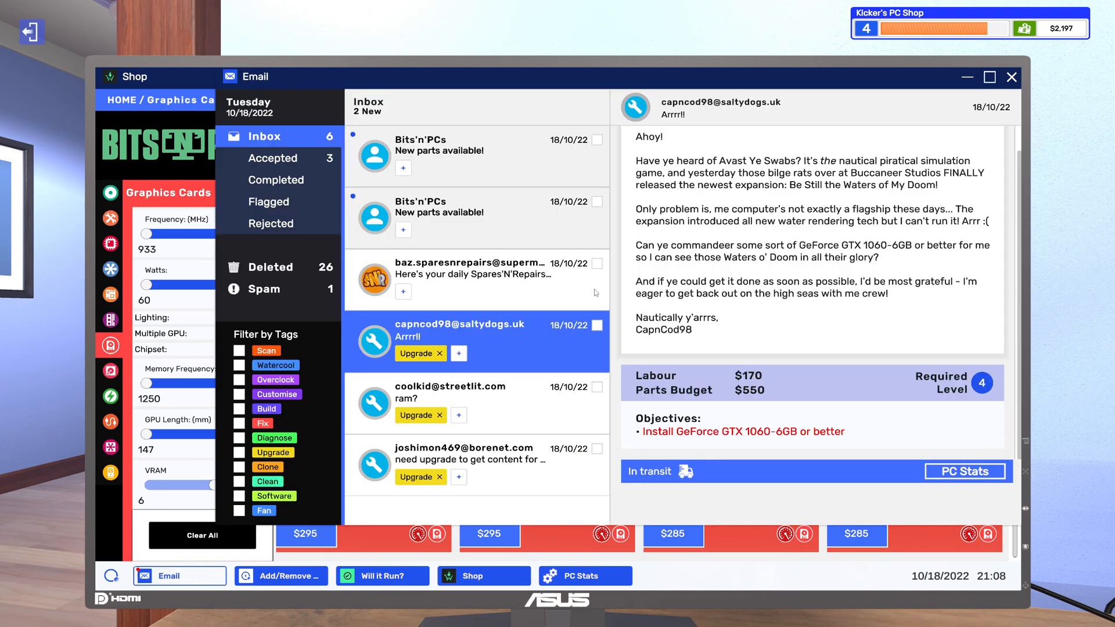
left_click(475, 270)
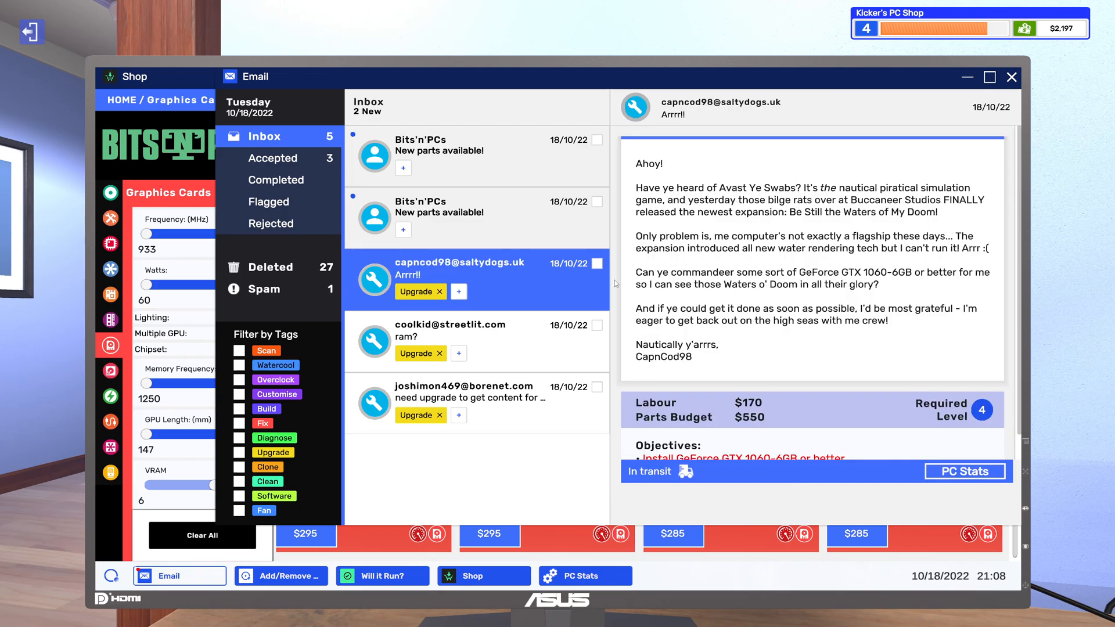
- Delete both Bits'n'PCs 'New parts available!' emails and leave the computer
left_click(470, 212)
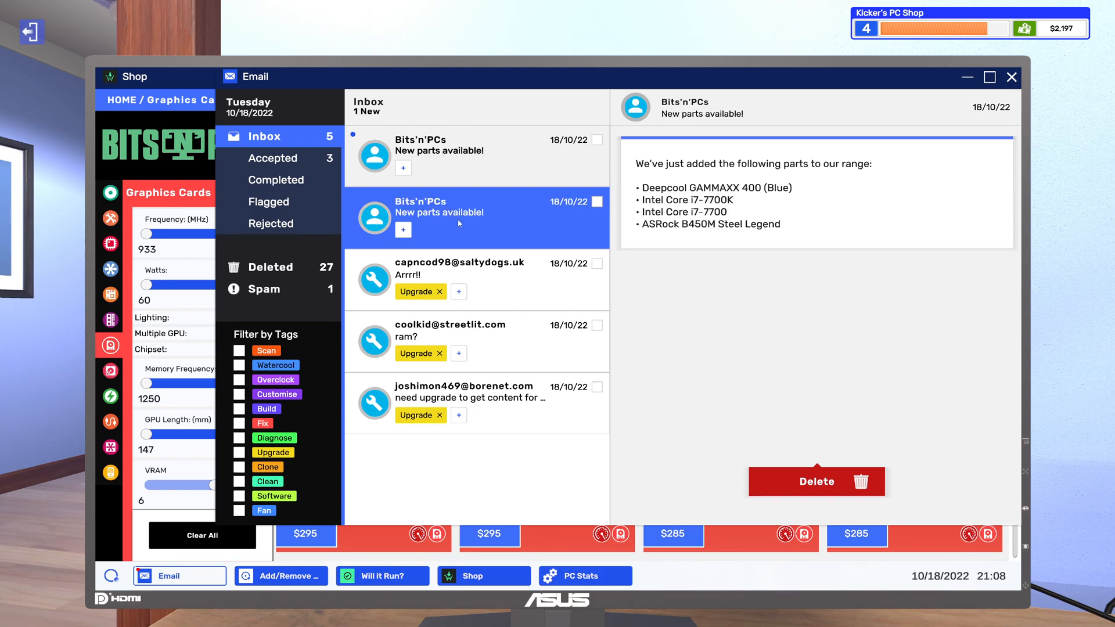
mouse_move(758, 403)
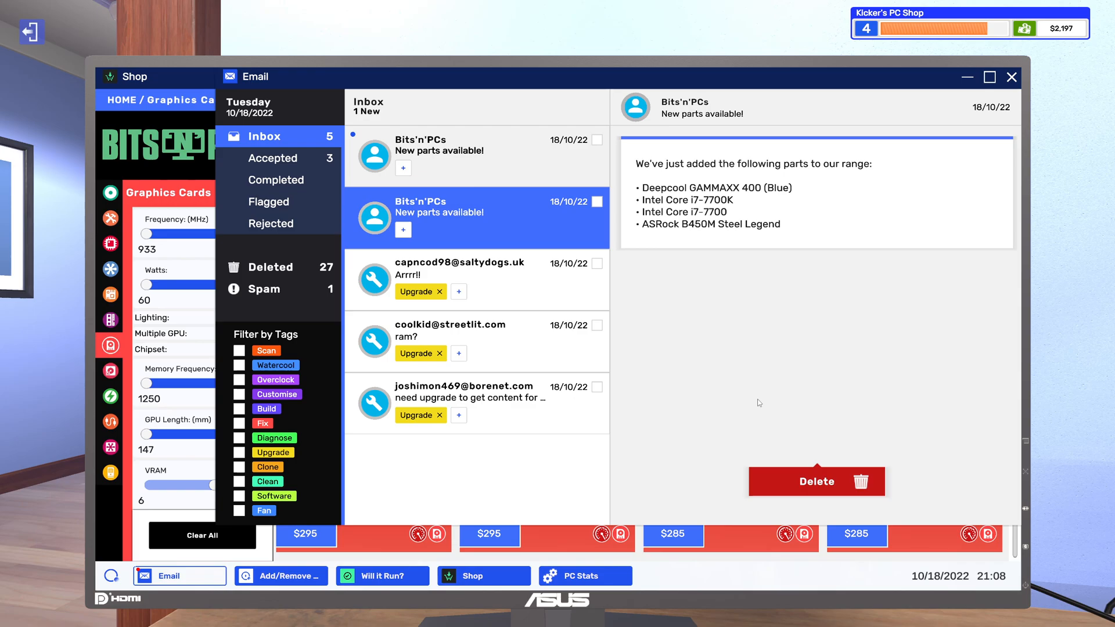
mouse_move(820, 465)
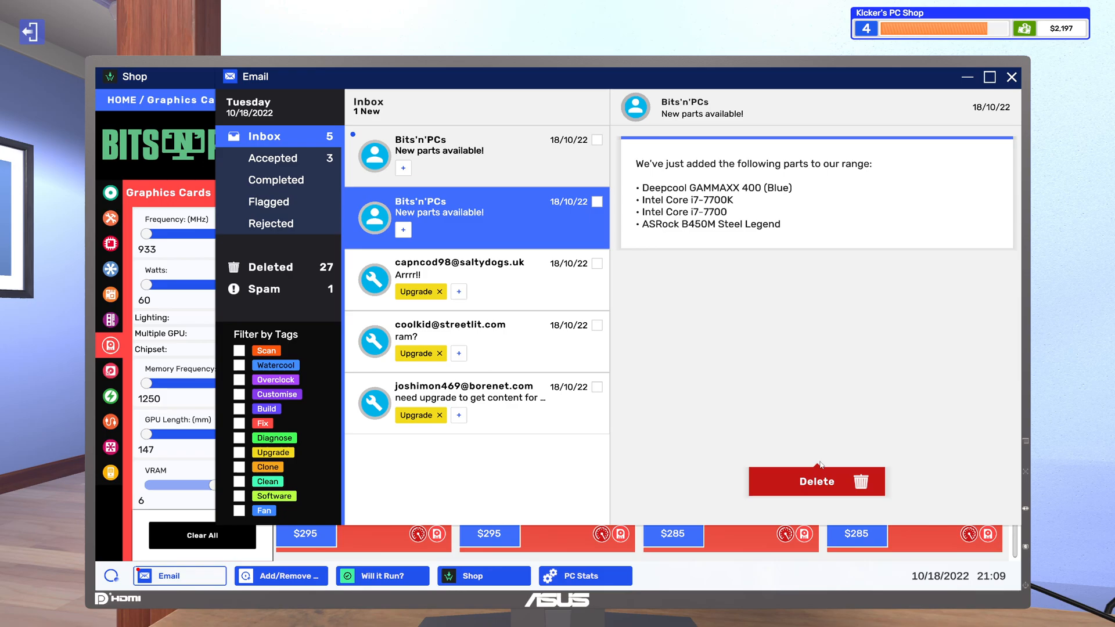
left_click(816, 482)
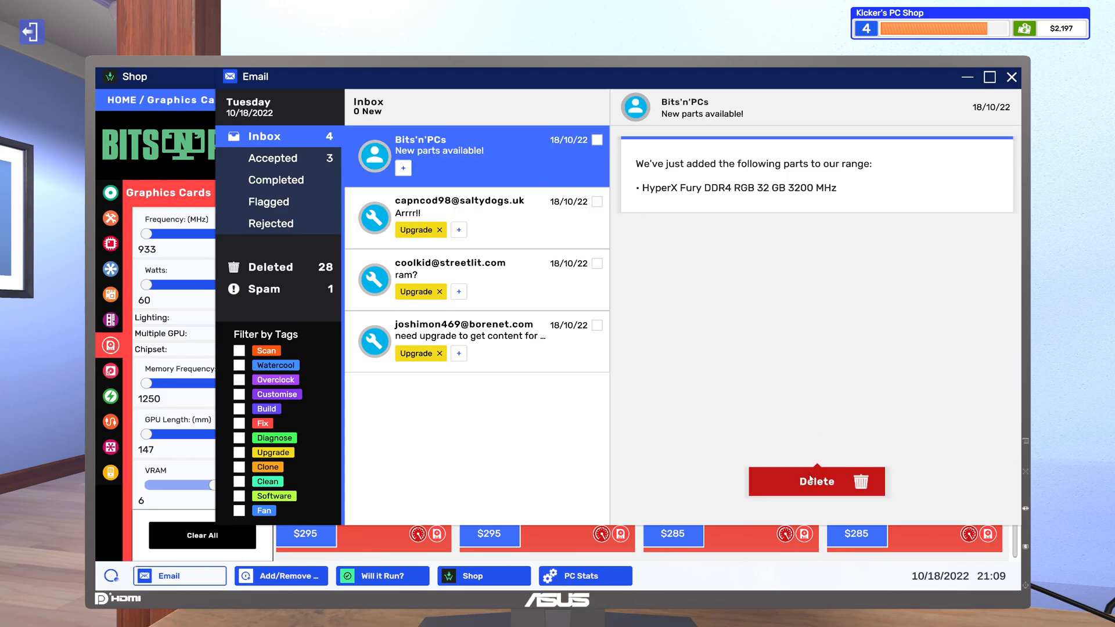
left_click(815, 482)
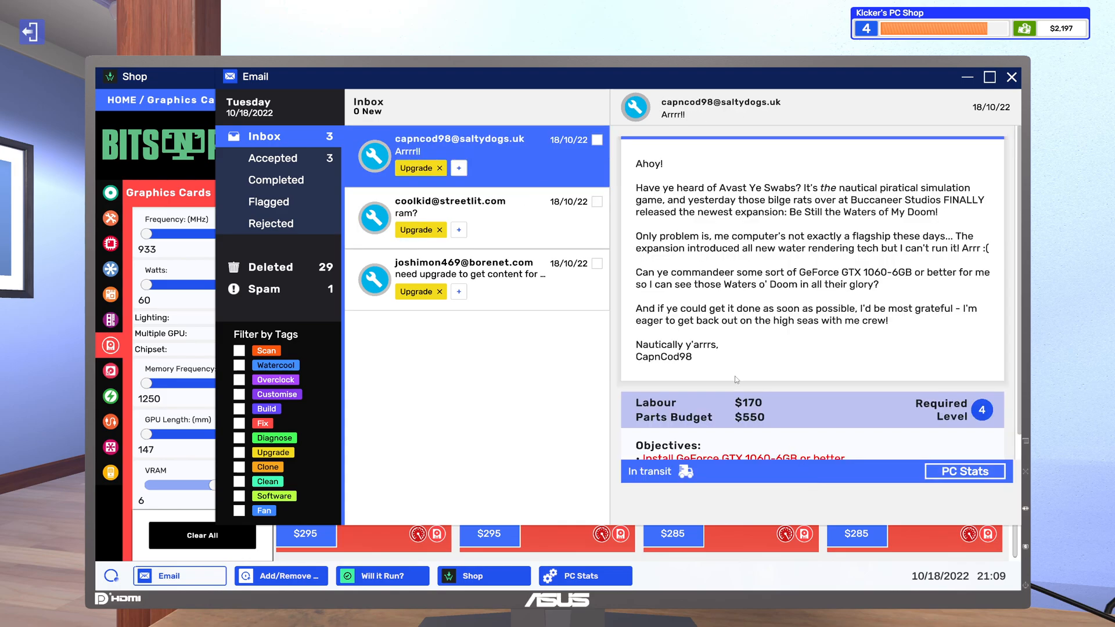
key("escape")
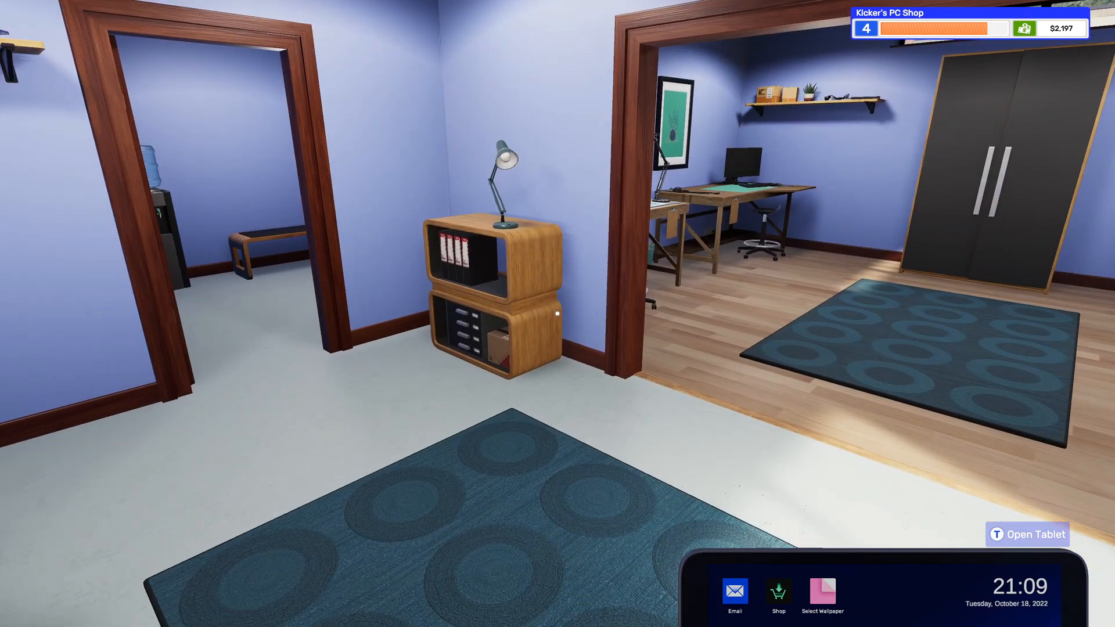
mouse_move(557, 313)
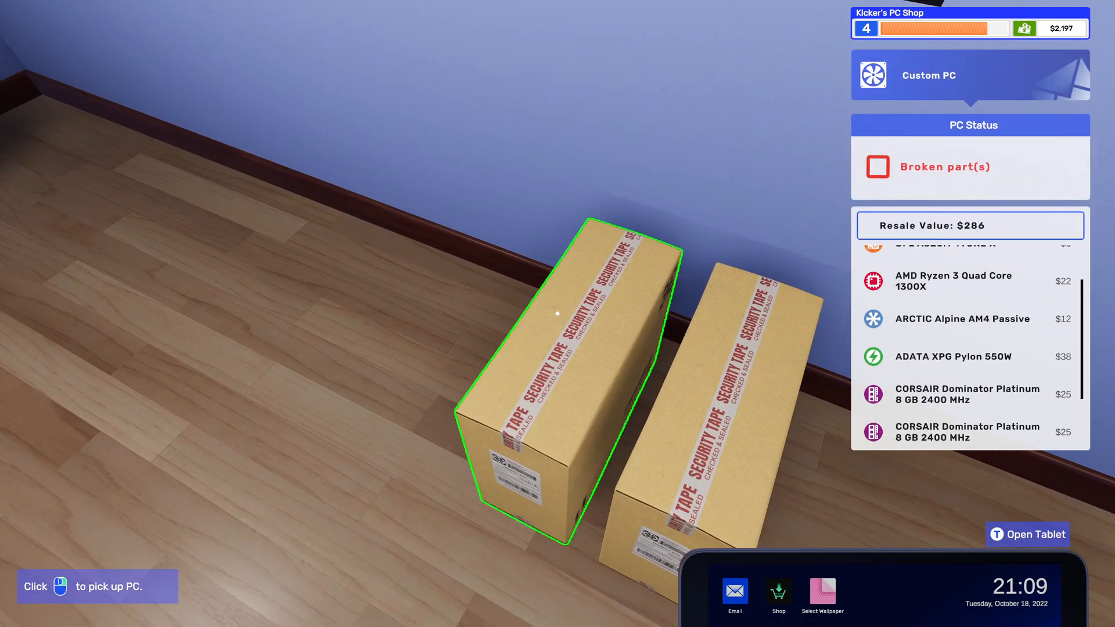
- Place the delivered broken custom PC on the workbench and start working on it
scroll("down", 3)
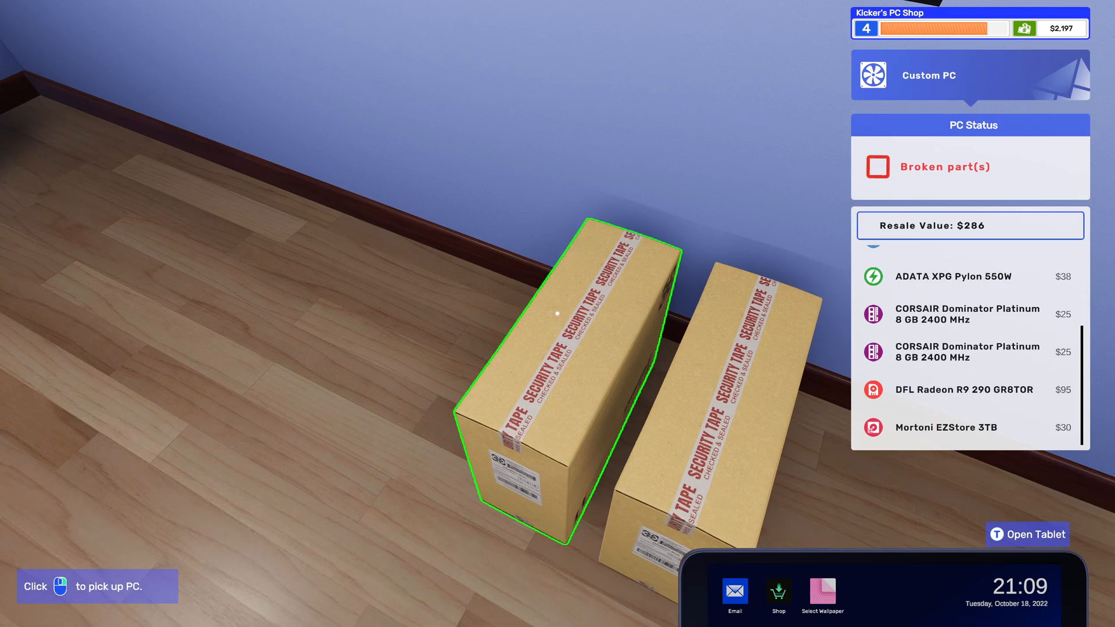
scroll("up", 3)
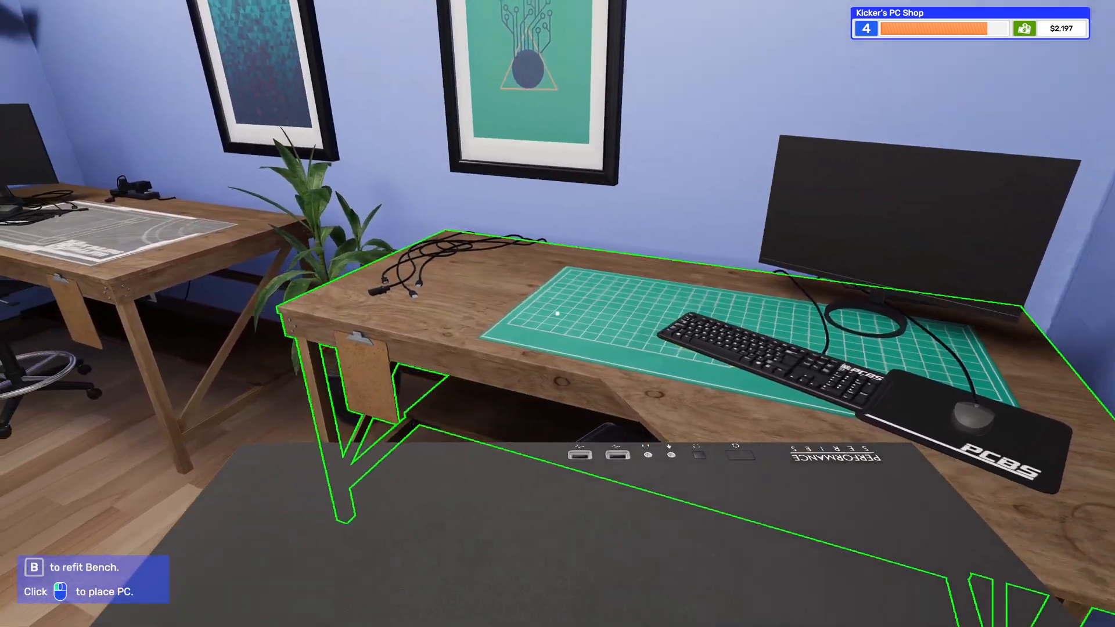
left_click(557, 313)
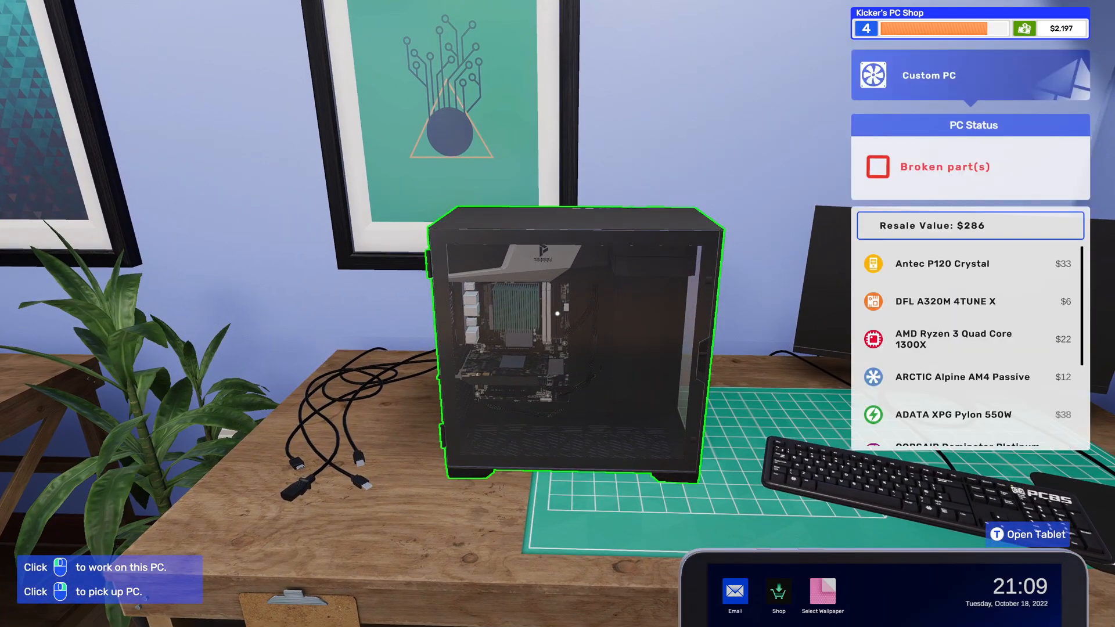
scroll("down", 3)
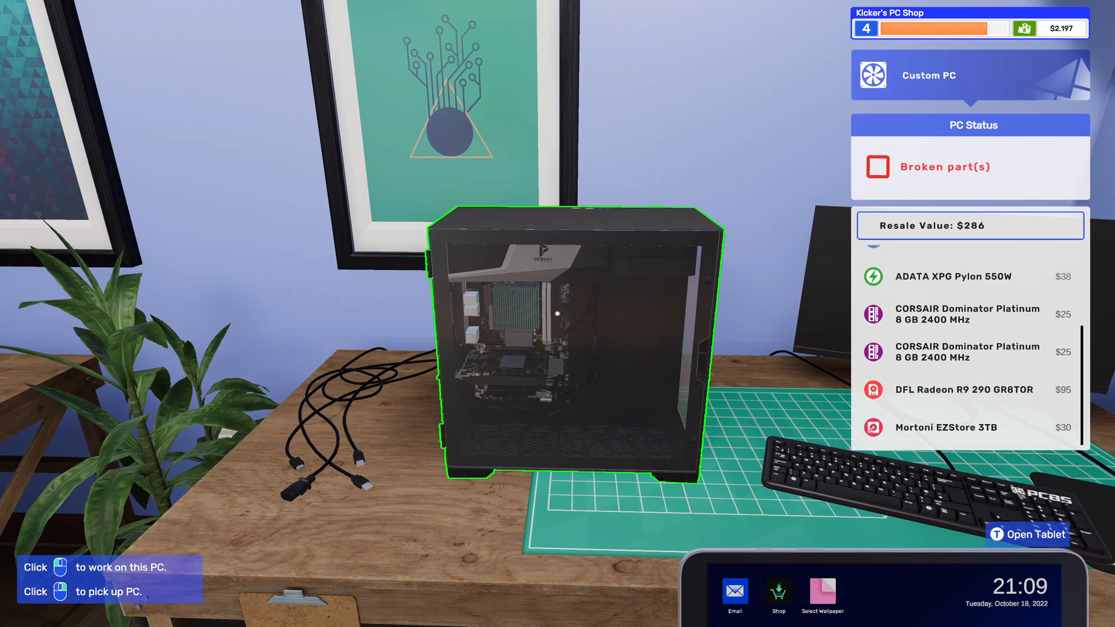
left_click(570, 342)
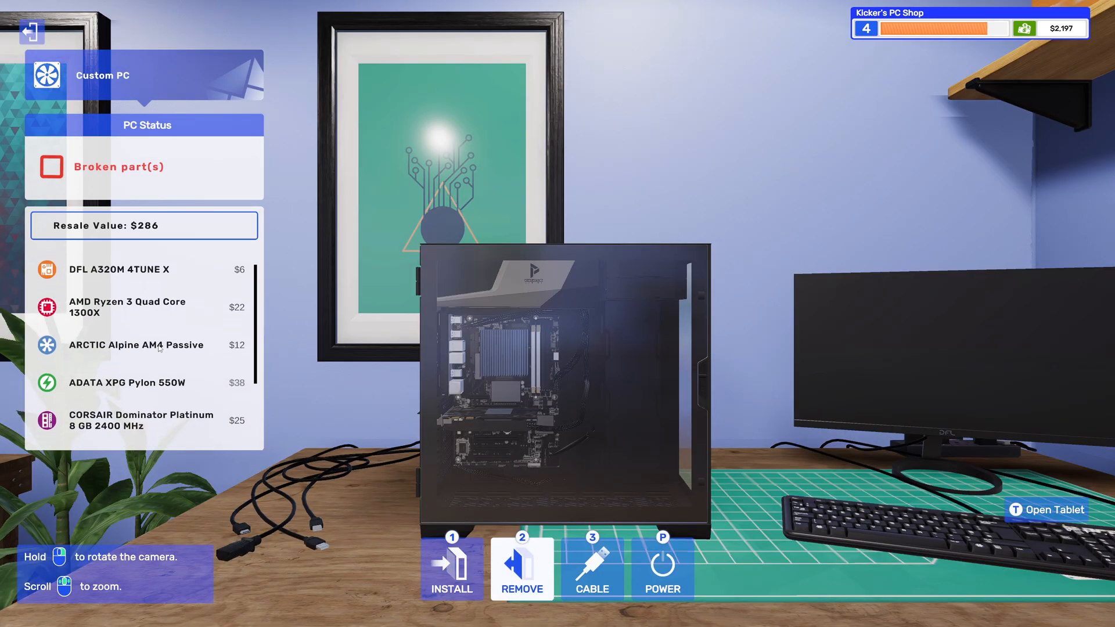
scroll("down", 3)
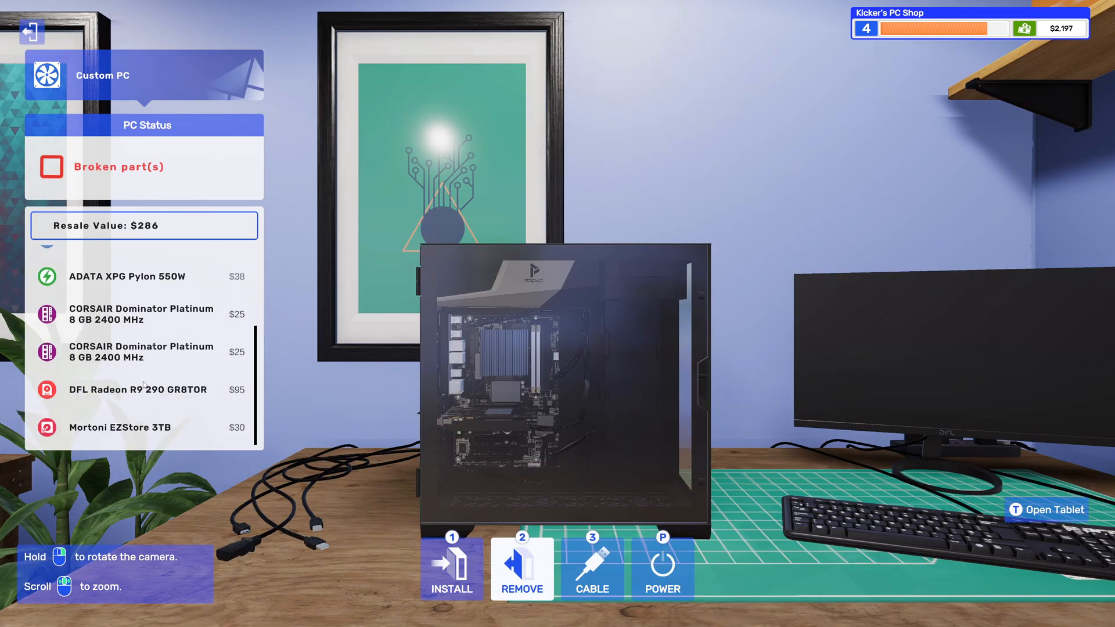
mouse_move(219, 379)
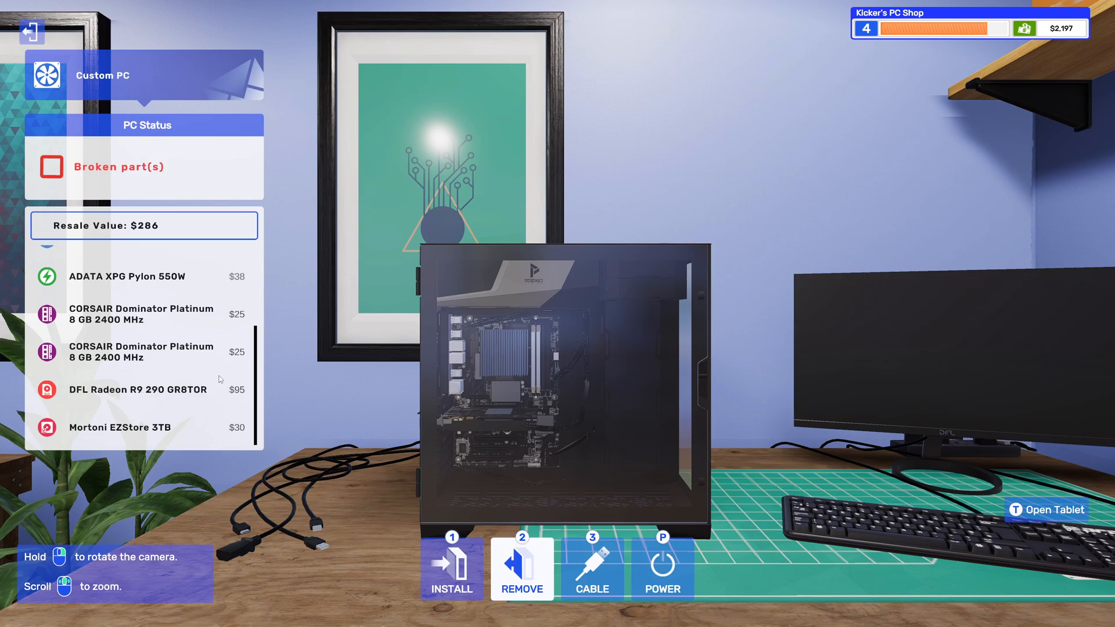
scroll("up", 3)
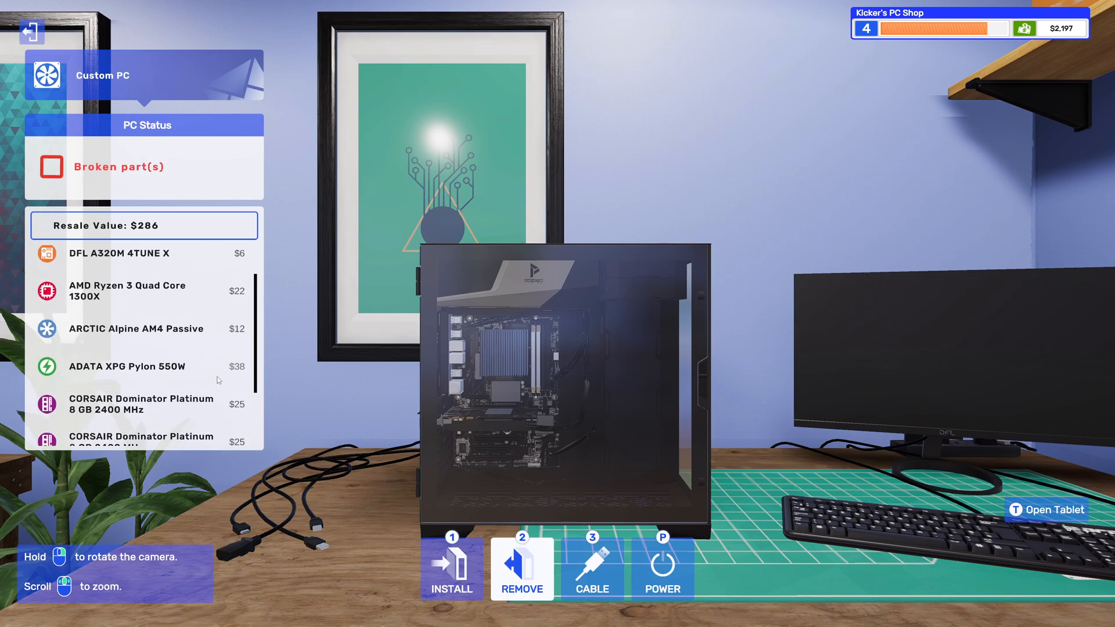
scroll("up", 3)
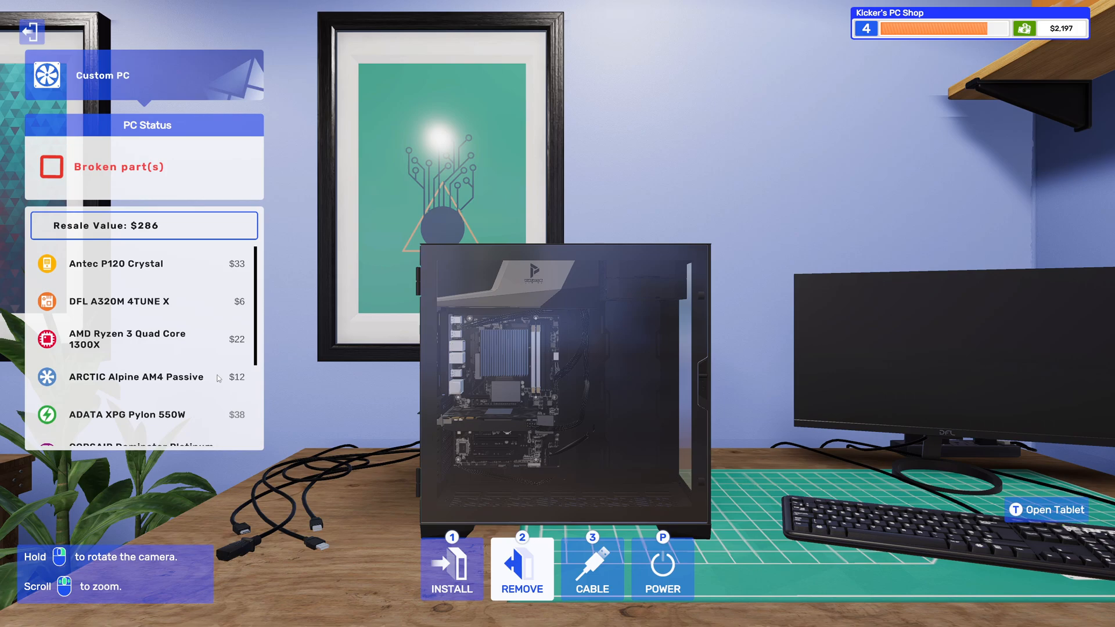
mouse_move(150, 307)
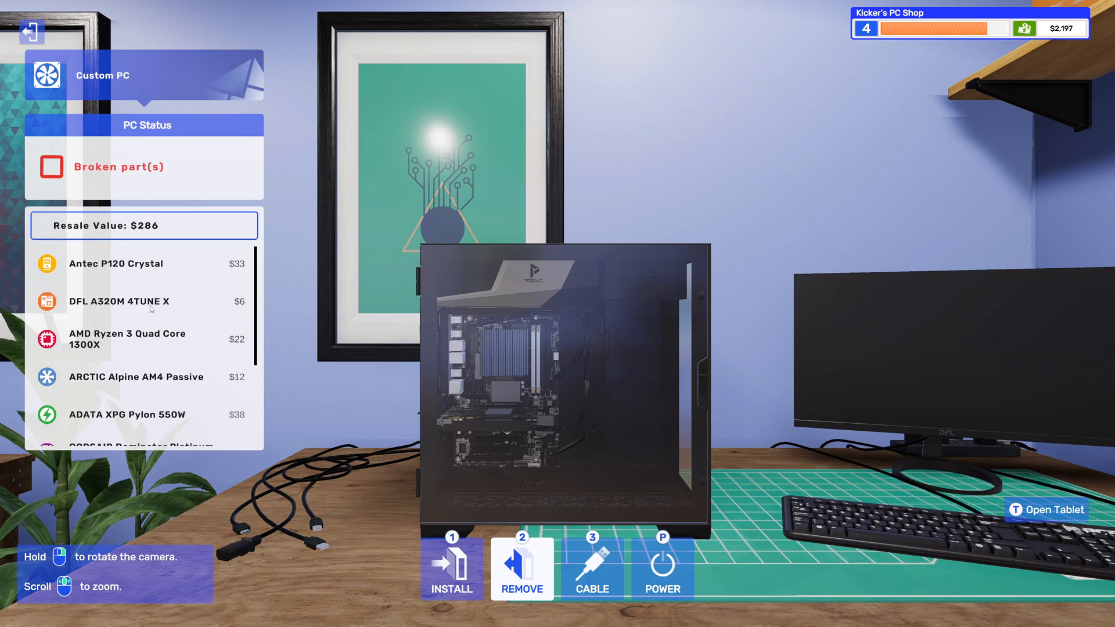
mouse_move(108, 309)
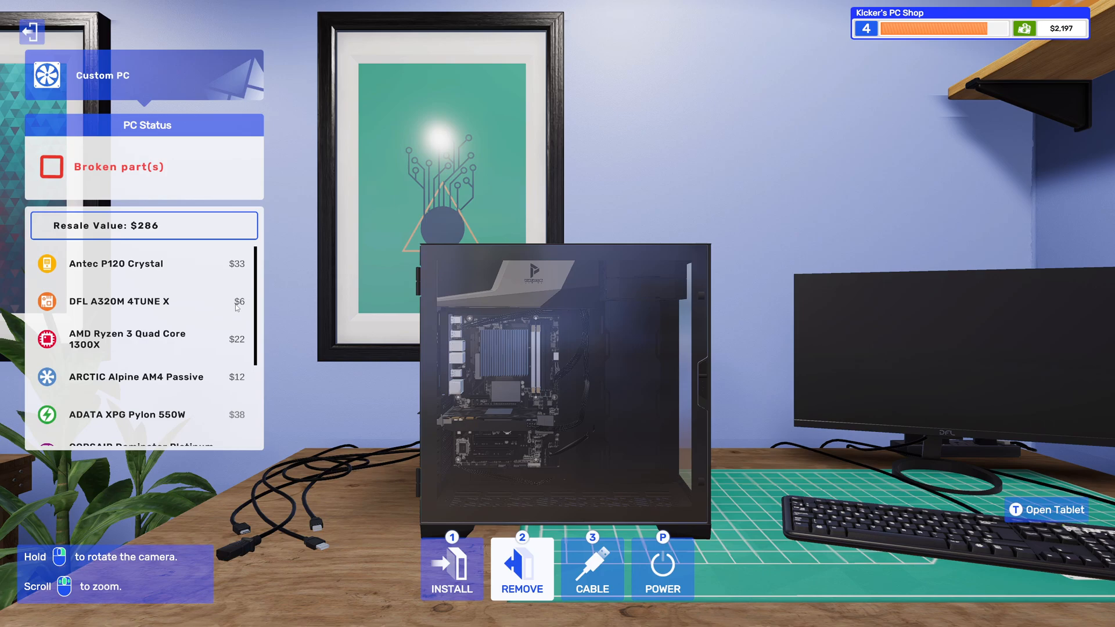
mouse_move(259, 303)
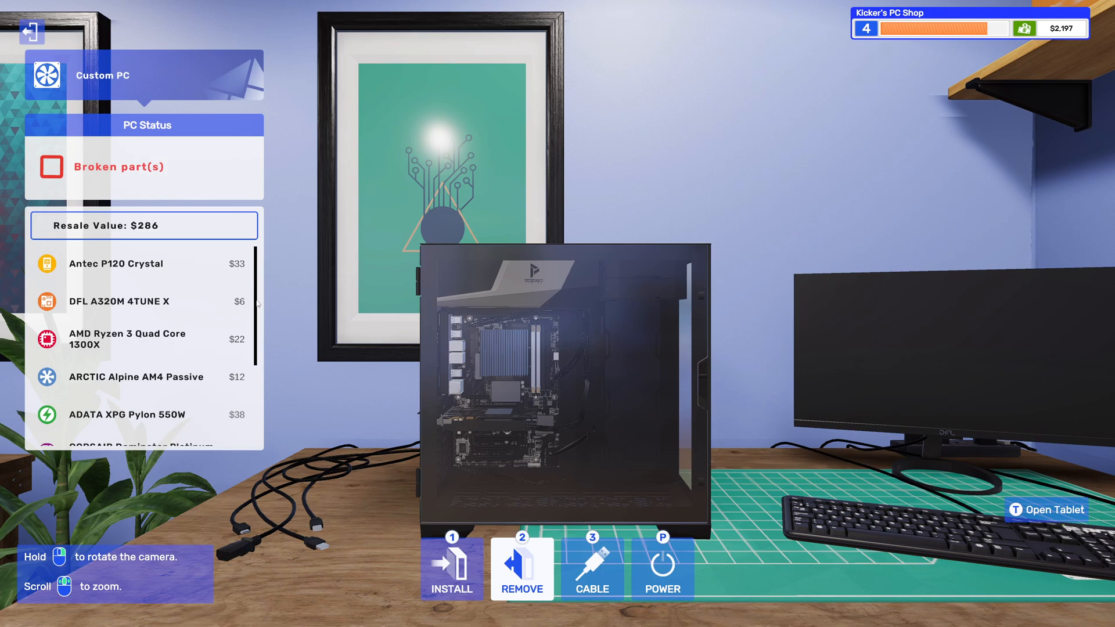
scroll("down", 3)
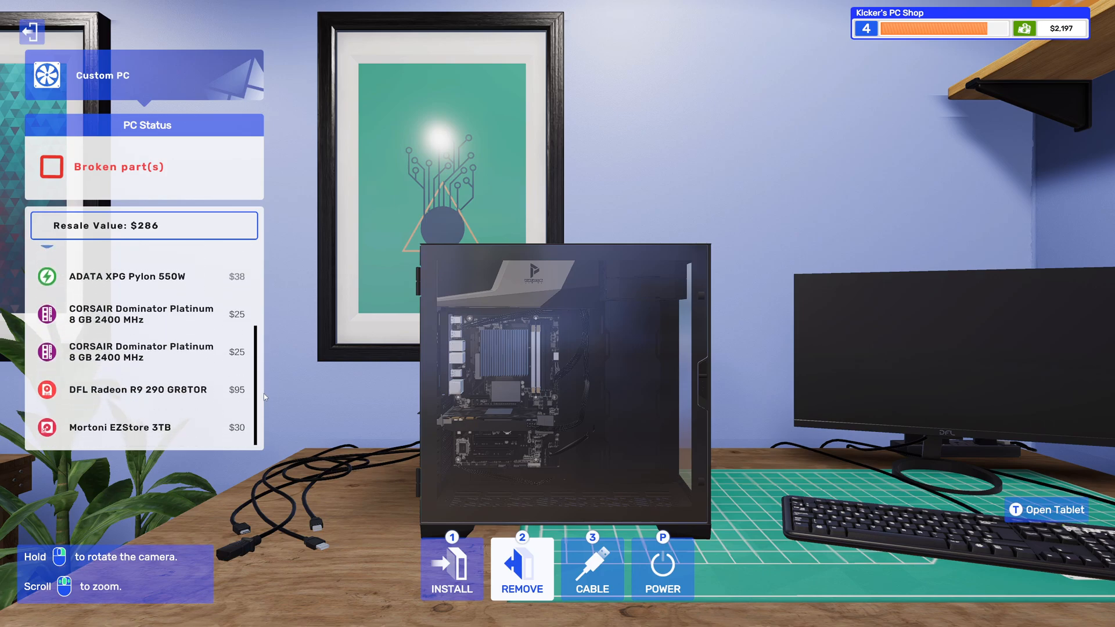
scroll("up", 3)
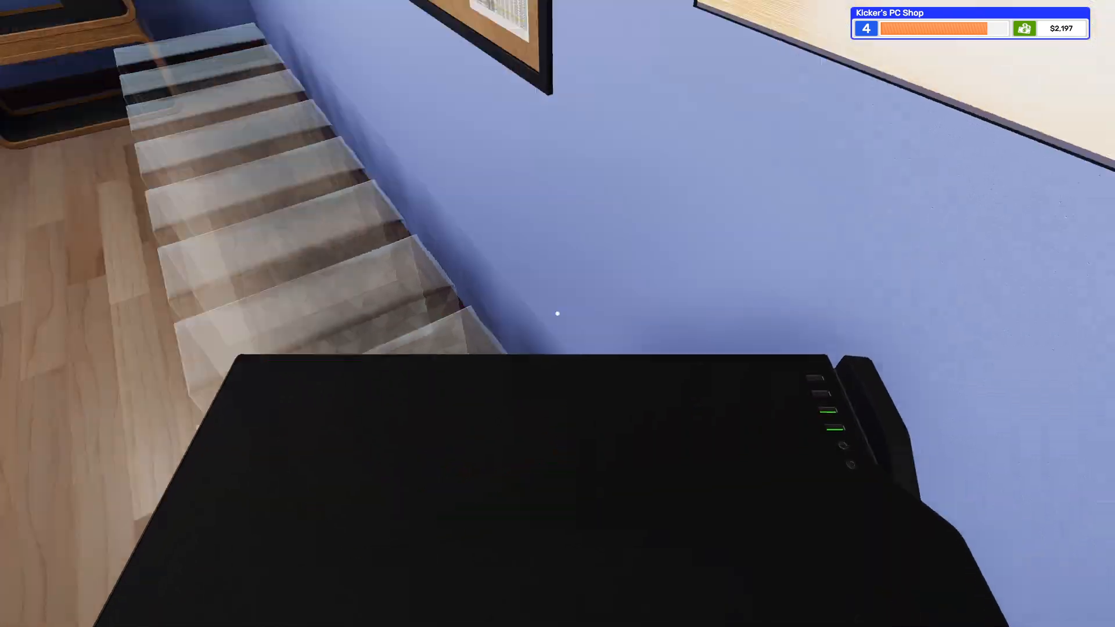
mouse_move(558, 314)
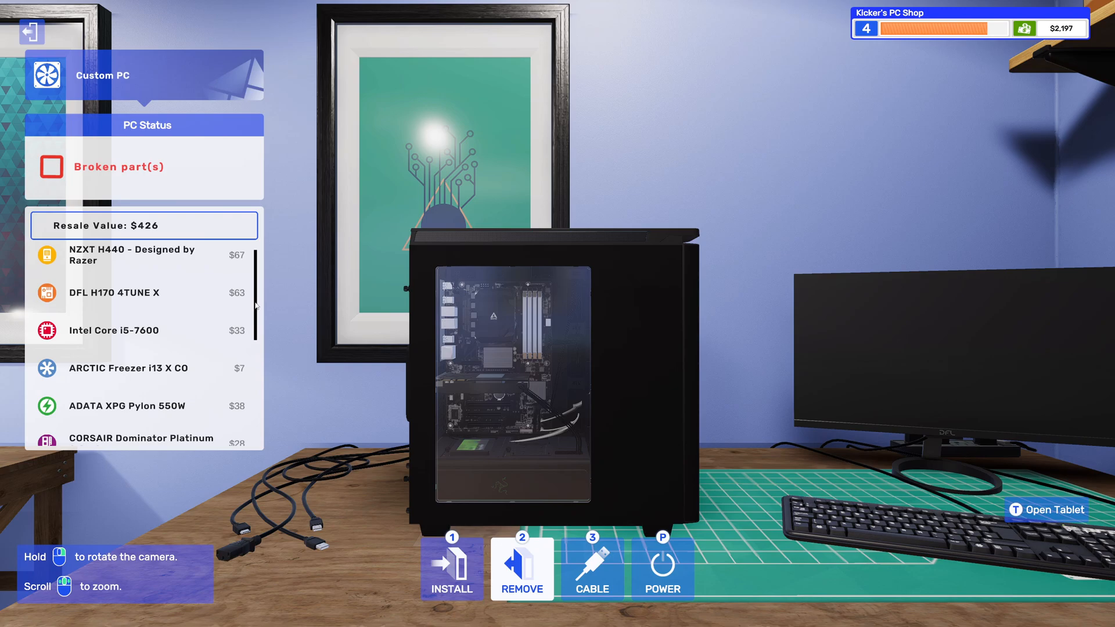
- Pick the Remove tool and target the NZXT H440's side panel
scroll("down", 3)
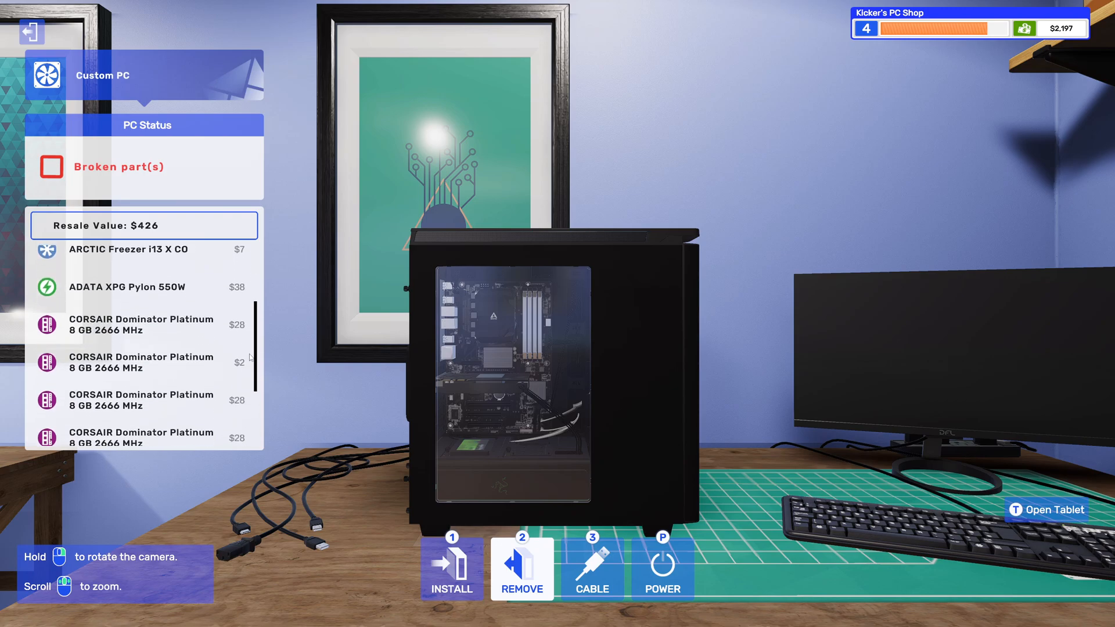
scroll("down", 3)
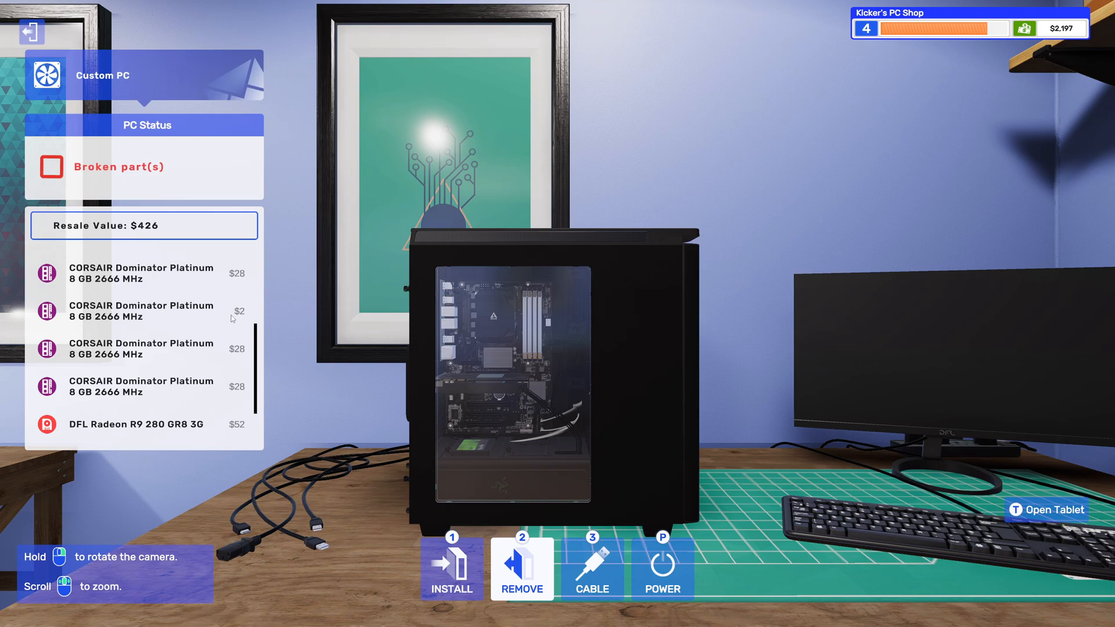
left_click(547, 370)
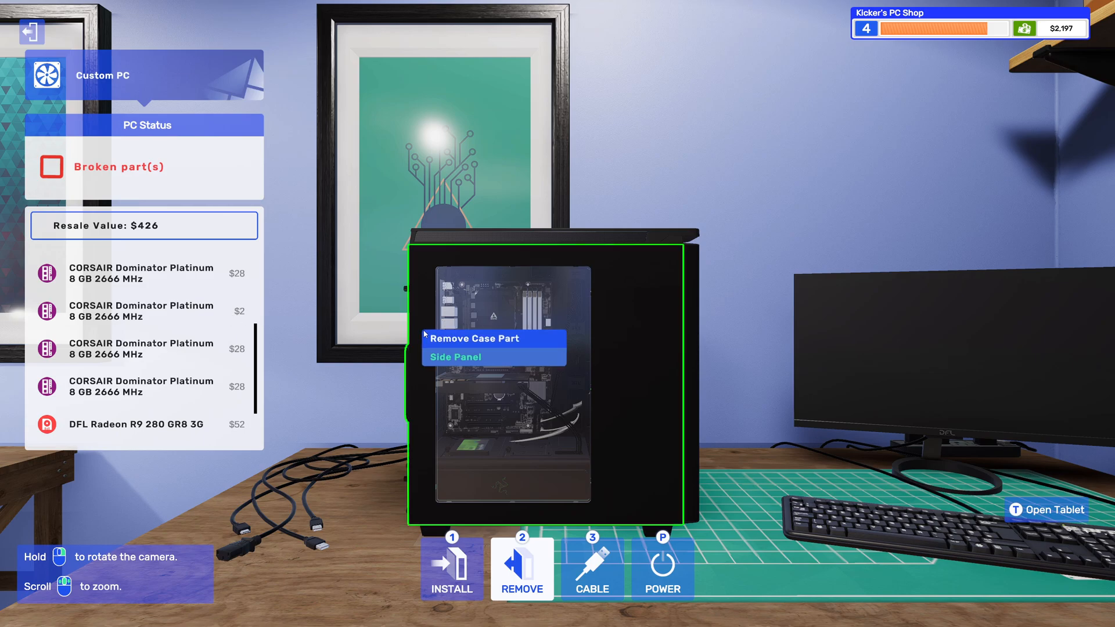
- Take off the side panel, release the memory clip and pull the broken Corsair RAM stick
left_click(455, 358)
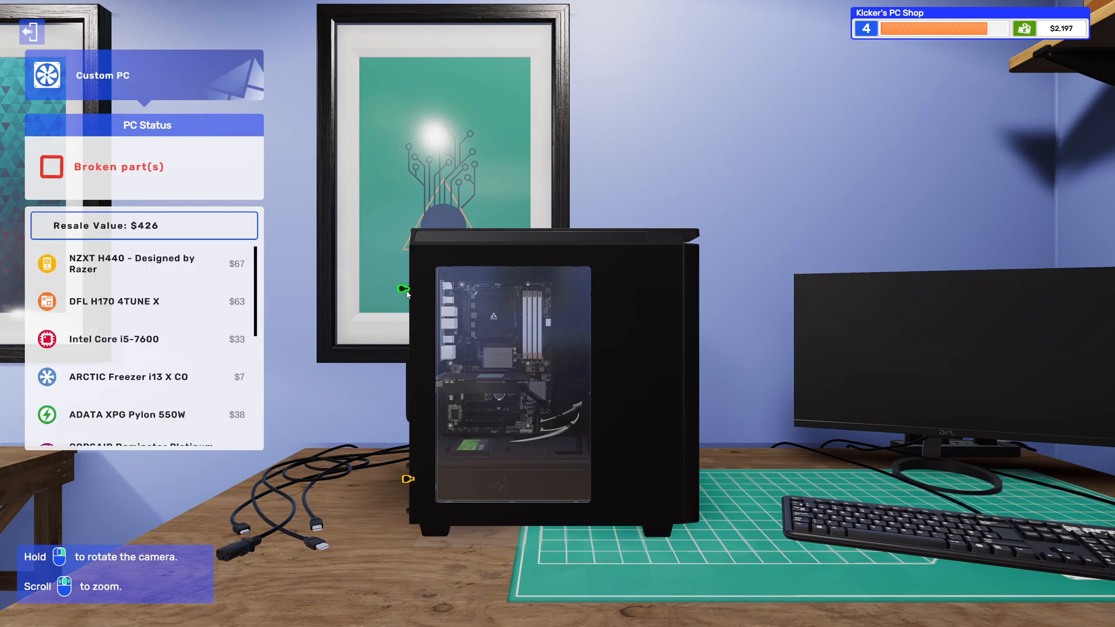
scroll("down", 3)
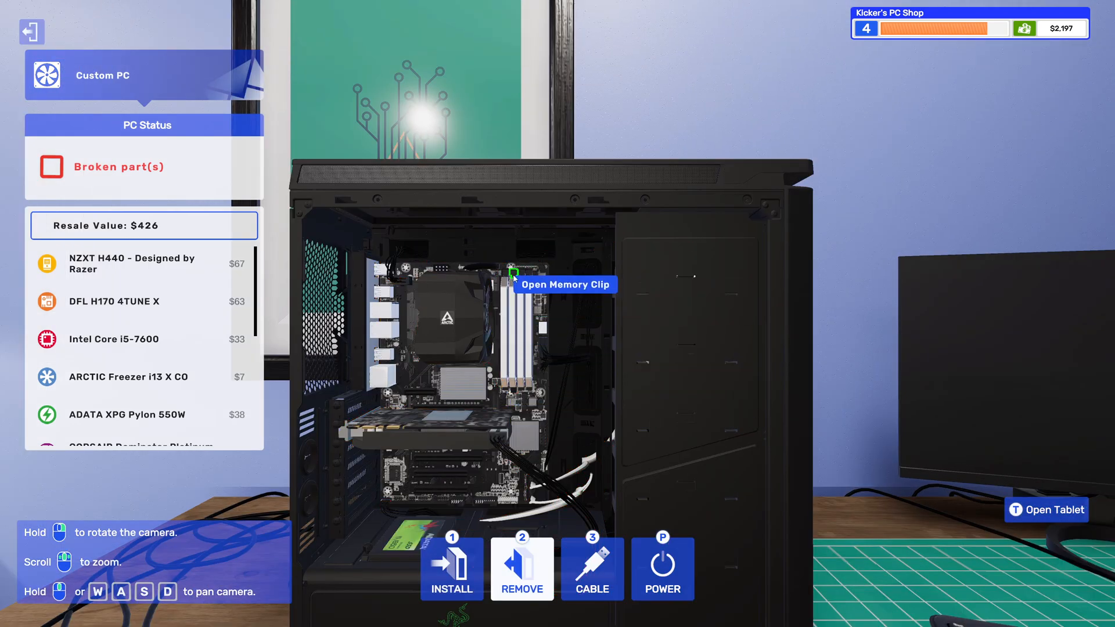
left_click(513, 277)
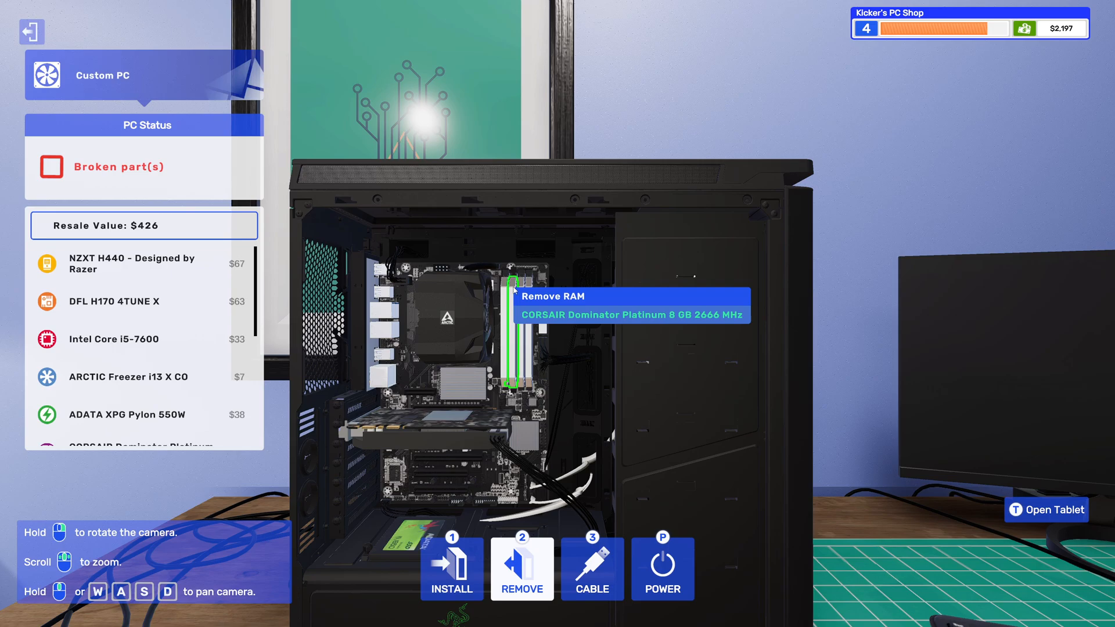
left_click(523, 568)
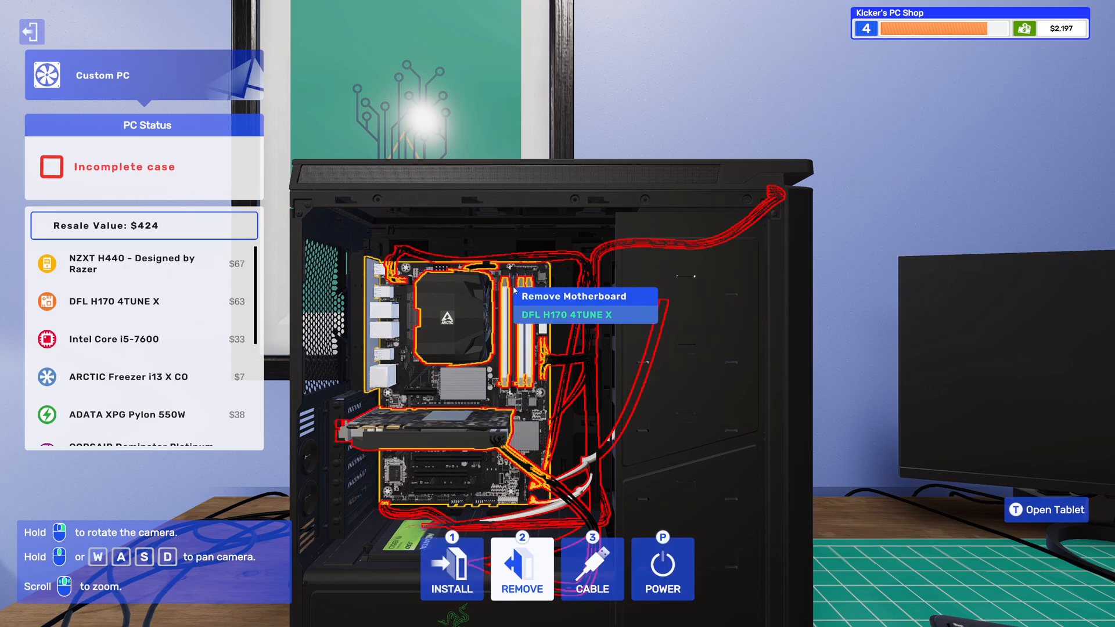
- Check the inventory and reinstall a Corsair RAM stick, bringing resale value to $424
left_click(1047, 510)
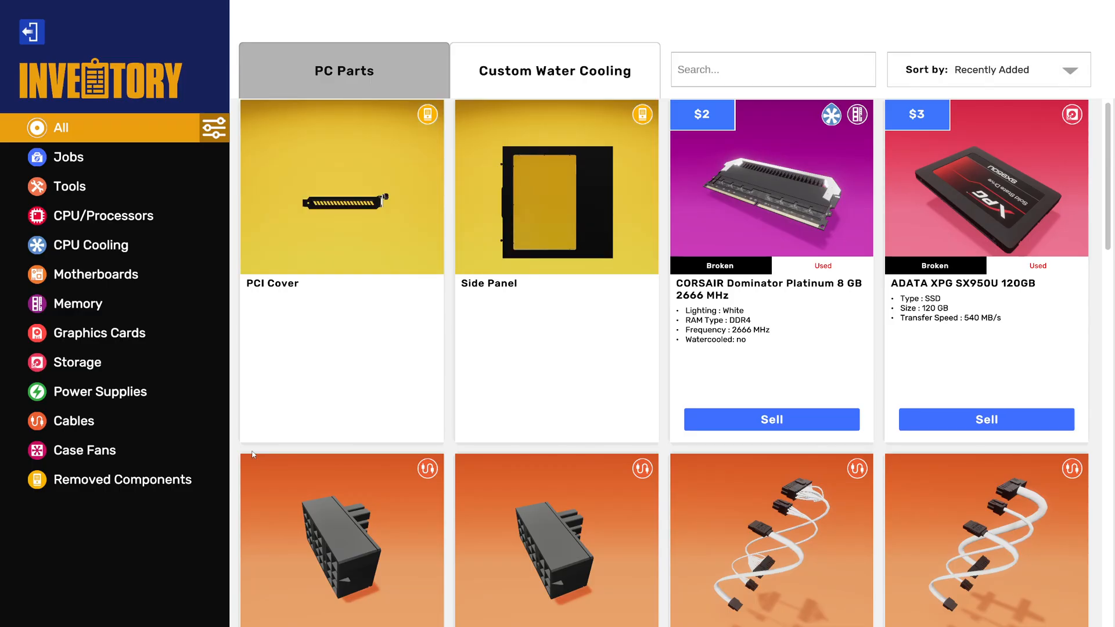
left_click(77, 304)
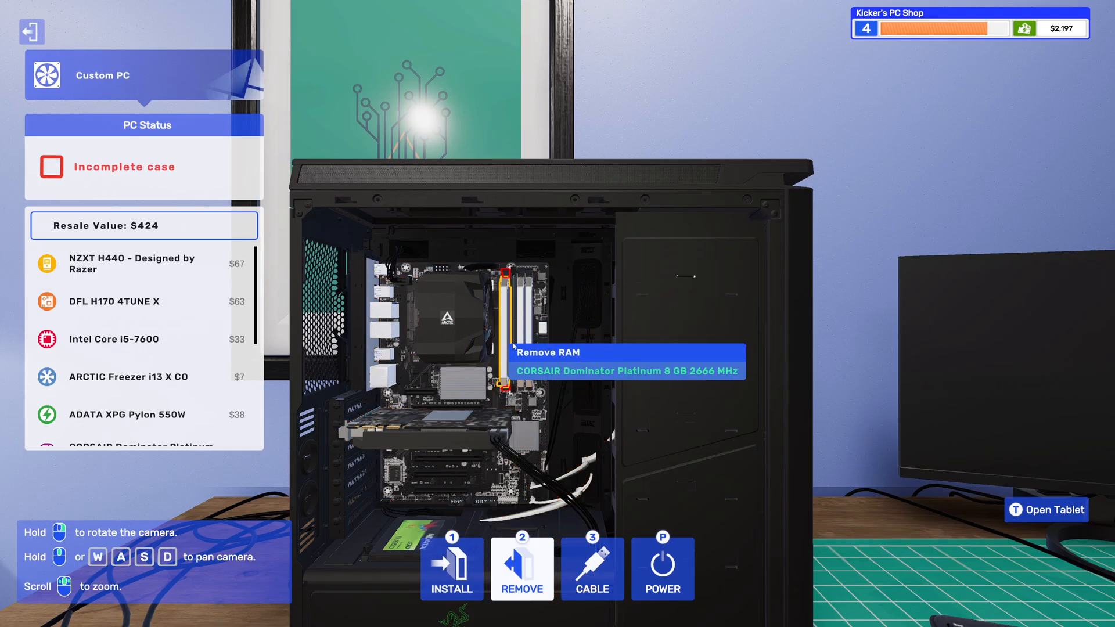
mouse_move(520, 342)
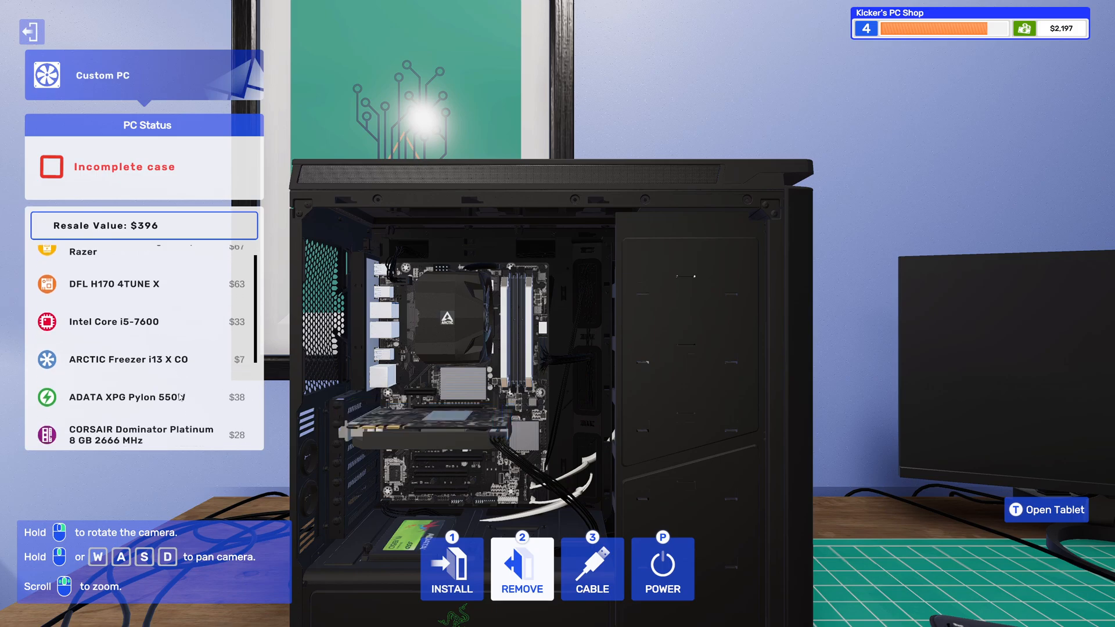
scroll("down", 3)
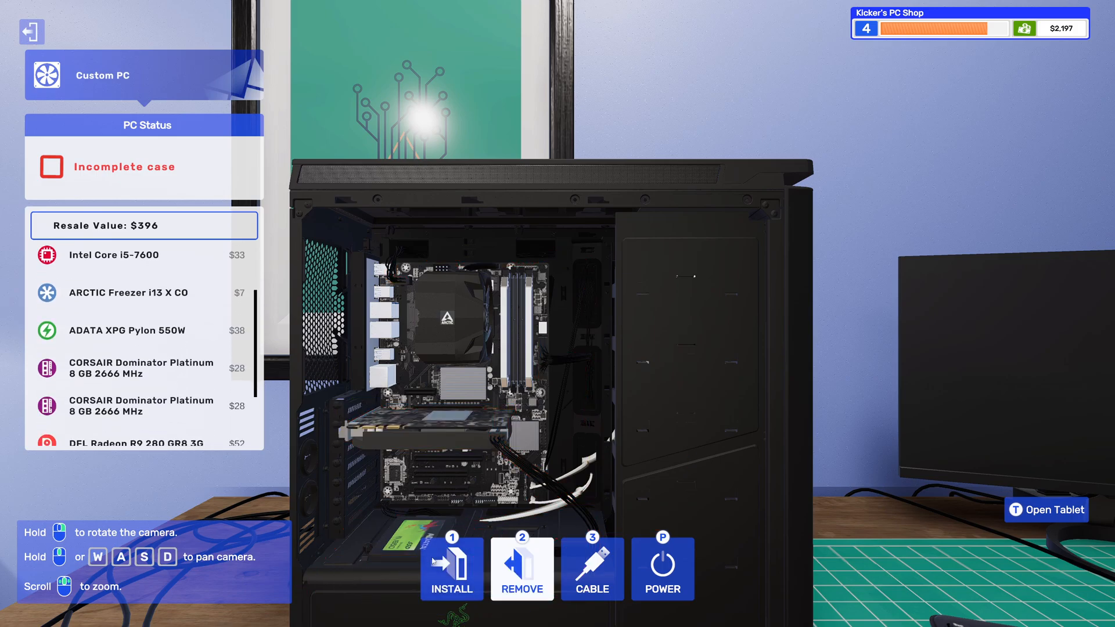
left_click(1045, 510)
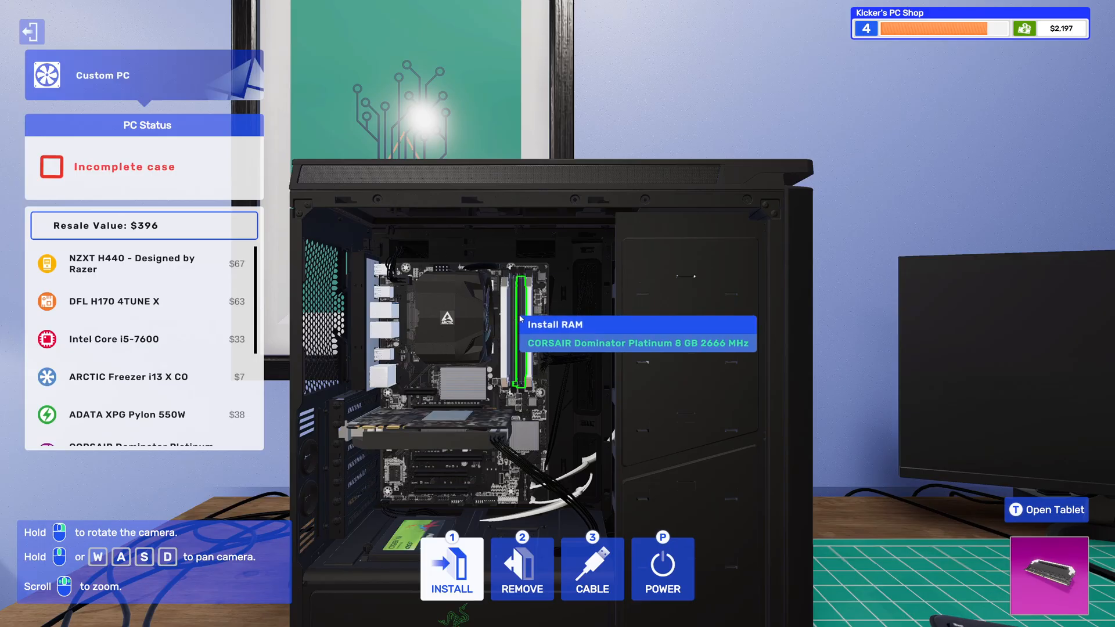
left_click(451, 570)
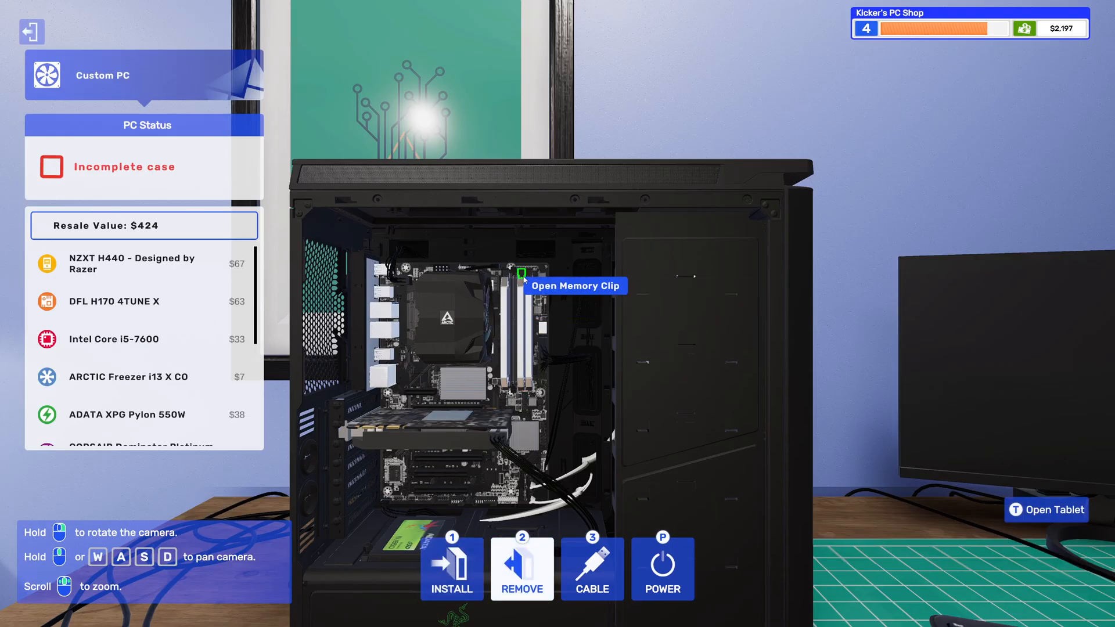
left_click(1047, 510)
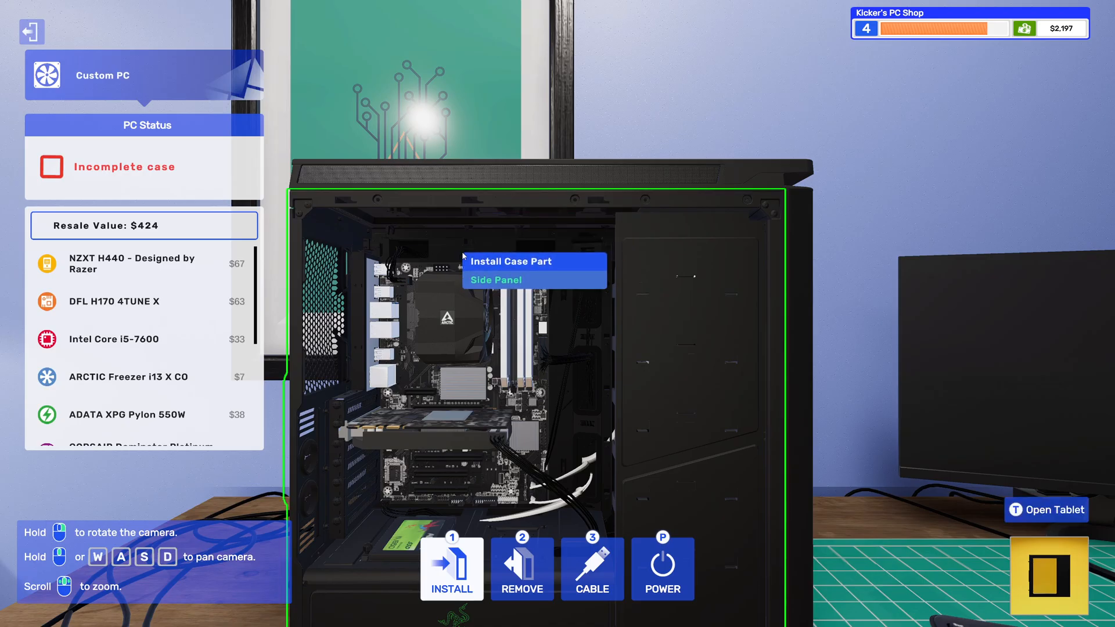
- Put the NZXT H440's side panel back on so the PC reads Not plugged in
left_click(495, 279)
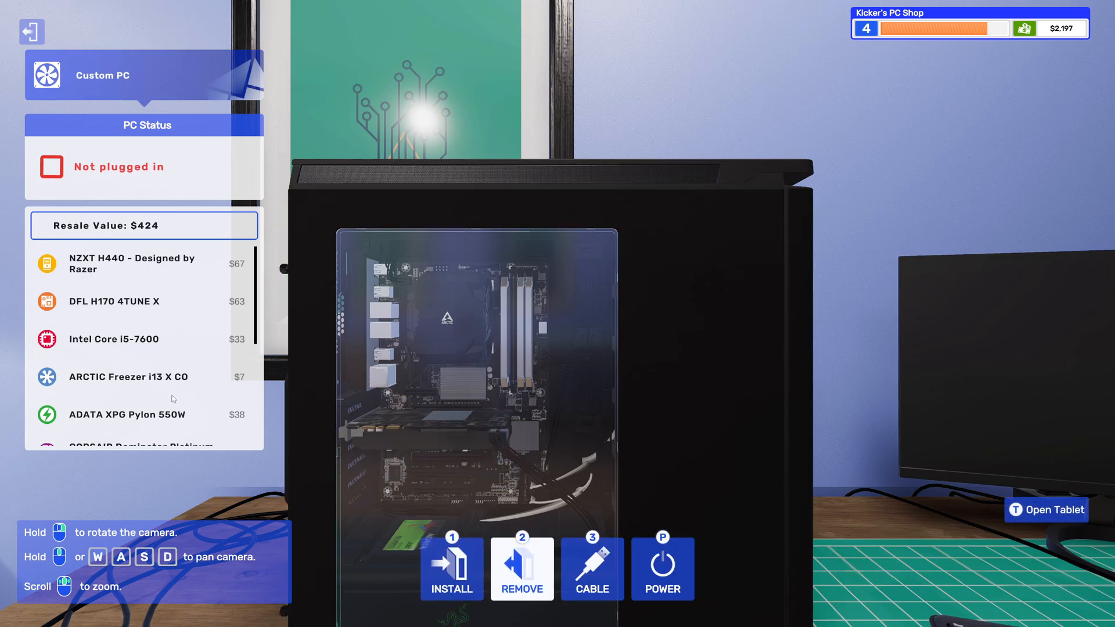
scroll("down", 3)
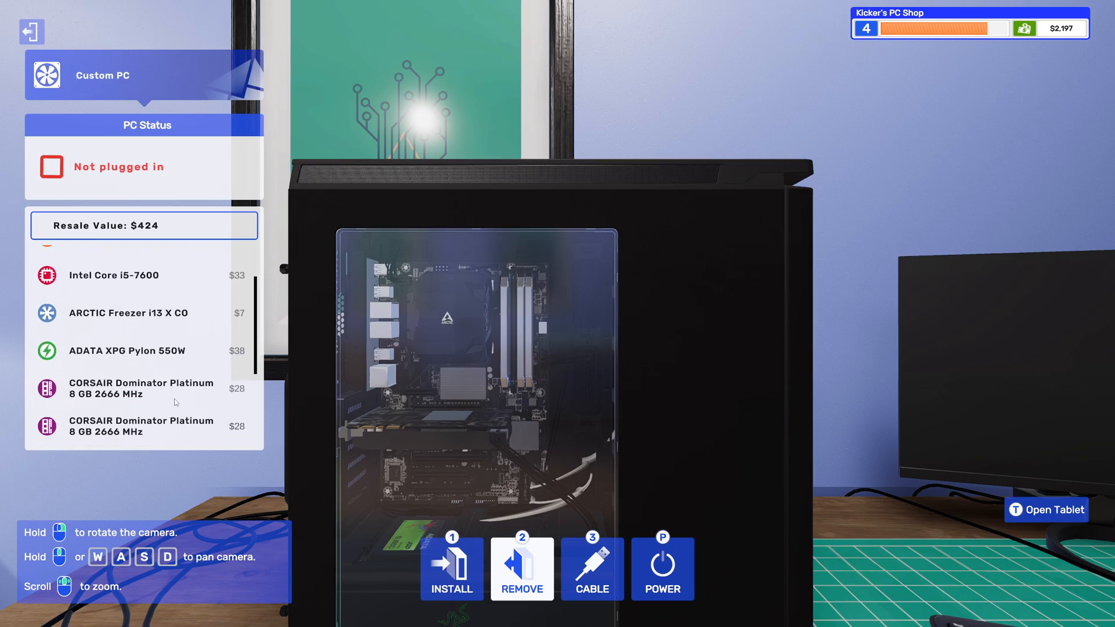
scroll("down", 3)
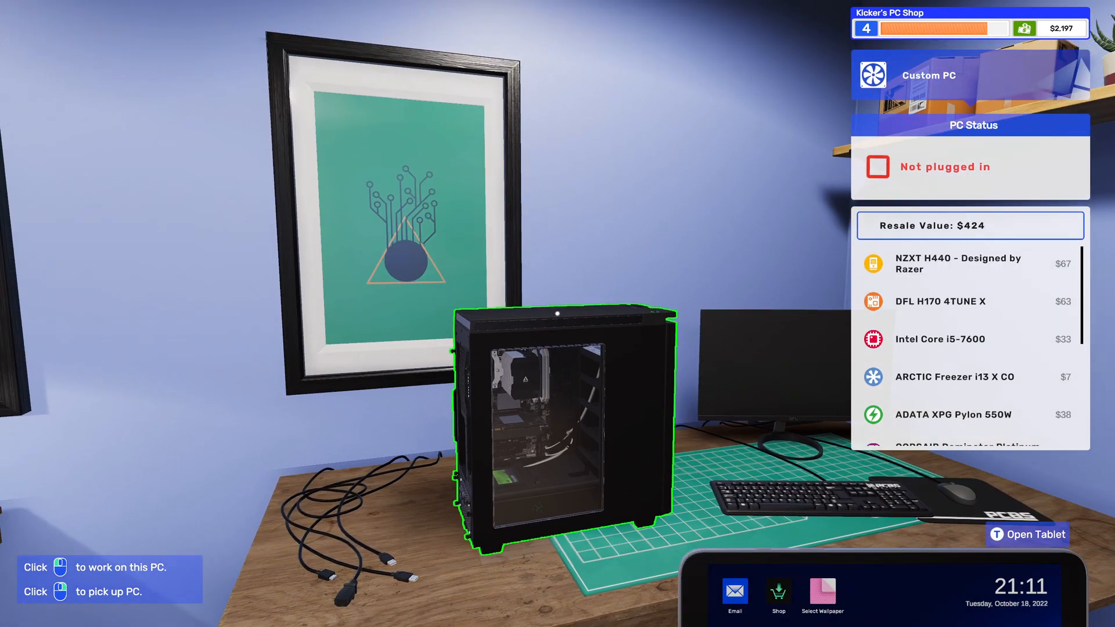
- Connect the display cable and power cord to the NZXT H440
left_click(558, 413)
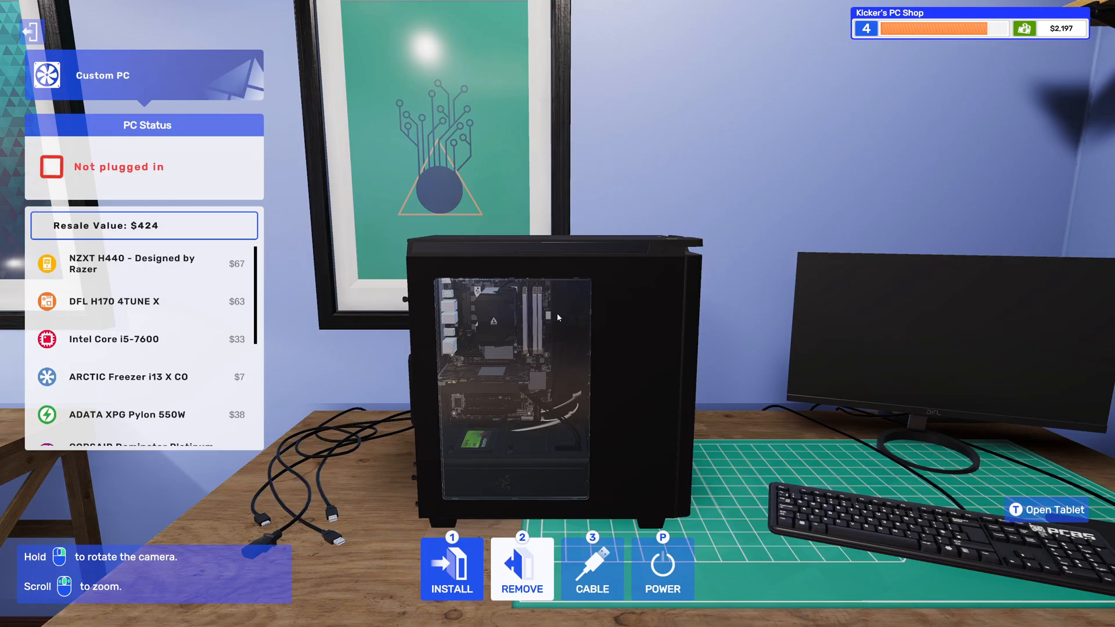
left_click(592, 569)
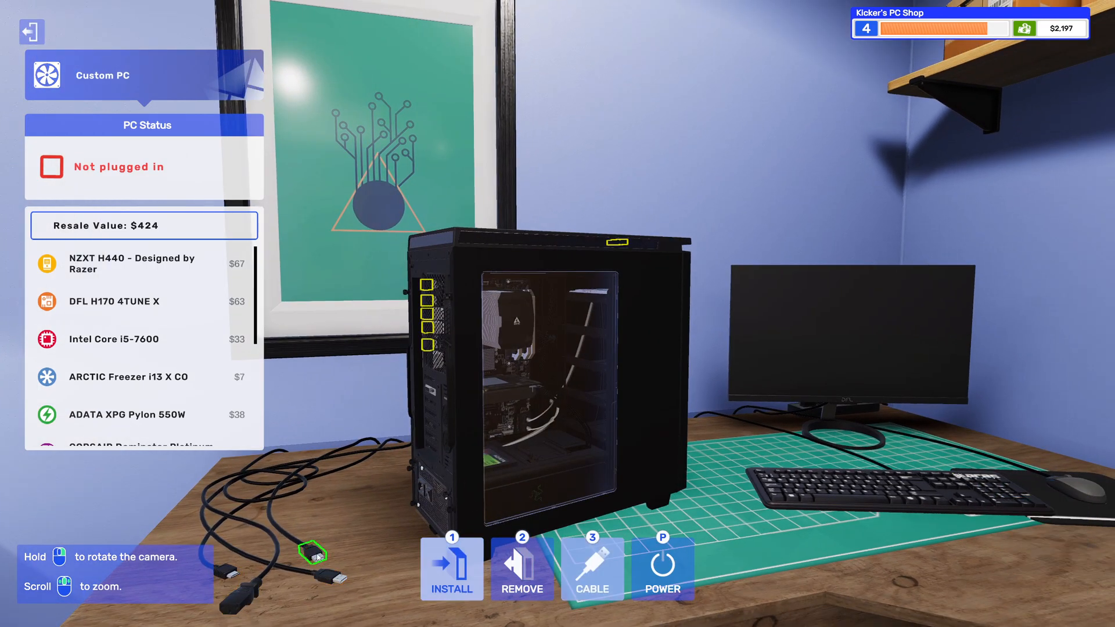
left_click(592, 568)
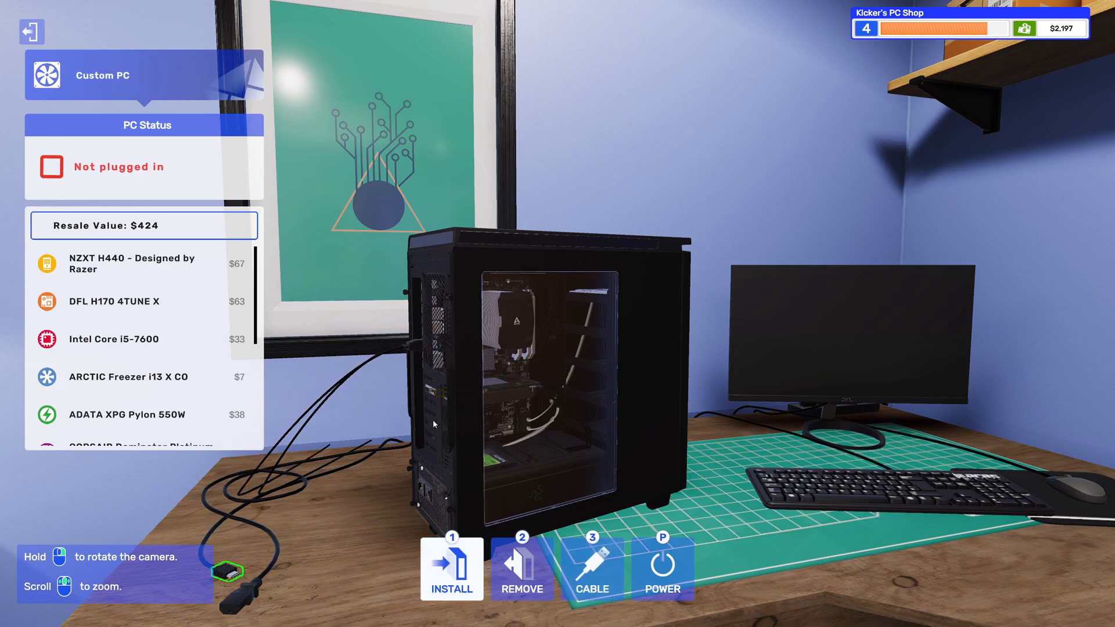
left_click(592, 570)
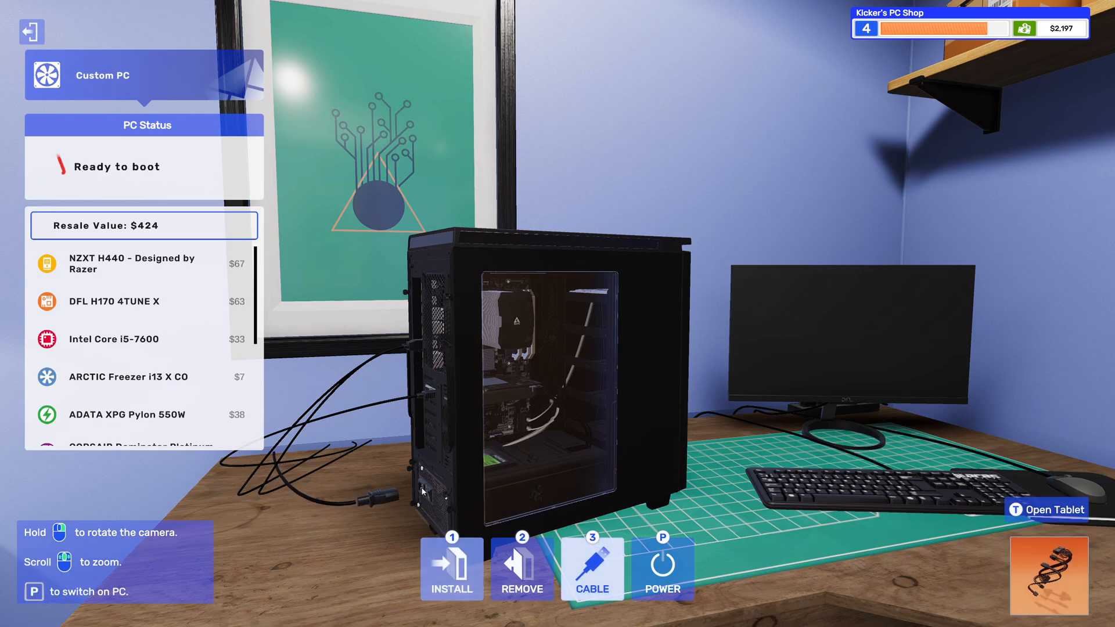
- Take the USB drive from inventory and plug it into a front port
left_click(1051, 510)
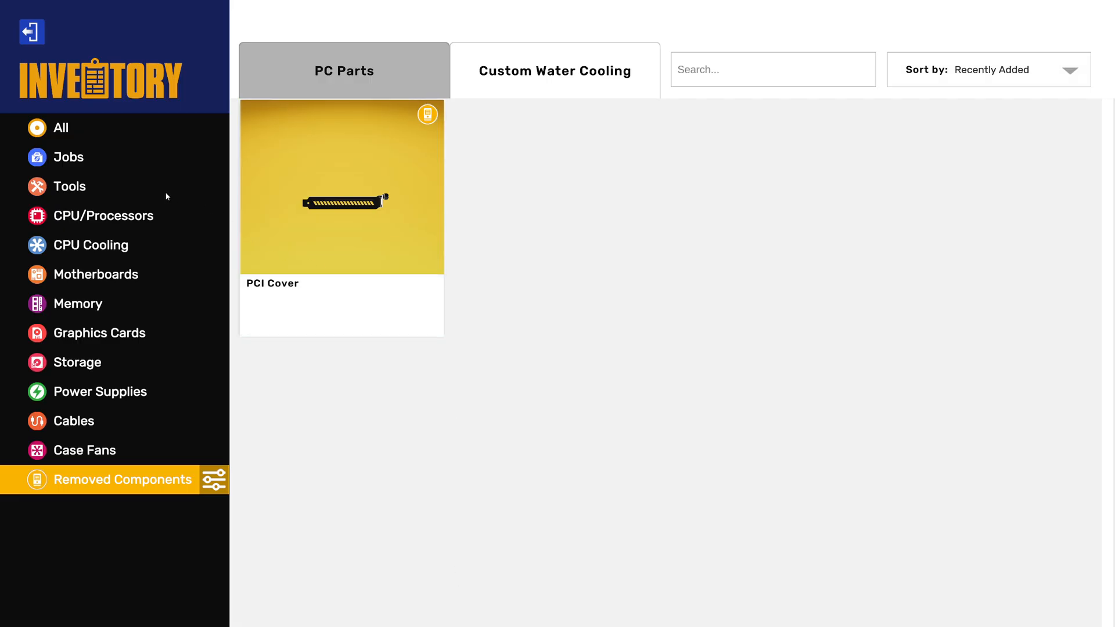
left_click(62, 128)
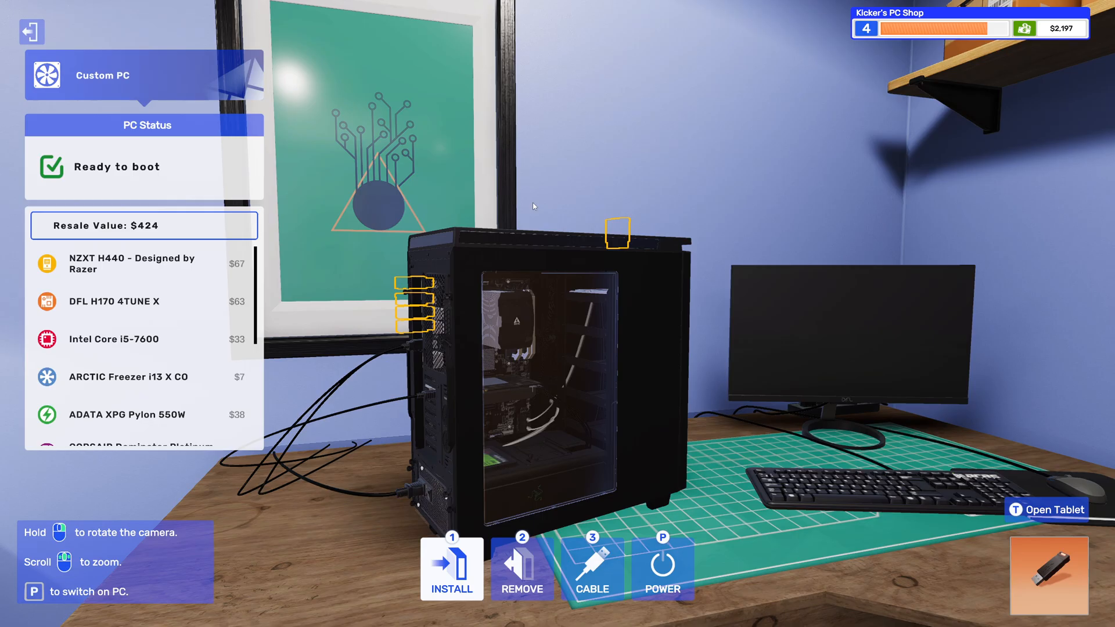
left_click(522, 569)
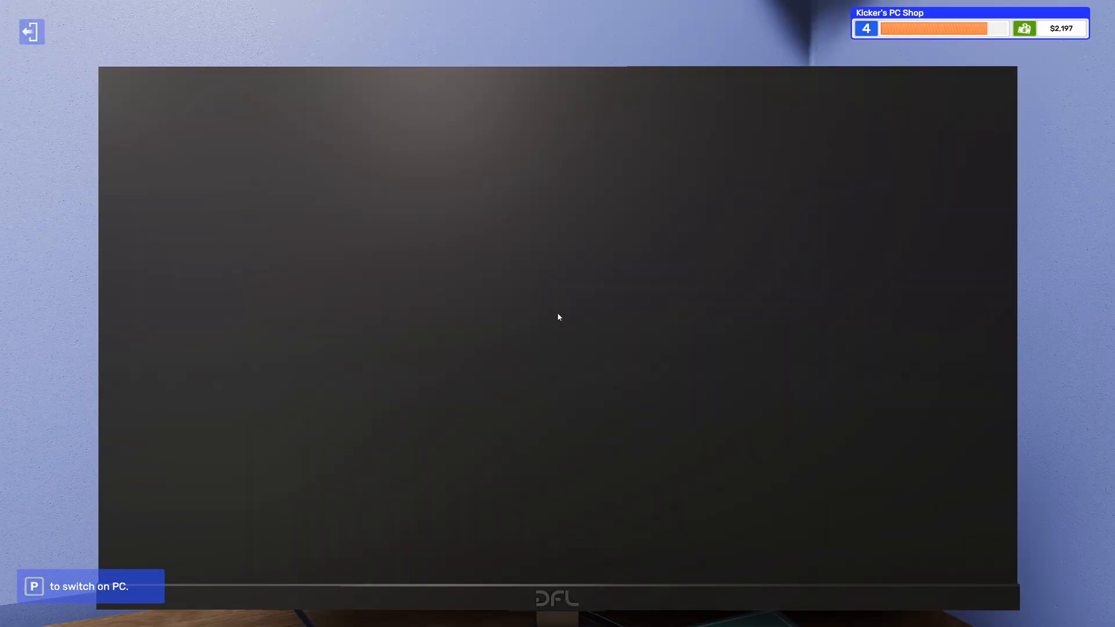
- Power on, enter BIOS, set ADATA Ultimate SU650 480GB SSD as boot device, and restart
key("p")
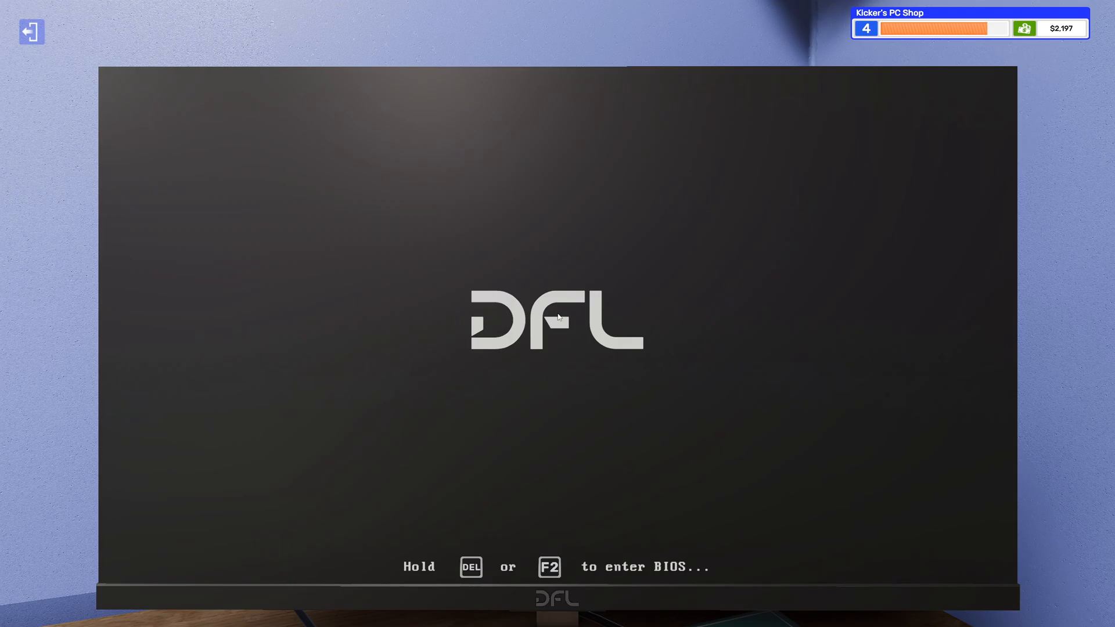
key("del")
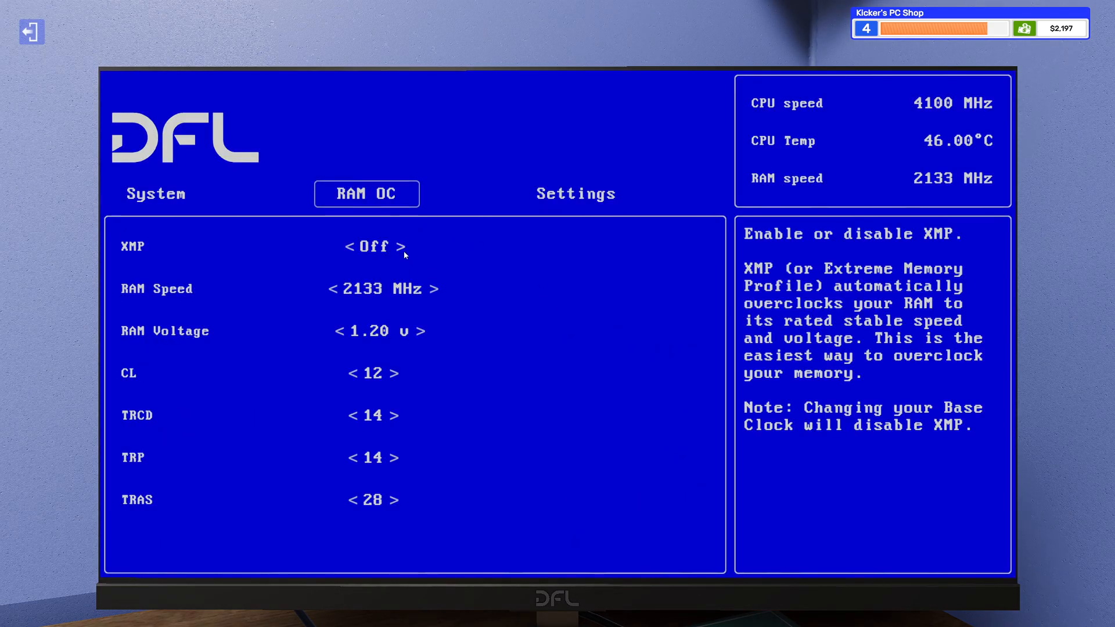
left_click(576, 194)
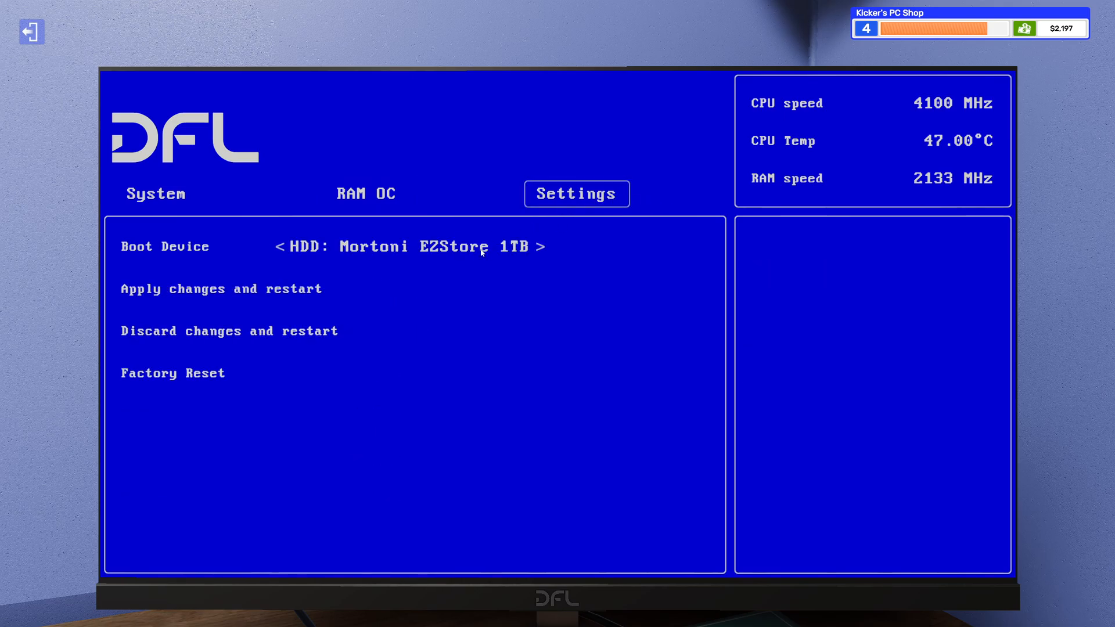
left_click(545, 246)
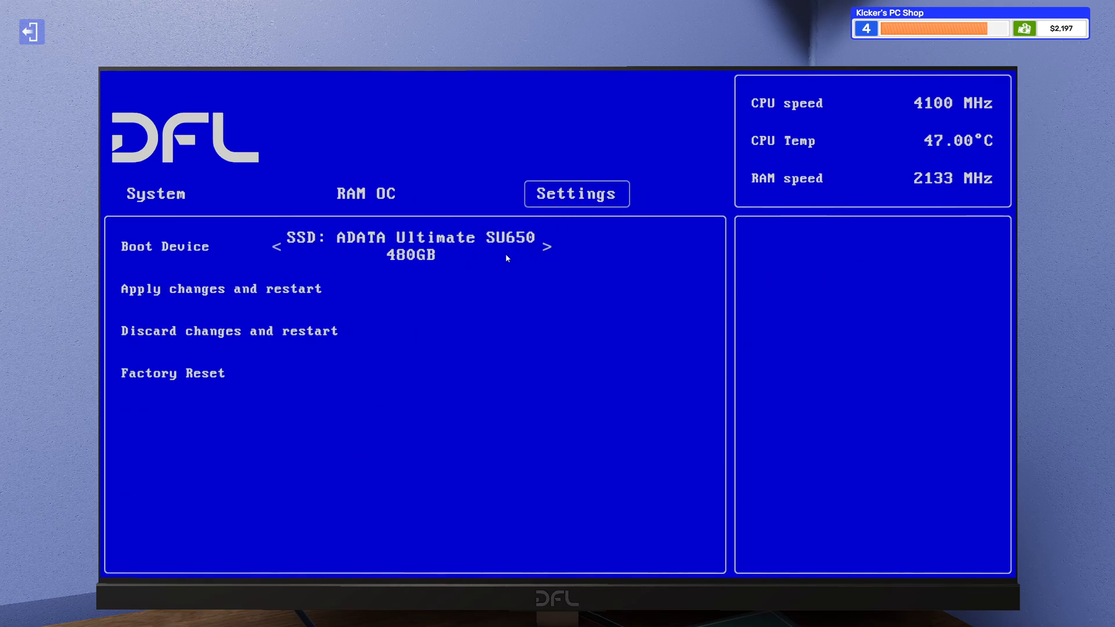
left_click(221, 288)
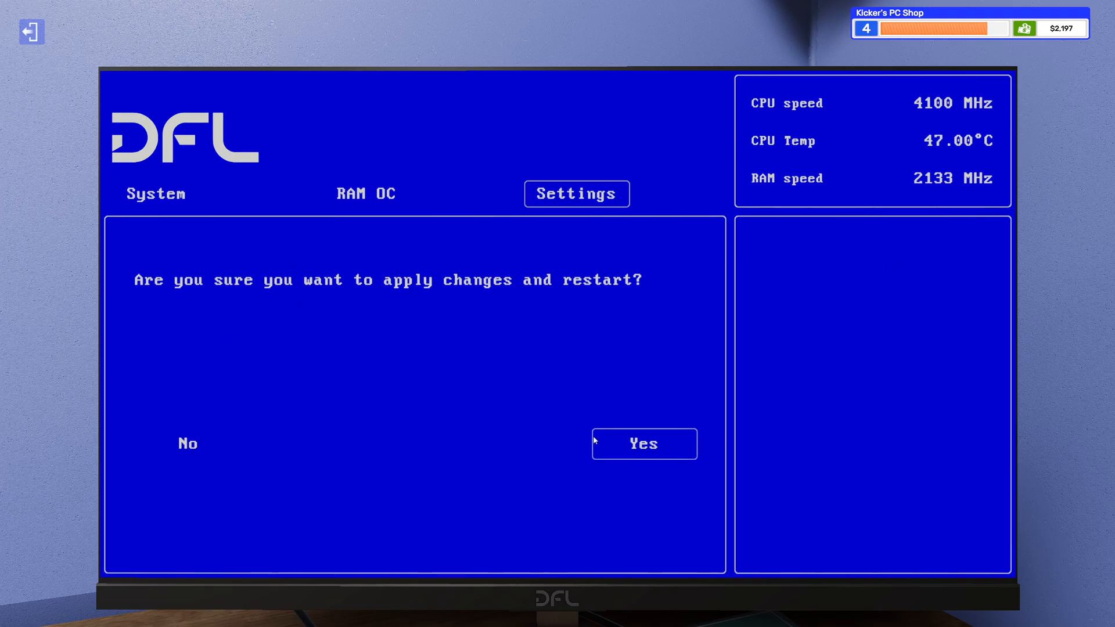
left_click(643, 444)
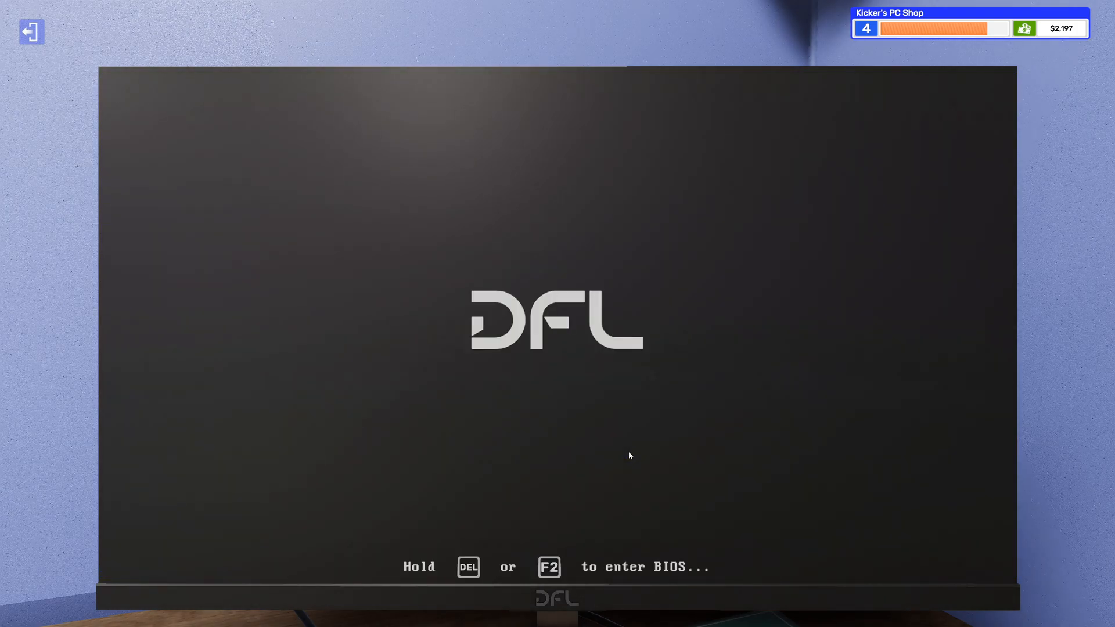
mouse_move(626, 453)
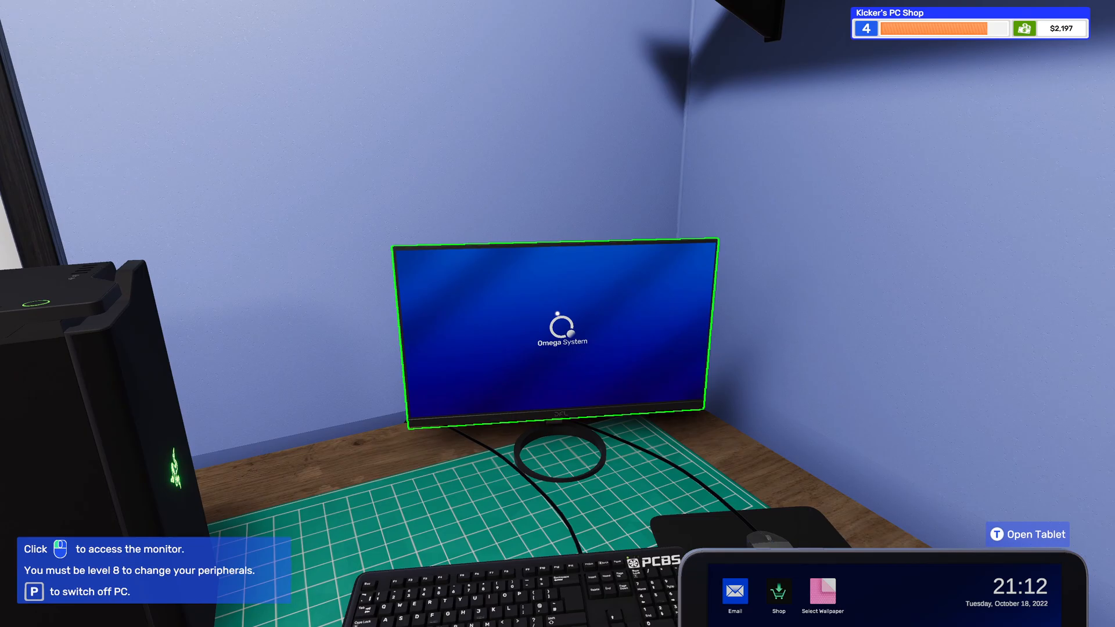
- Install OCCT from Add/Remove Programs on the customer PC's Omega System desktop
left_click(559, 335)
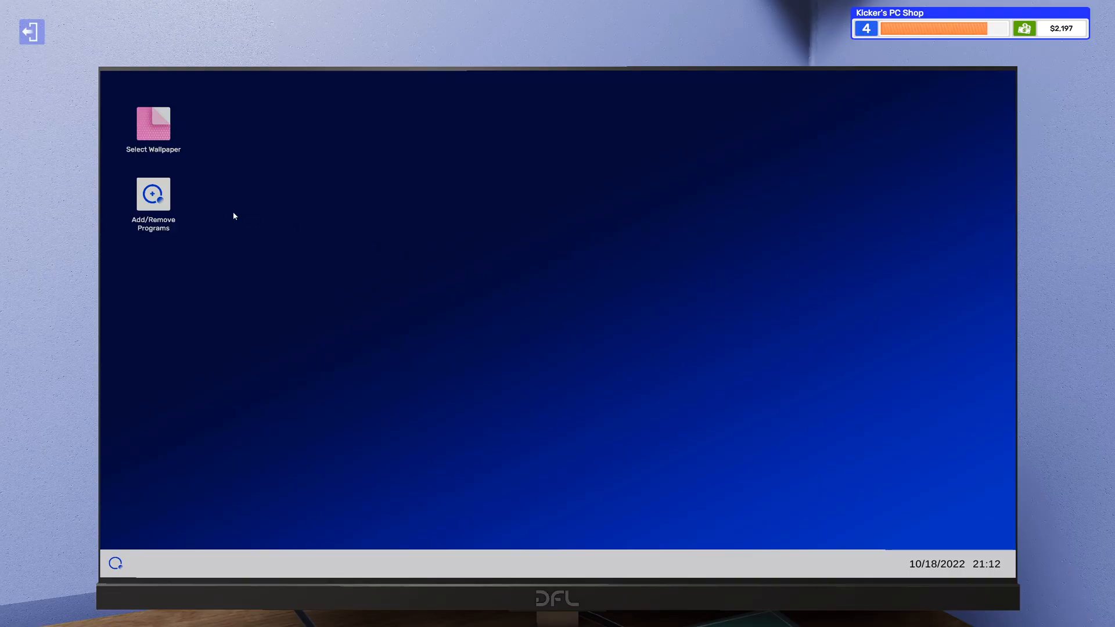
double_click(153, 193)
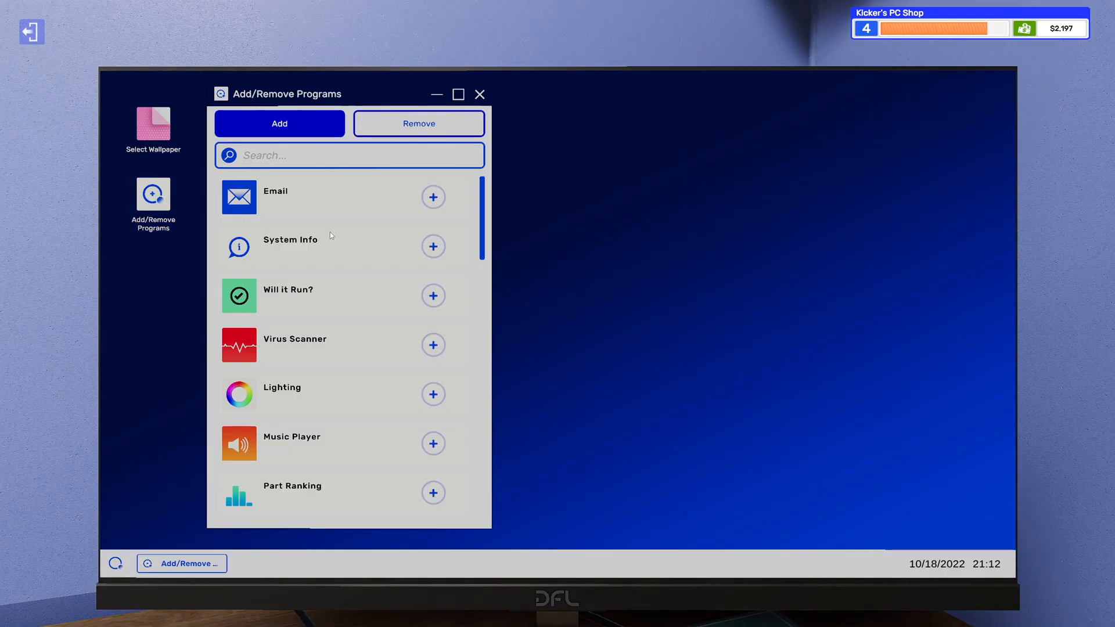
mouse_move(352, 341)
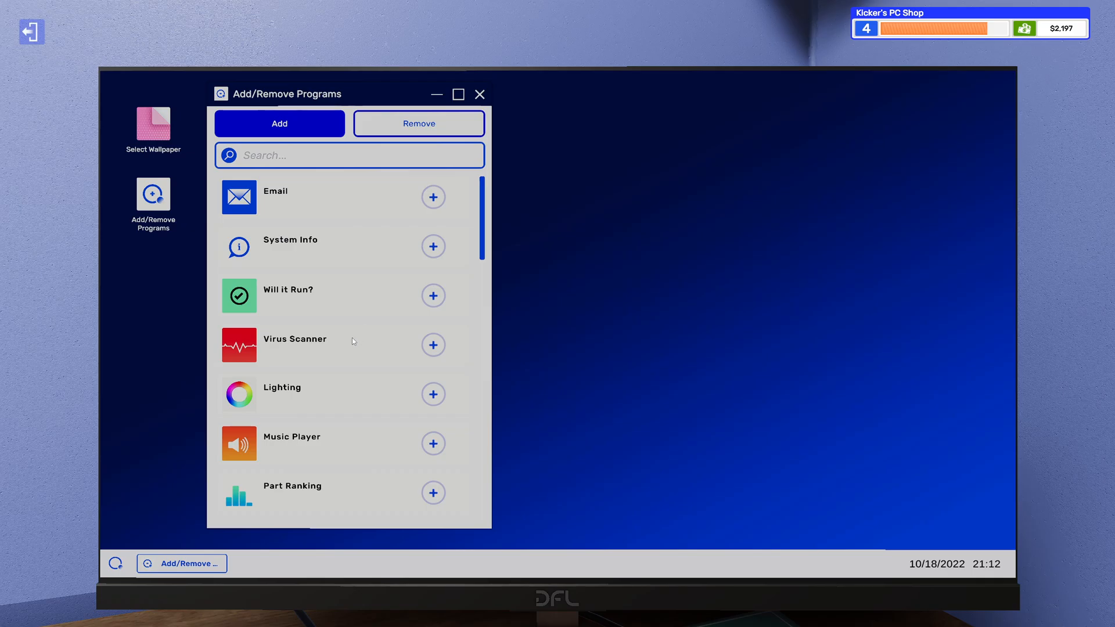
scroll("down", 3)
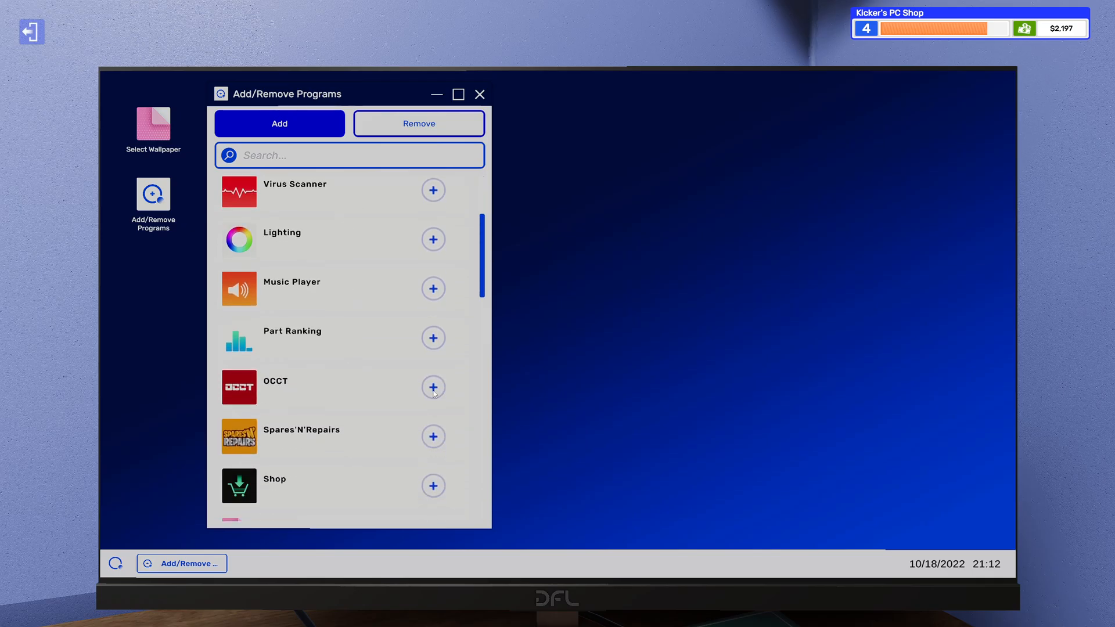
left_click(433, 388)
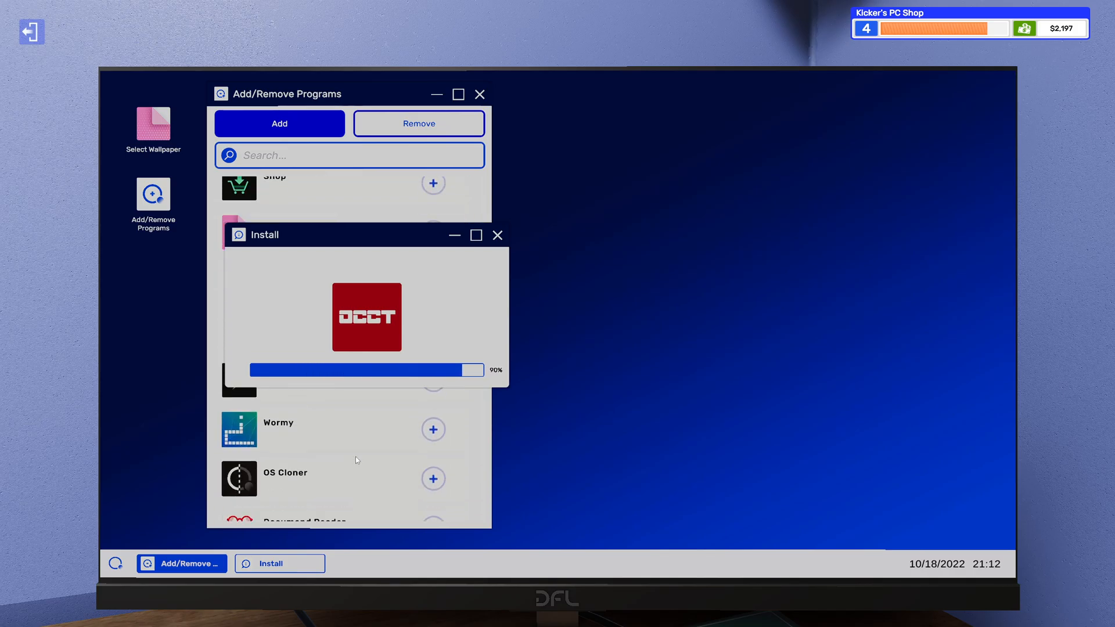
scroll("down", 3)
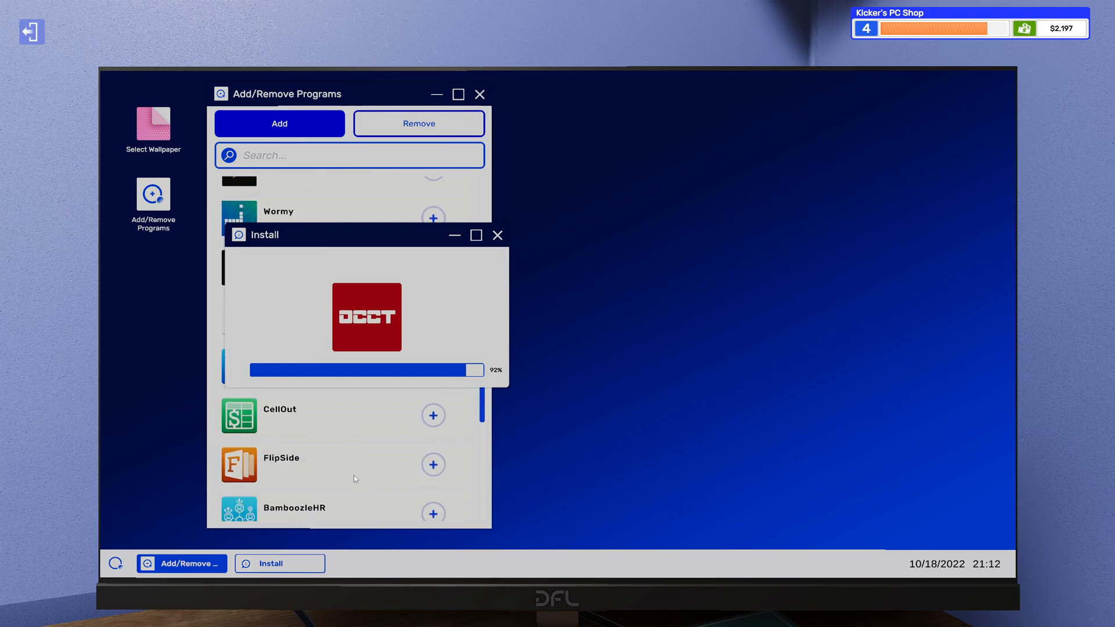
scroll("down", 3)
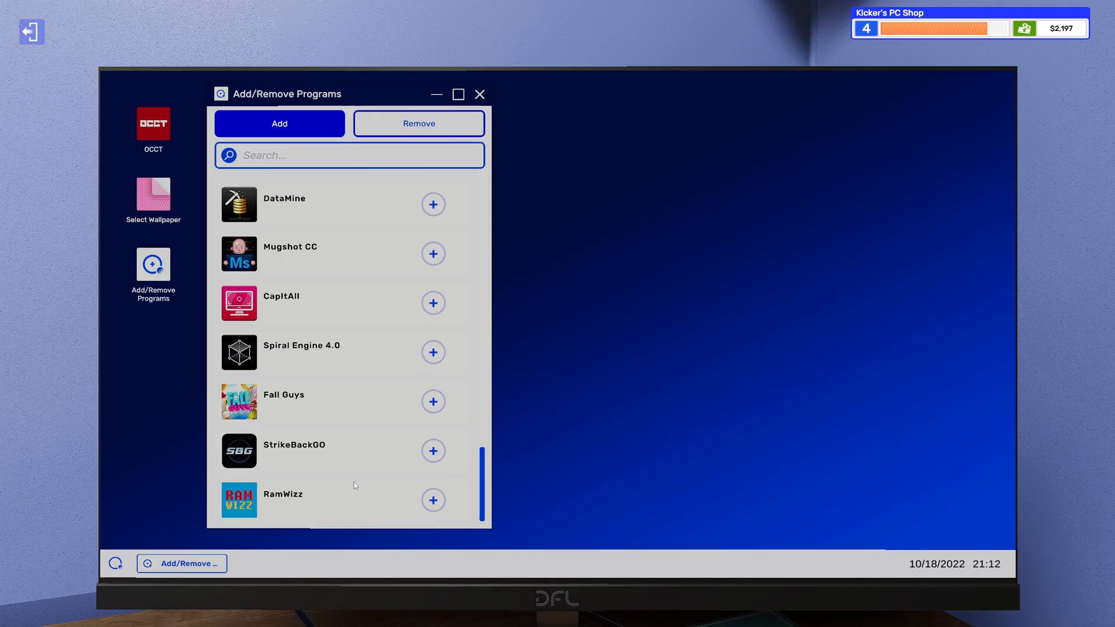
mouse_move(457, 479)
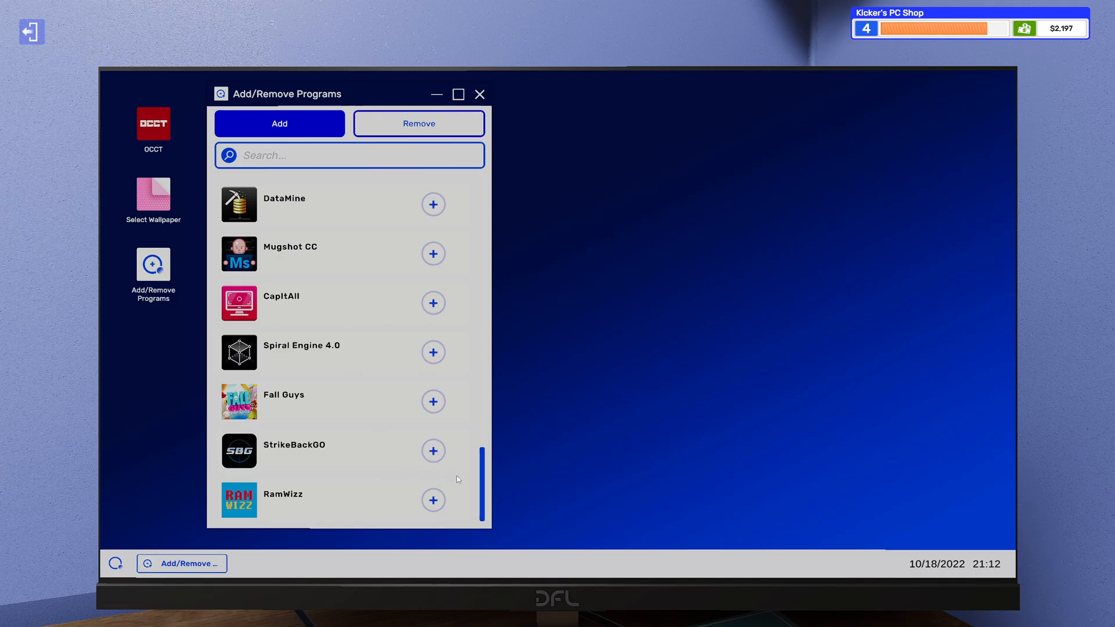
scroll("down", 3)
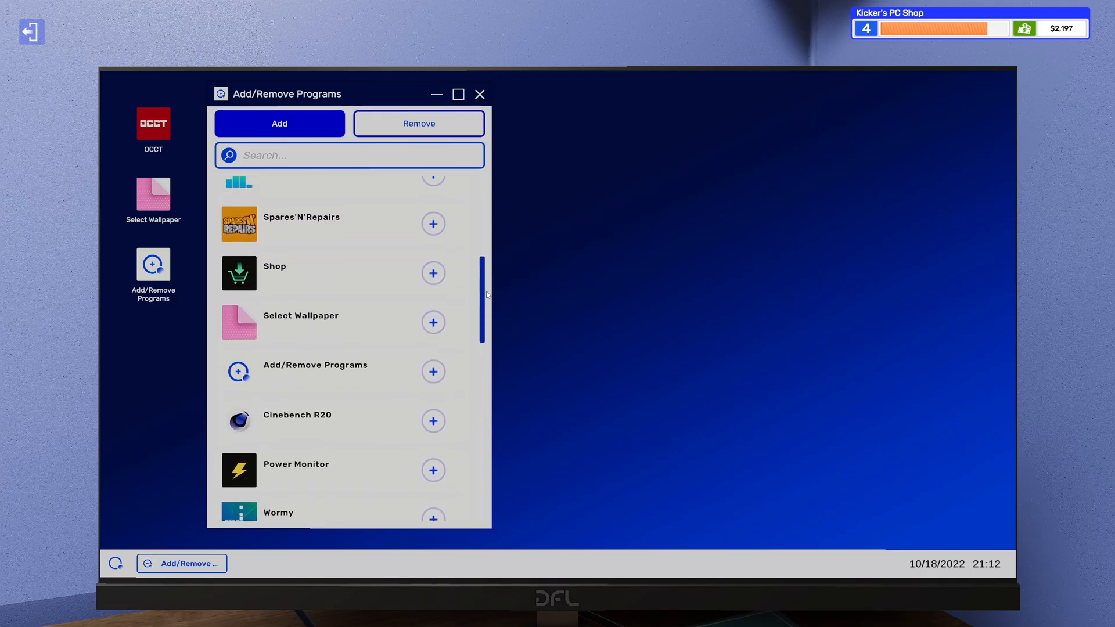
scroll("up", 3)
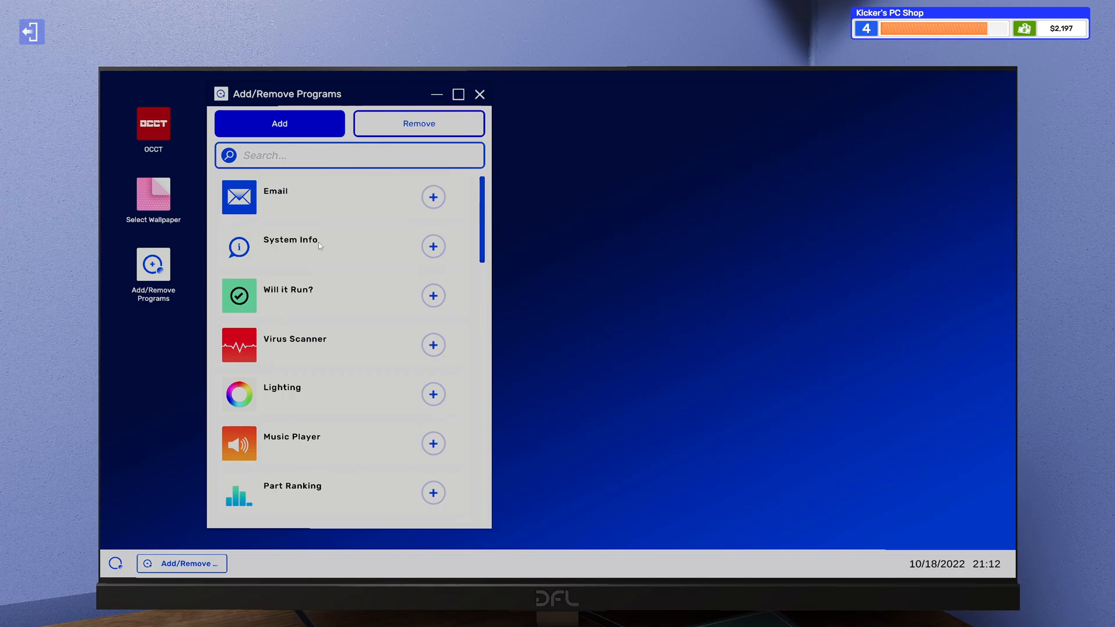
scroll("down", 3)
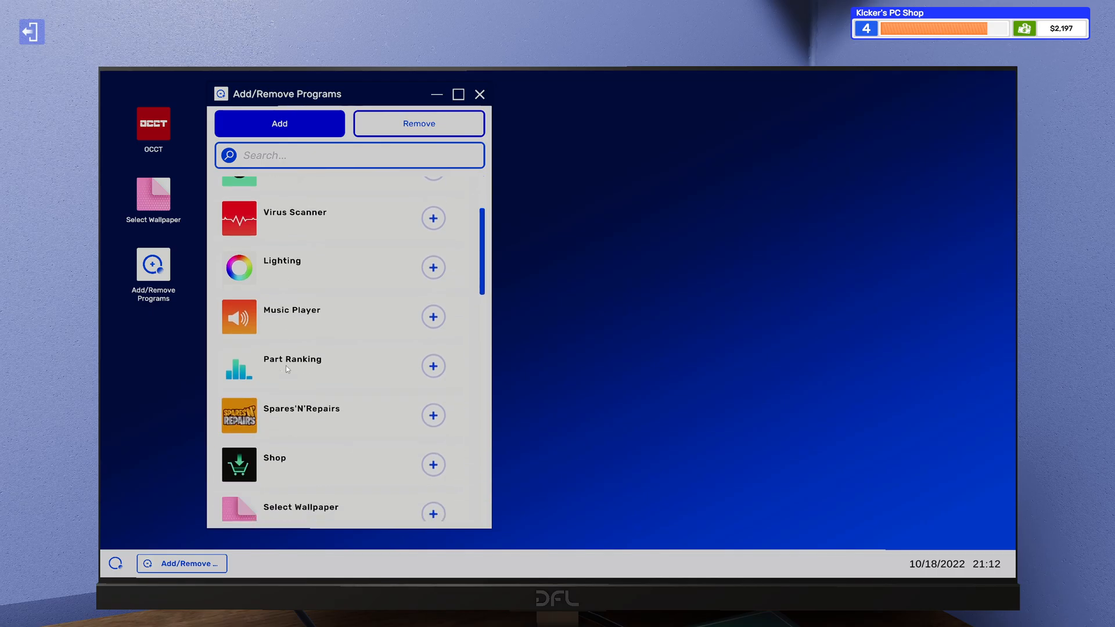
scroll("down", 3)
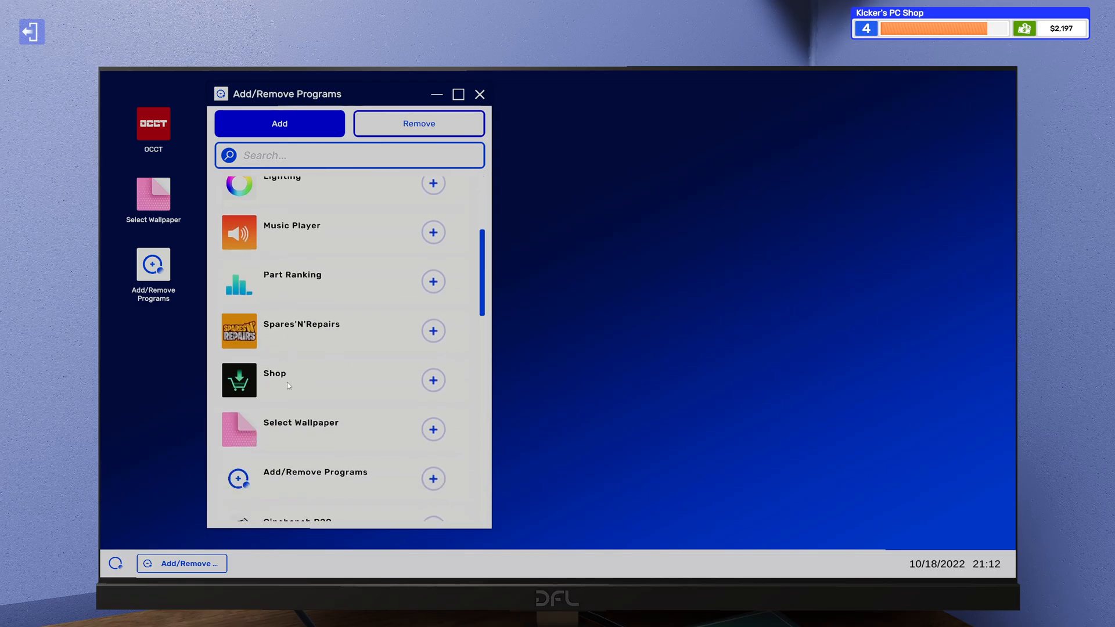
scroll("down", 3)
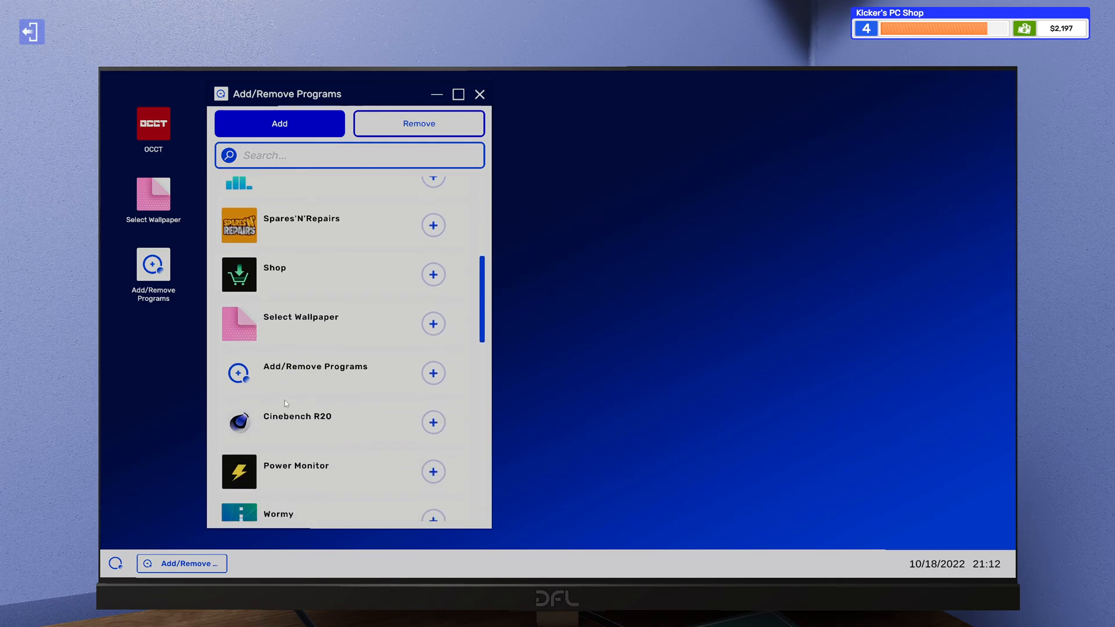
scroll("down", 3)
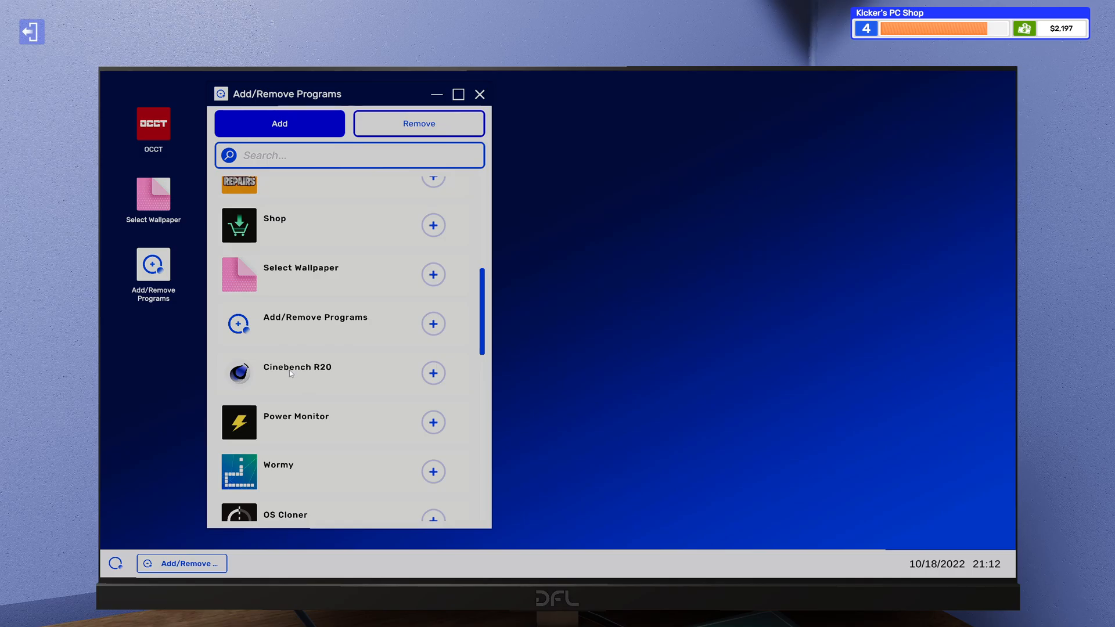
scroll("down", 3)
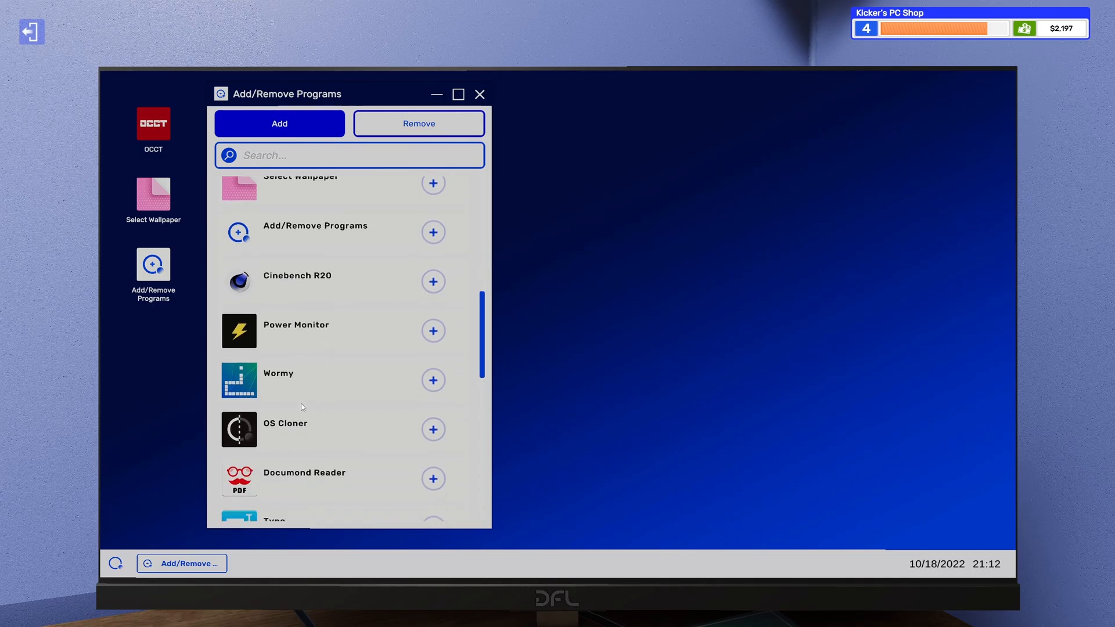
scroll("down", 3)
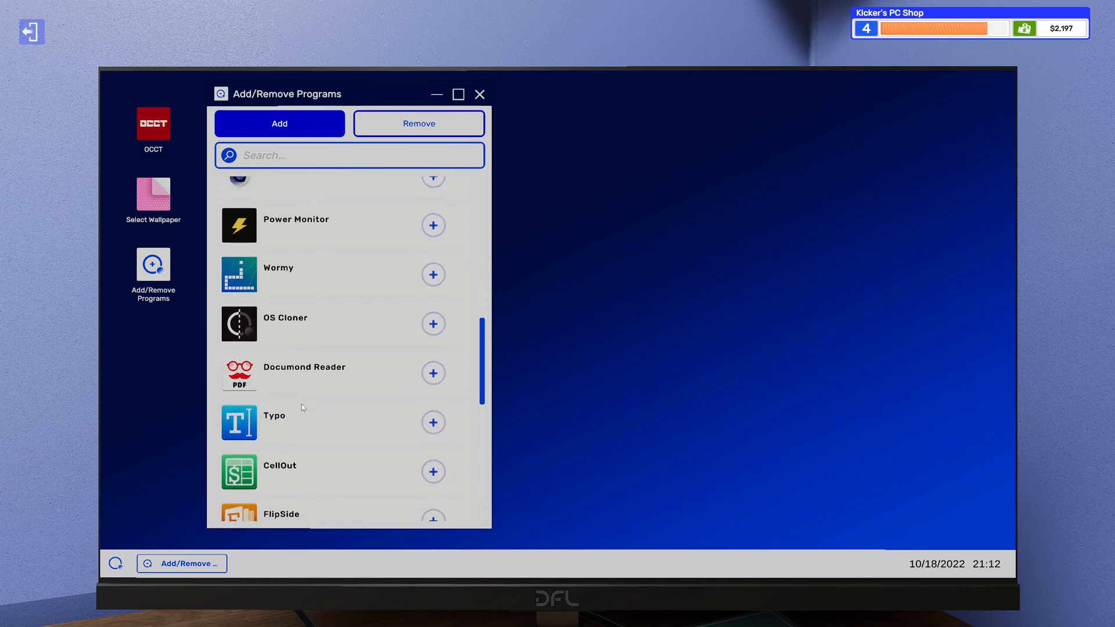
scroll("down", 3)
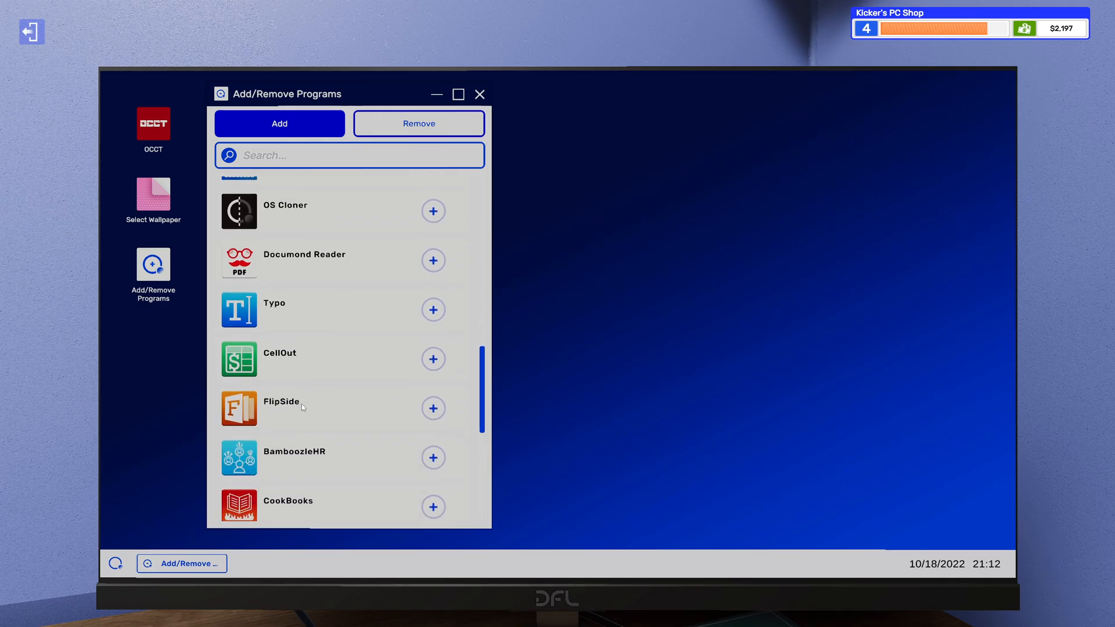
scroll("down", 3)
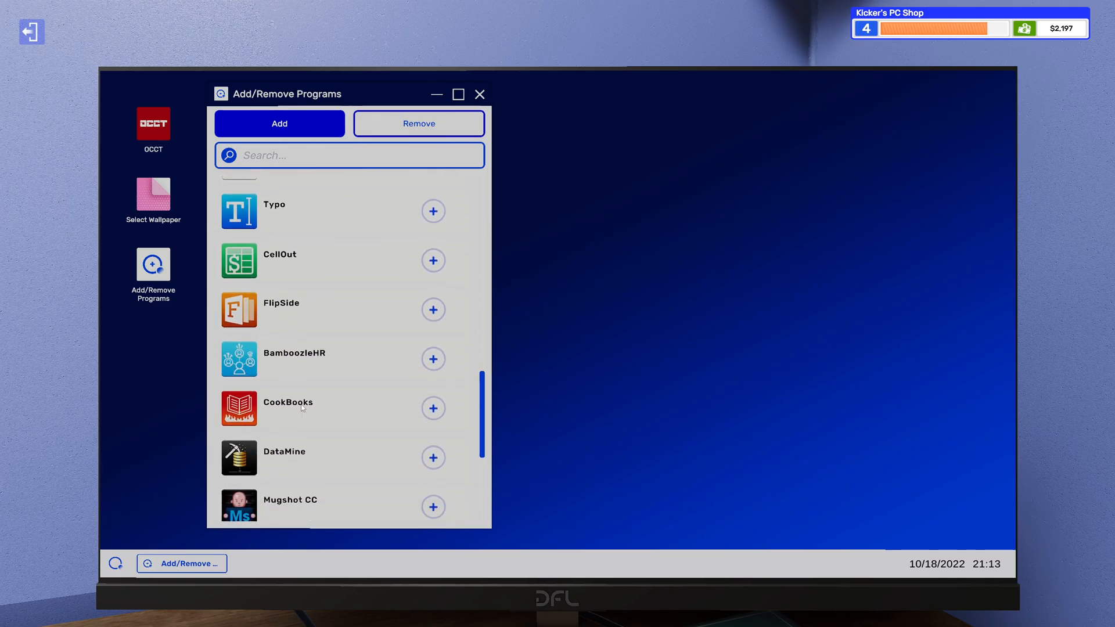
scroll("down", 3)
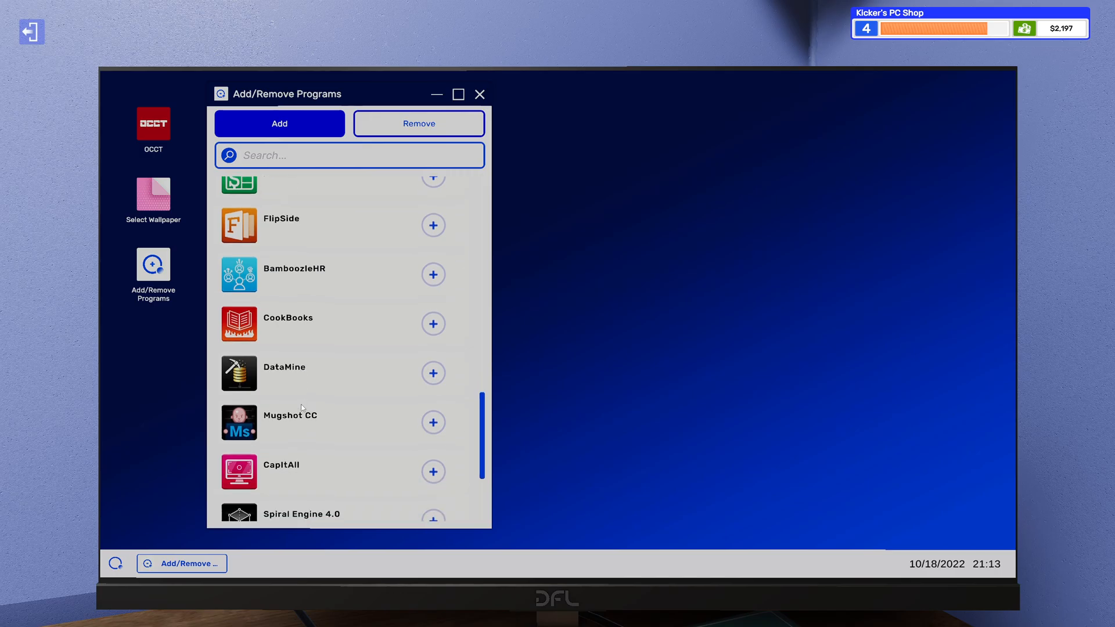
scroll("down", 3)
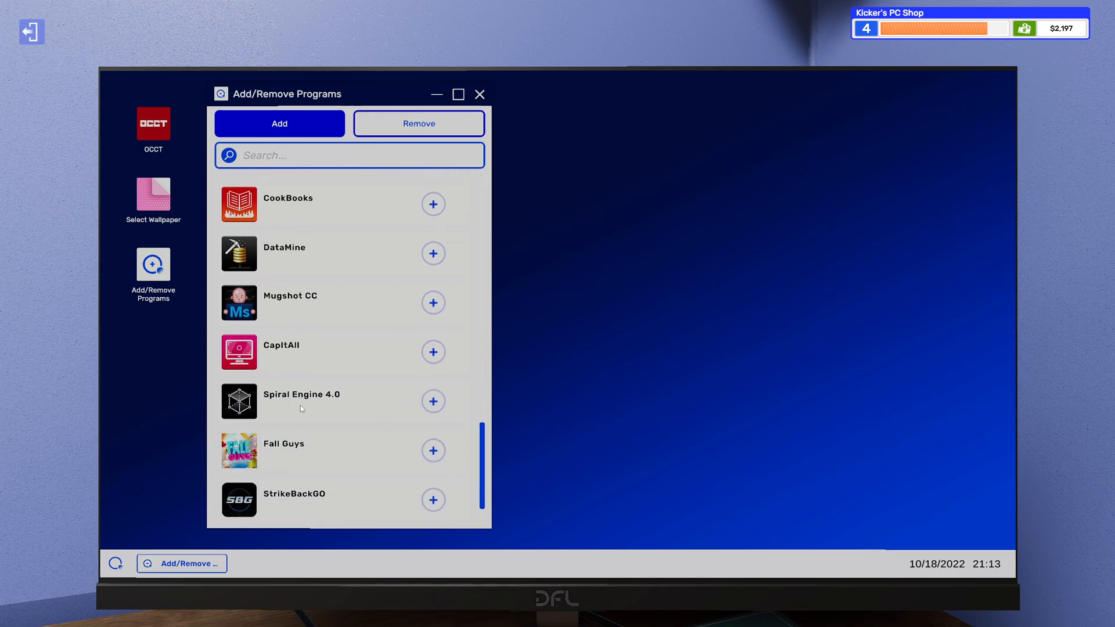
scroll("down", 3)
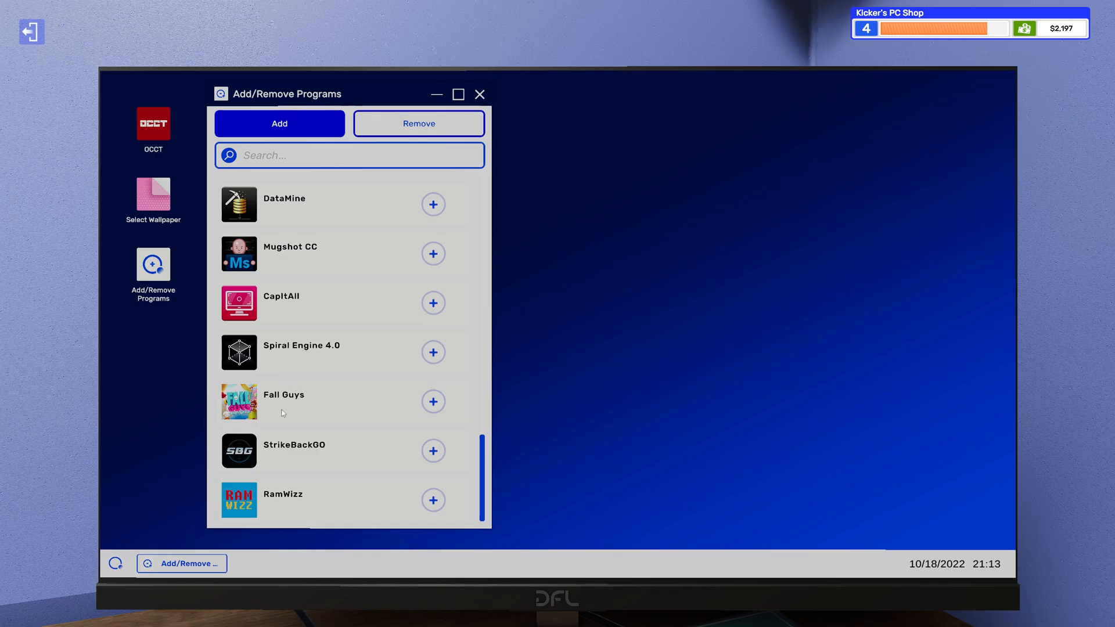
mouse_move(439, 497)
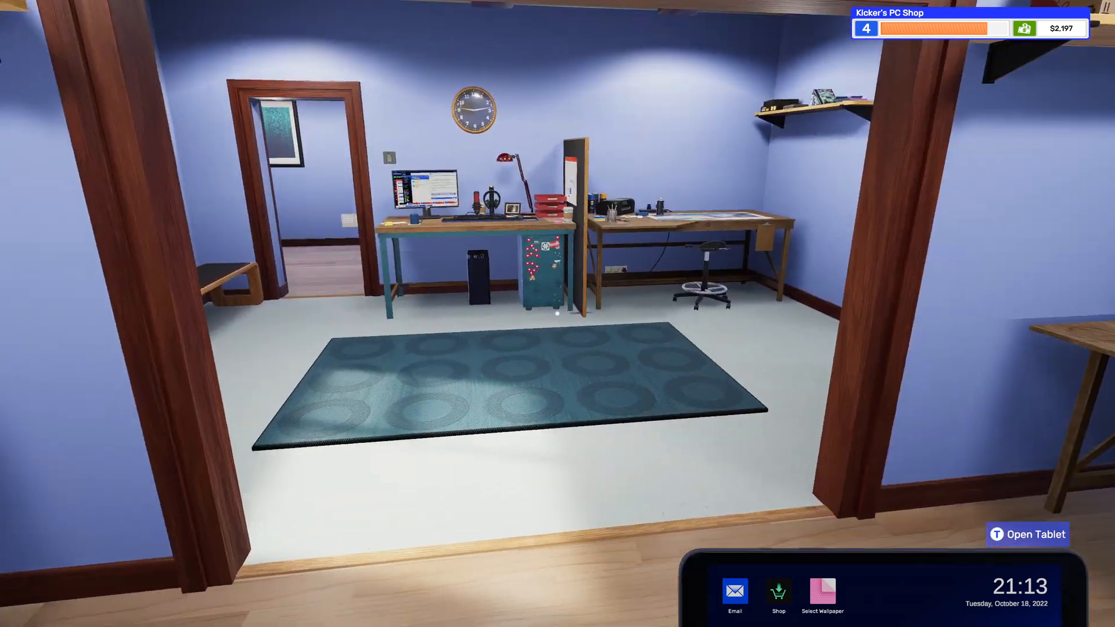
mouse_move(558, 314)
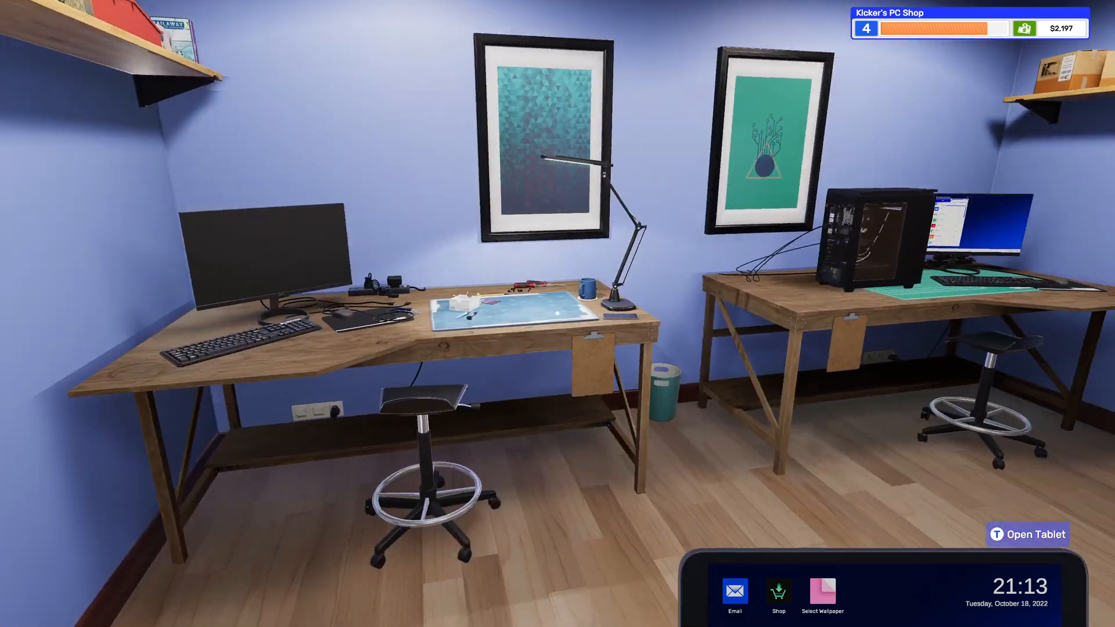
mouse_move(854, 249)
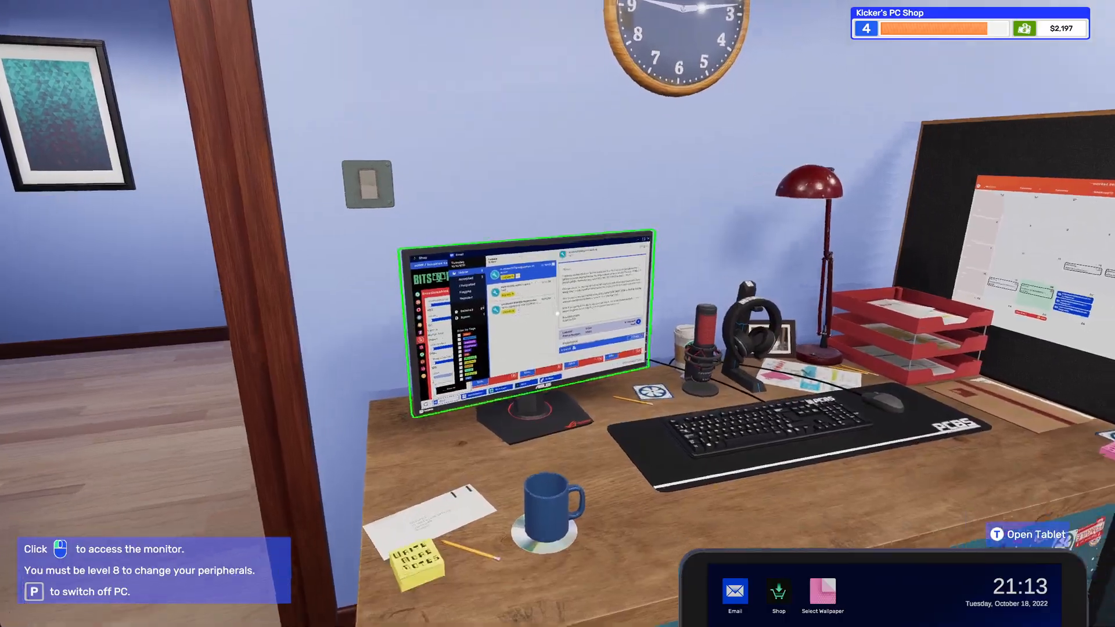
- Check out the Bits 'N' PCs basket and buy the four parts for $590
left_click(526, 313)
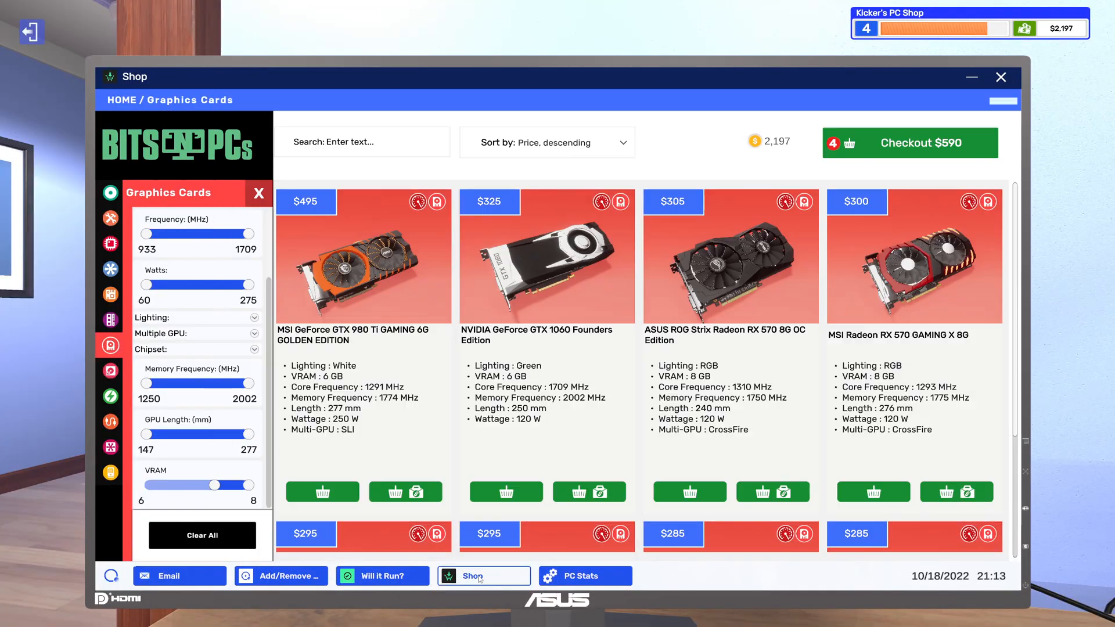
left_click(909, 143)
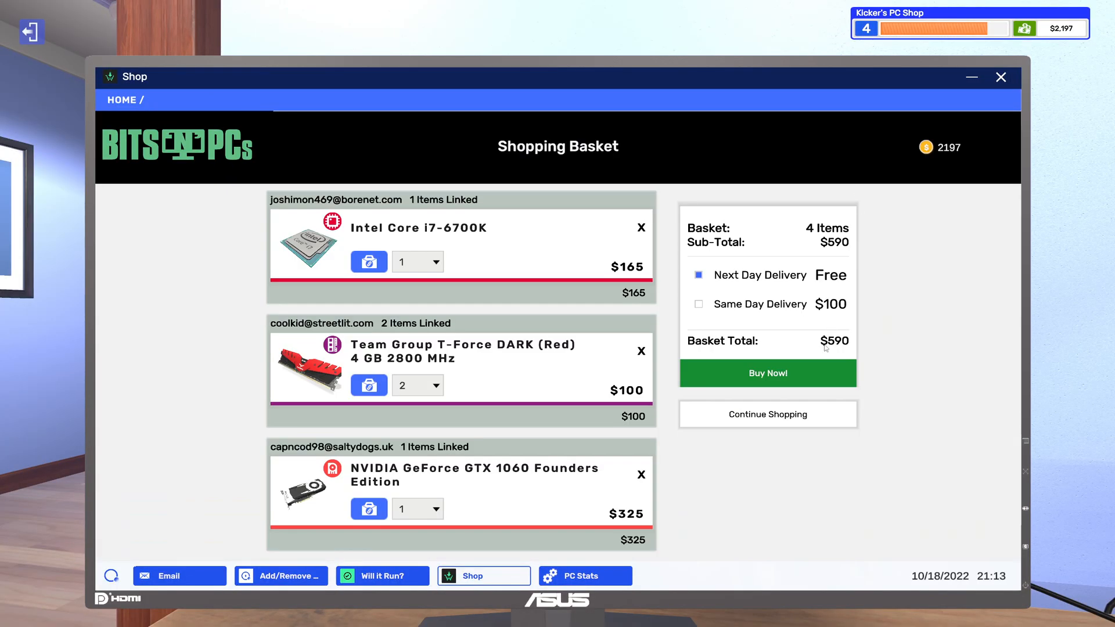
left_click(767, 374)
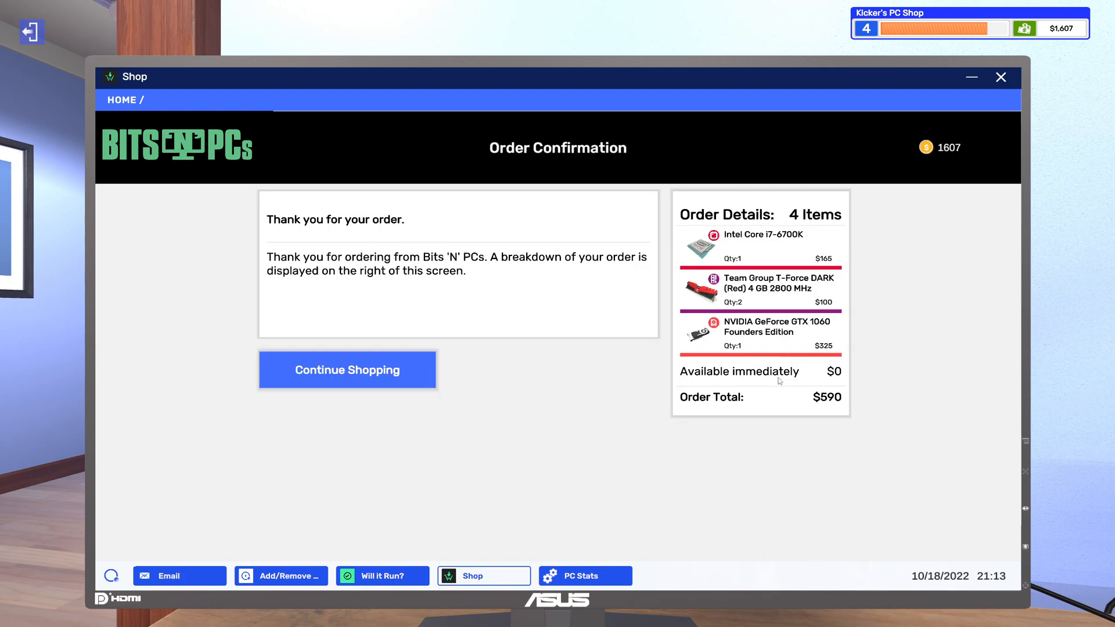